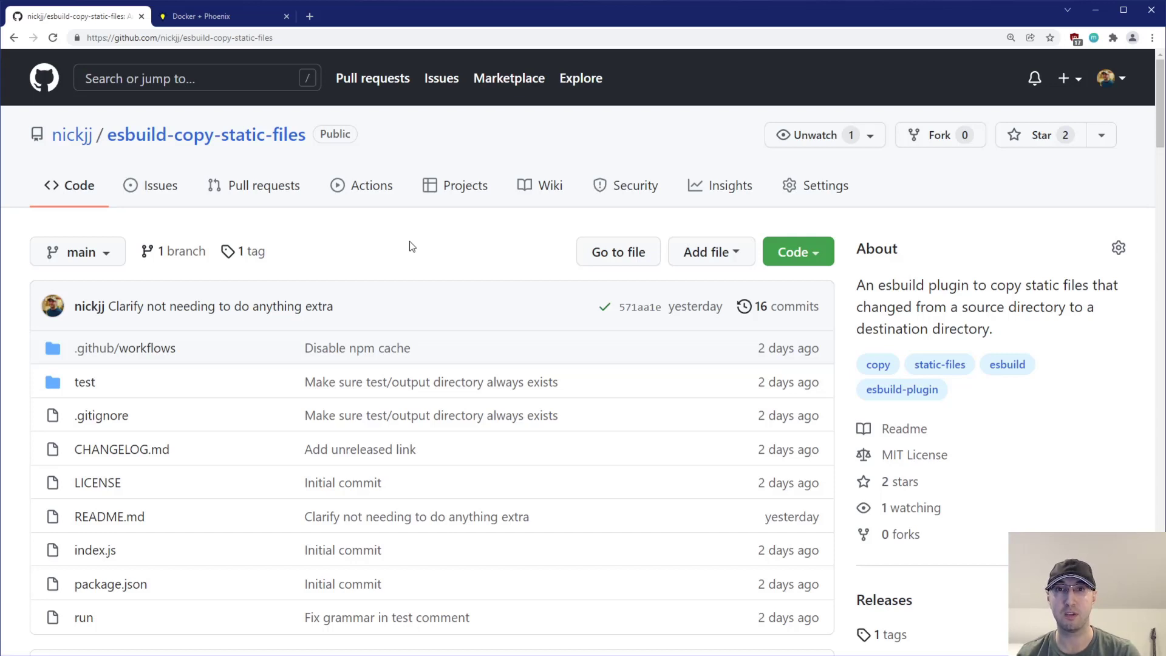
mouse_move(420, 259)
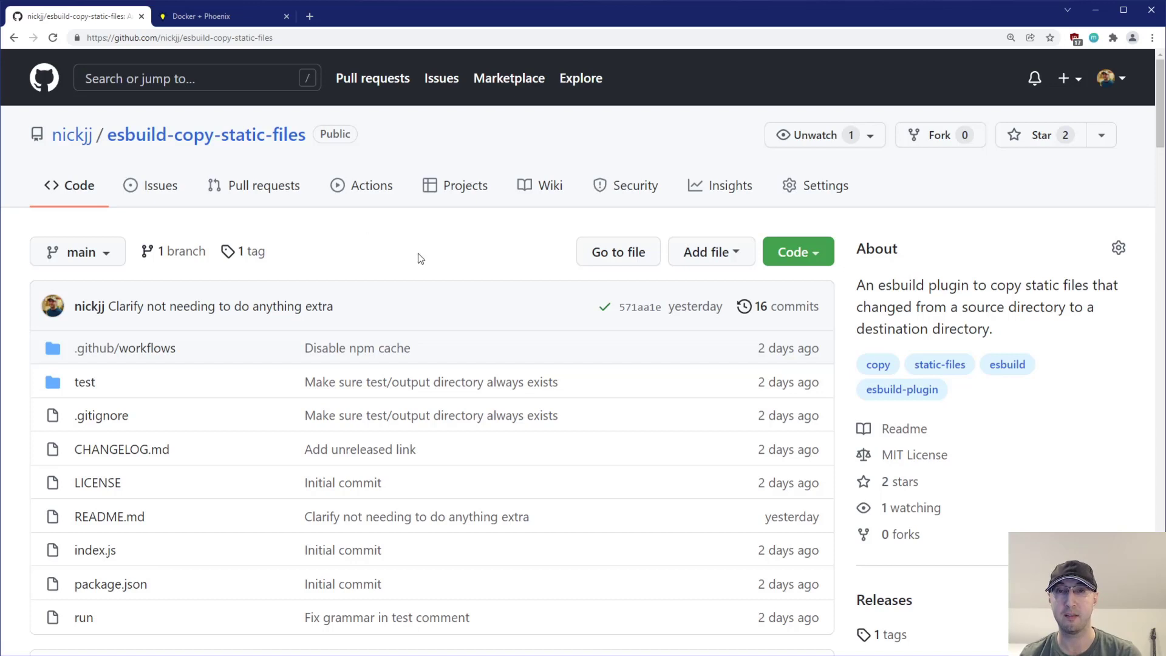
mouse_move(440, 267)
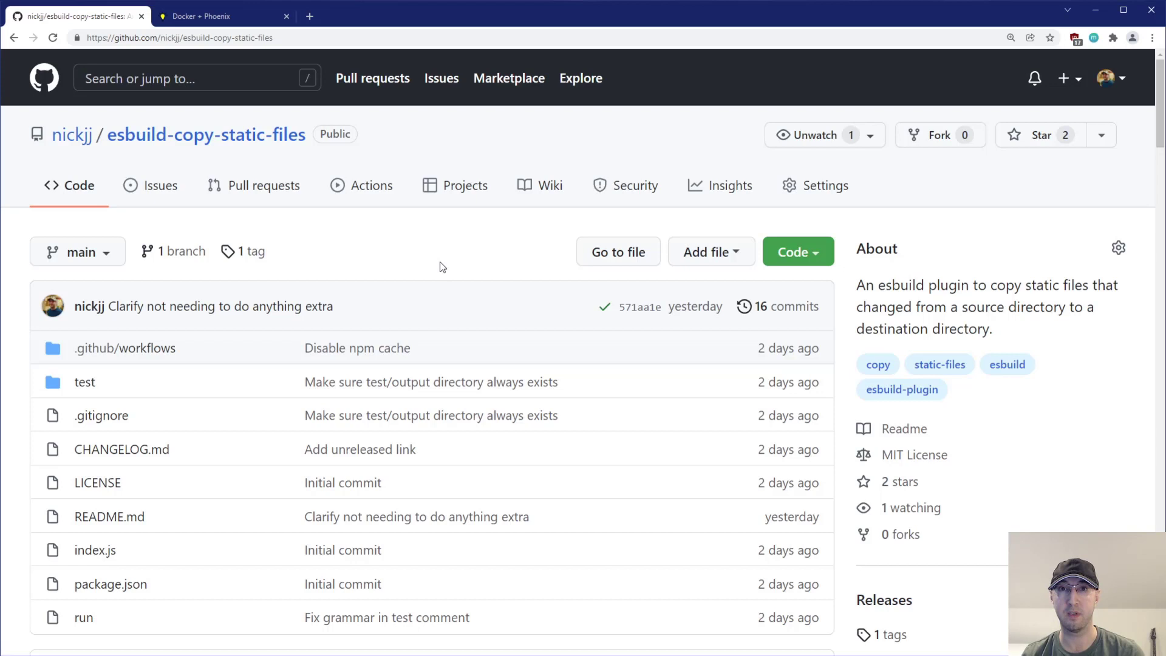
mouse_move(305, 304)
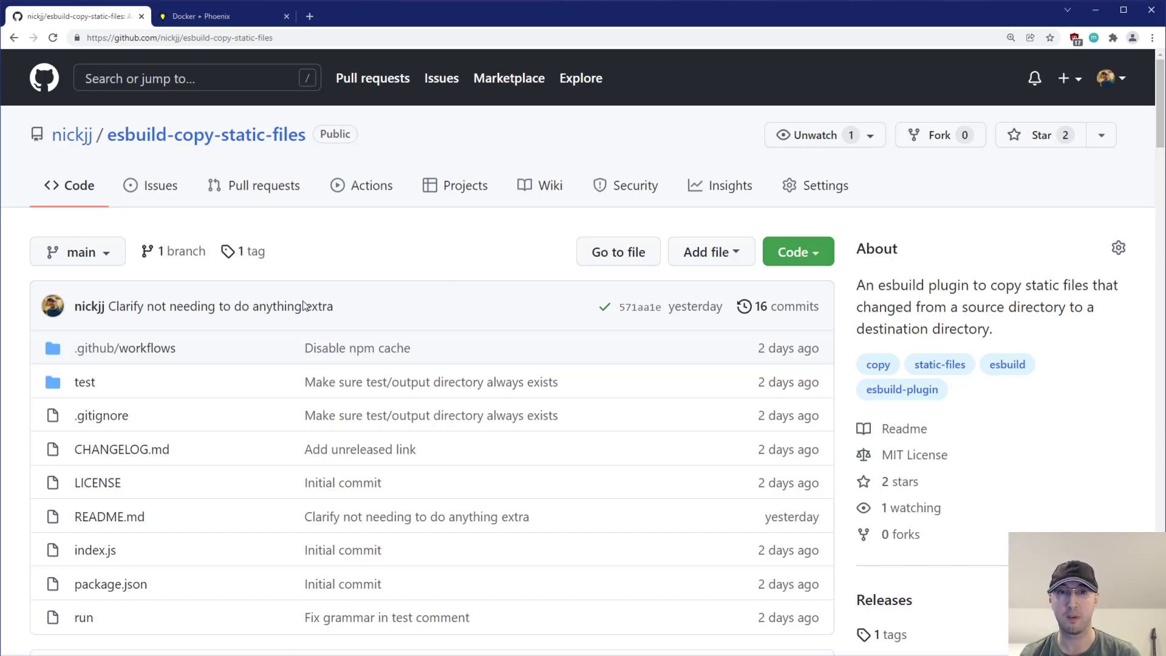
mouse_move(497, 248)
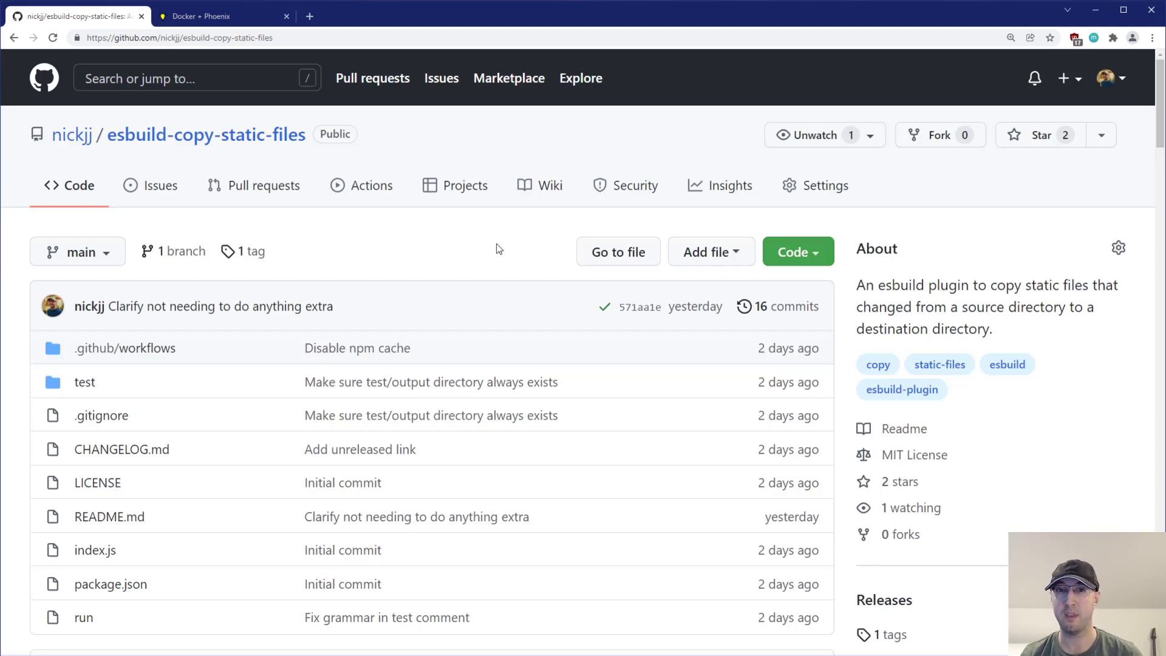
Step: Scroll the esbuild-copy-static-files repository page down to its README
scroll(down, 3)
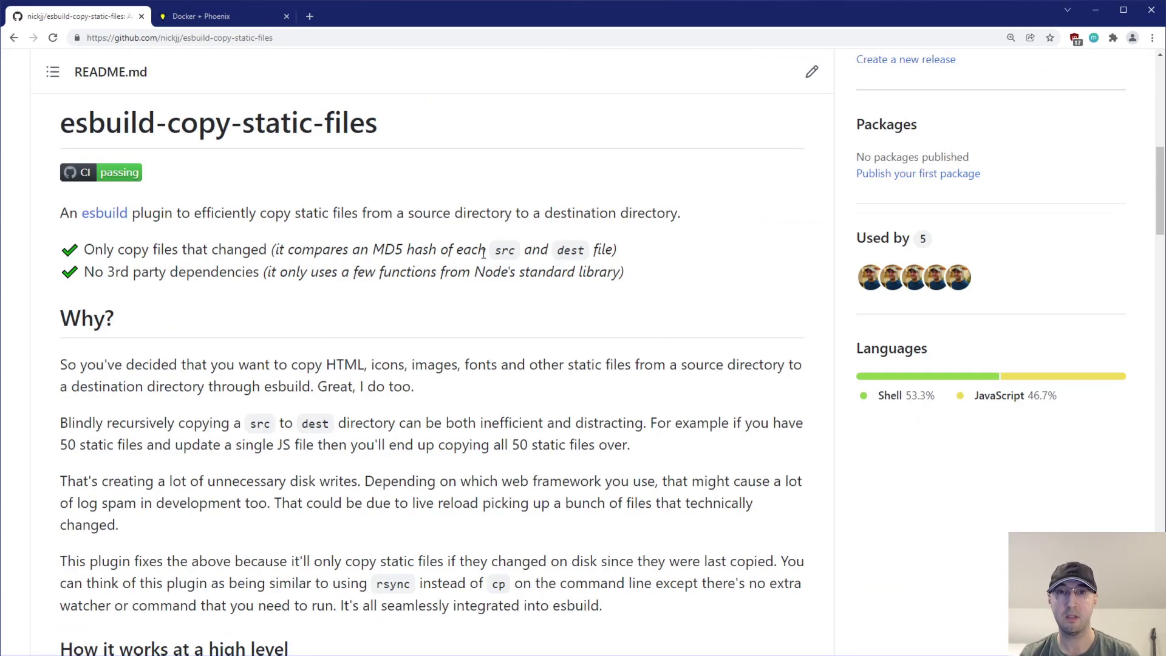
mouse_move(176, 473)
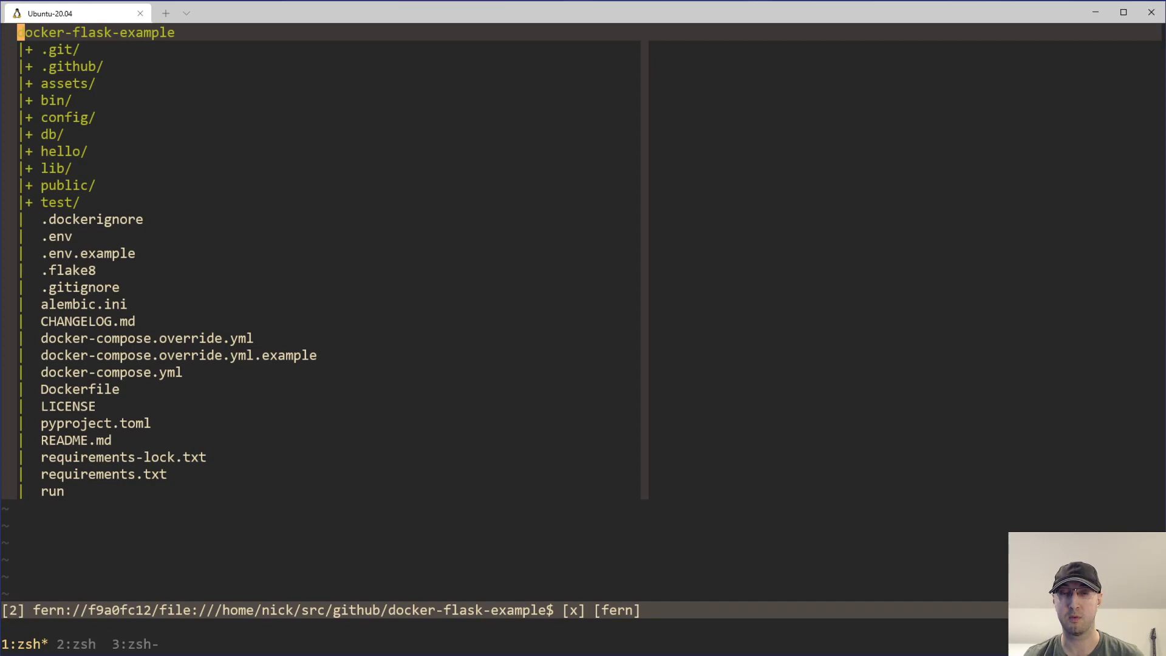
mouse_move(281, 449)
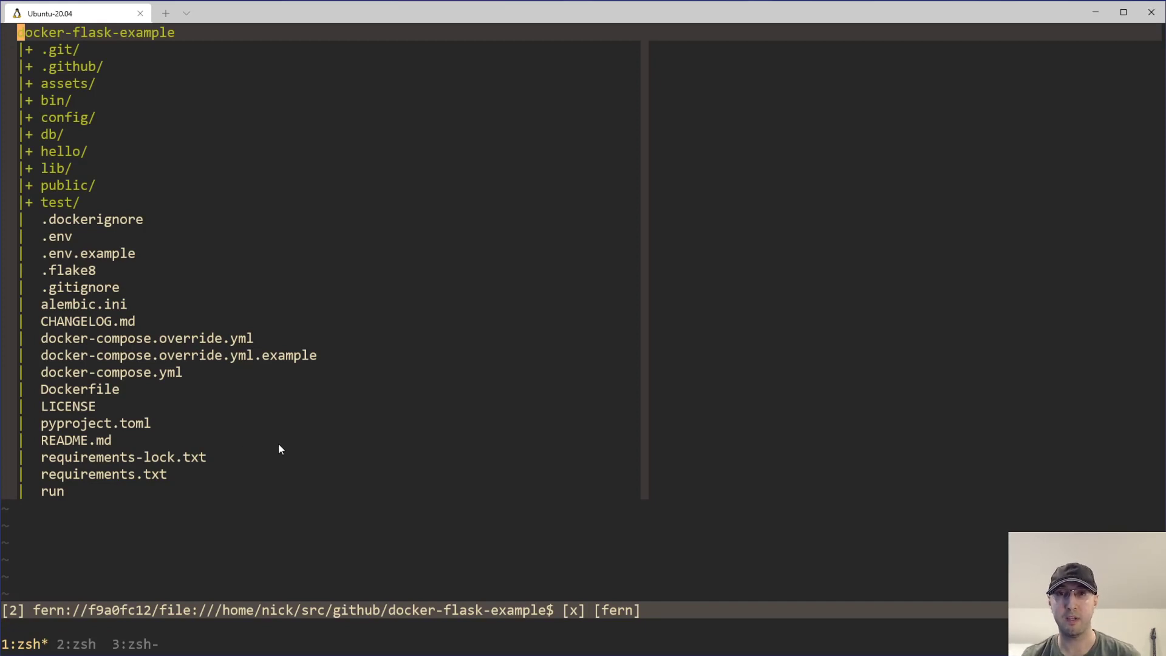
mouse_move(291, 448)
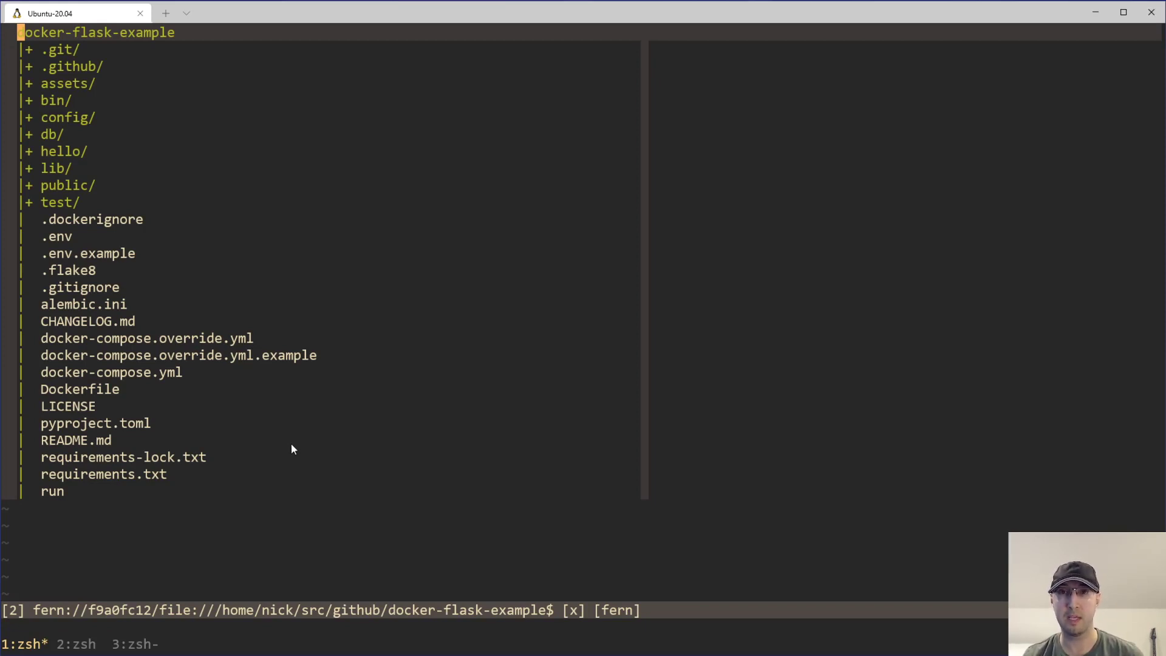
mouse_move(352, 497)
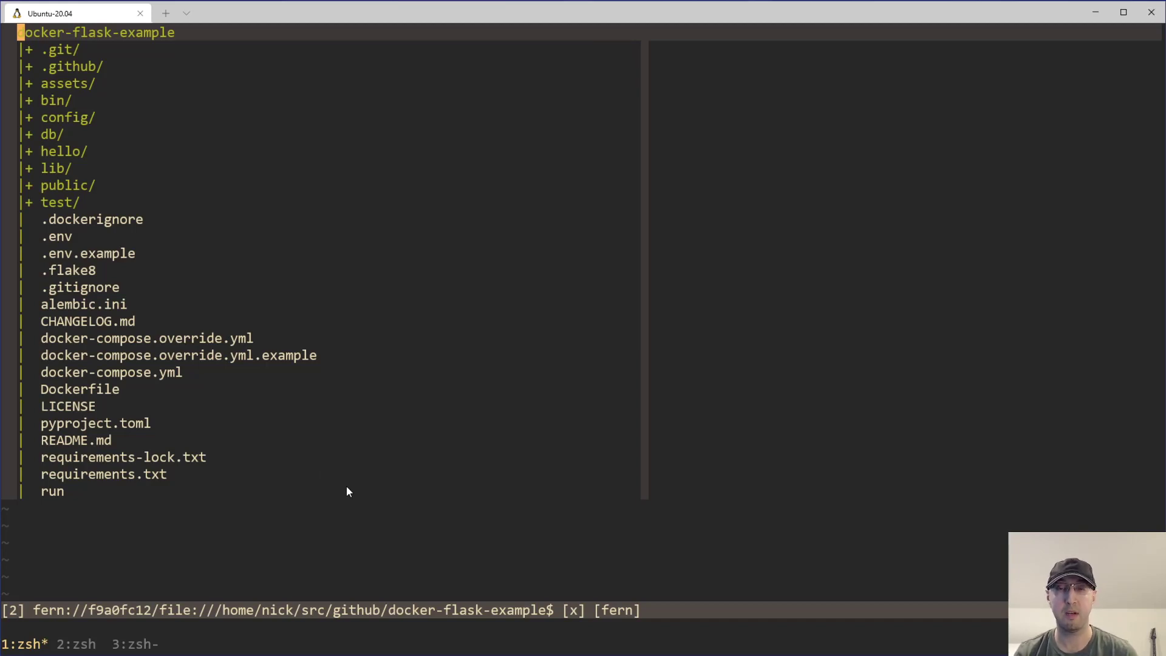
mouse_move(79, 93)
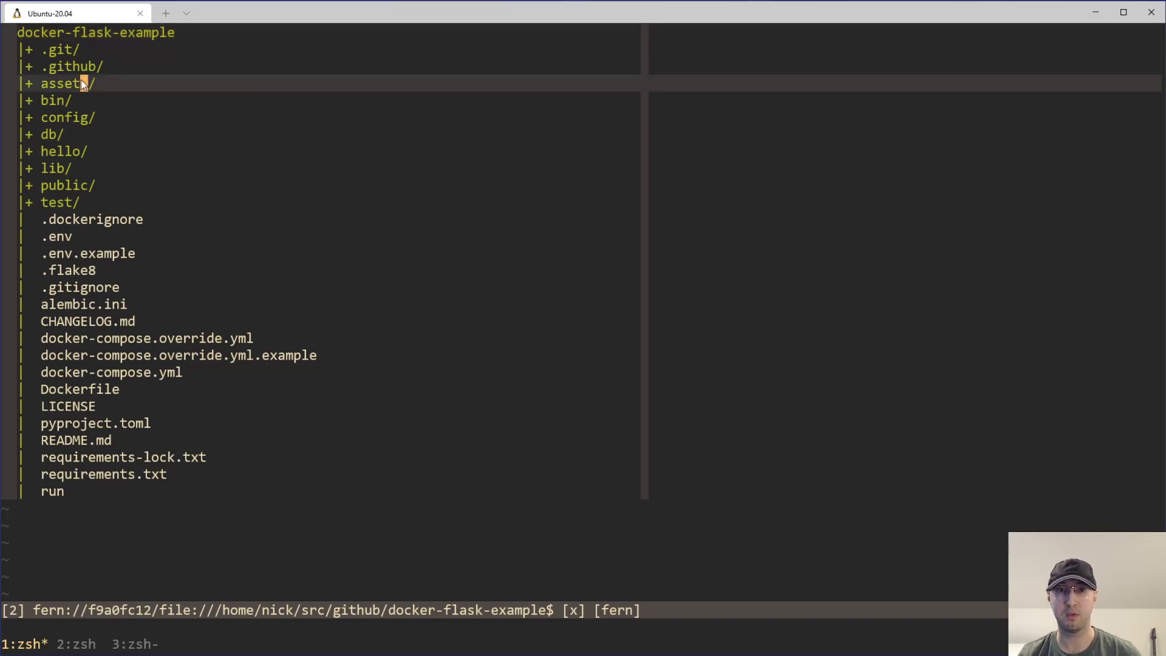
Step: Expand the docker-flask-example assets folder in the fern tree
click(67, 83)
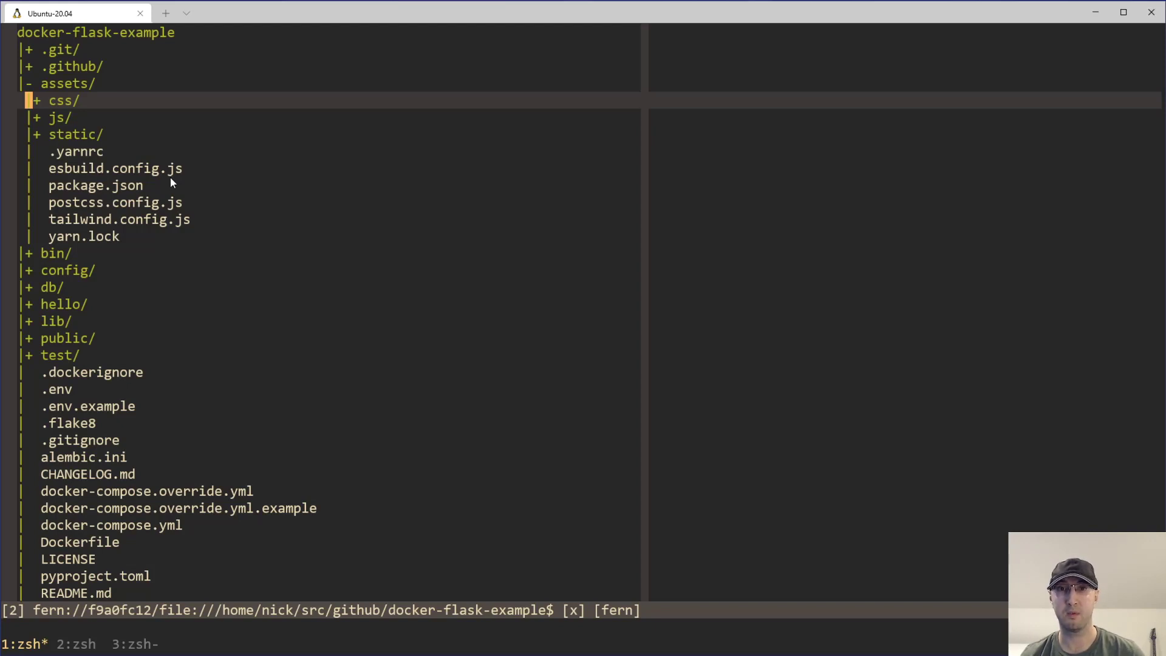
mouse_move(129, 270)
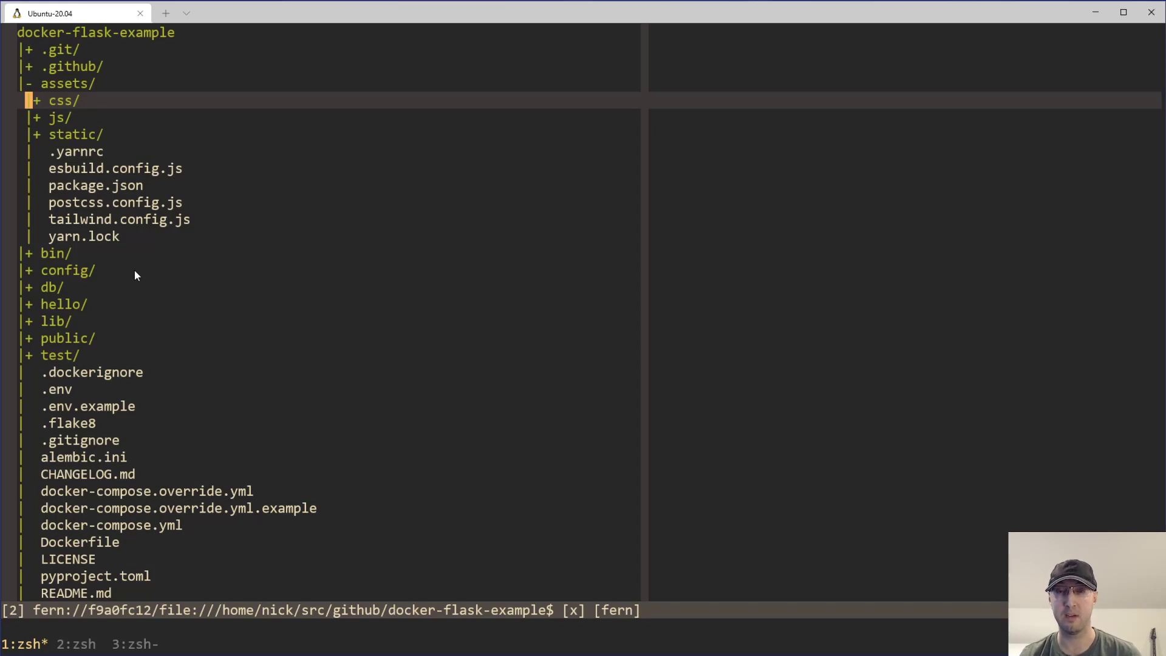
mouse_move(183, 205)
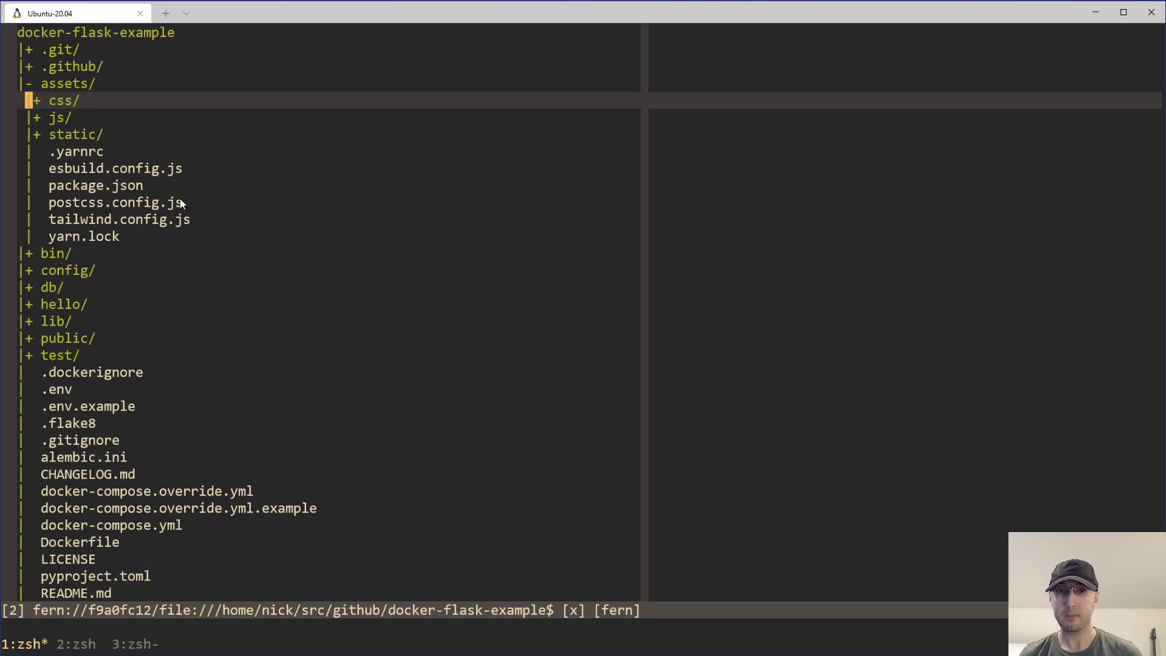
mouse_move(110, 113)
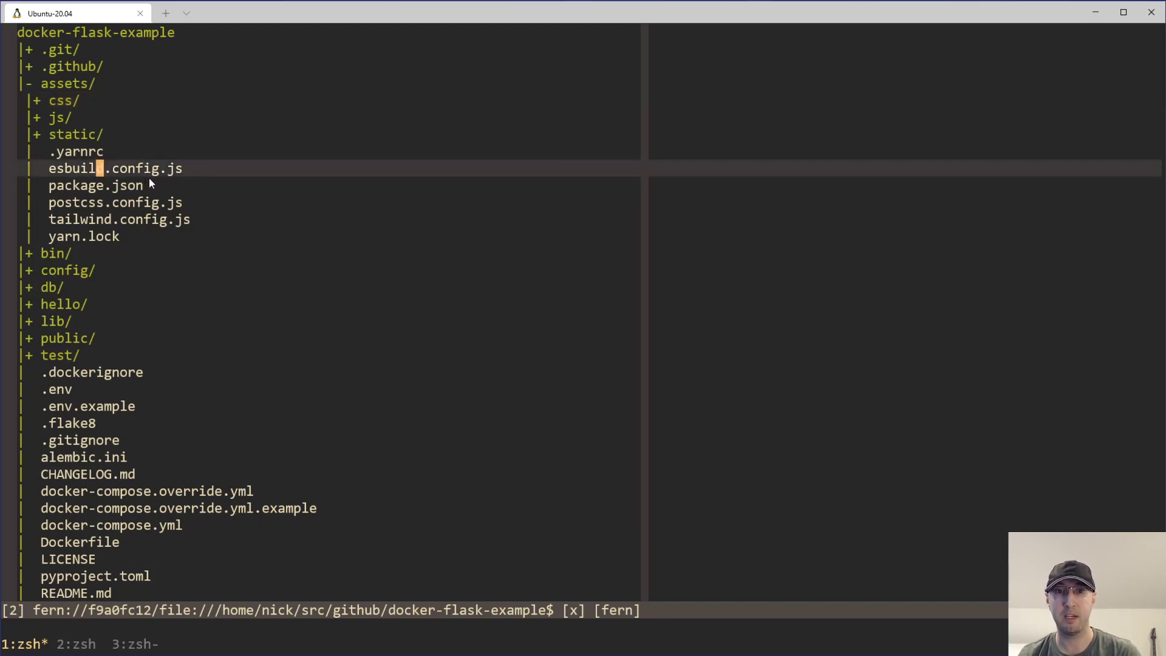
mouse_move(67, 110)
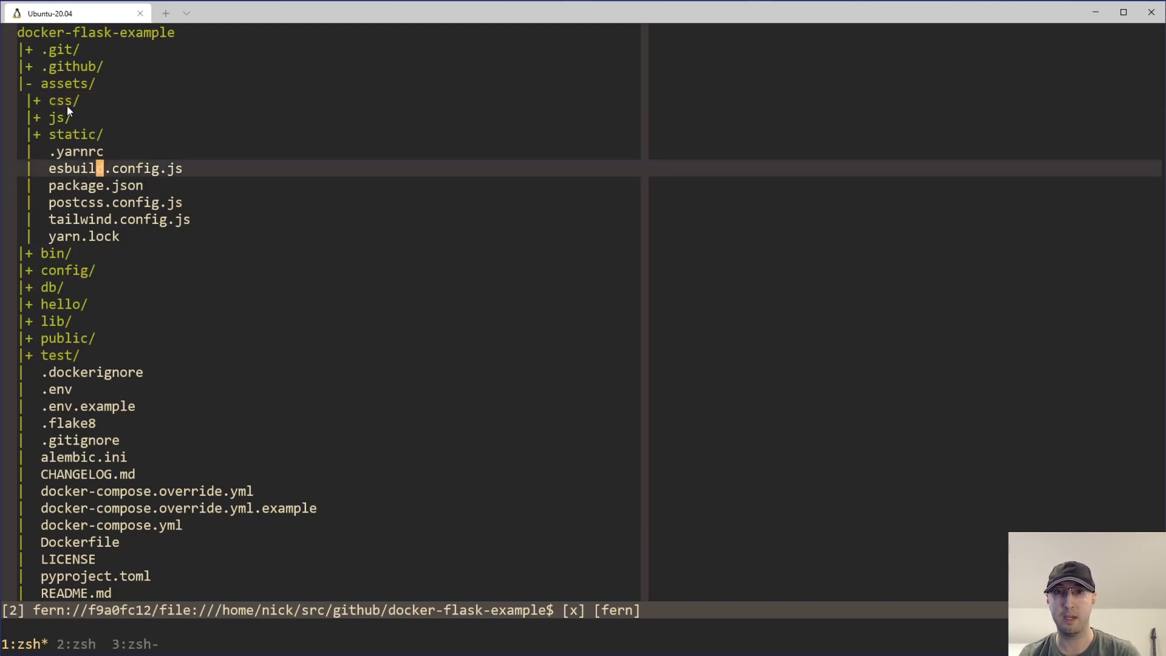
mouse_move(132, 122)
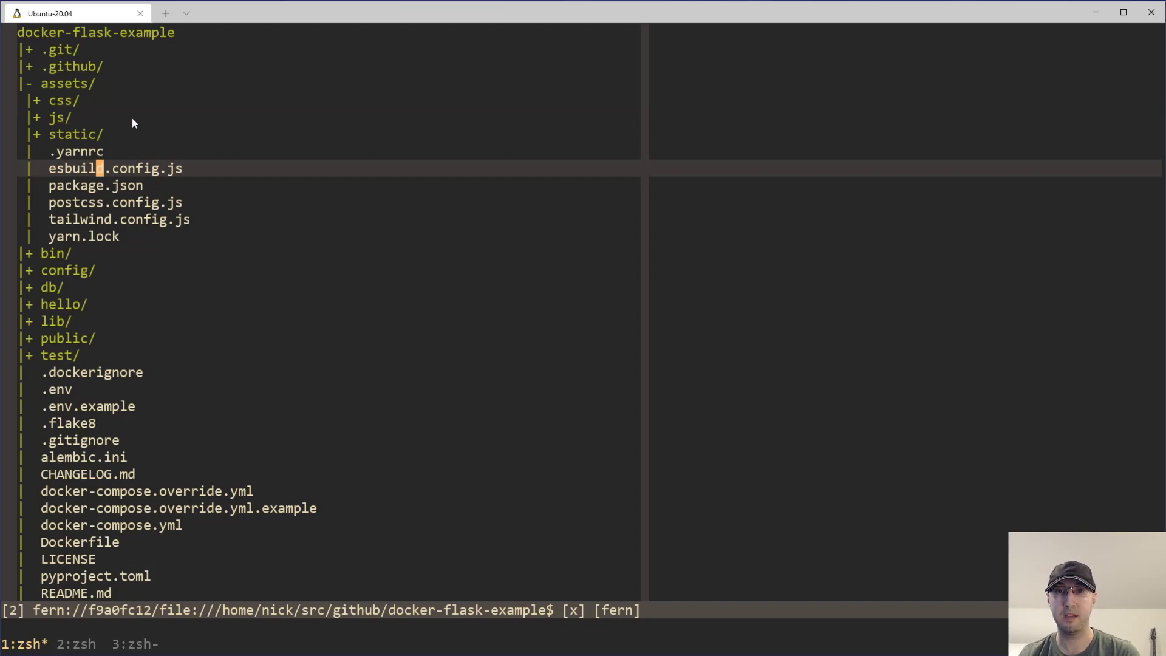
mouse_move(269, 167)
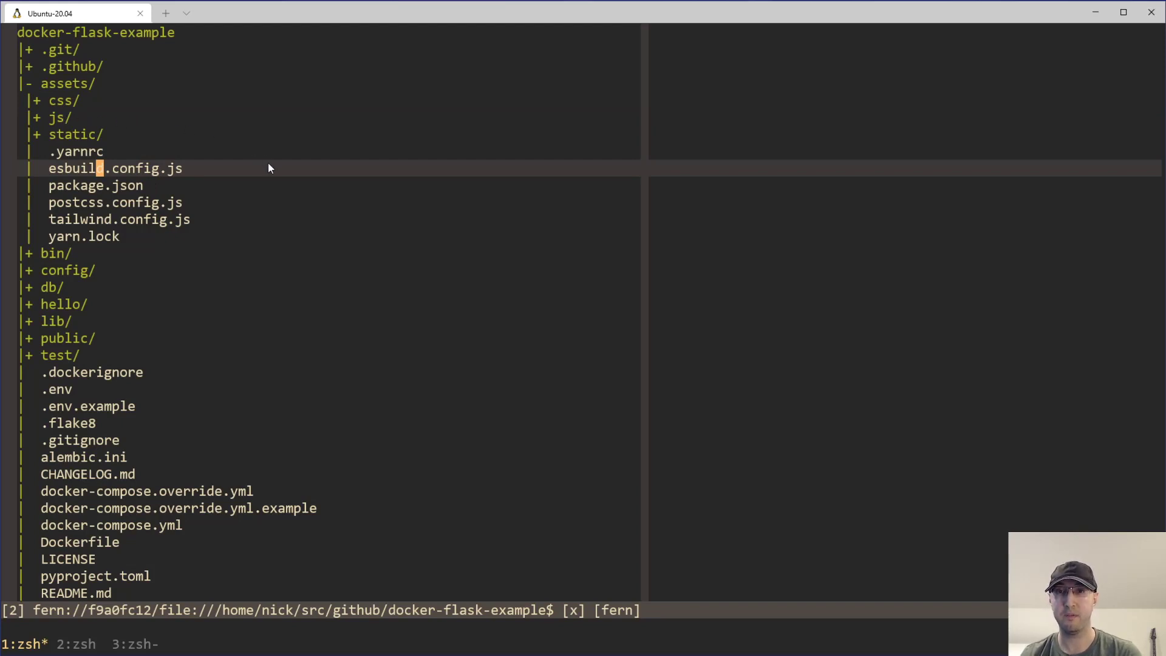
mouse_move(79, 138)
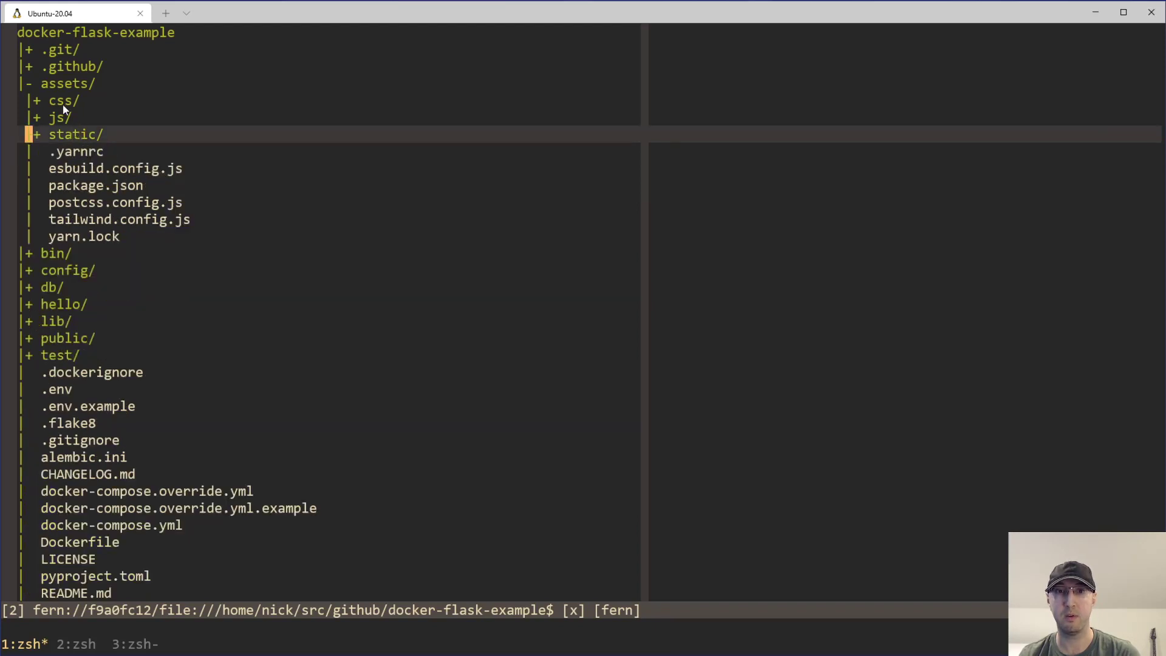
mouse_move(56, 117)
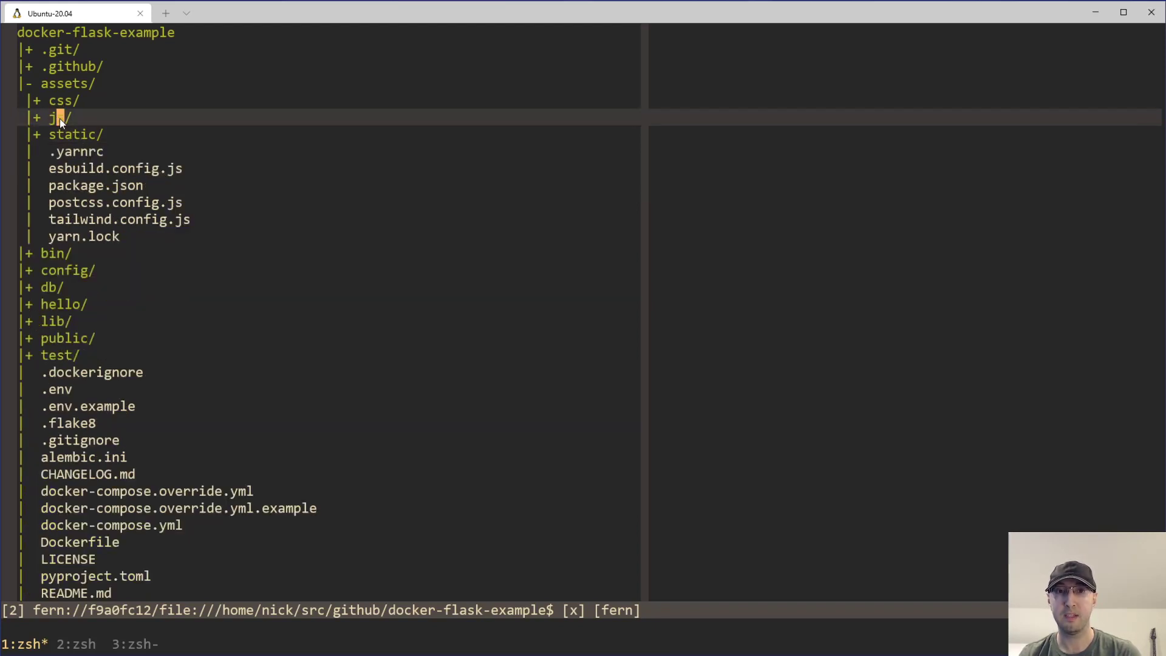
Step: Expand the assets js, css and static folders in the fern tree
click(59, 118)
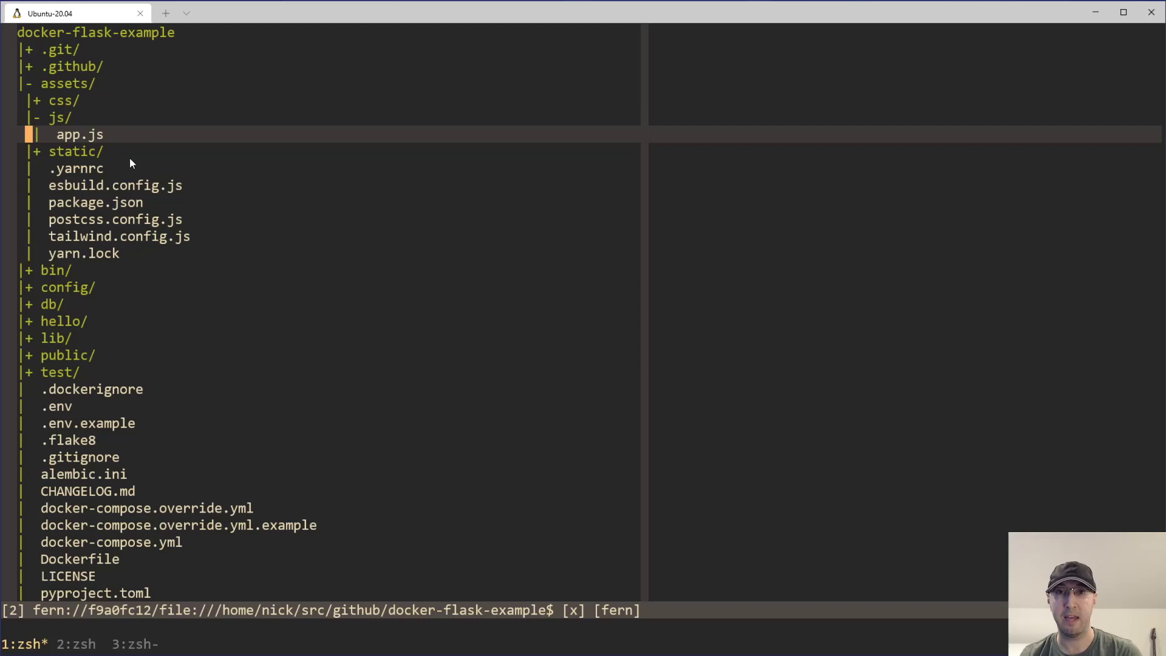
click(56, 100)
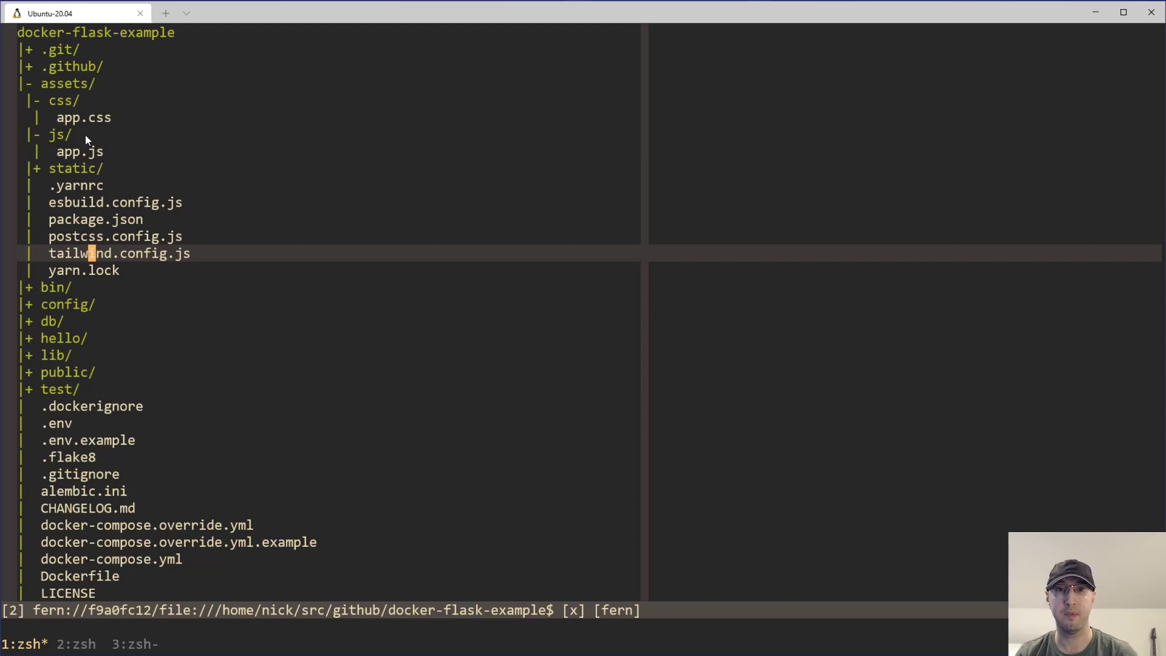
mouse_move(198, 194)
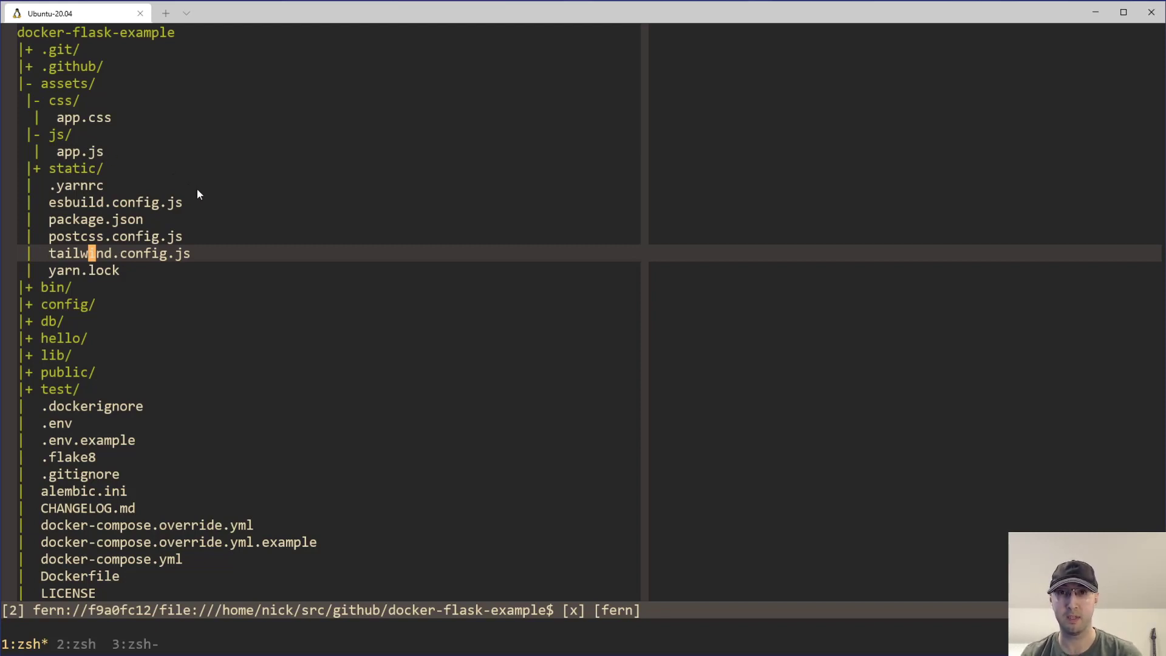
mouse_move(211, 201)
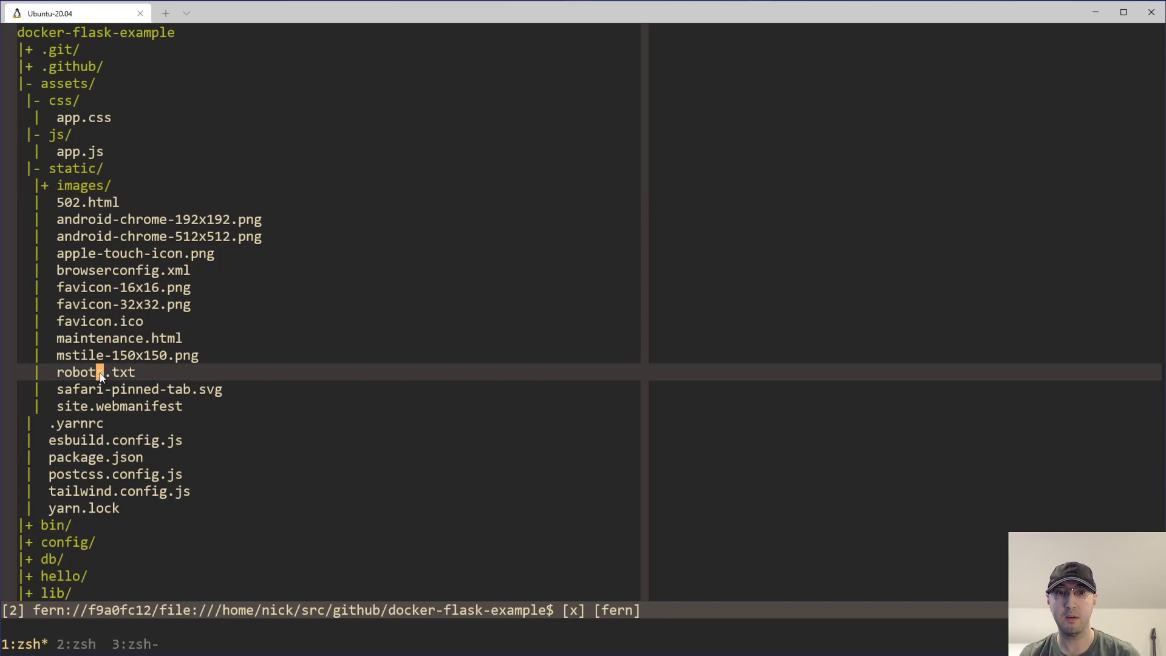
mouse_move(87, 329)
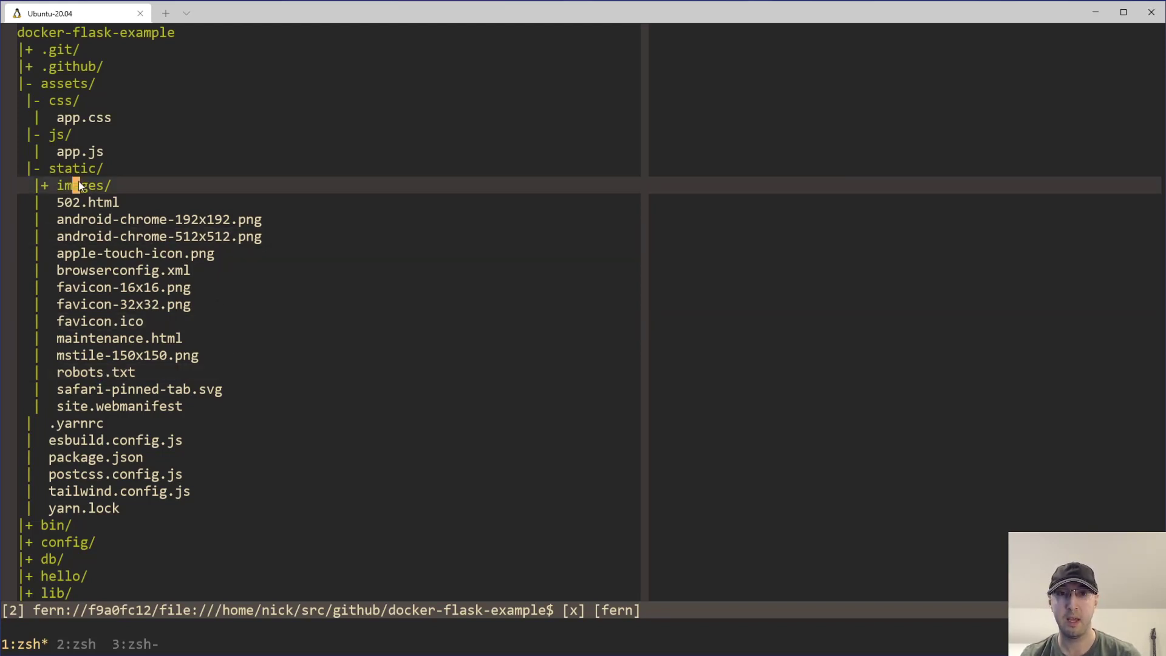
click(78, 185)
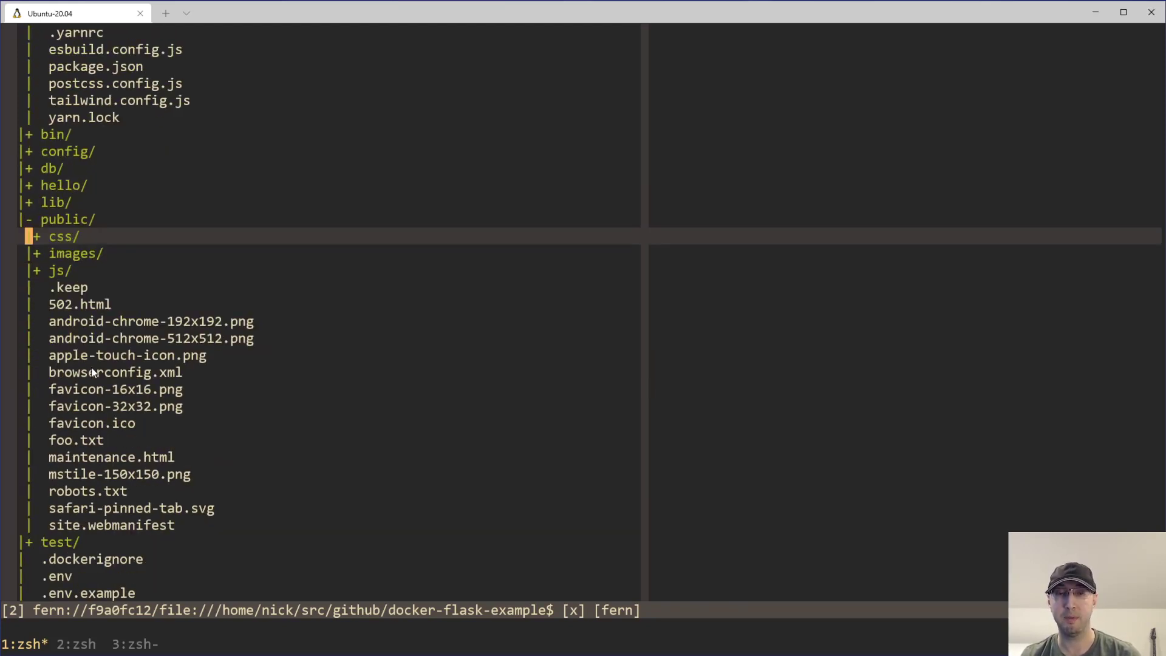
mouse_move(301, 390)
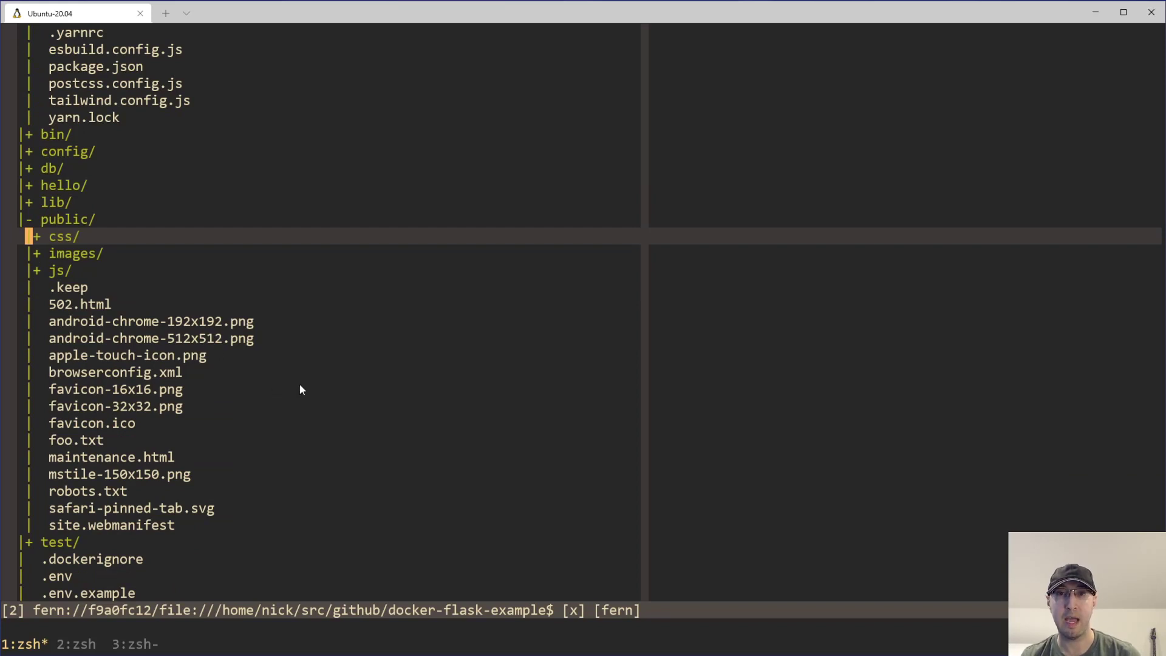
Step: Expand assets/static and scroll down to public's foo.txt, .keep and app.js.map
scroll(up, 3)
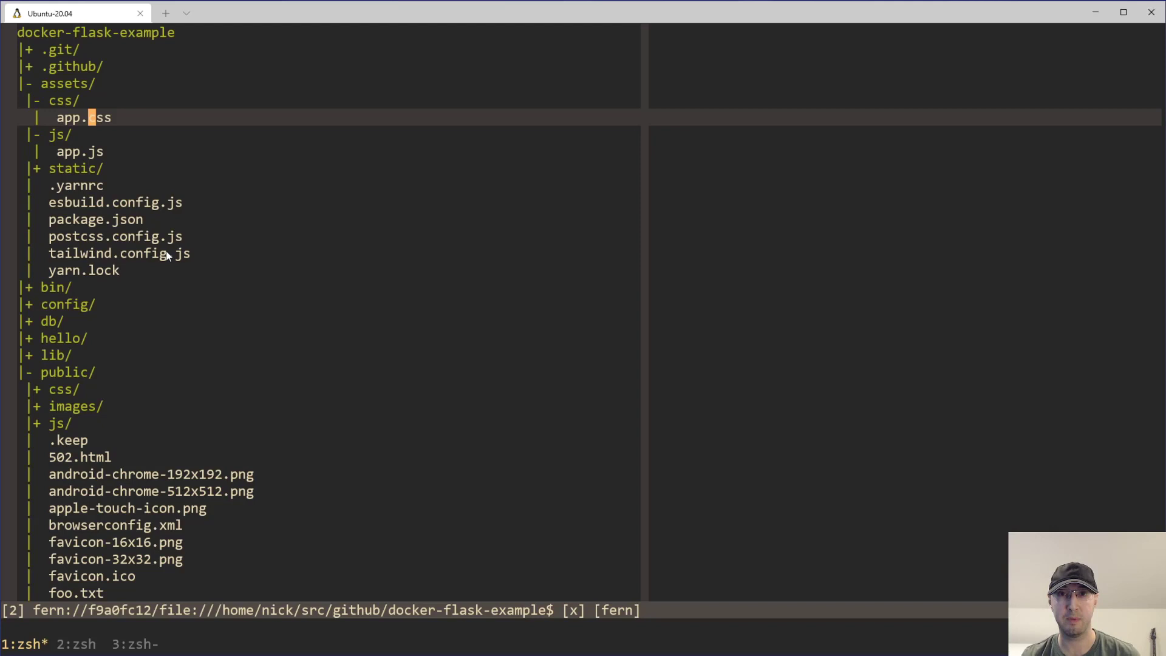
mouse_move(134, 166)
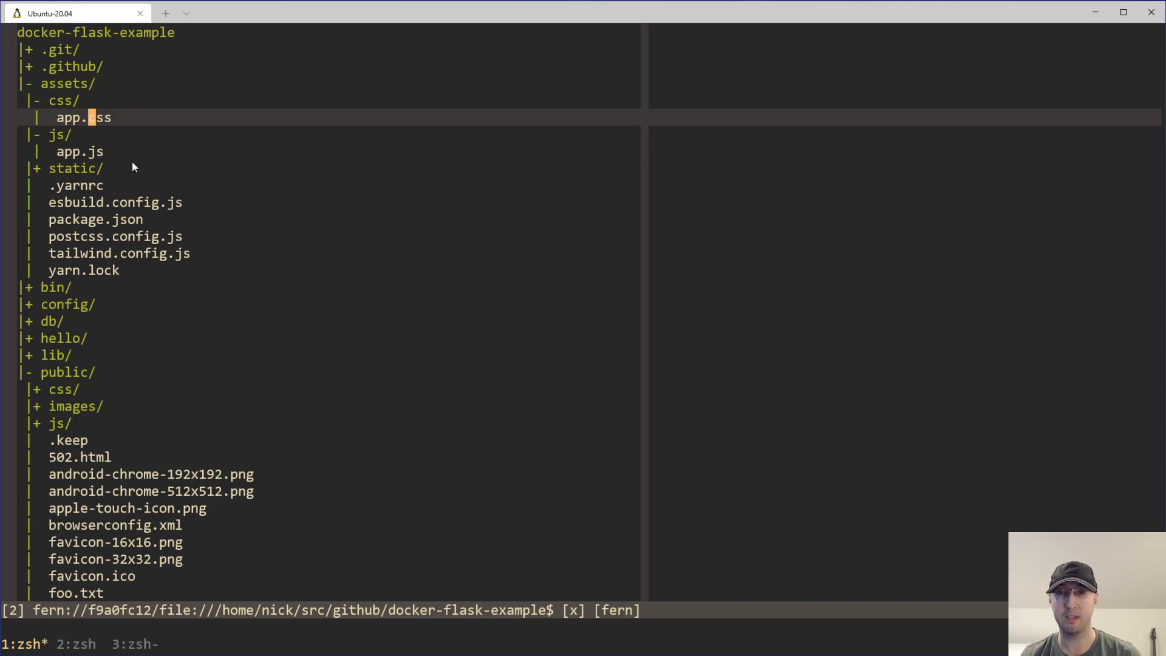
mouse_move(134, 181)
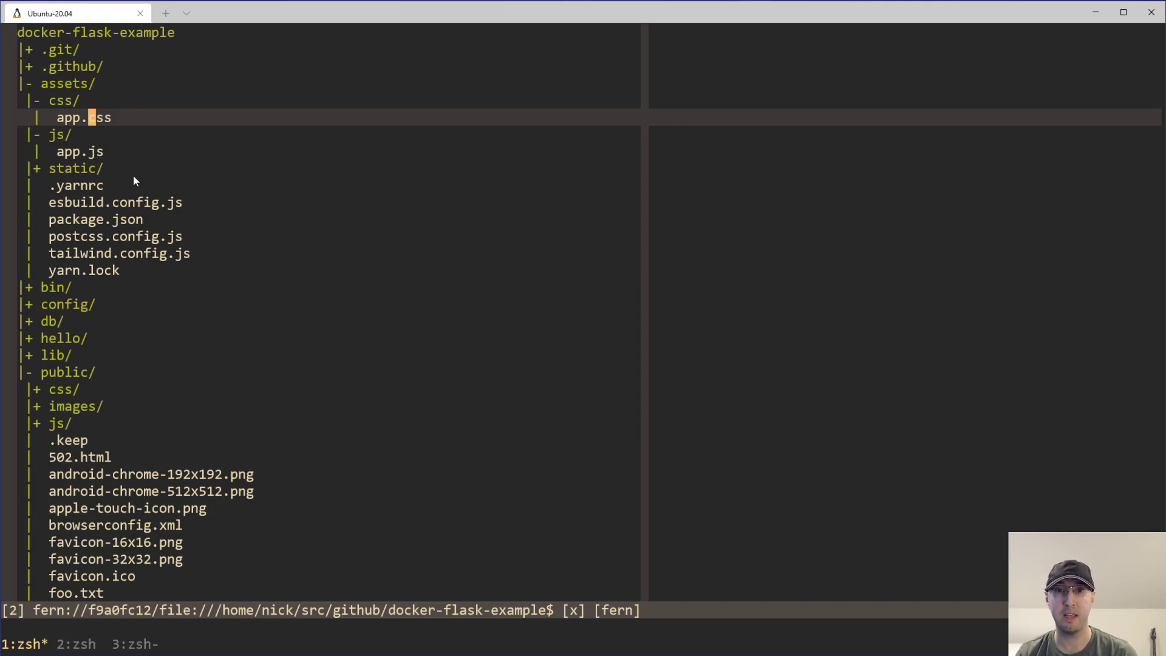
scroll(down, 3)
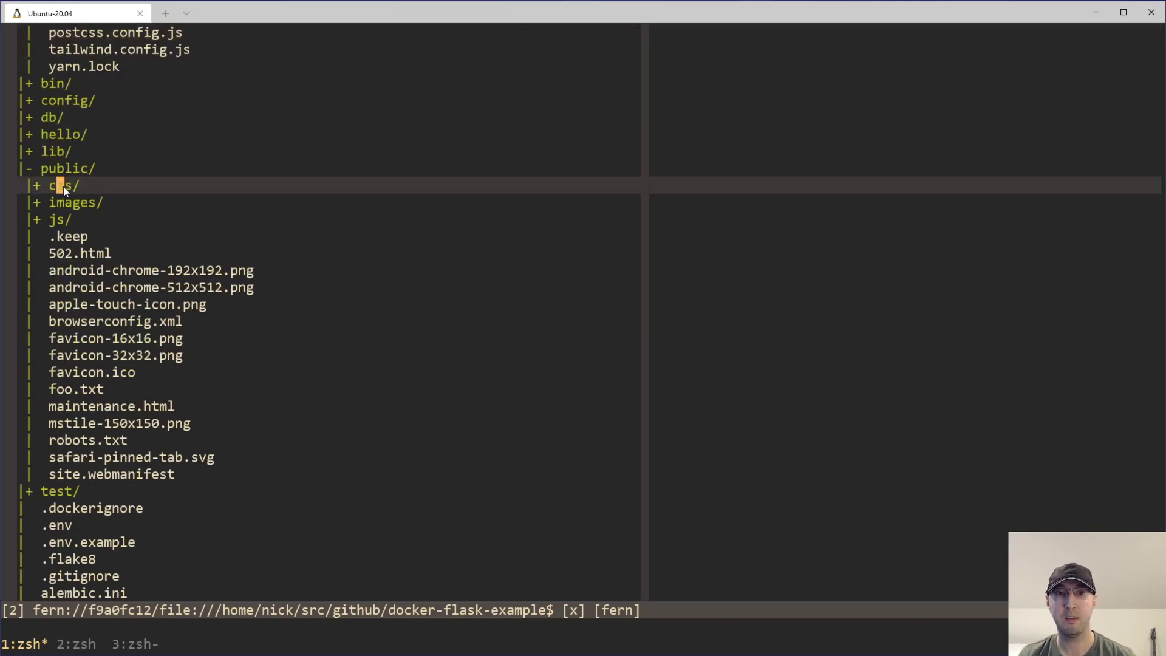
click(63, 185)
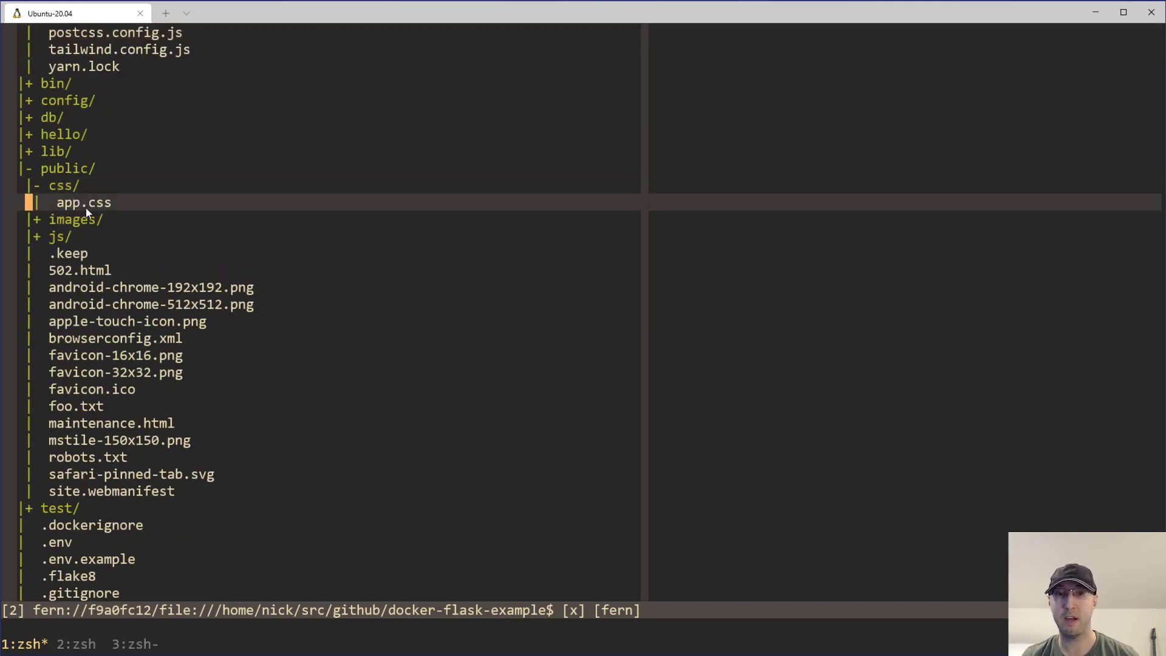
click(59, 236)
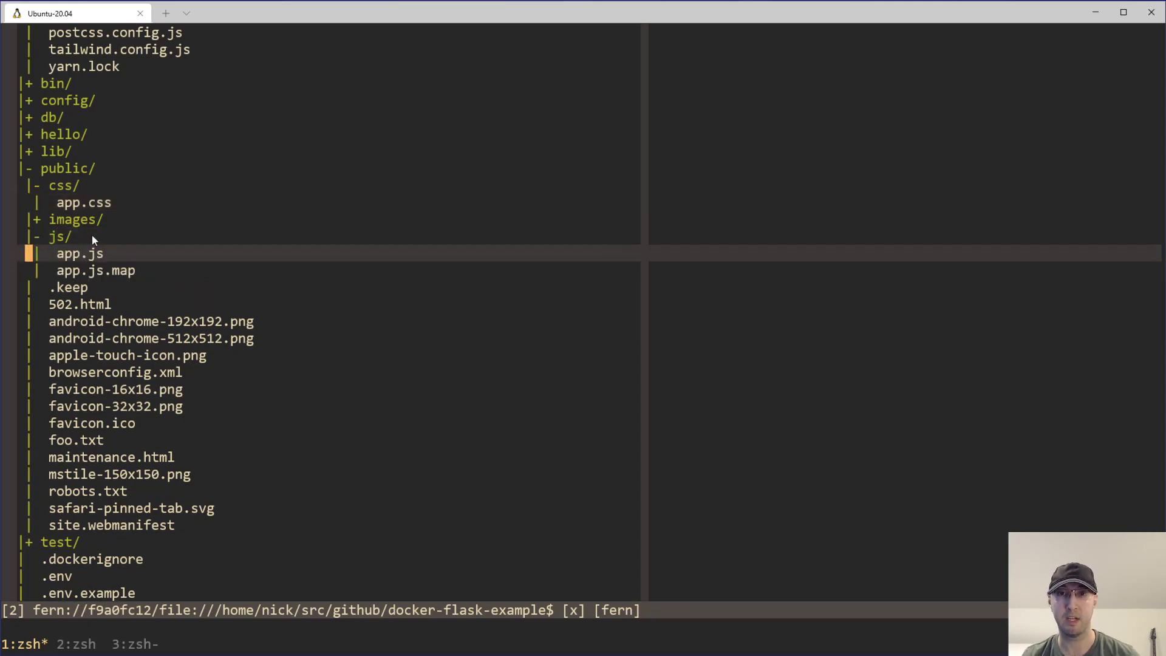
mouse_move(138, 393)
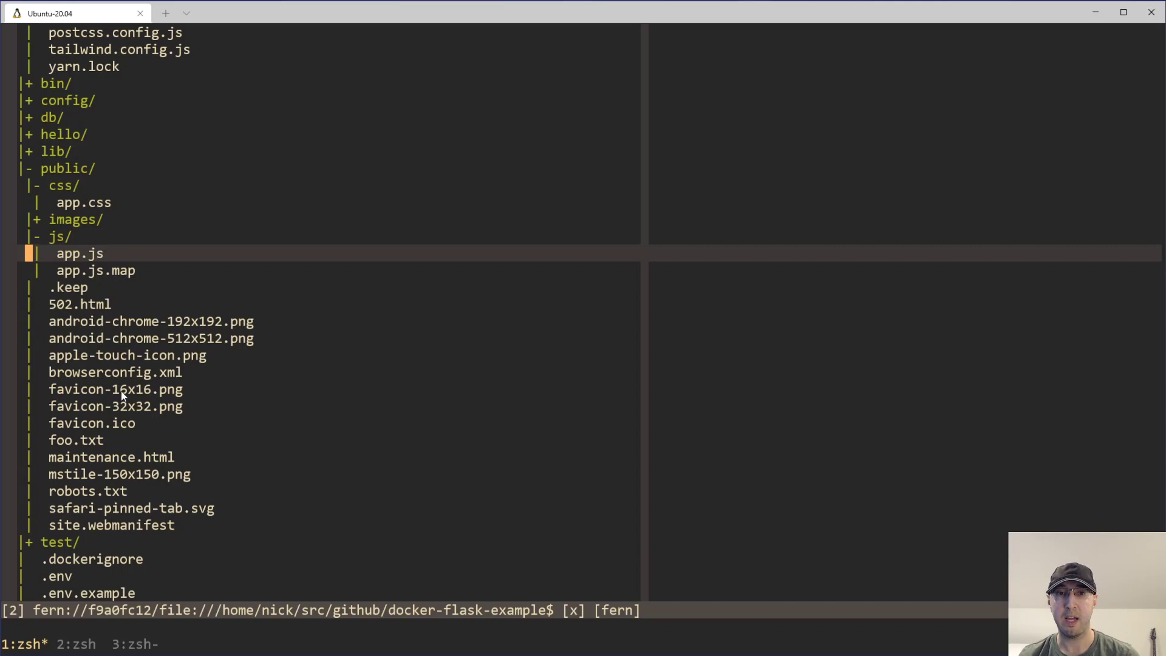
mouse_move(97, 348)
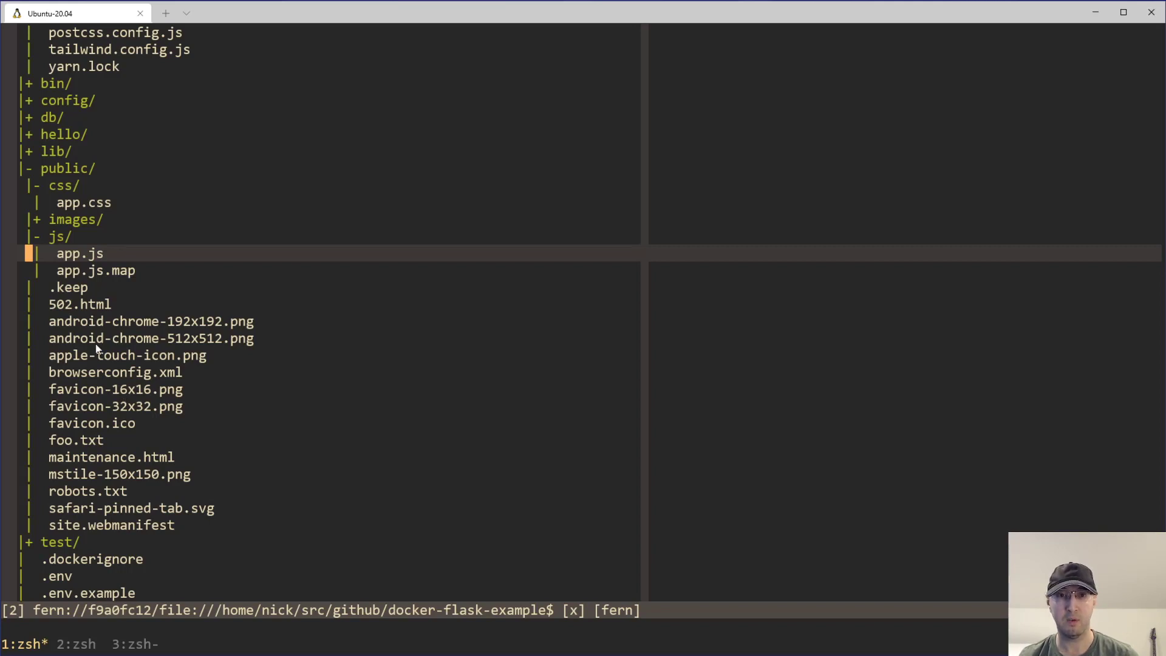
scroll(up, 3)
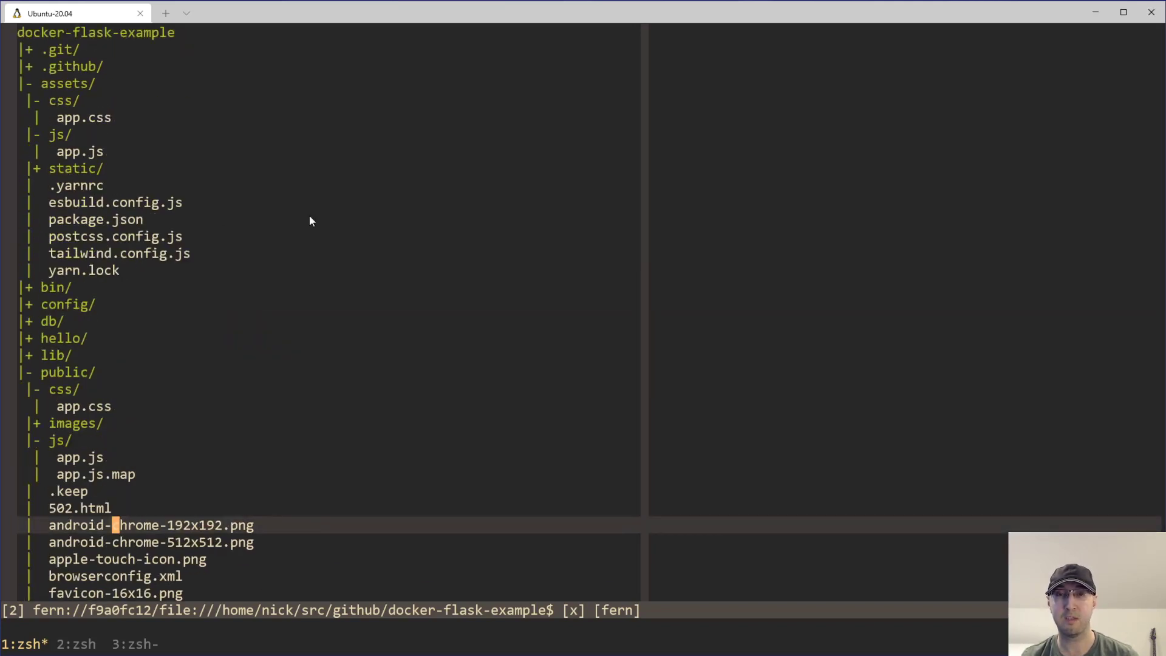
mouse_move(301, 224)
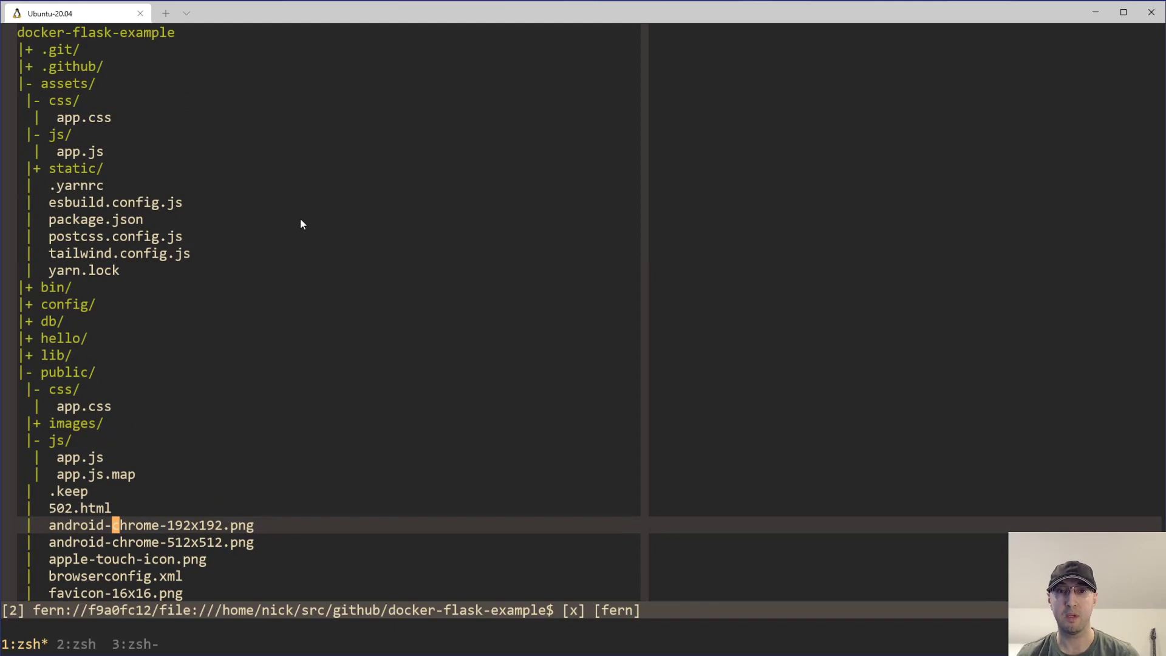
mouse_move(137, 176)
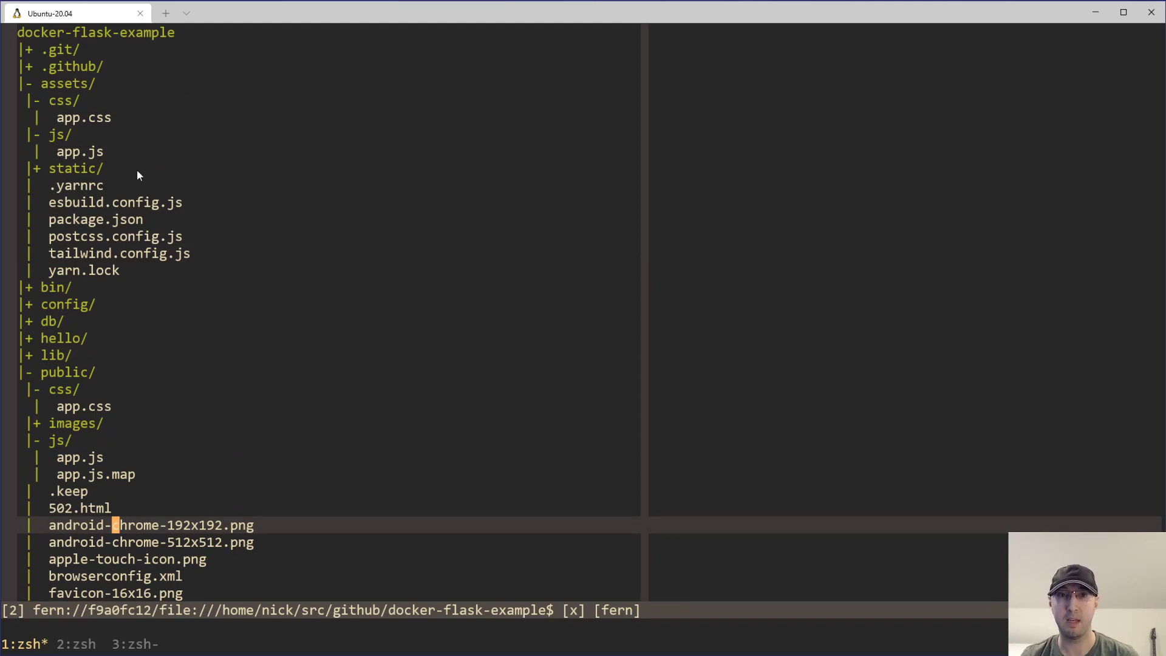
mouse_move(70, 169)
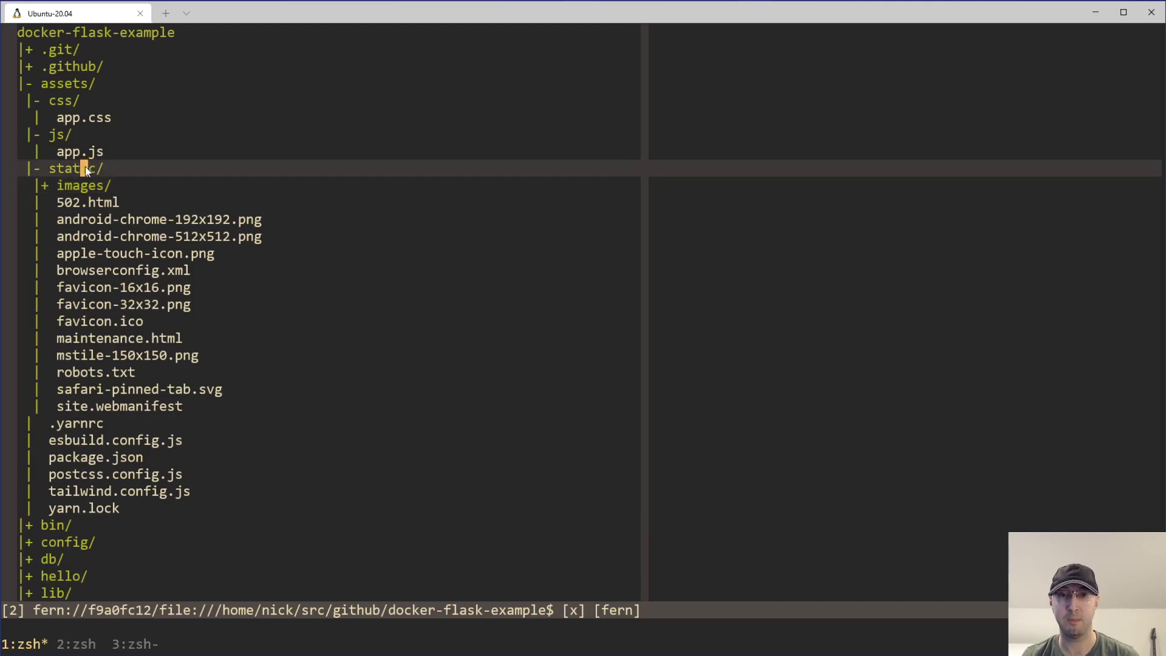
mouse_move(199, 285)
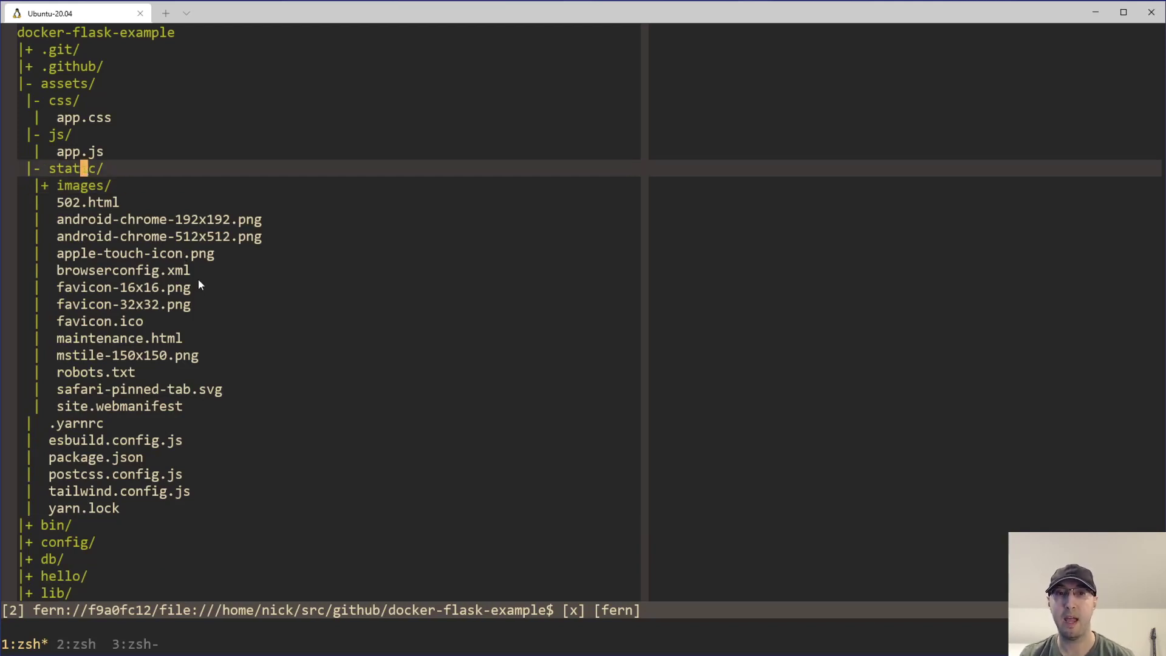
mouse_move(214, 285)
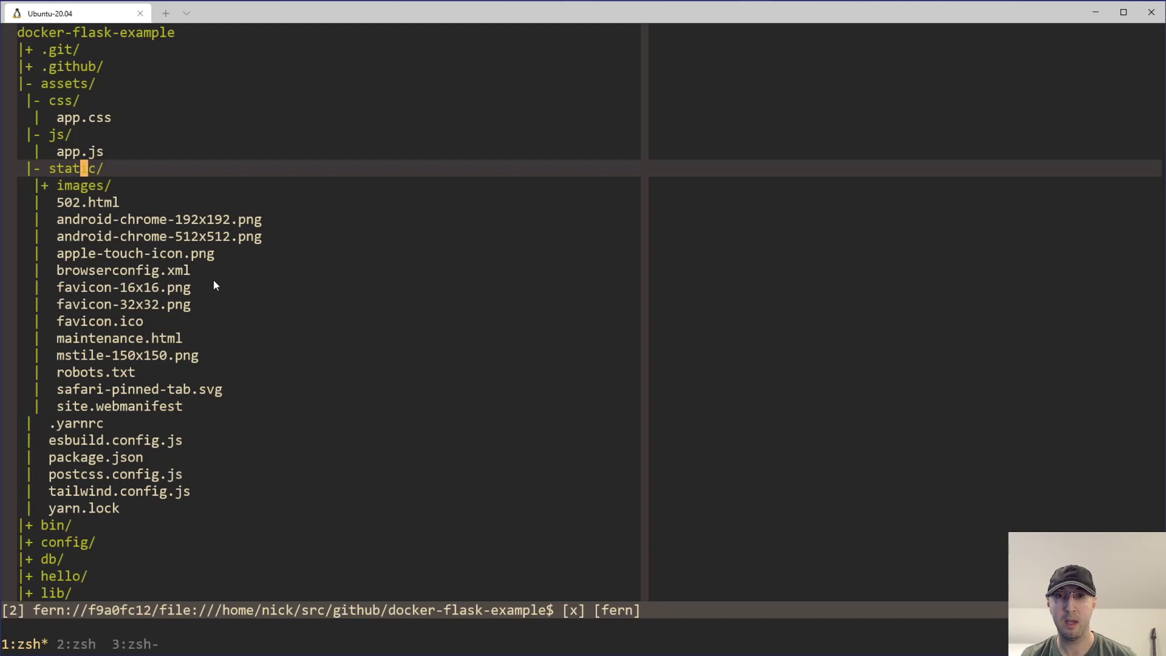
mouse_move(79, 173)
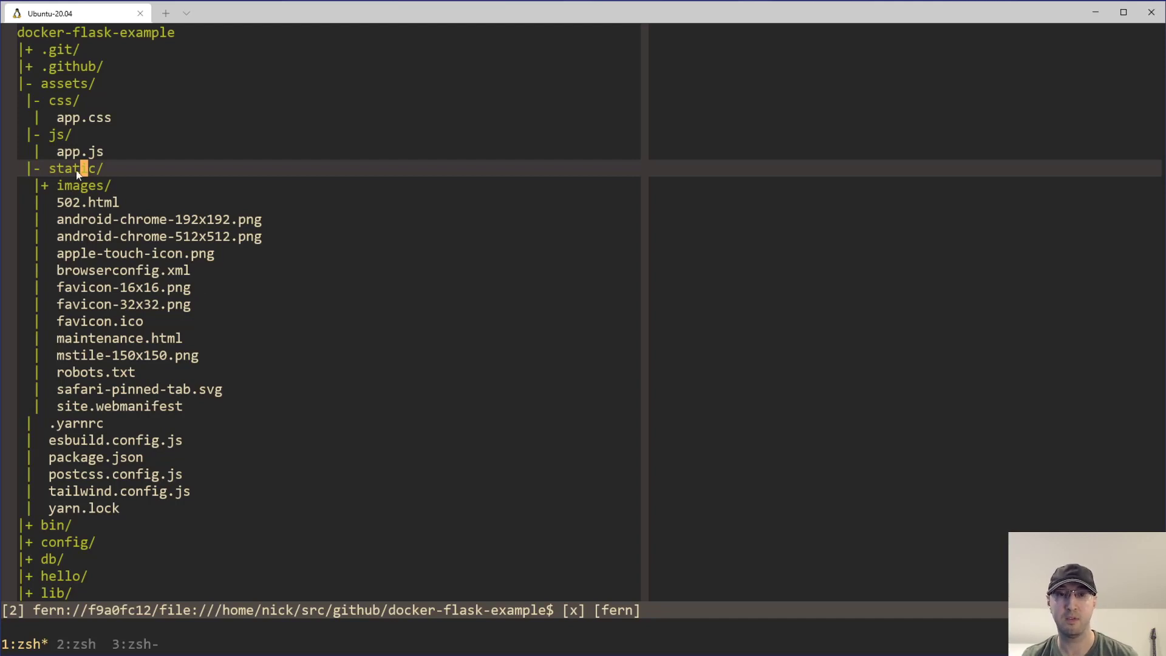
scroll(down, 3)
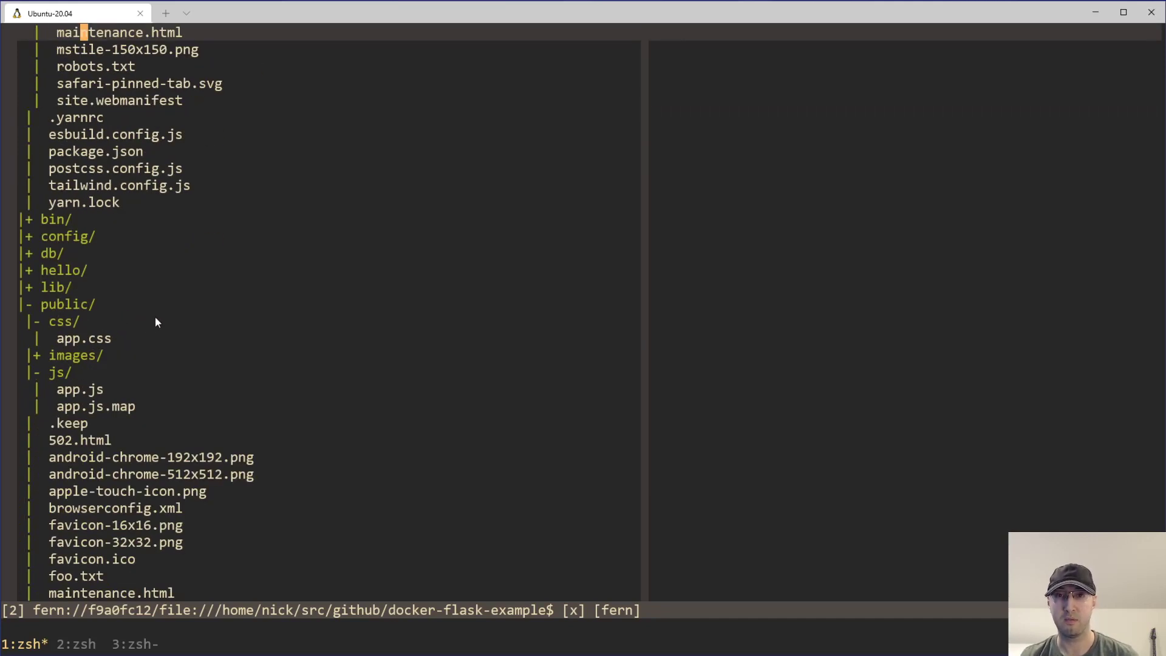
mouse_move(185, 321)
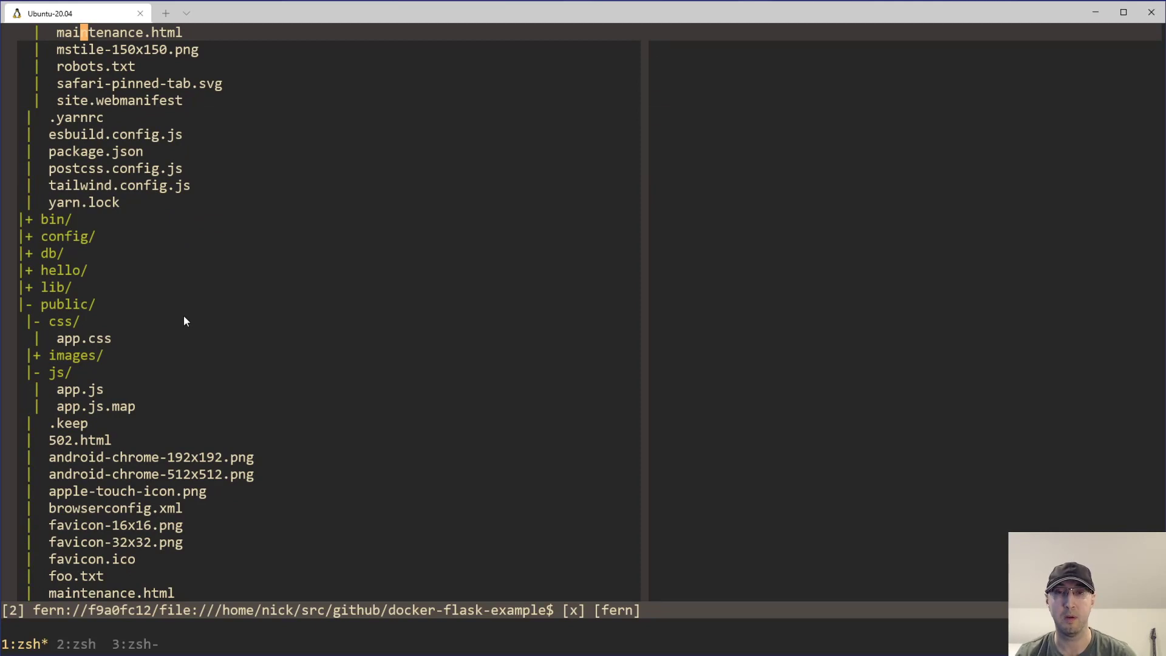
scroll(down, 3)
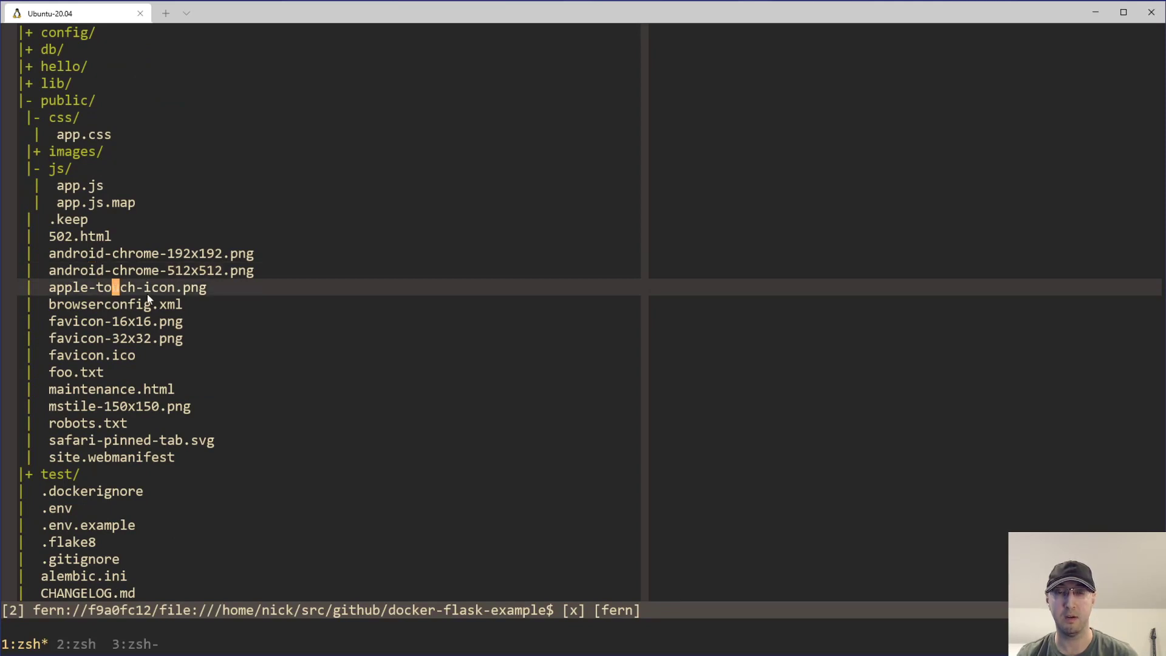
mouse_move(292, 330)
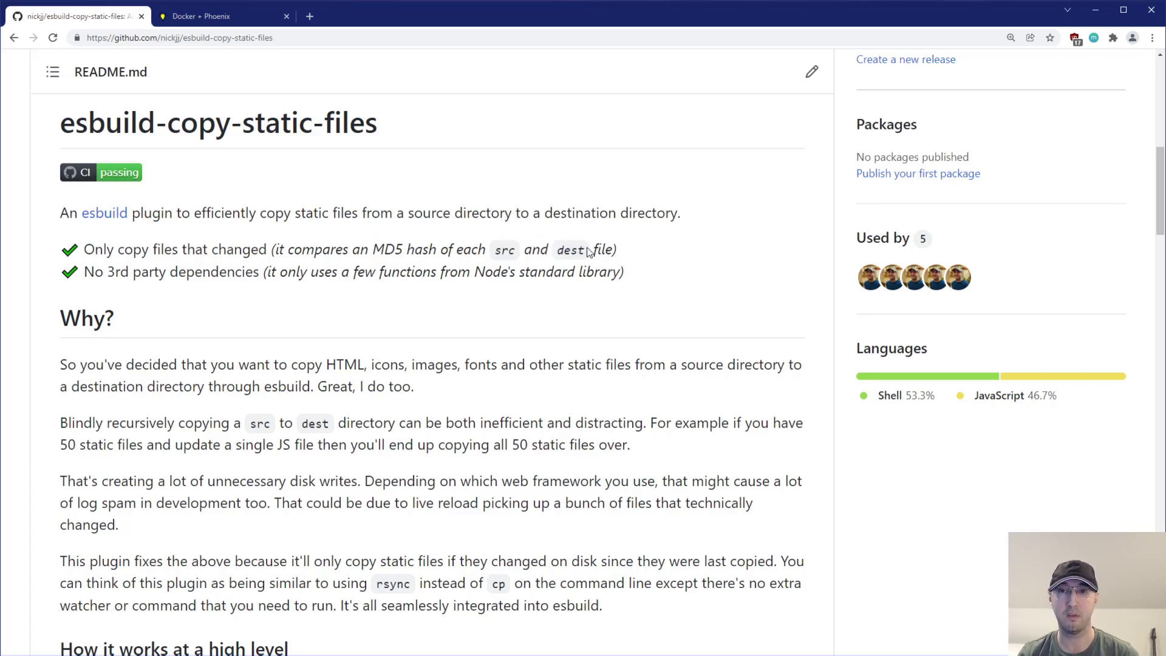
mouse_move(663, 250)
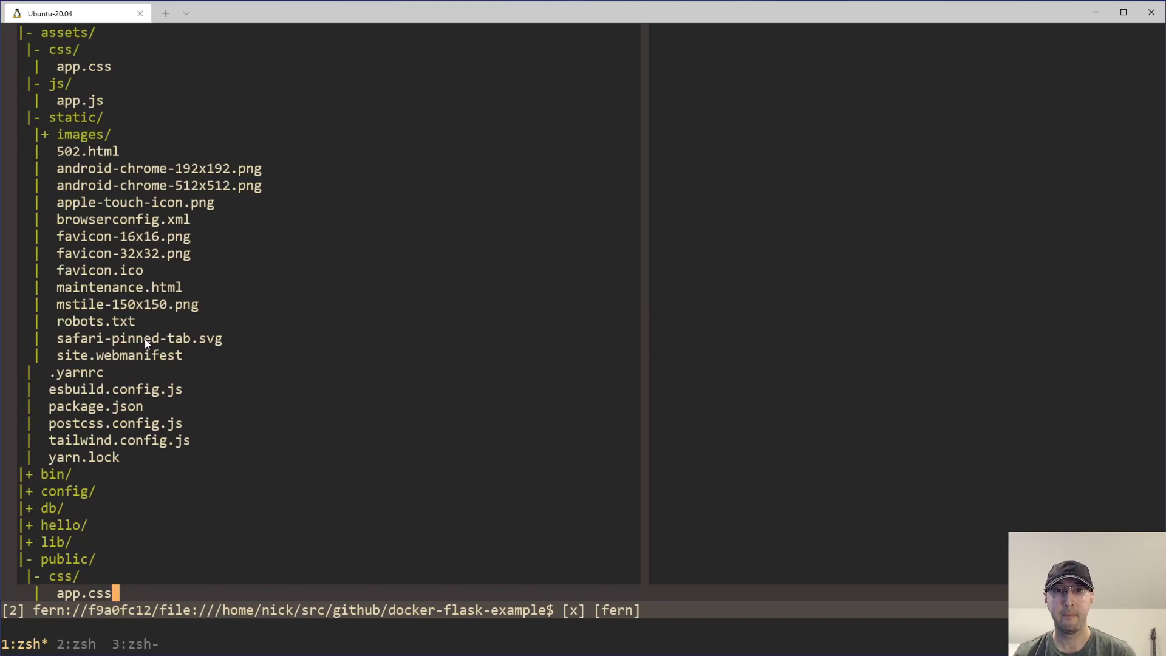
scroll(up, 3)
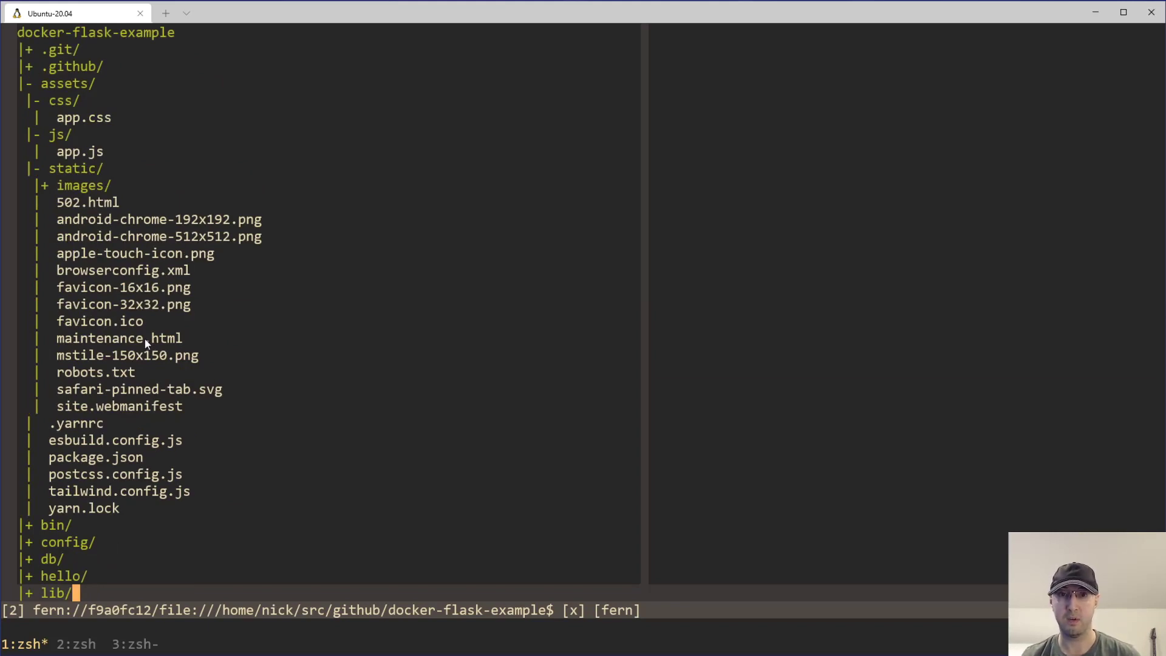
mouse_move(131, 315)
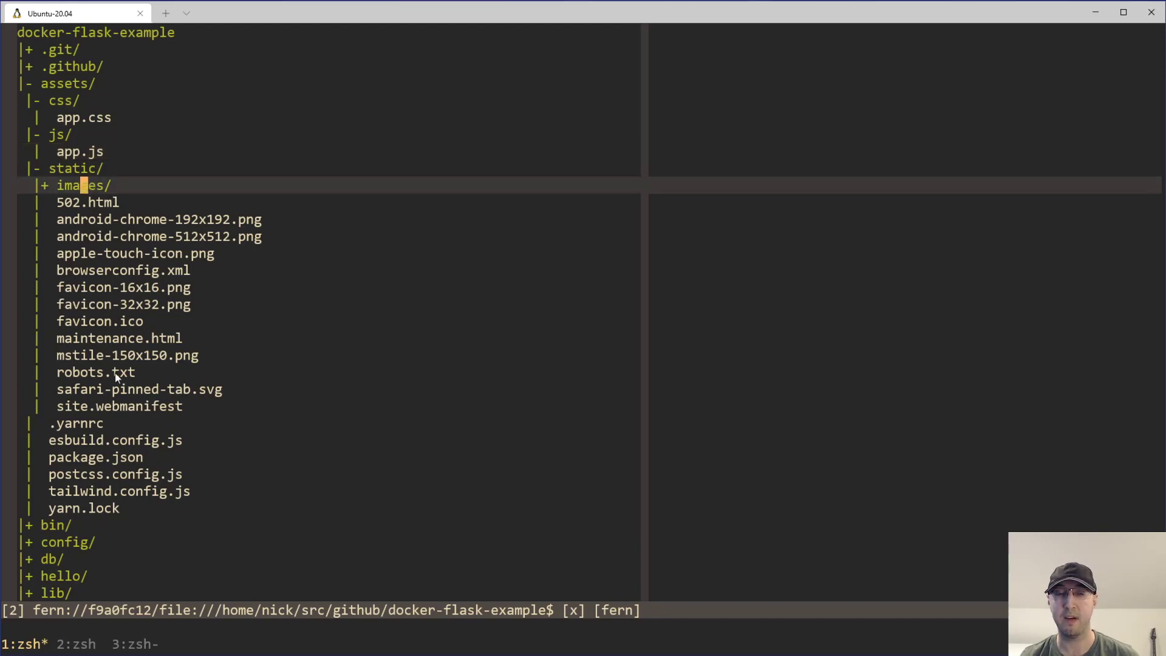
scroll(down, 3)
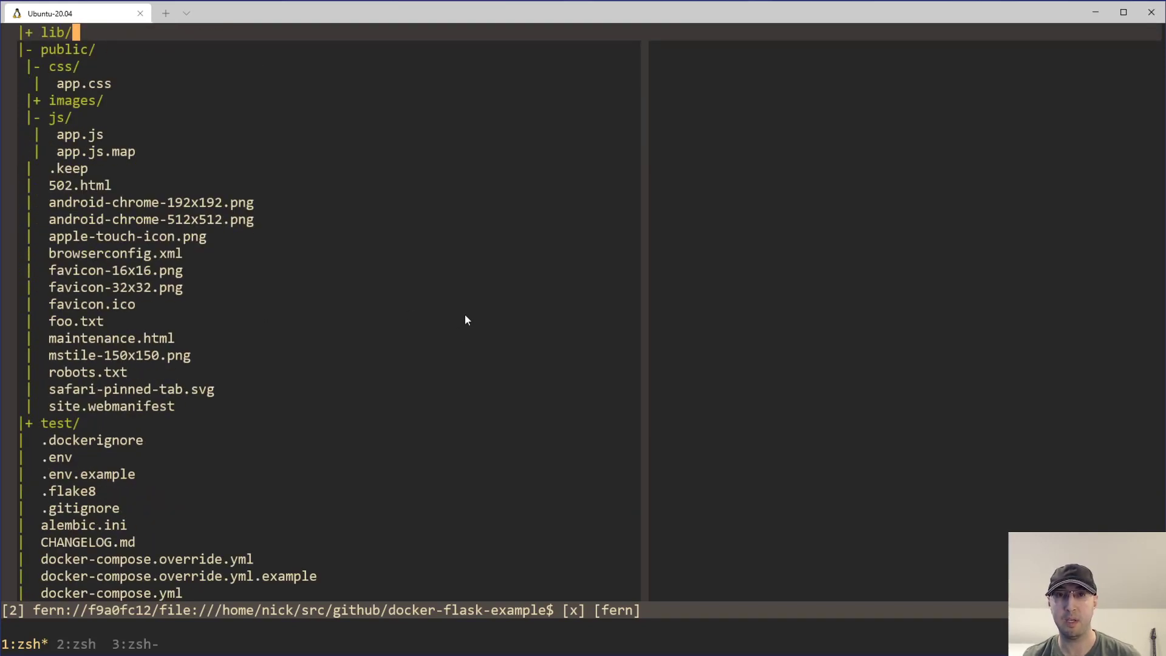
mouse_move(438, 322)
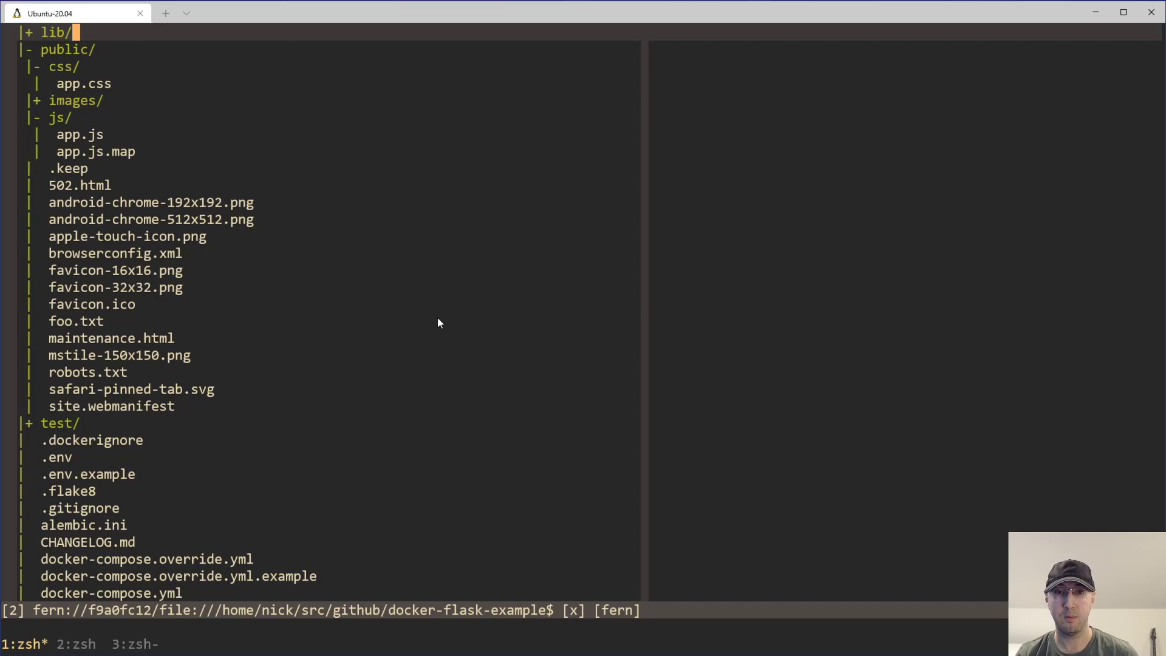
mouse_move(367, 285)
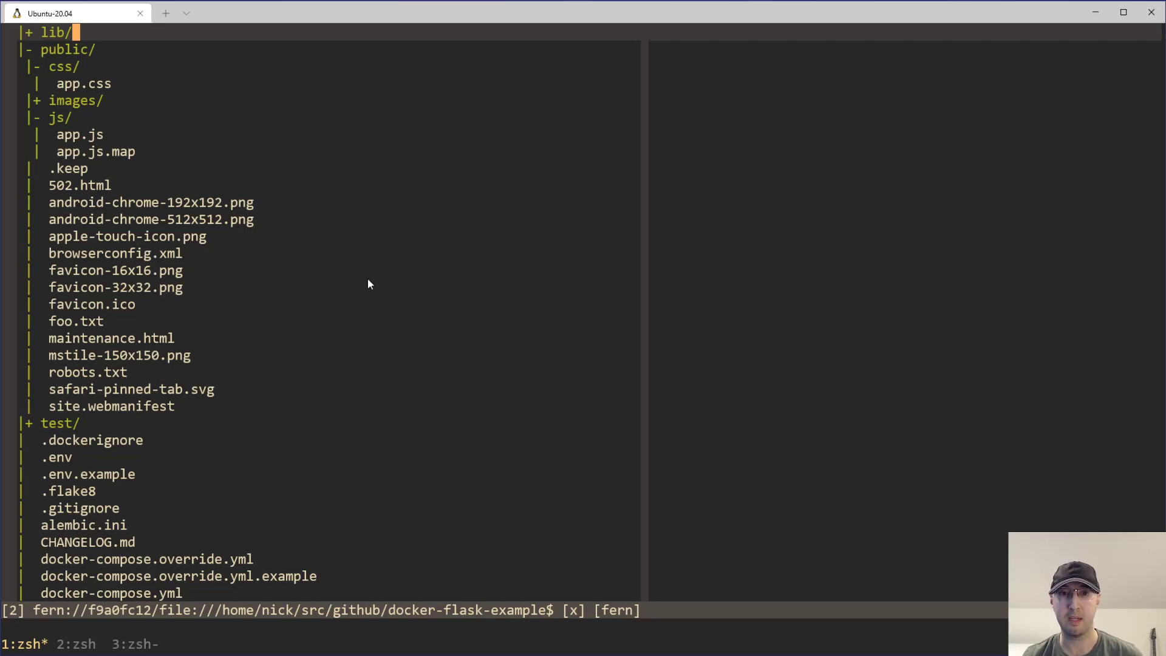
mouse_move(161, 574)
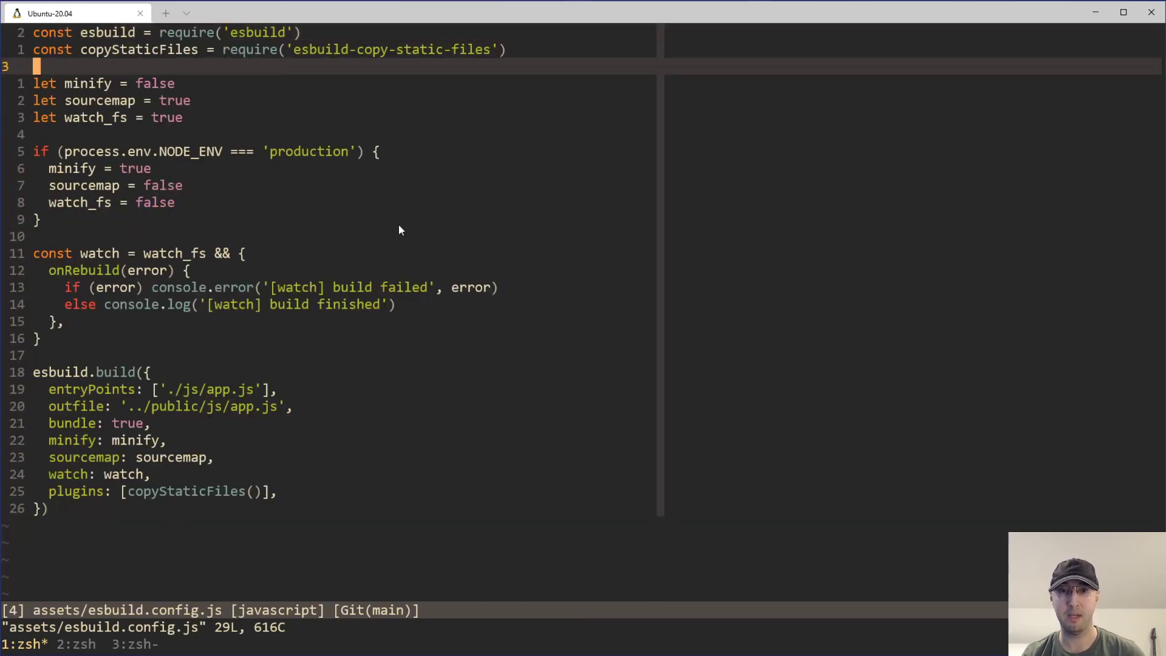
mouse_move(521, 54)
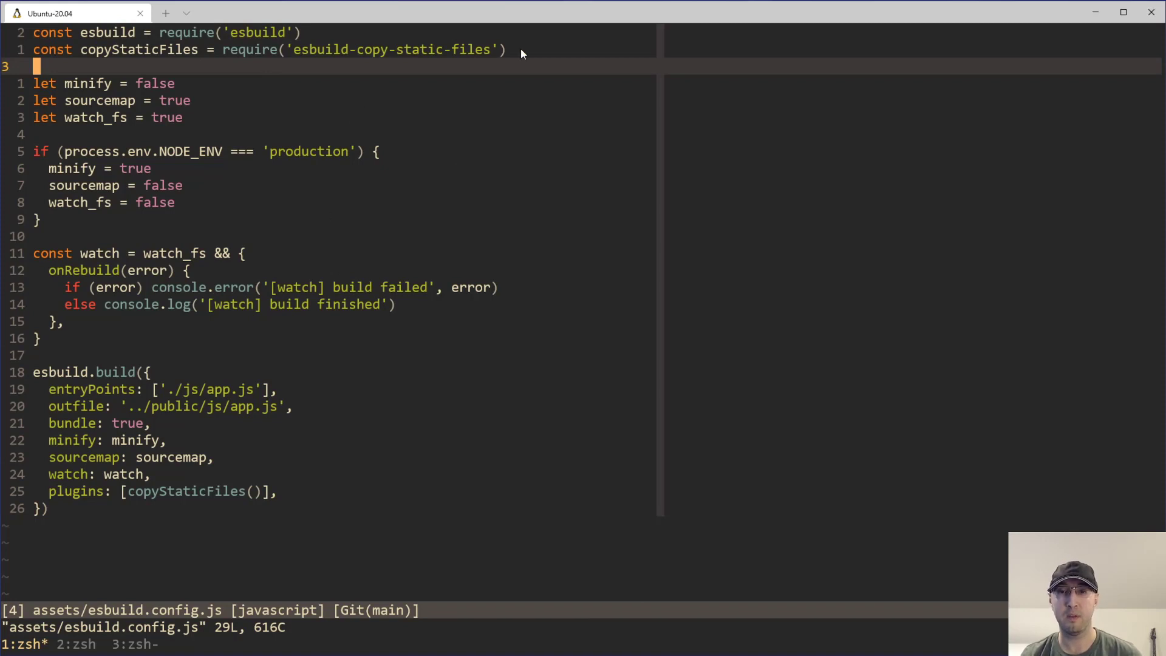
Step: Show the copyStaticFiles require line and plugins entry in assets/esbuild.config.js
key(v)
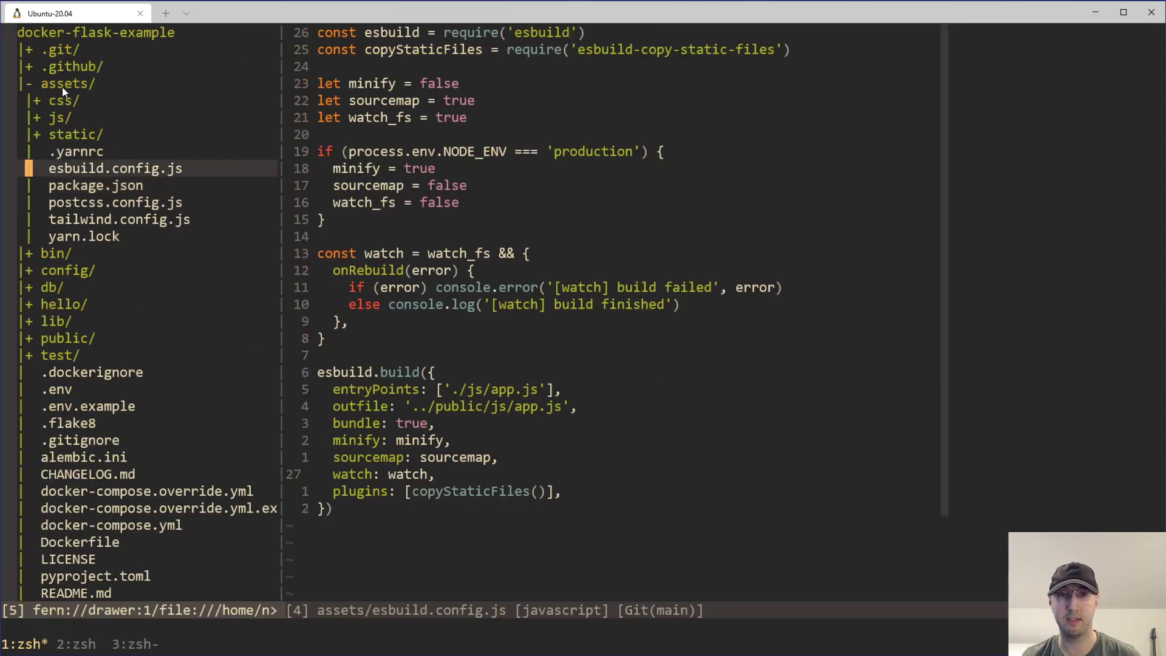
mouse_move(78, 350)
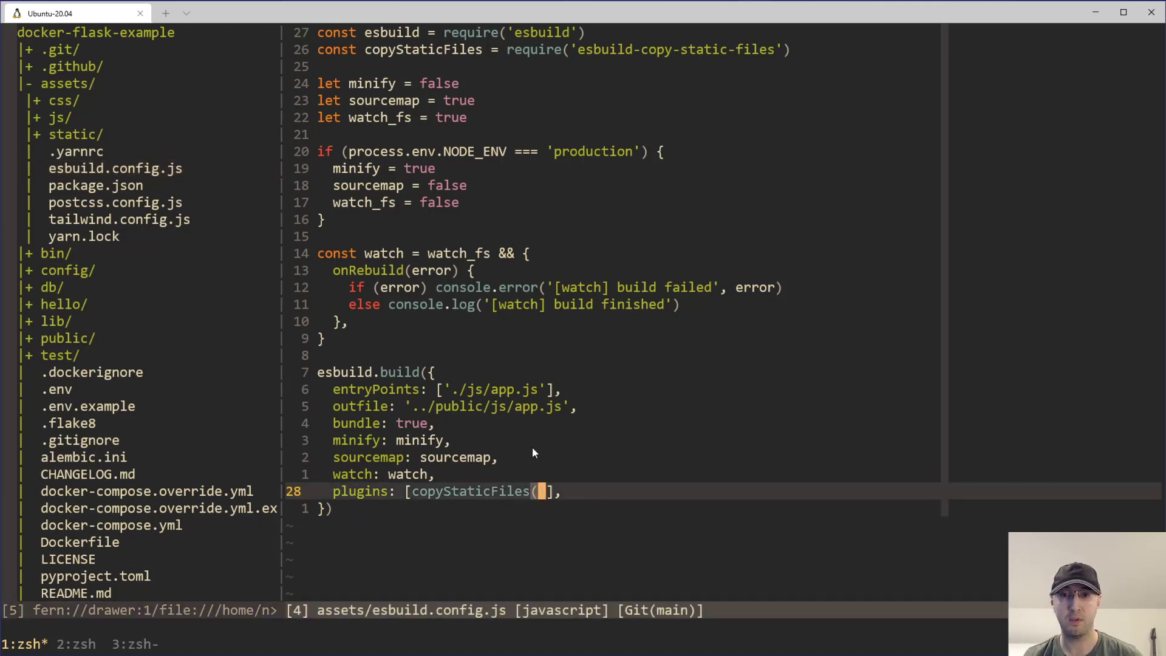
mouse_move(537, 425)
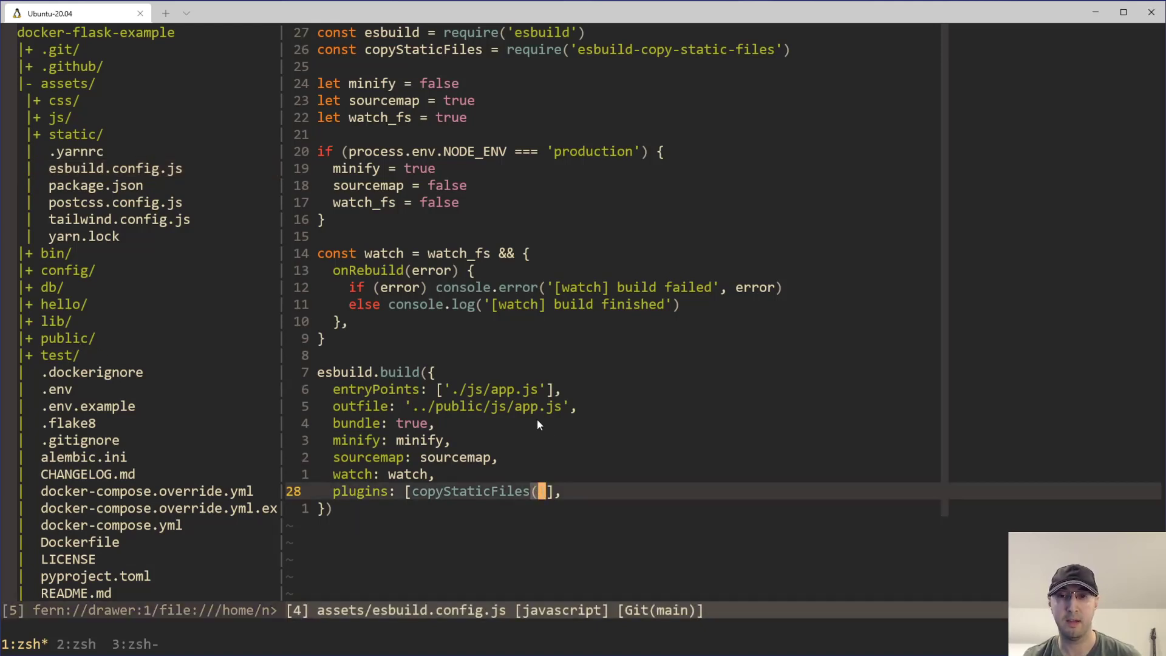
mouse_move(154, 600)
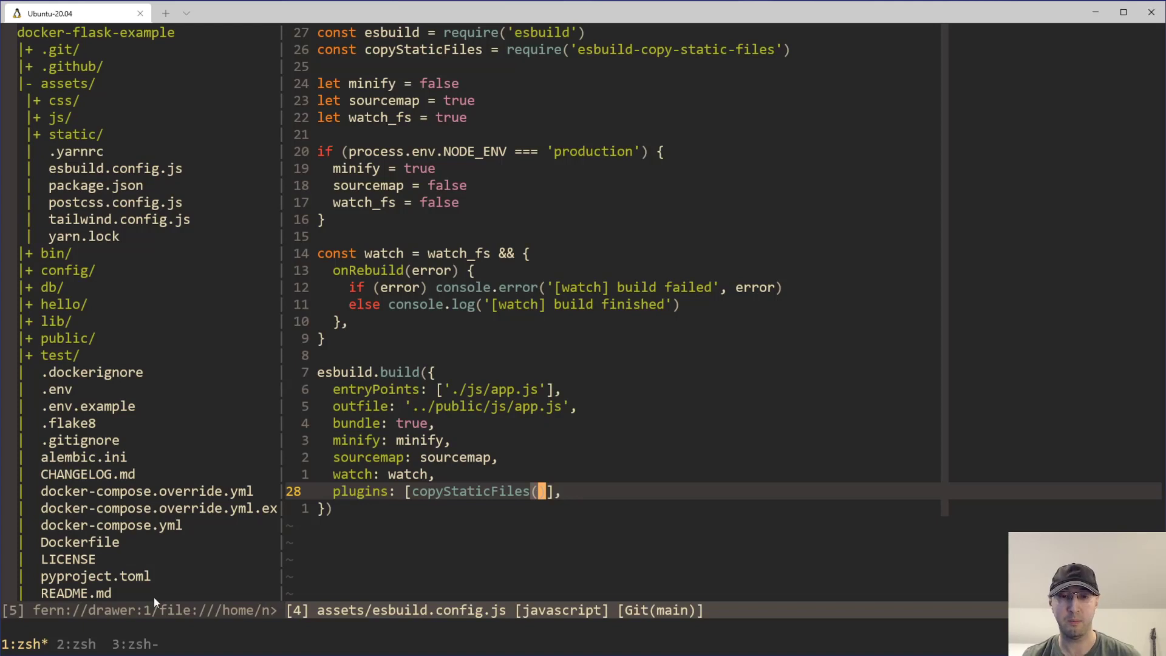
mouse_move(543, 498)
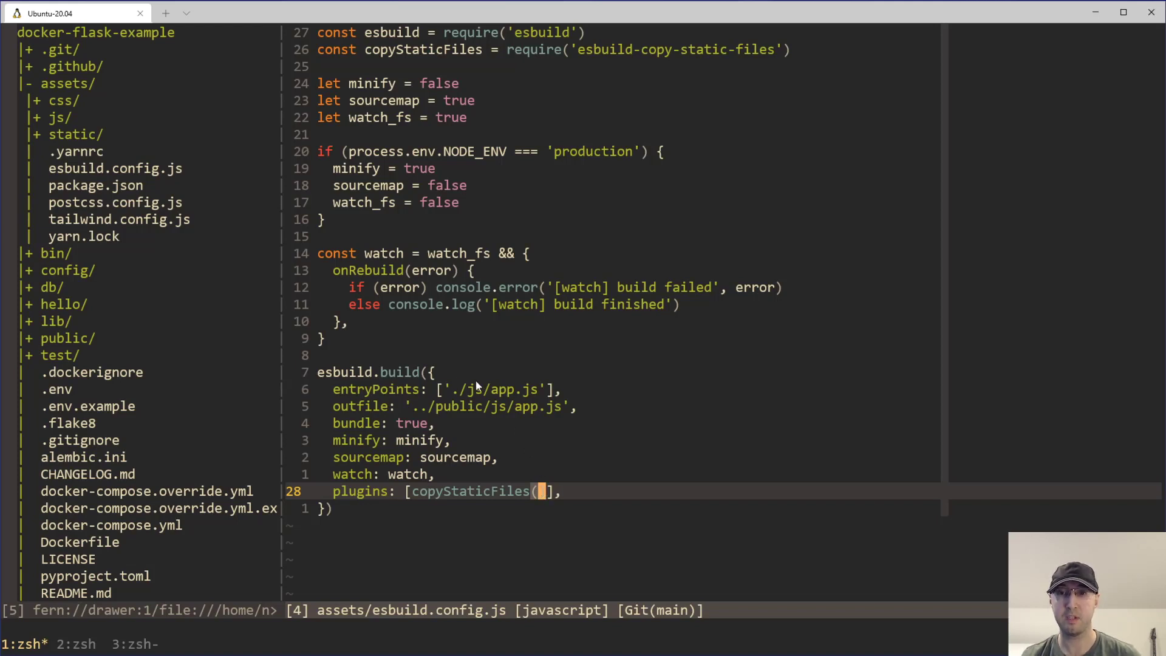
mouse_move(408, 243)
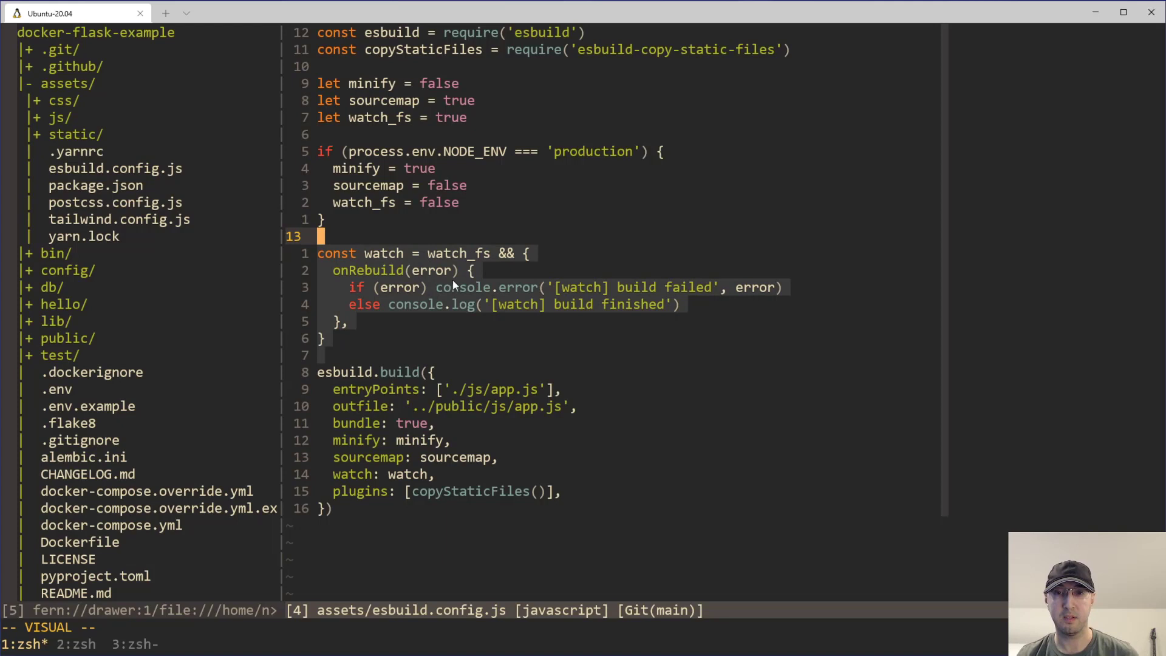
mouse_move(586, 305)
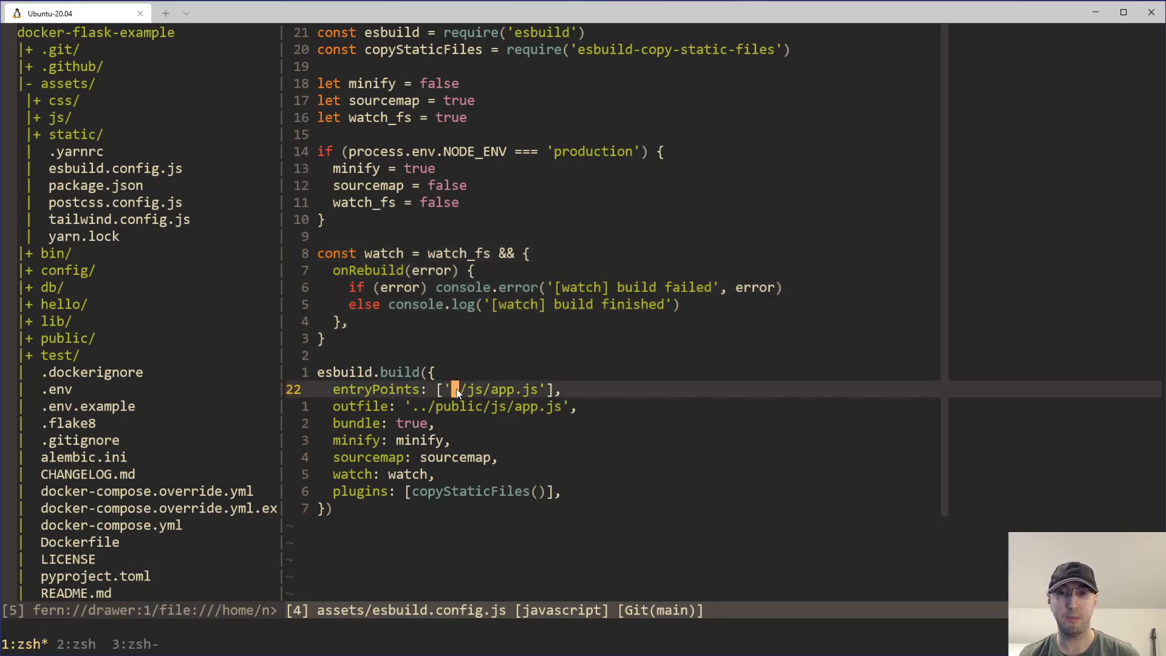
mouse_move(456, 403)
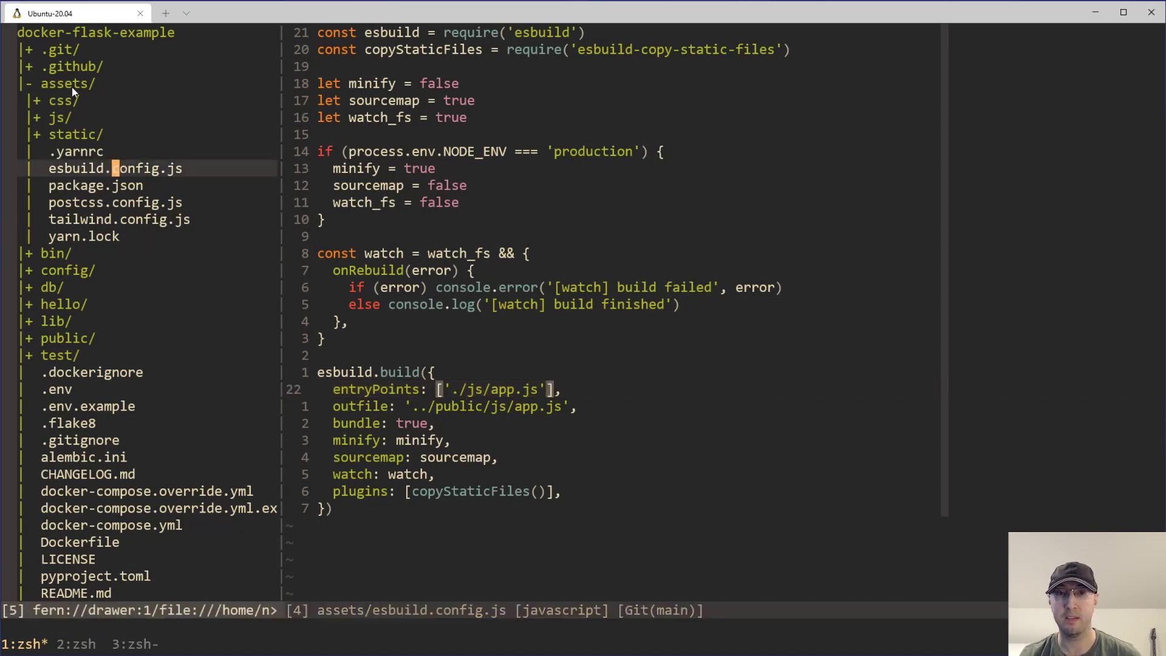
Step: Select the entry and outfile paths, expanding assets/js and public to match them
key(v)
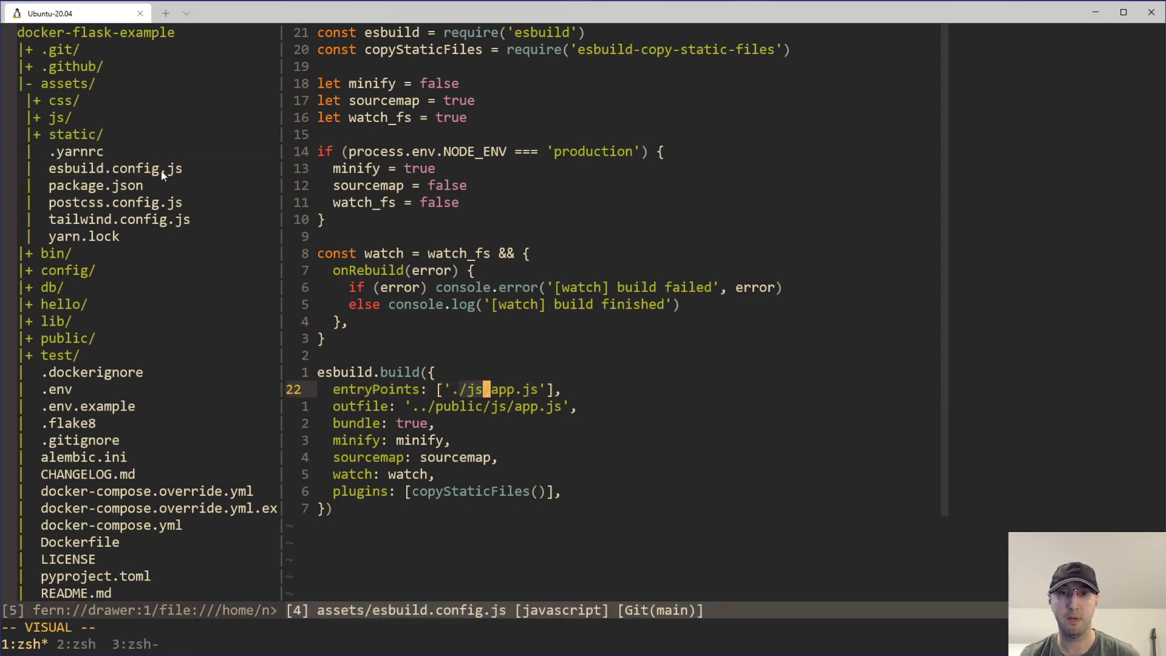
click(57, 117)
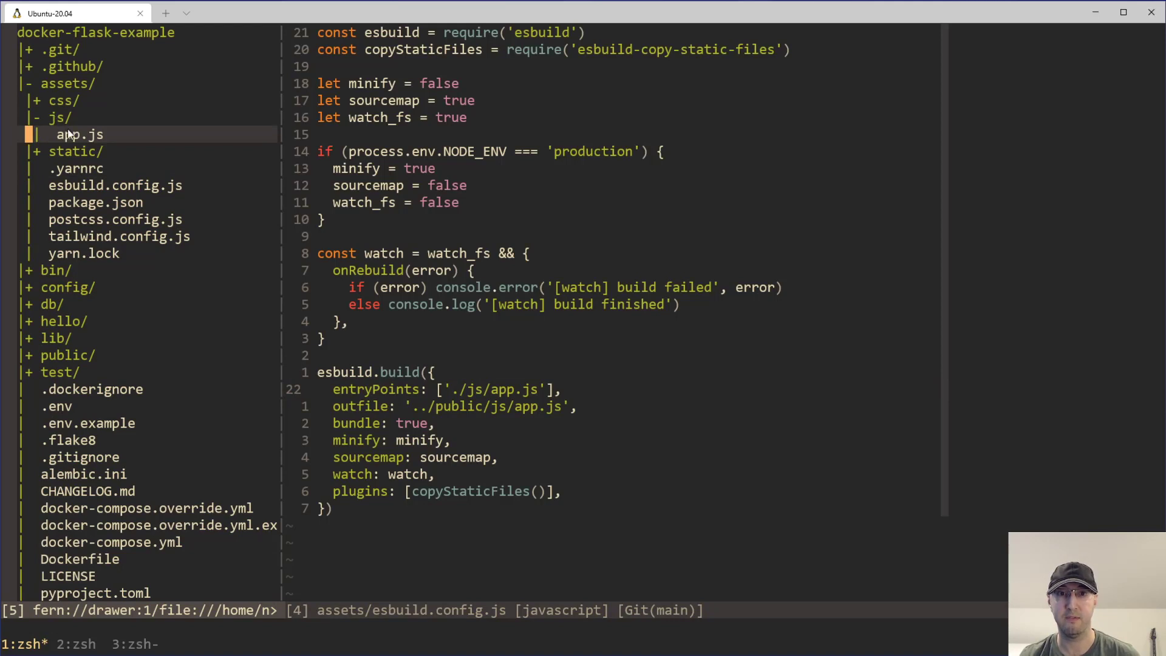
key(v)
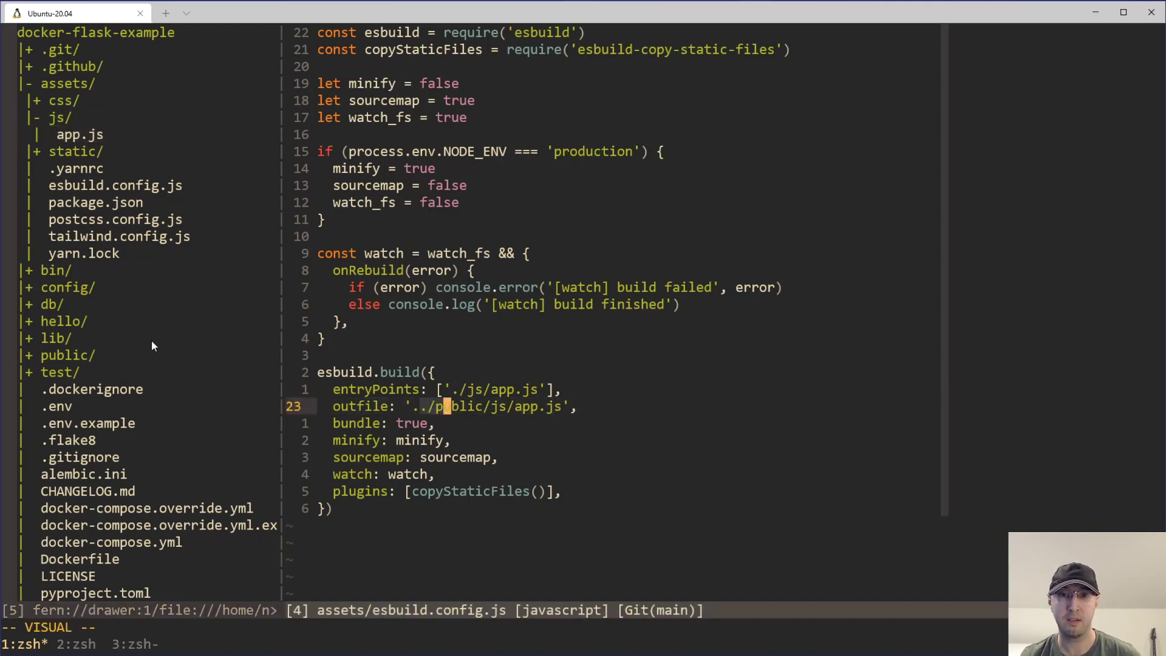
click(66, 354)
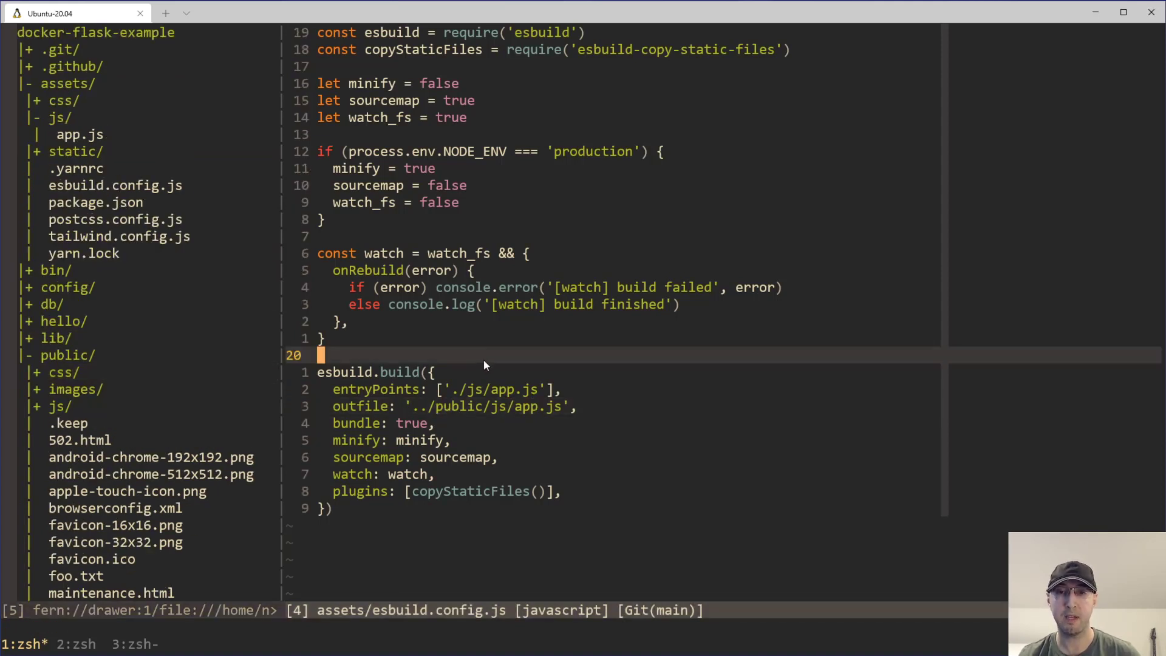
mouse_move(484, 415)
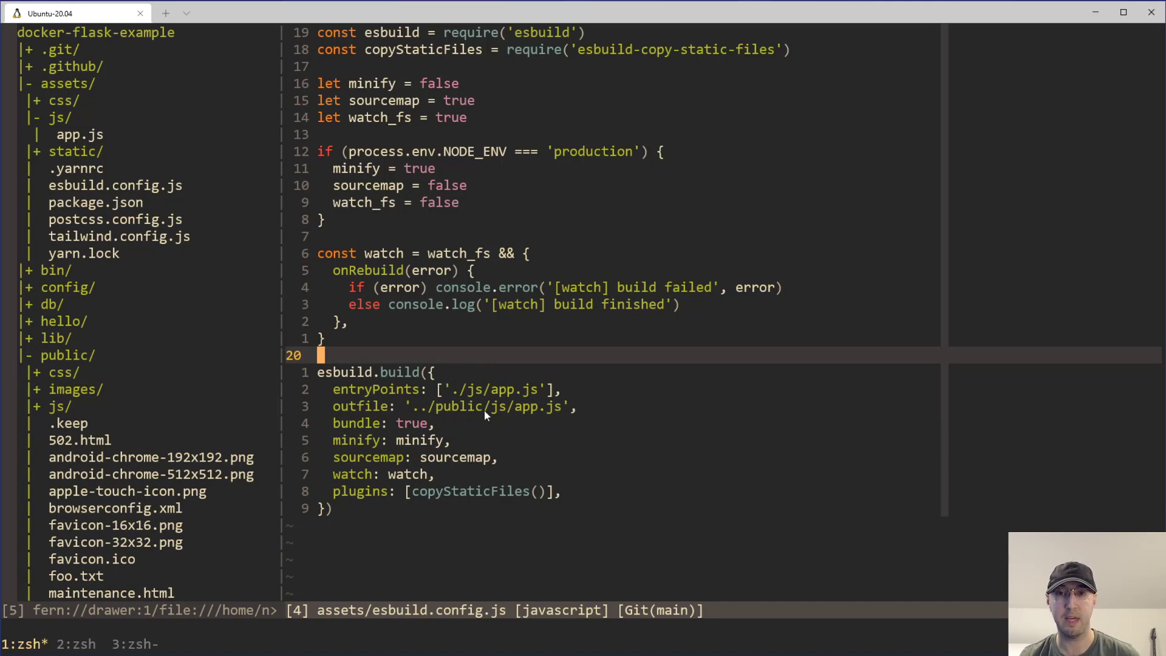
mouse_move(466, 278)
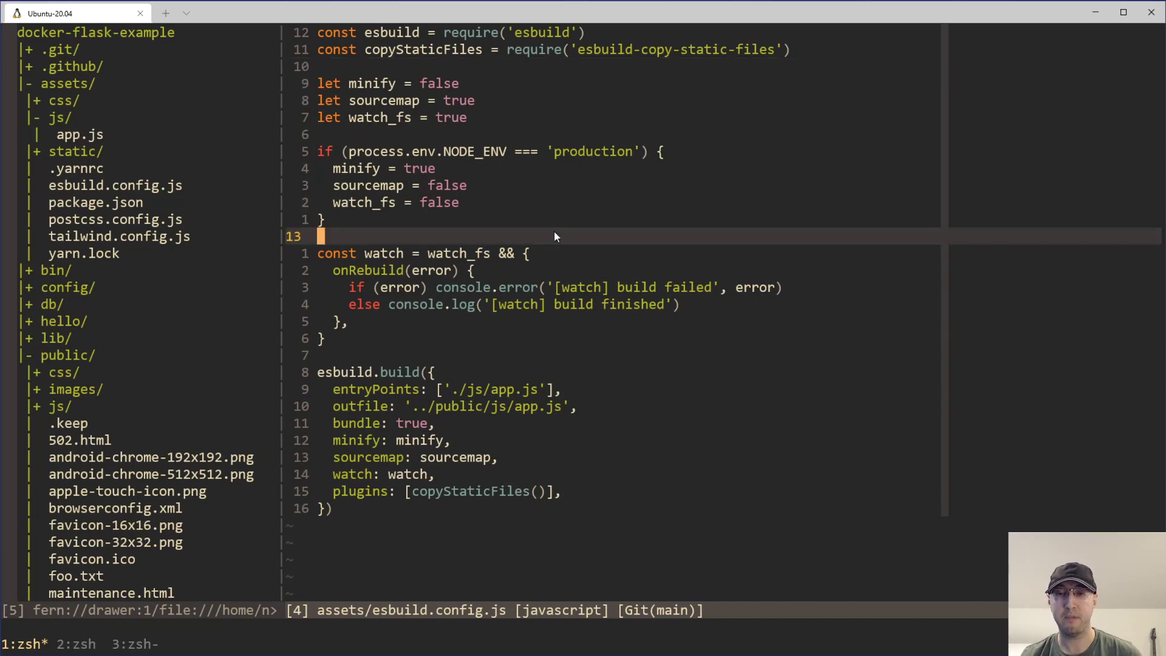
mouse_move(142, 650)
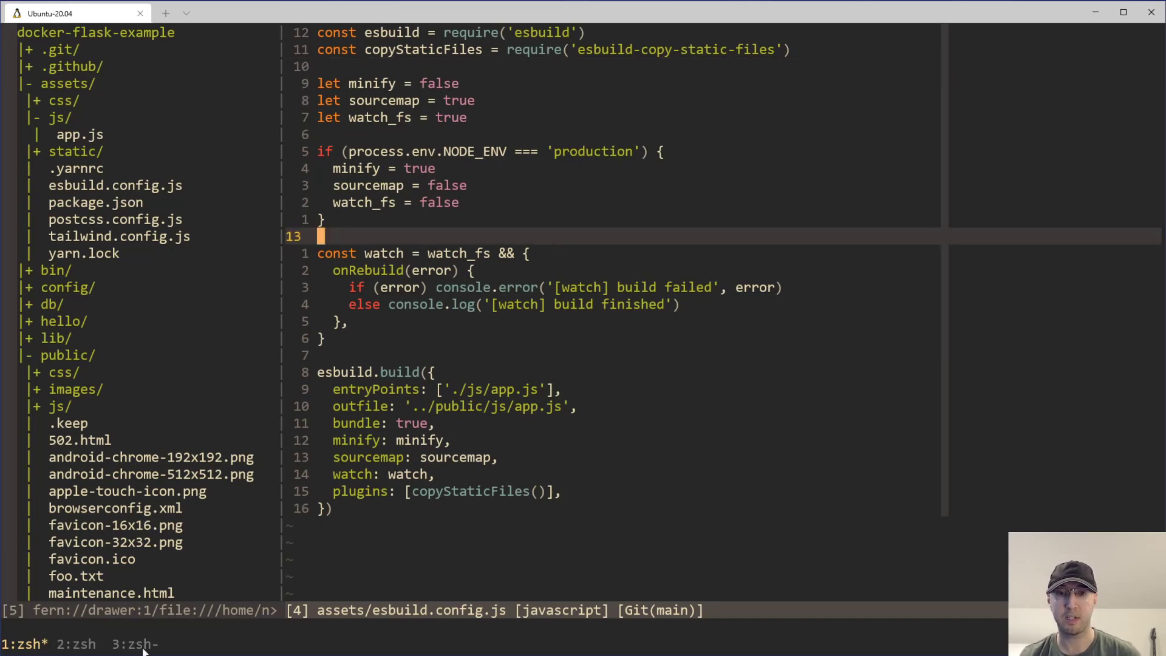
Step: Show the Phoenix 1.6.5 app at localhost:8000 in the Docker + Phoenix tab
click(133, 644)
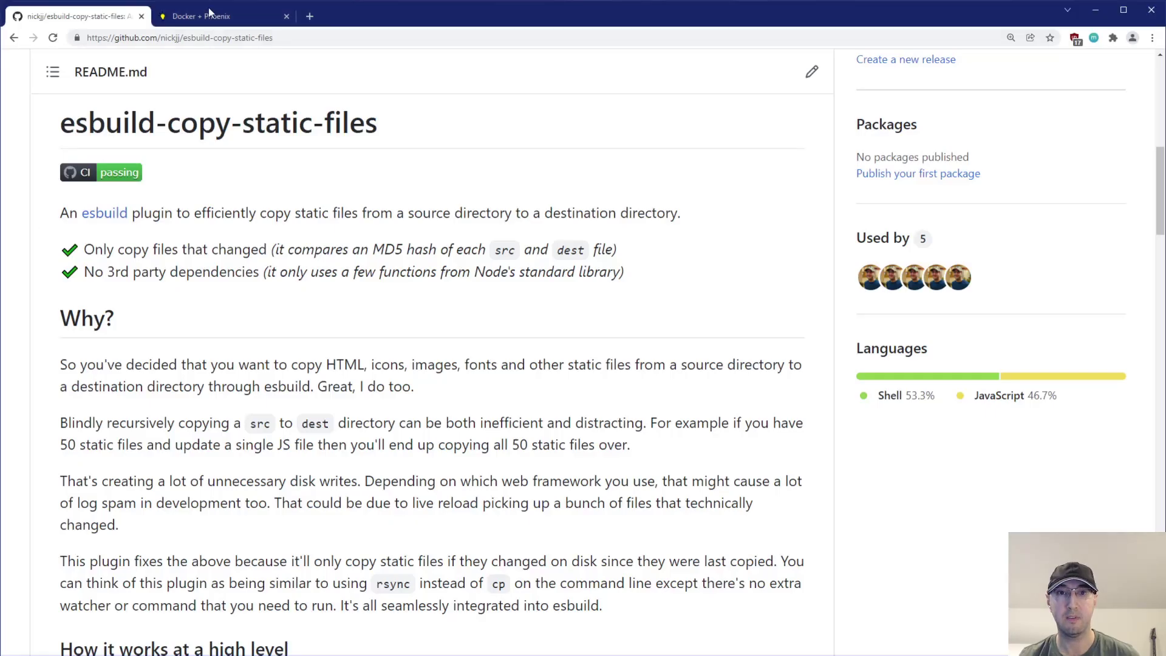
click(216, 16)
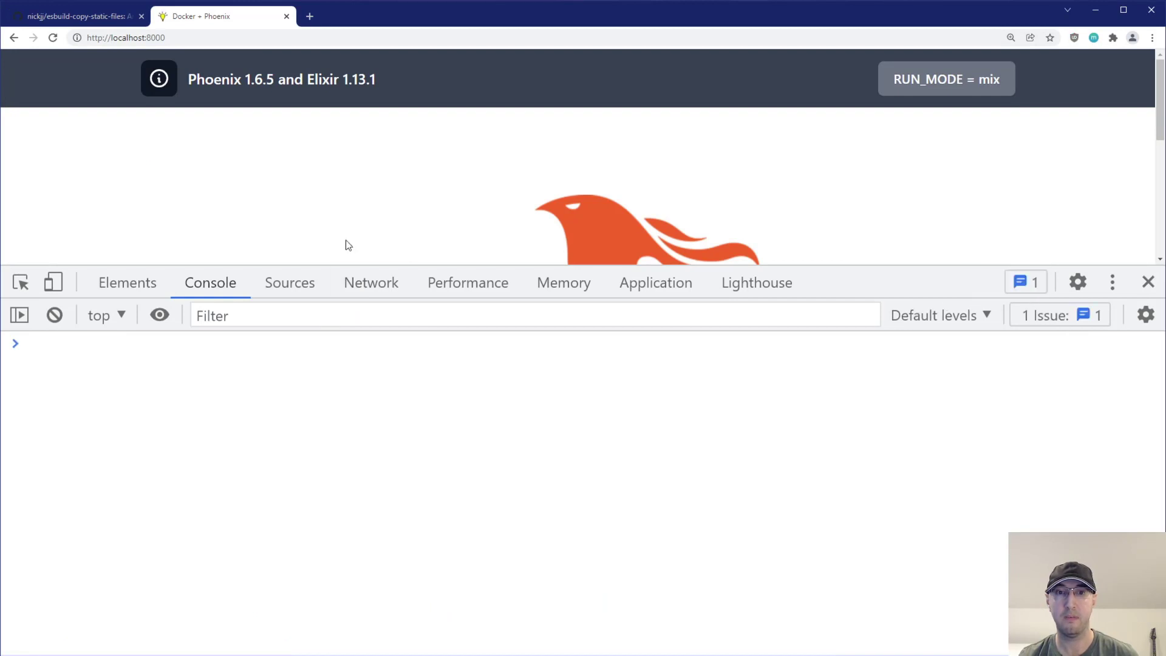
mouse_move(807, 433)
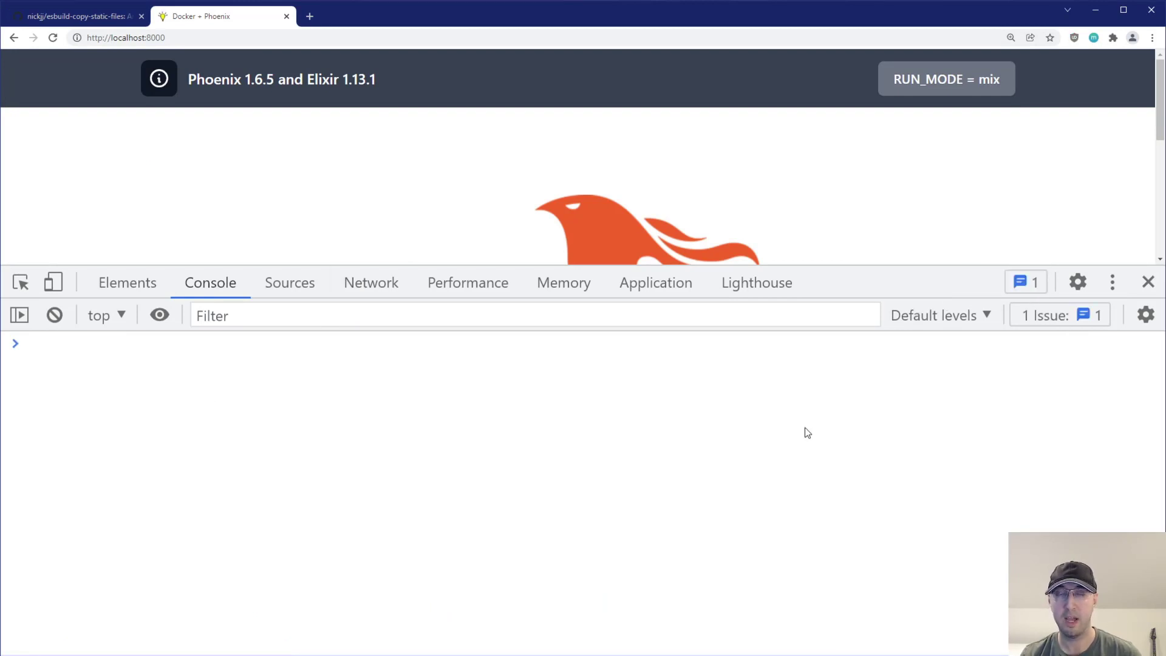
mouse_move(824, 404)
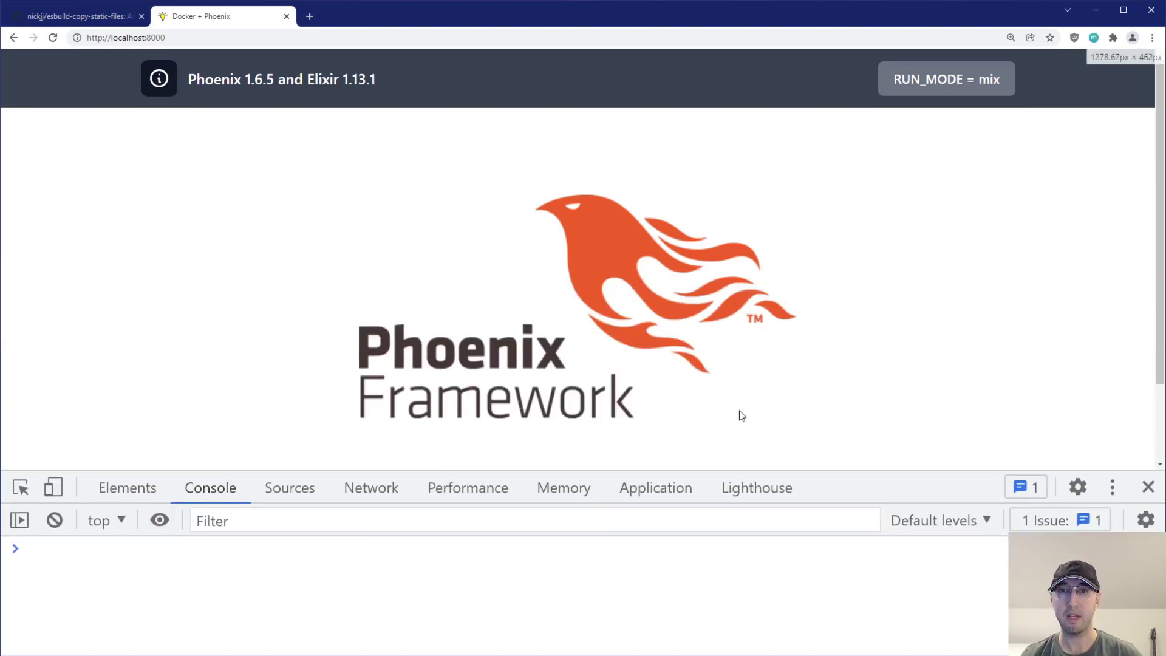
mouse_move(289, 265)
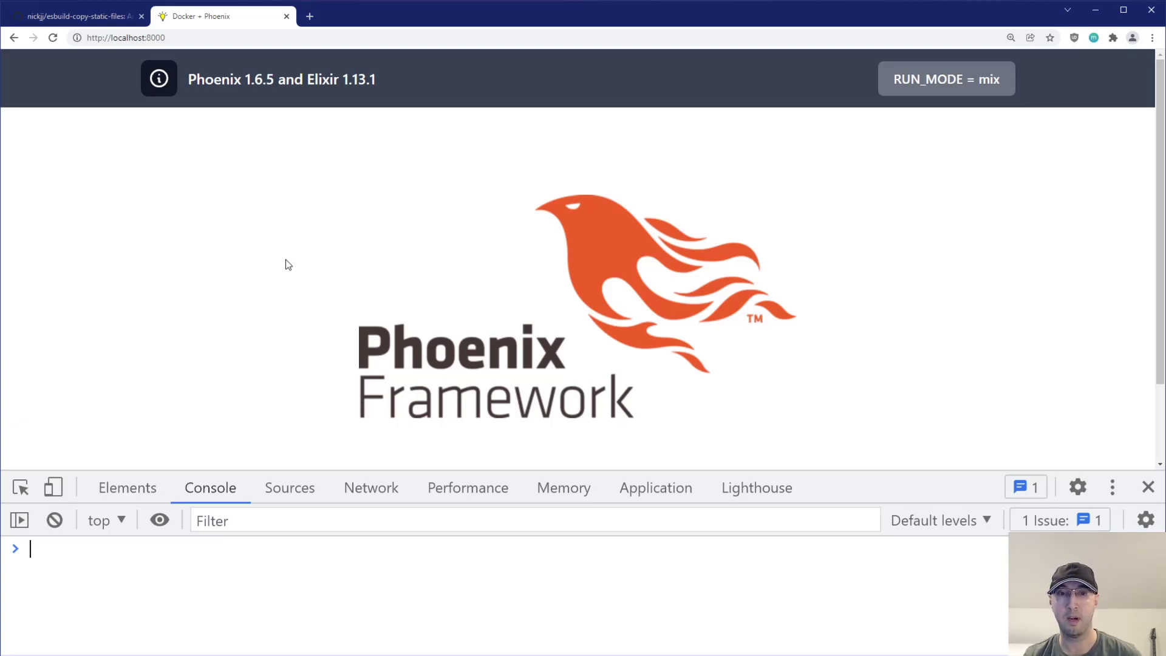
mouse_move(276, 263)
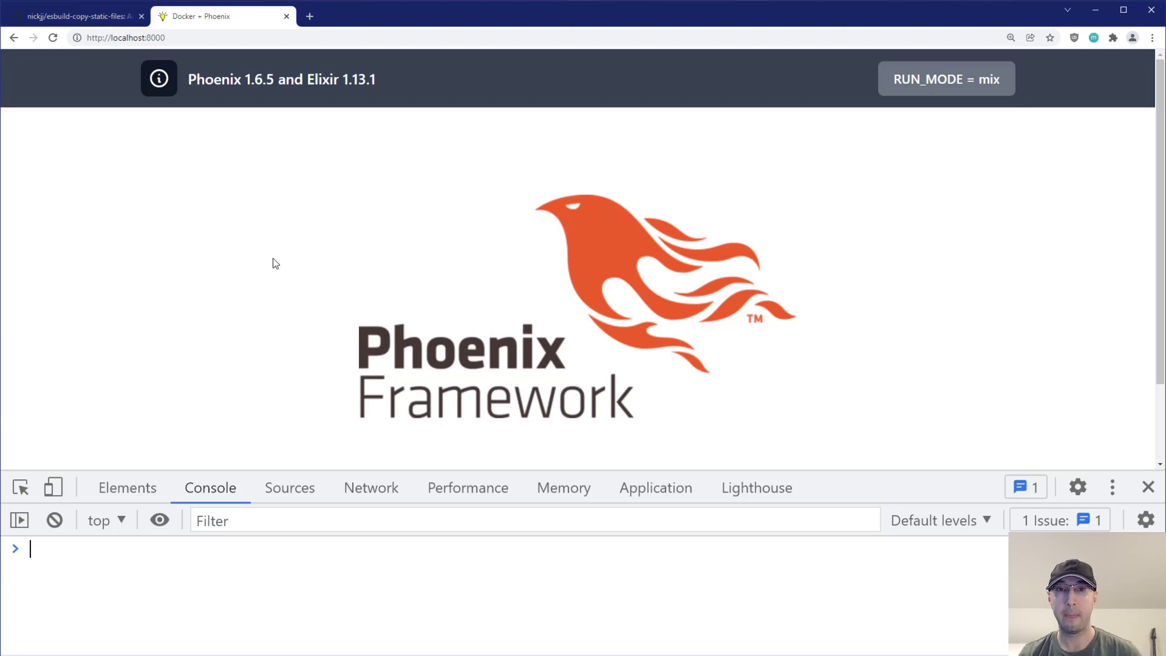
mouse_move(371, 145)
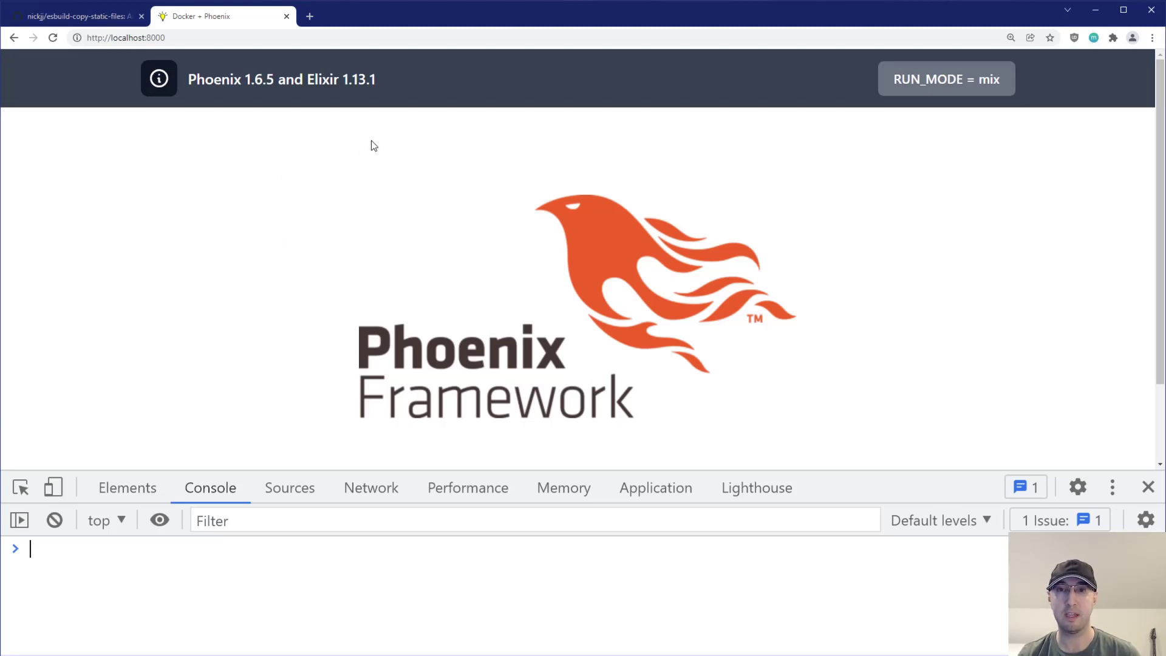
mouse_move(318, 93)
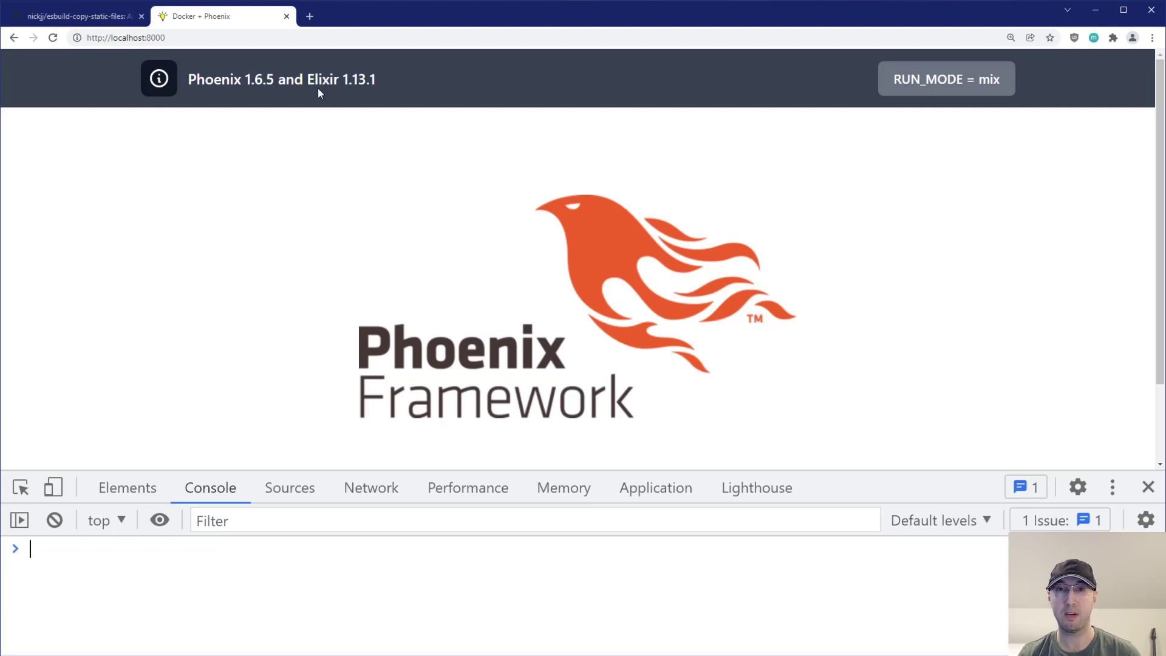
mouse_move(83, 347)
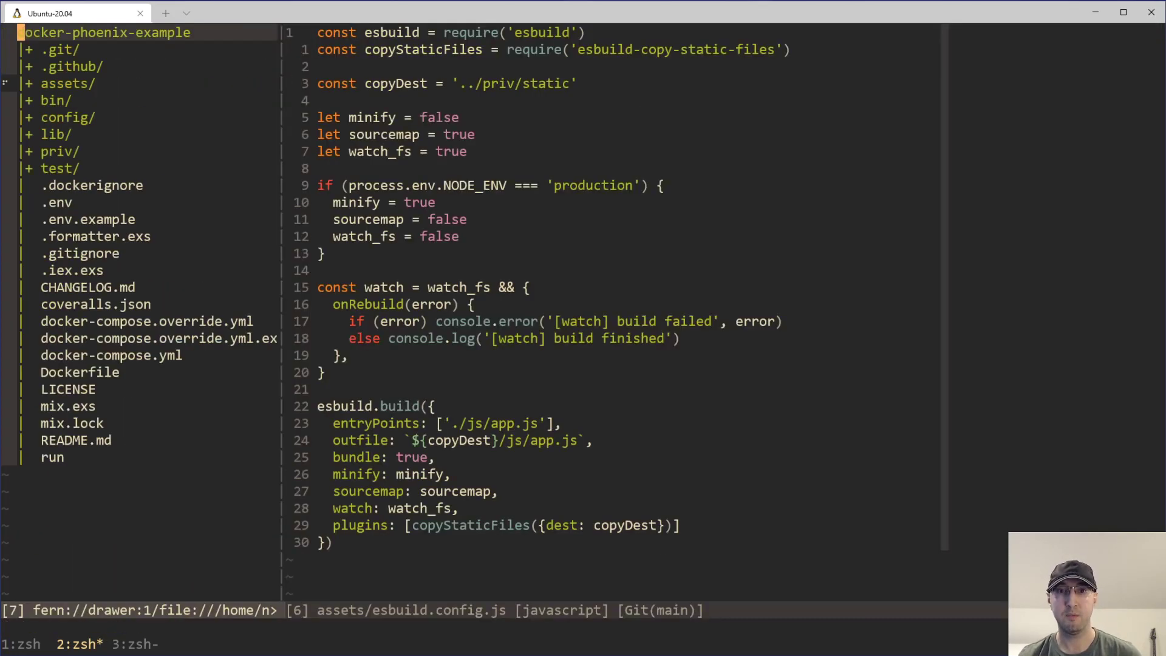
Step: Expand Phoenix assets, select the copyDest path, then expand priv and priv/static
click(67, 83)
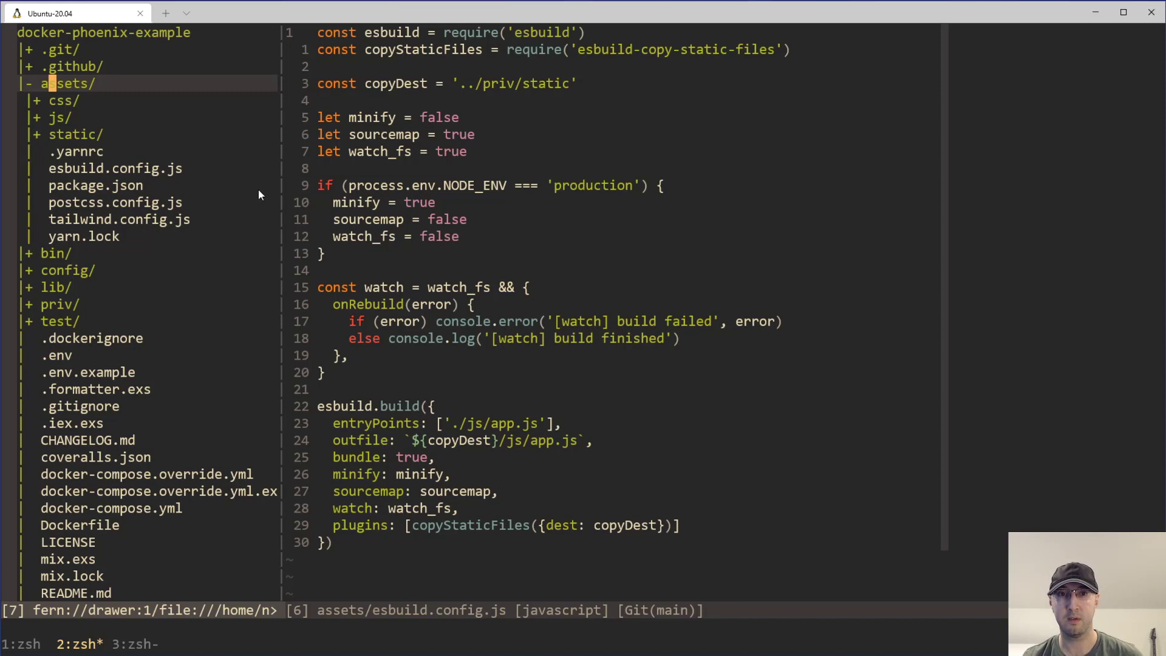
mouse_move(587, 295)
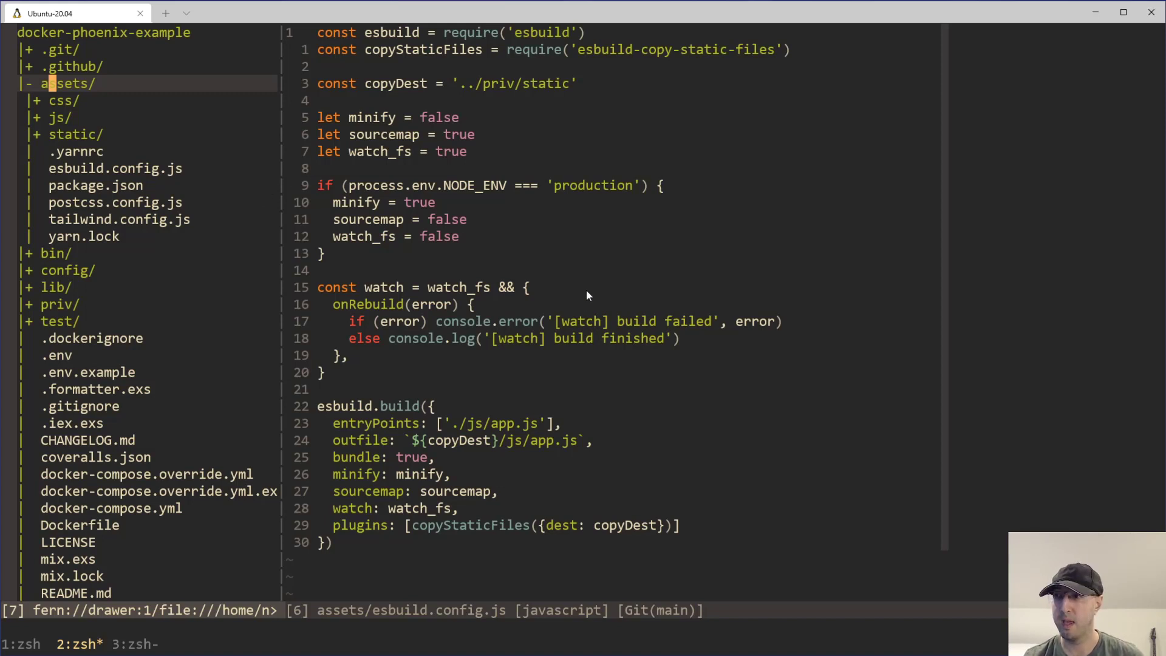
key(v)
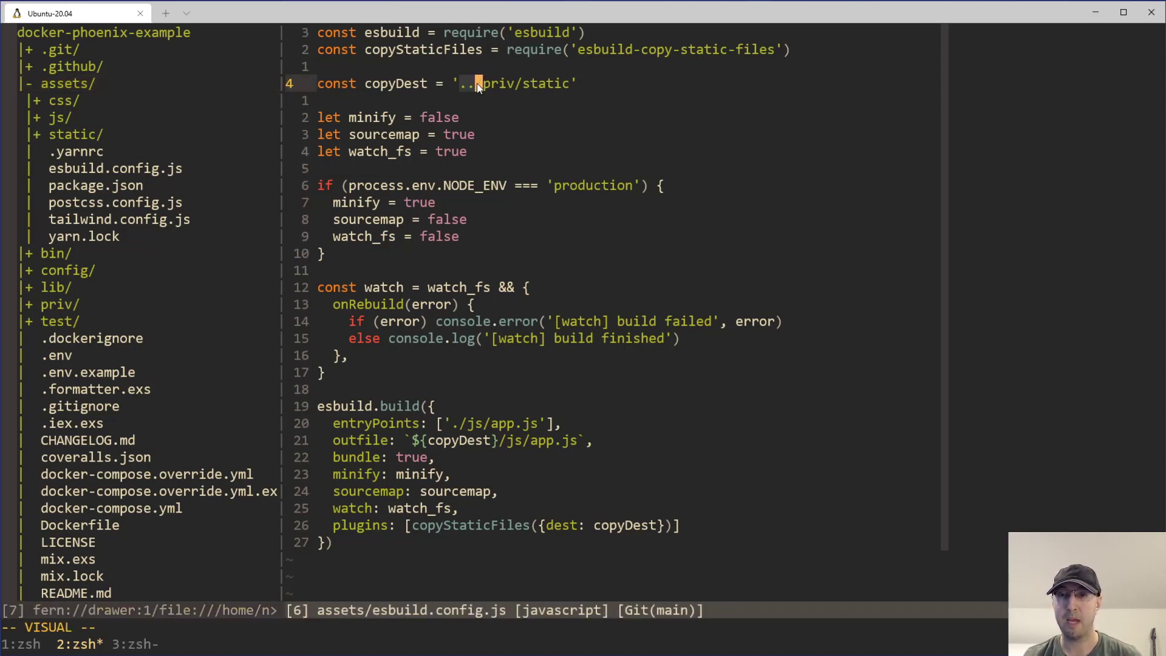
click(57, 304)
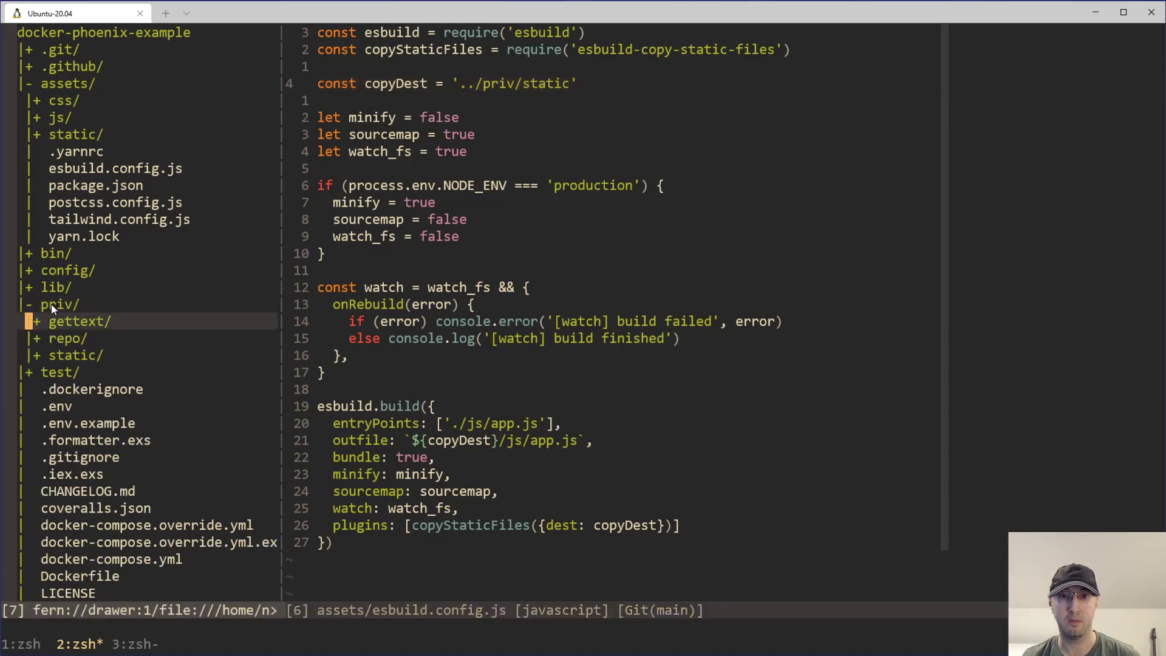
mouse_move(70, 351)
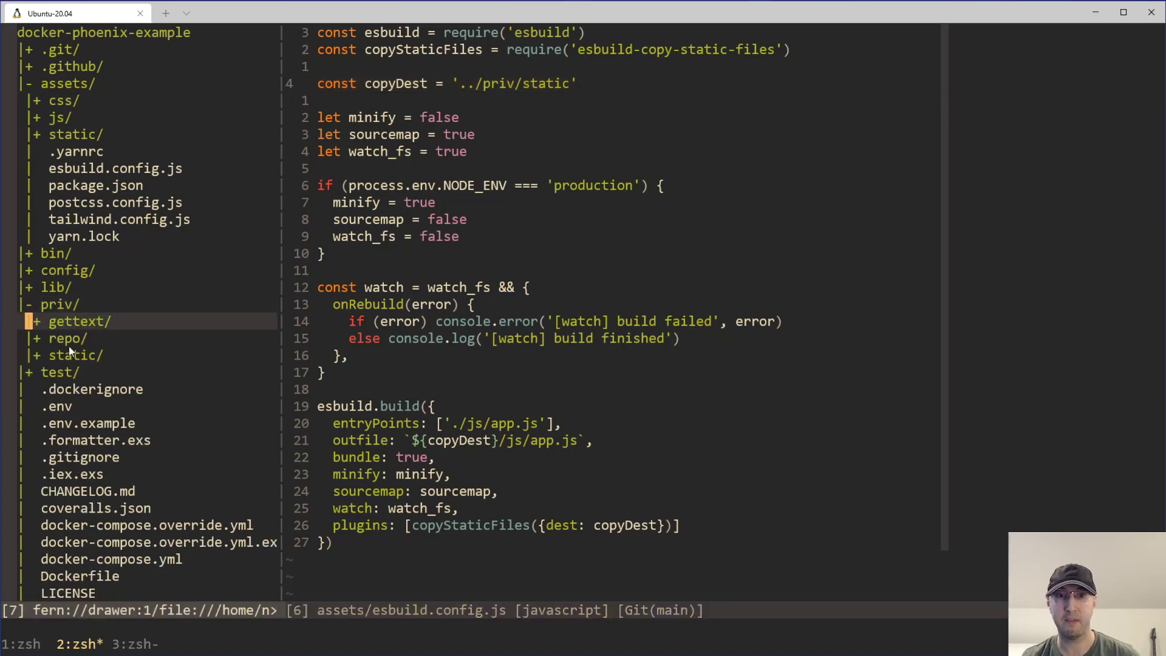
click(75, 354)
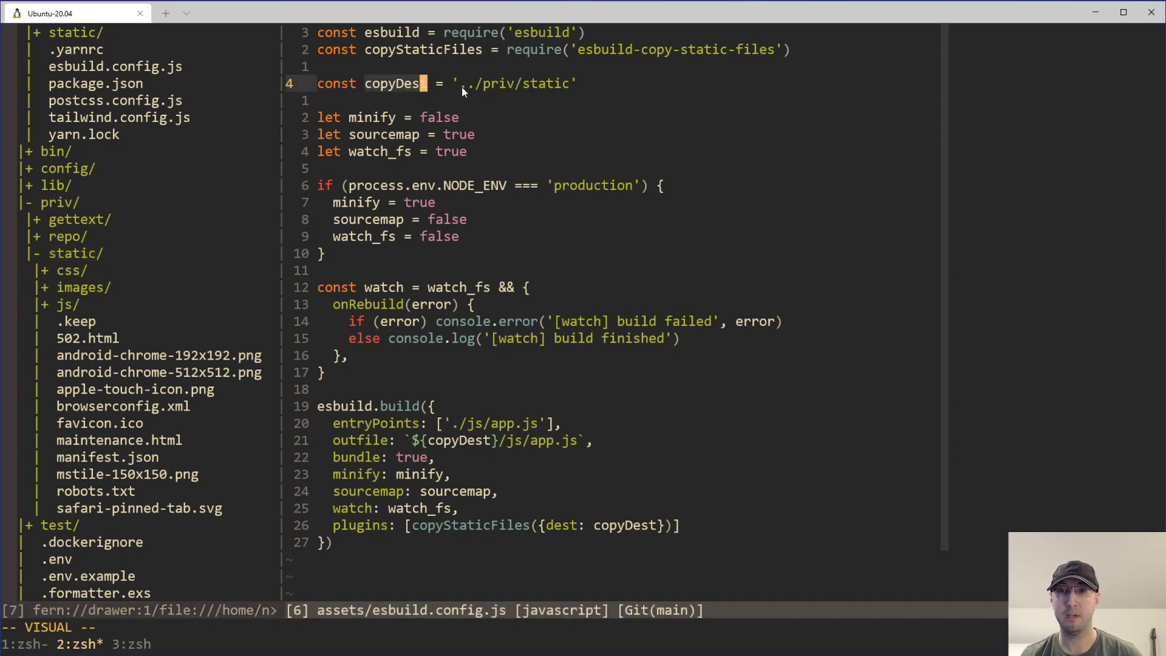
mouse_move(518, 86)
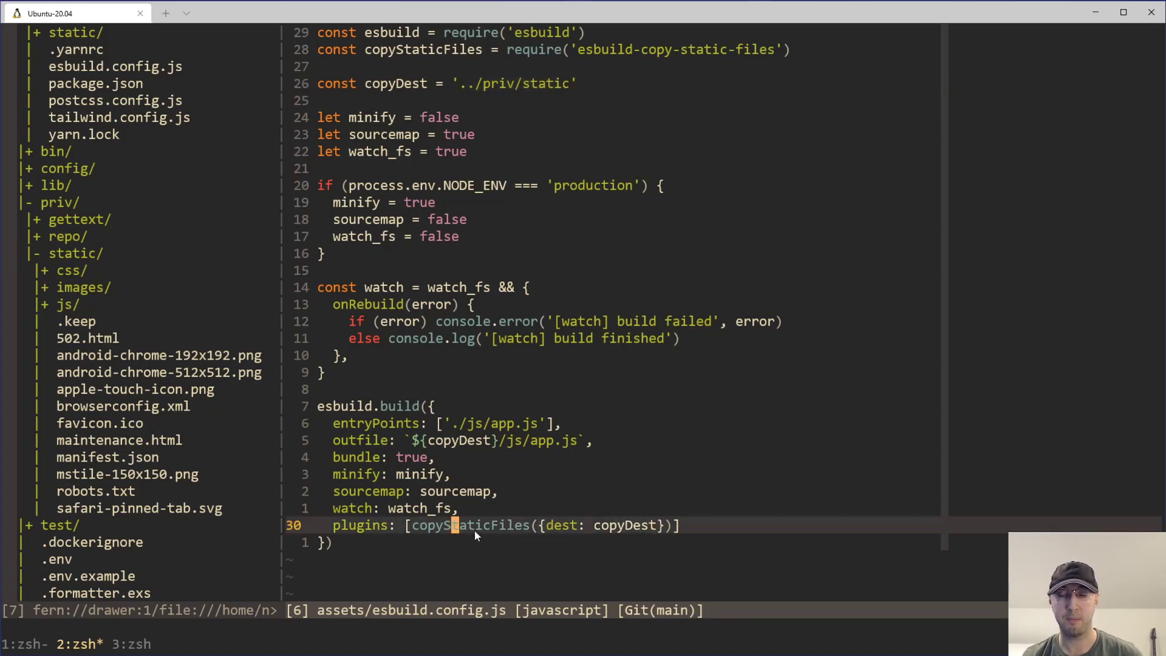
Step: Move to the plugins line in esbuild.config.js and scroll the tree toward assets/js/app.js
key(v)
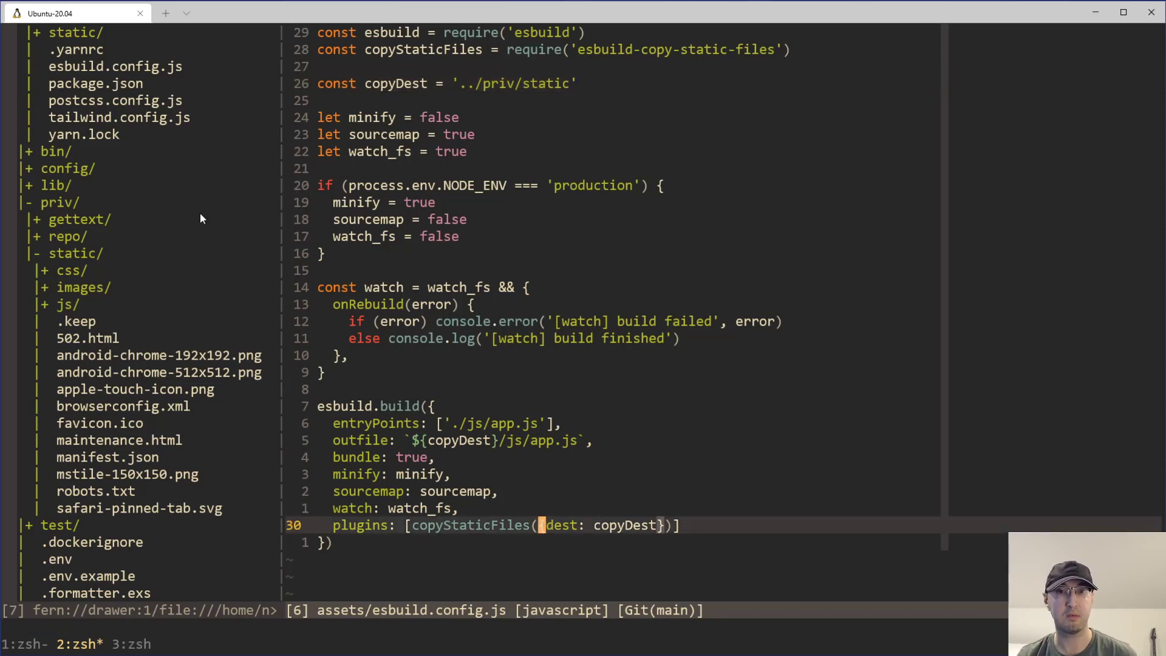
scroll(up, 3)
text(console.log()
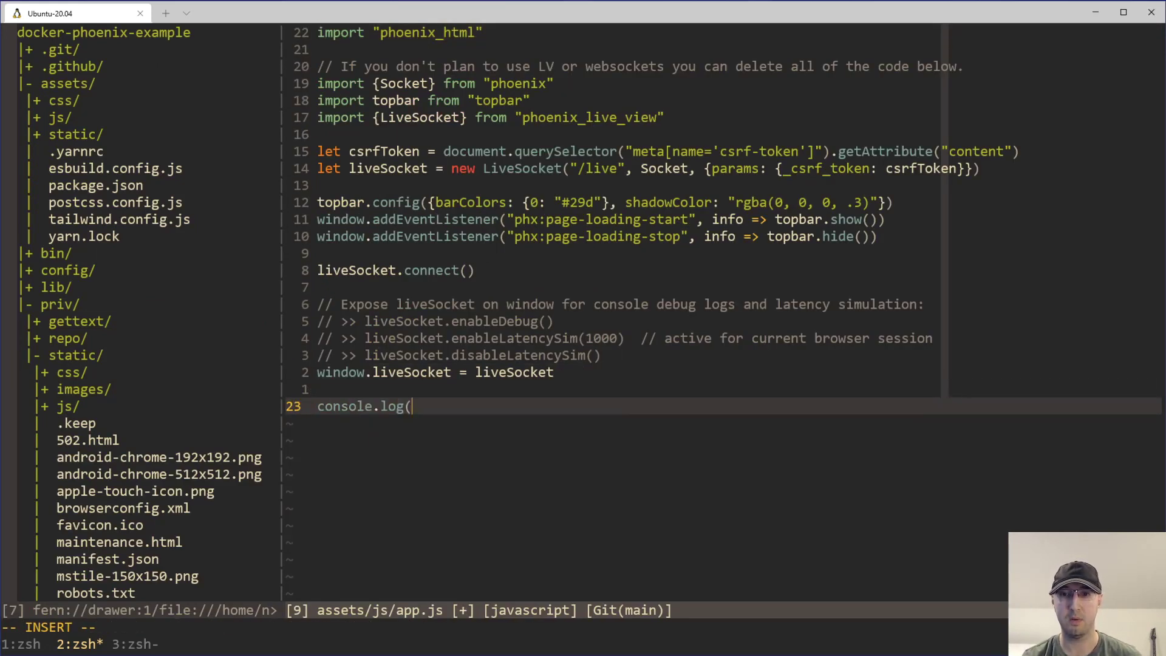
Step: Type 'hello') to complete console.log('hello') as app.js's final line
text('hello'))
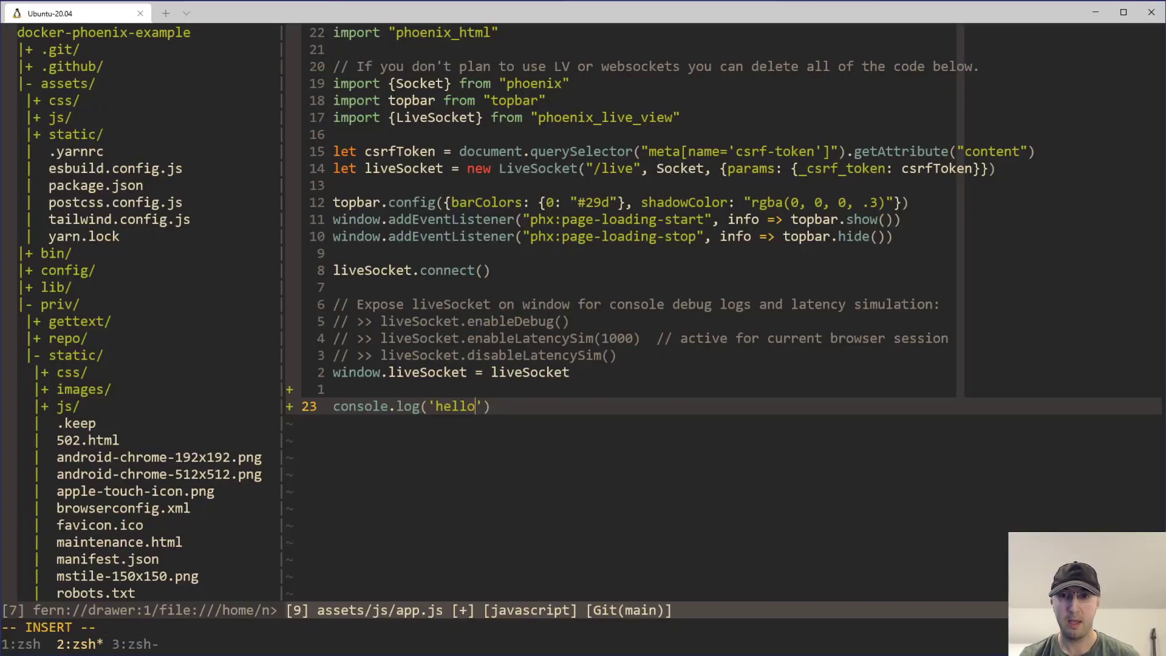
text(12)
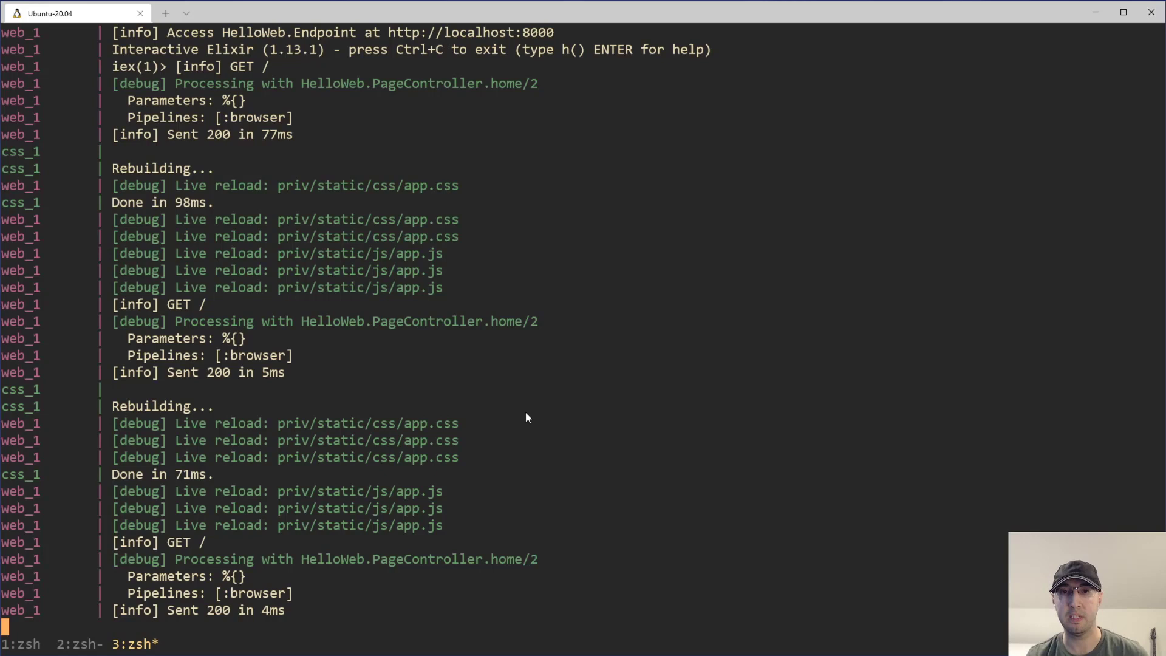
mouse_move(193, 229)
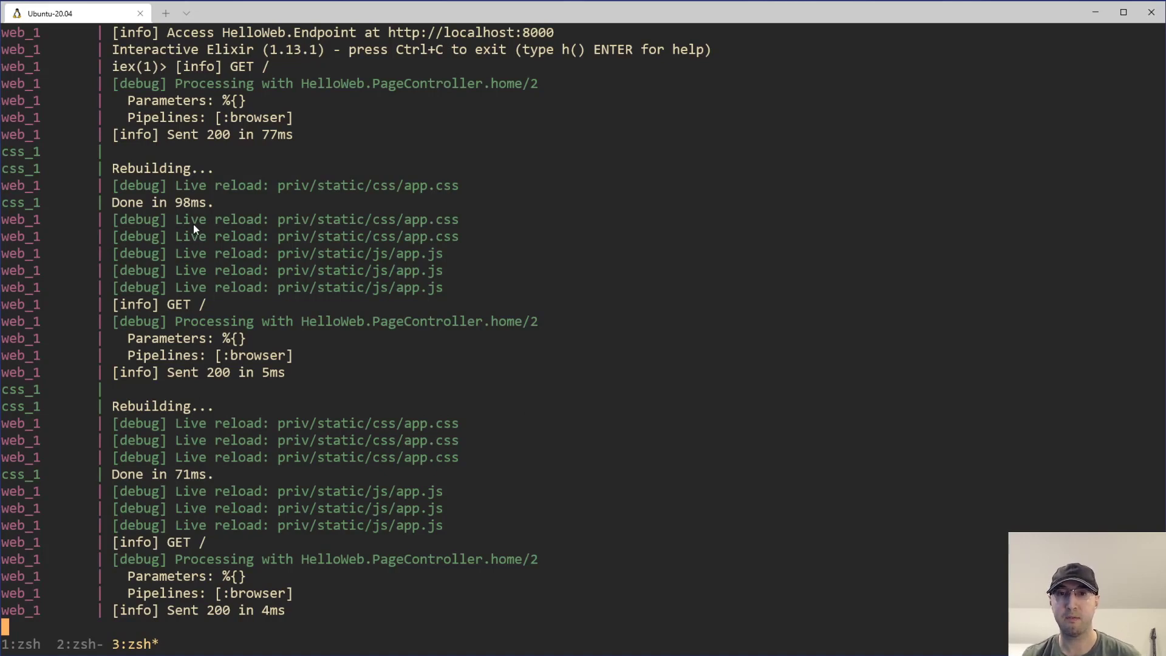
mouse_move(439, 480)
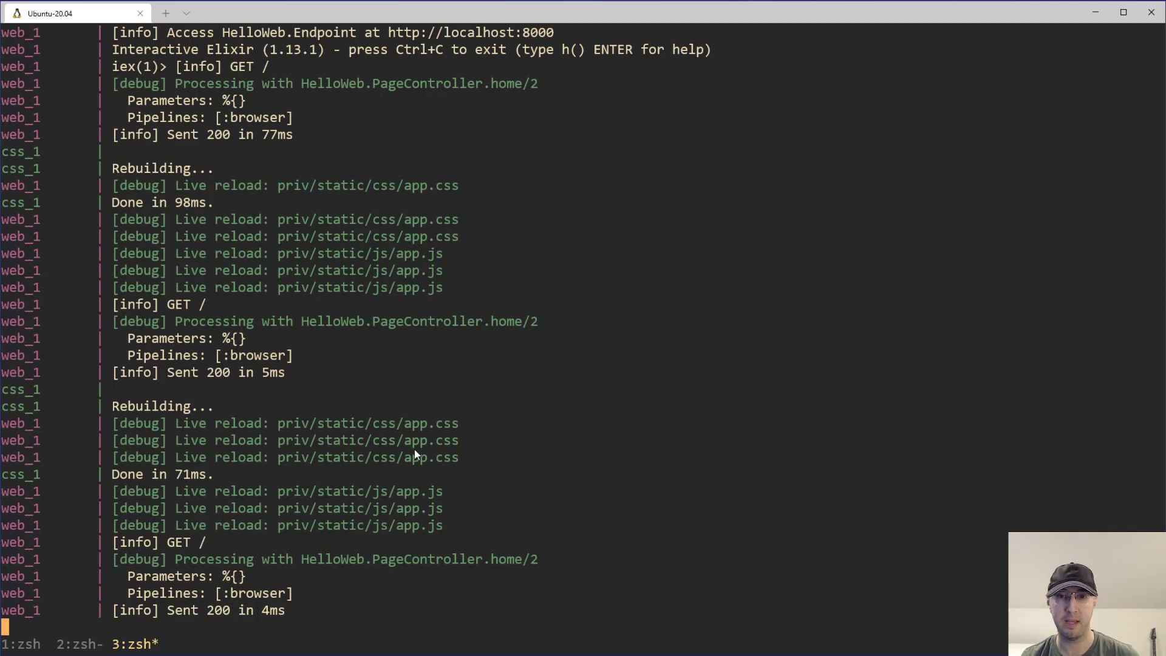
mouse_move(467, 460)
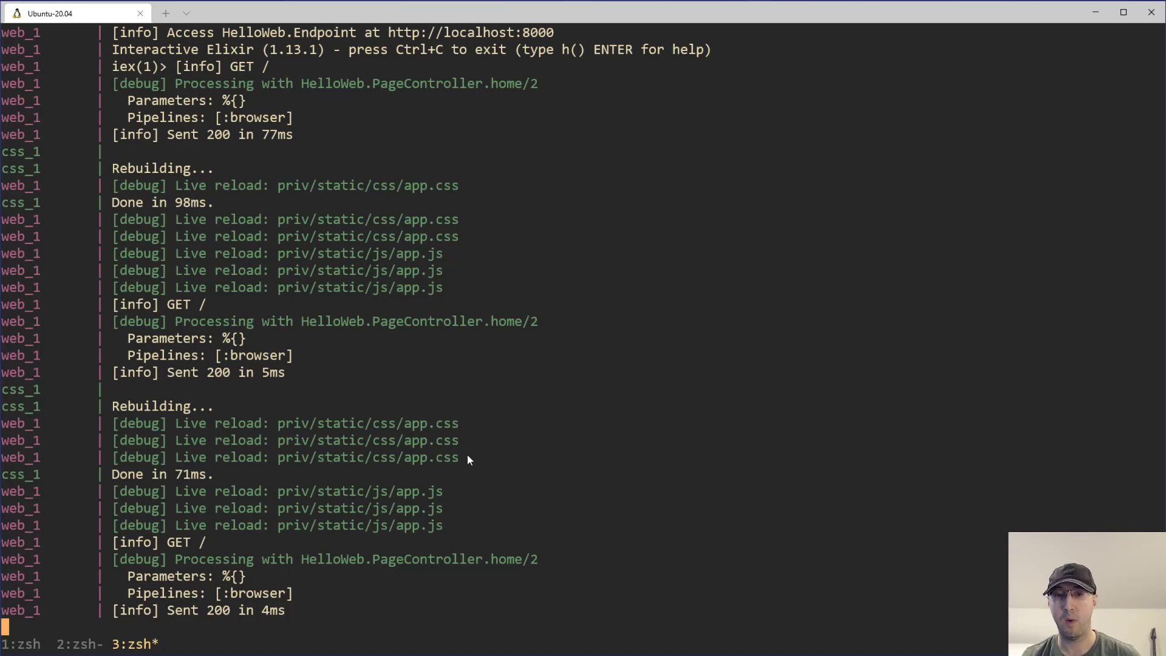
mouse_move(252, 435)
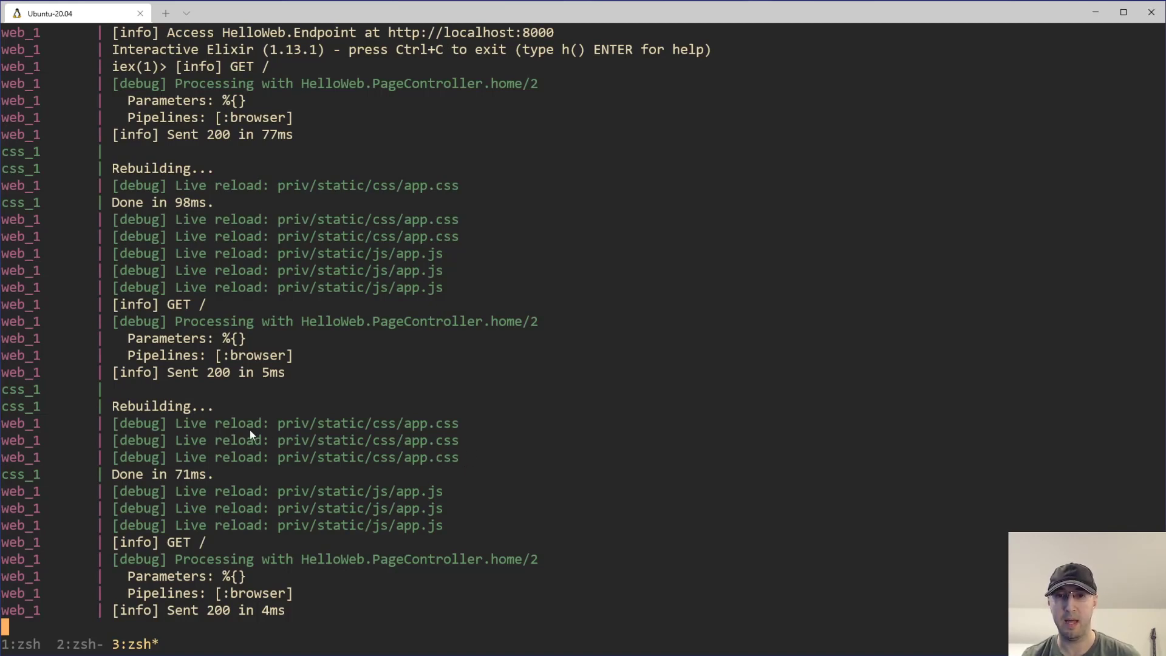
mouse_move(456, 435)
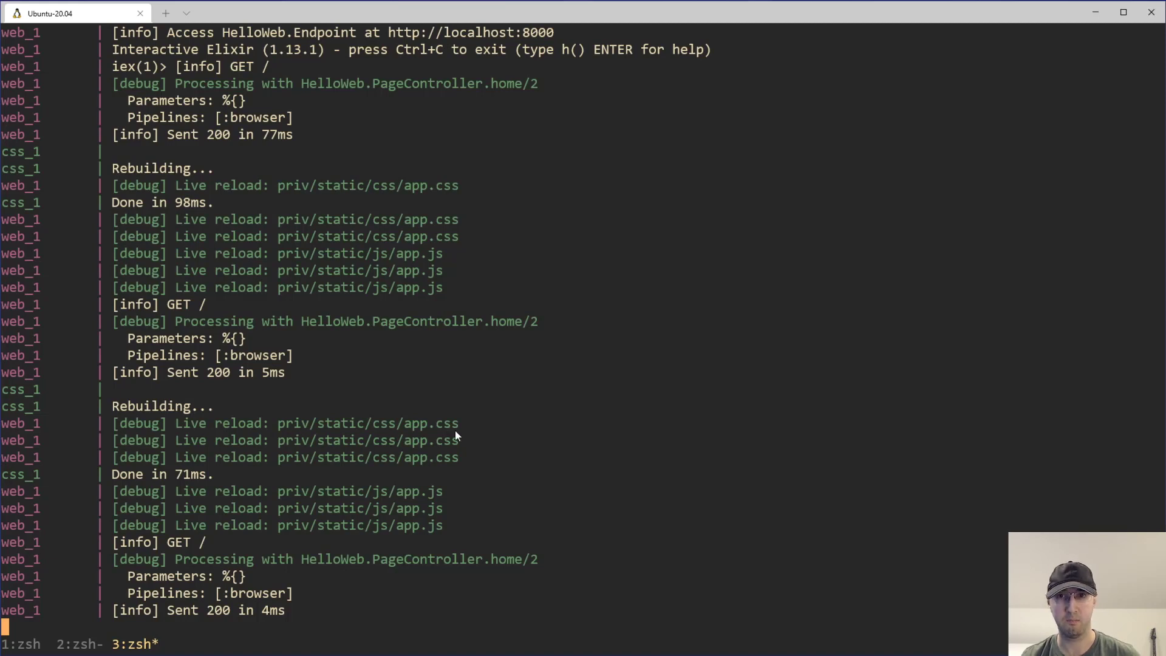
mouse_move(676, 430)
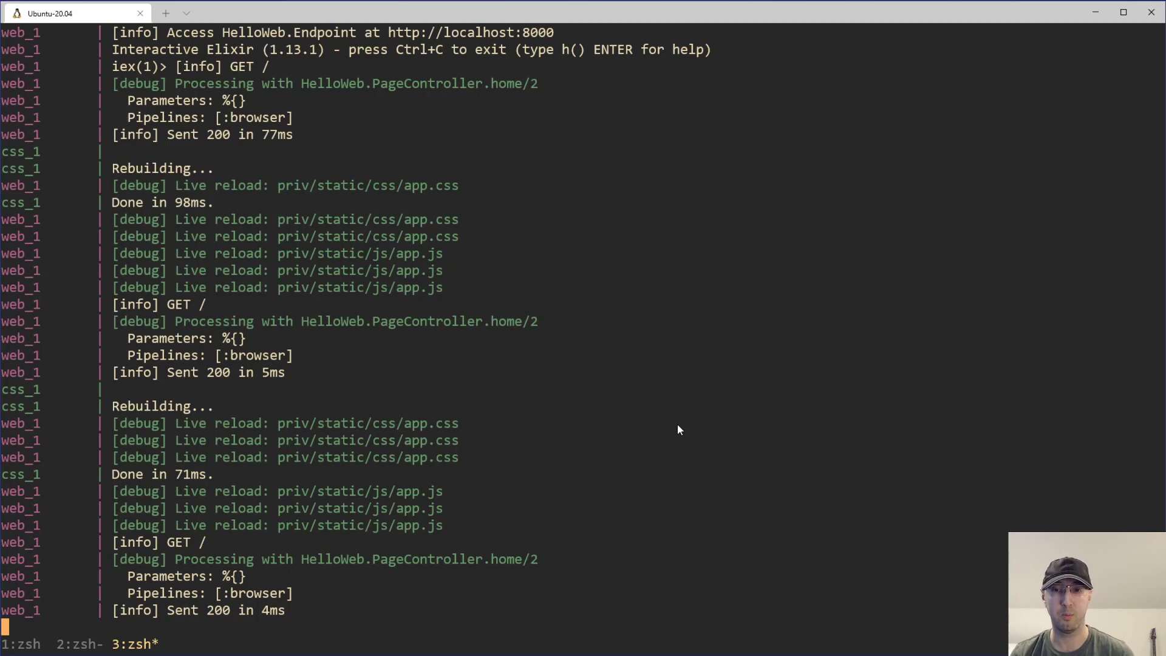
mouse_move(334, 440)
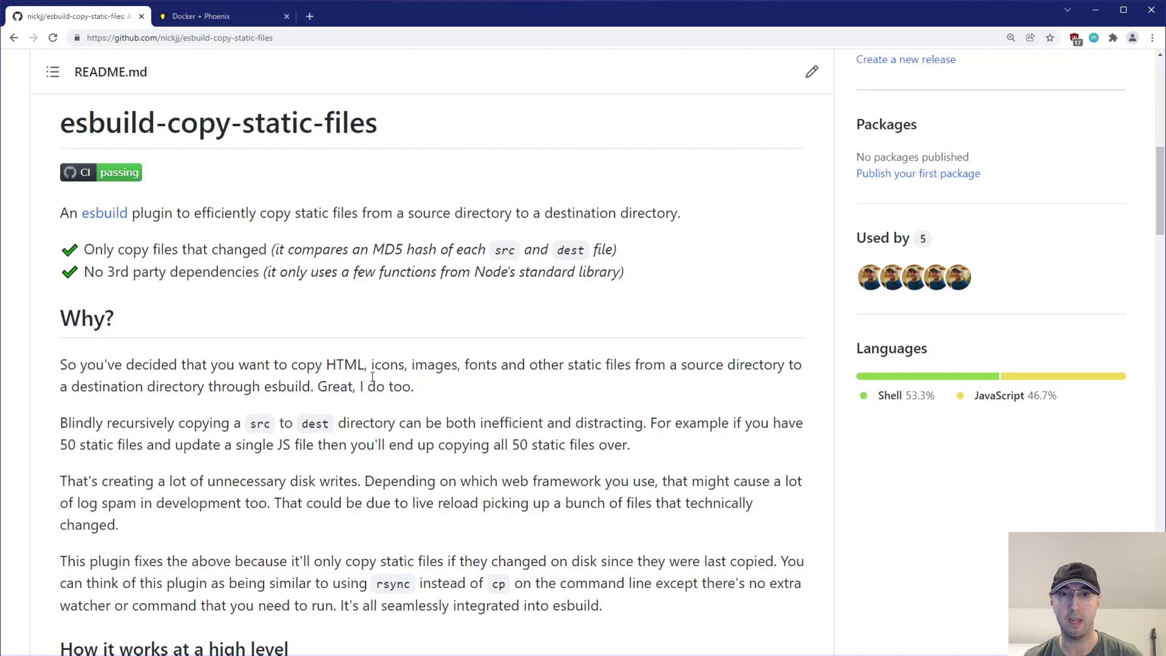
scroll(down, 3)
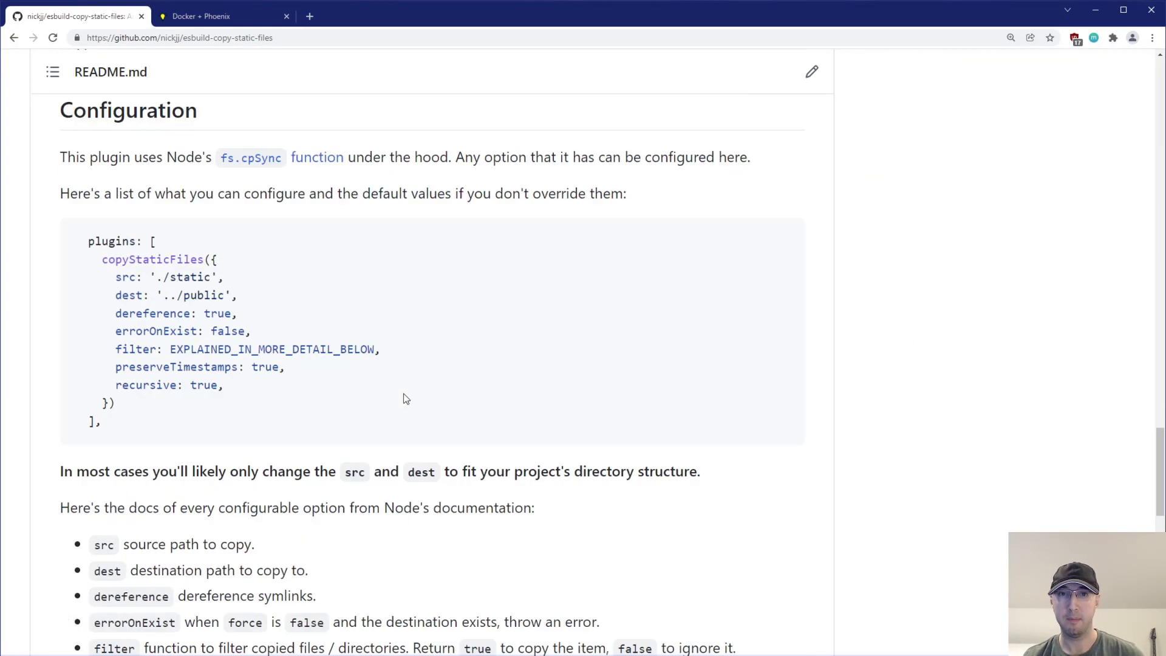
mouse_move(459, 407)
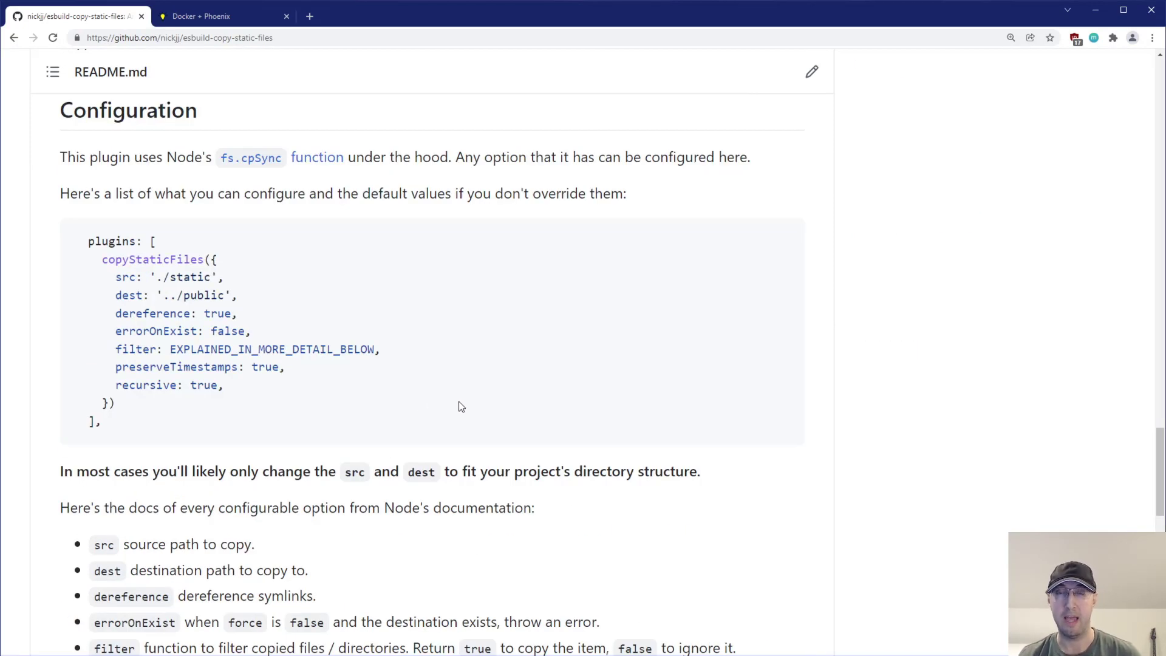
mouse_move(260, 163)
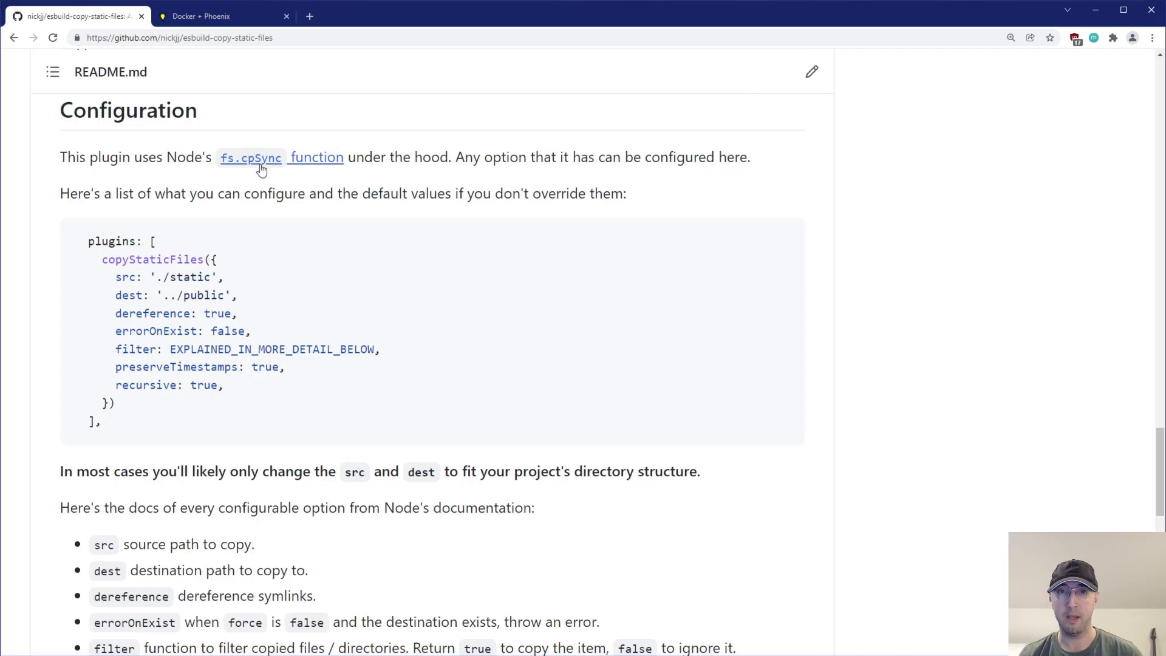
mouse_move(171, 264)
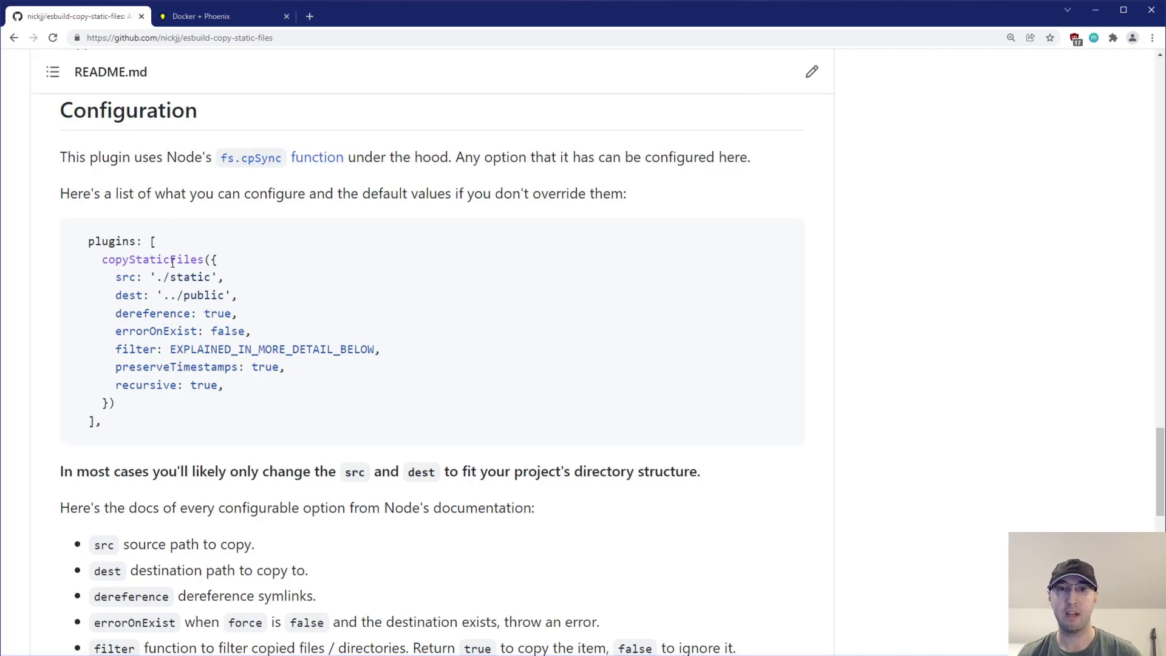
mouse_move(317, 157)
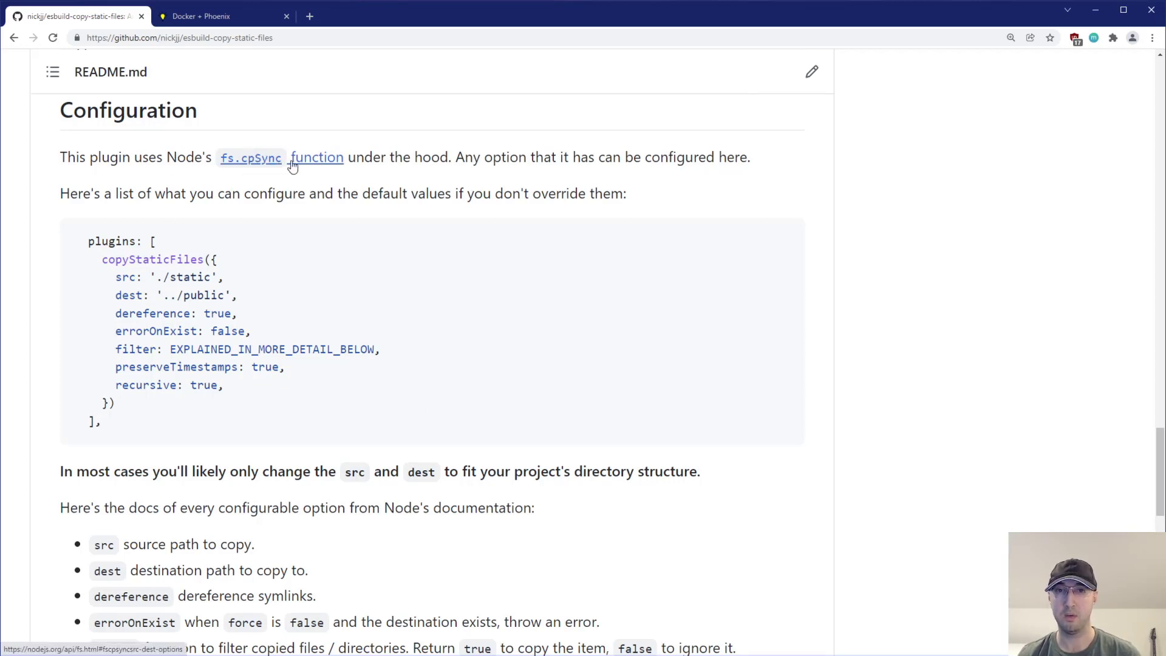
mouse_move(302, 163)
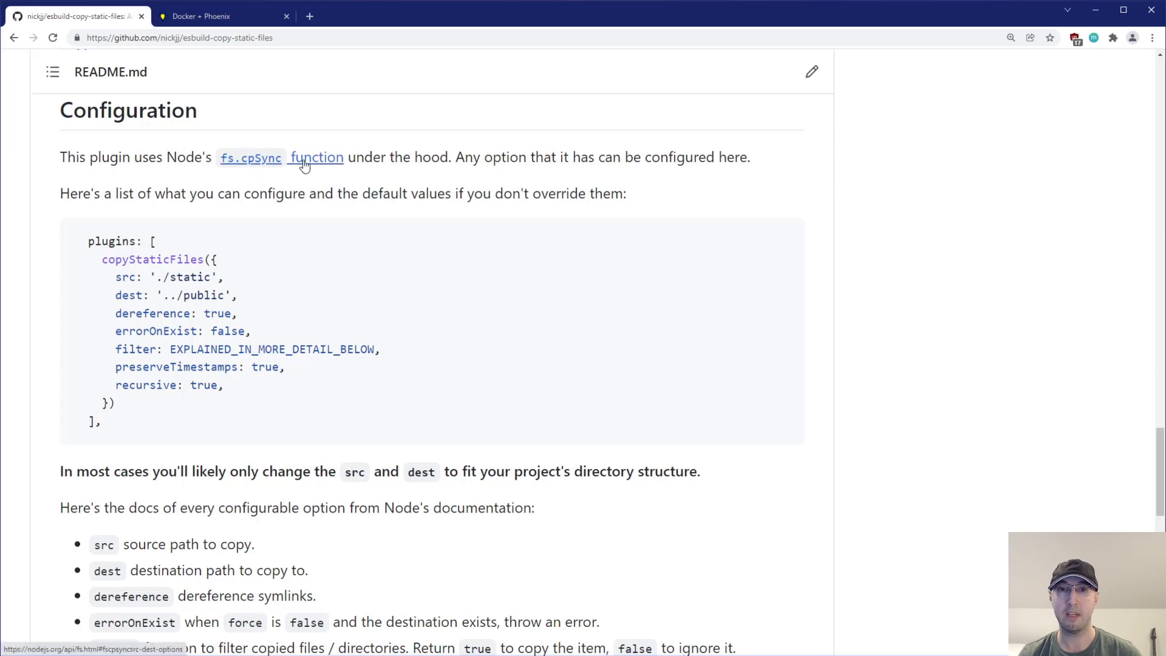
mouse_move(563, 320)
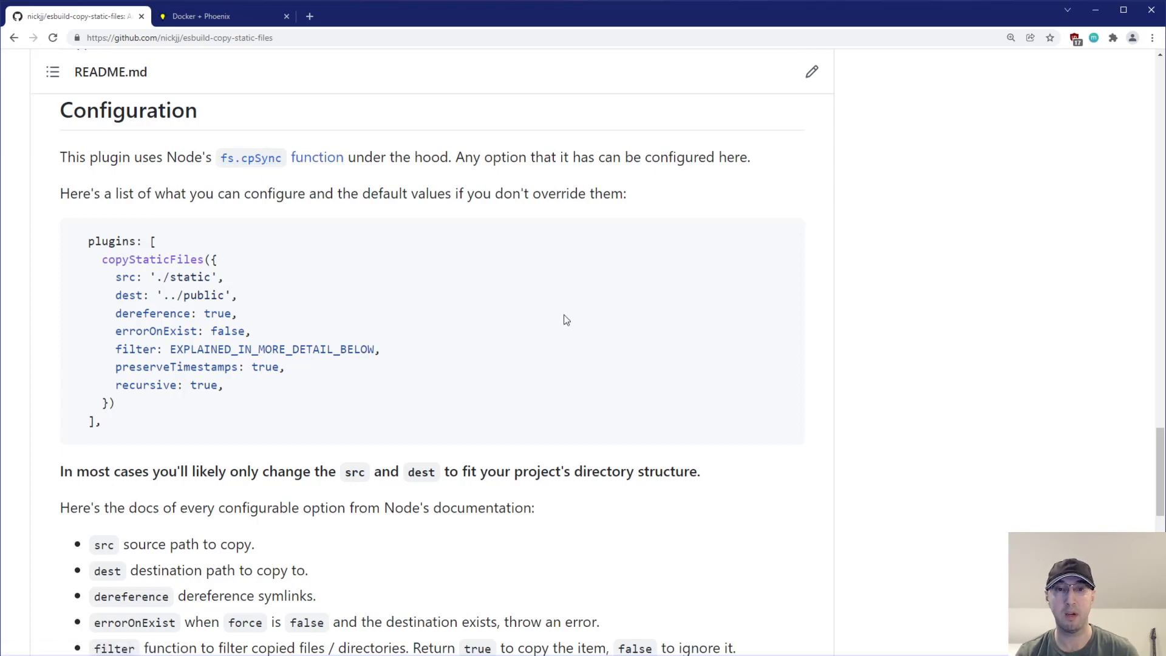
scroll(down, 3)
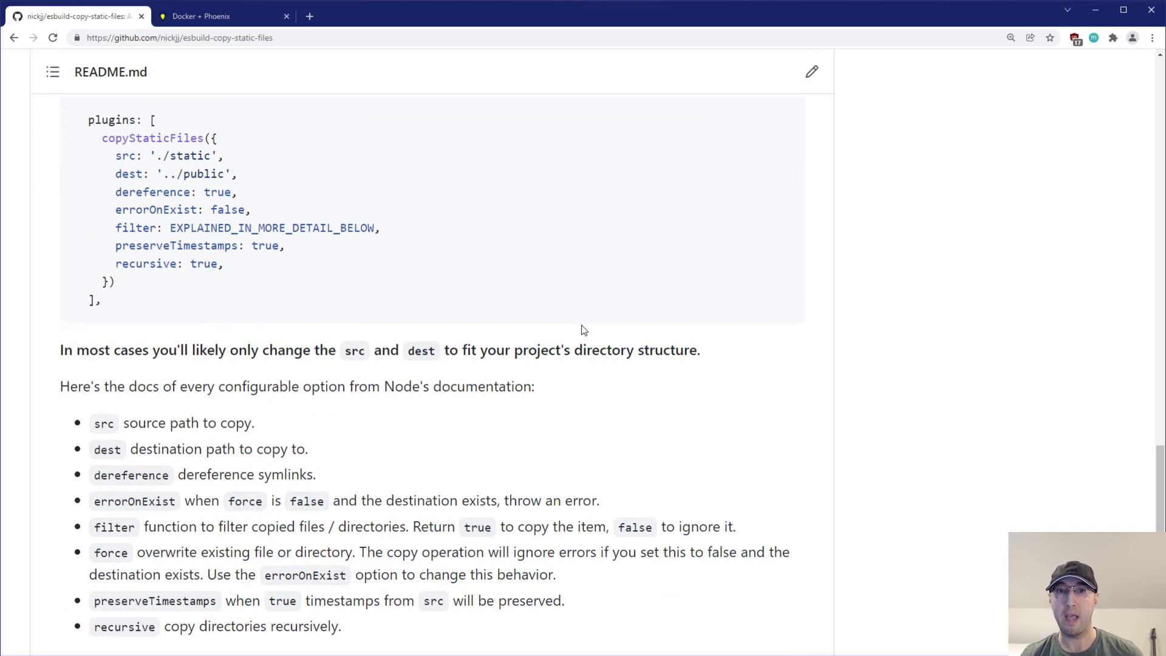
mouse_move(165, 322)
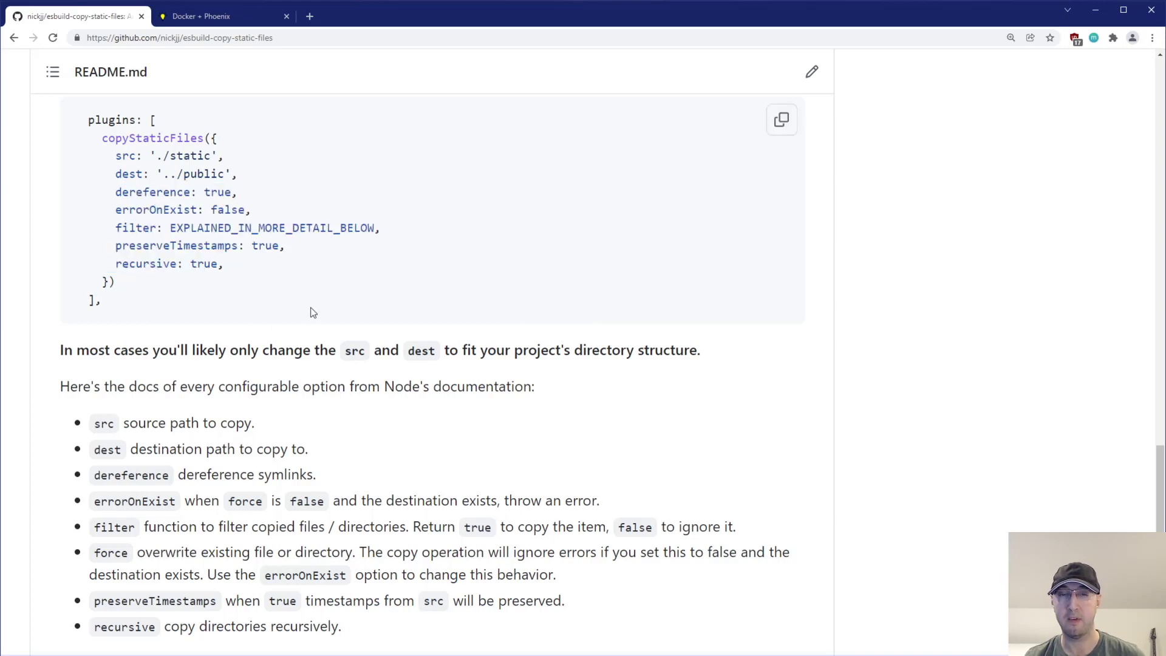
mouse_move(188, 424)
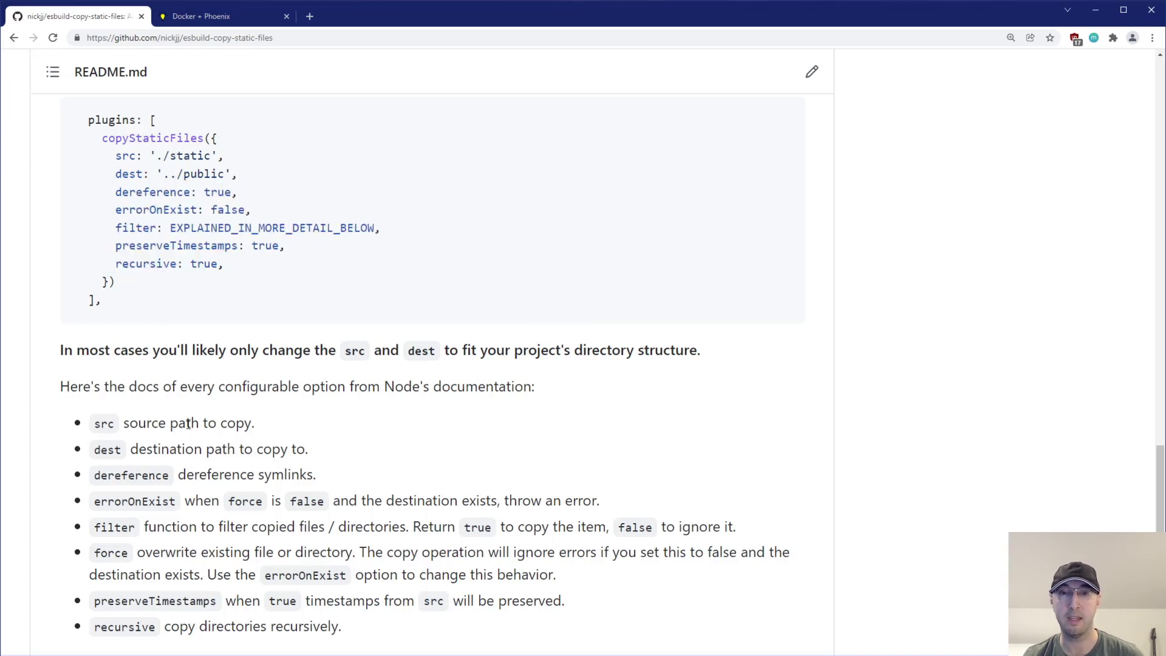
mouse_move(272, 405)
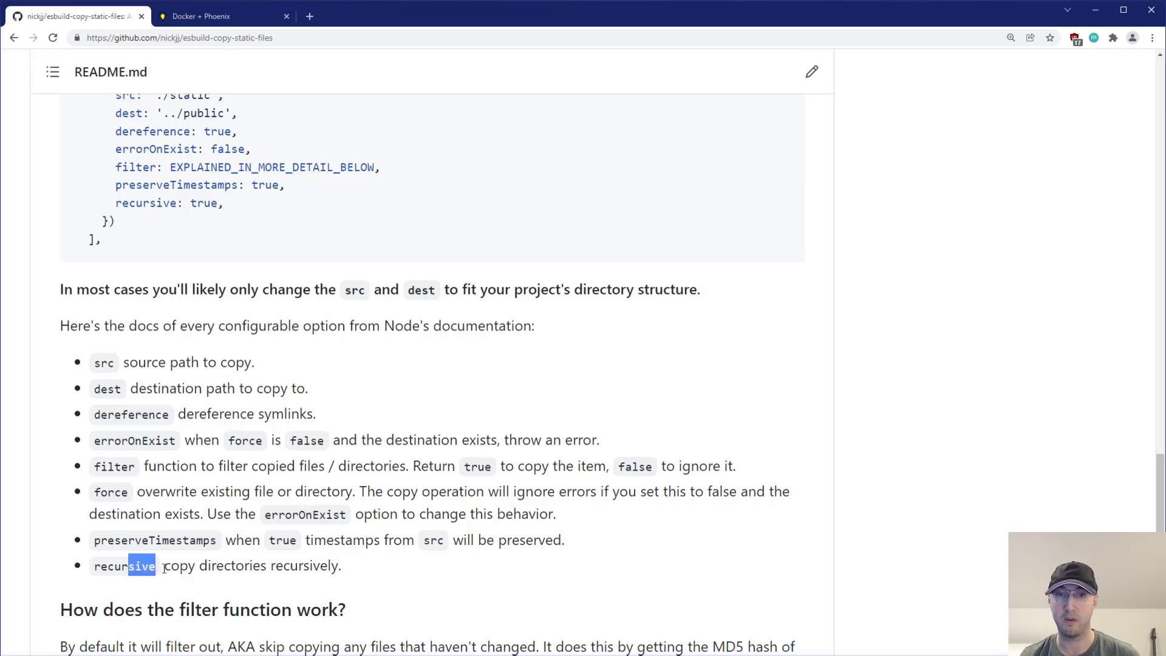
double_click(182, 540)
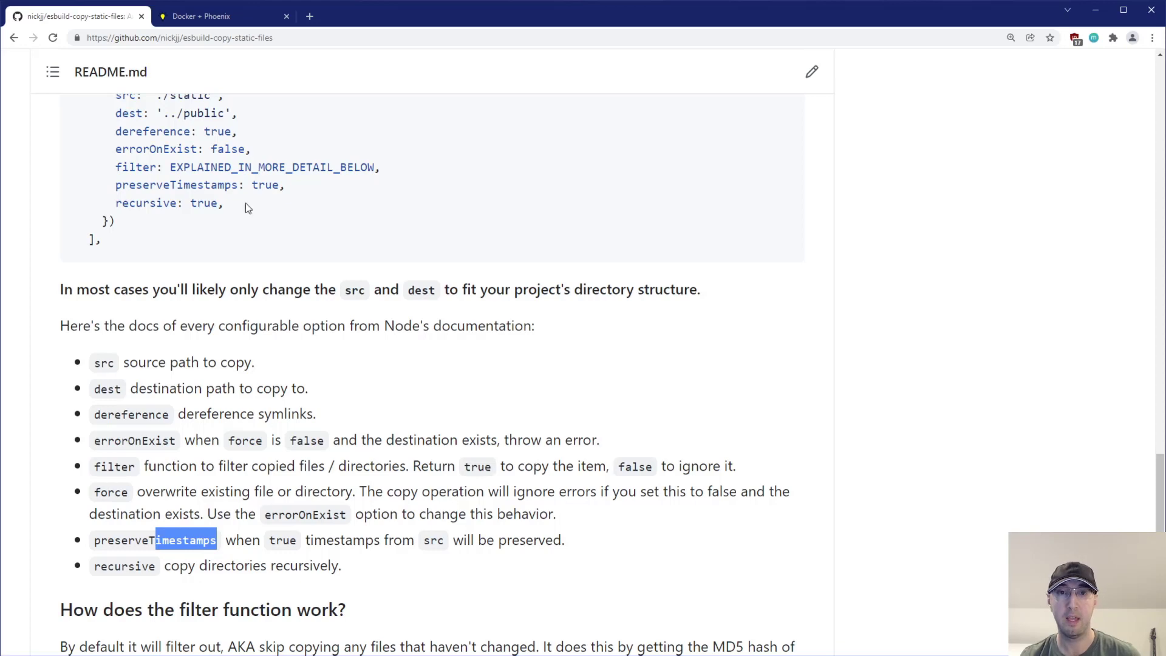
scroll(up, 3)
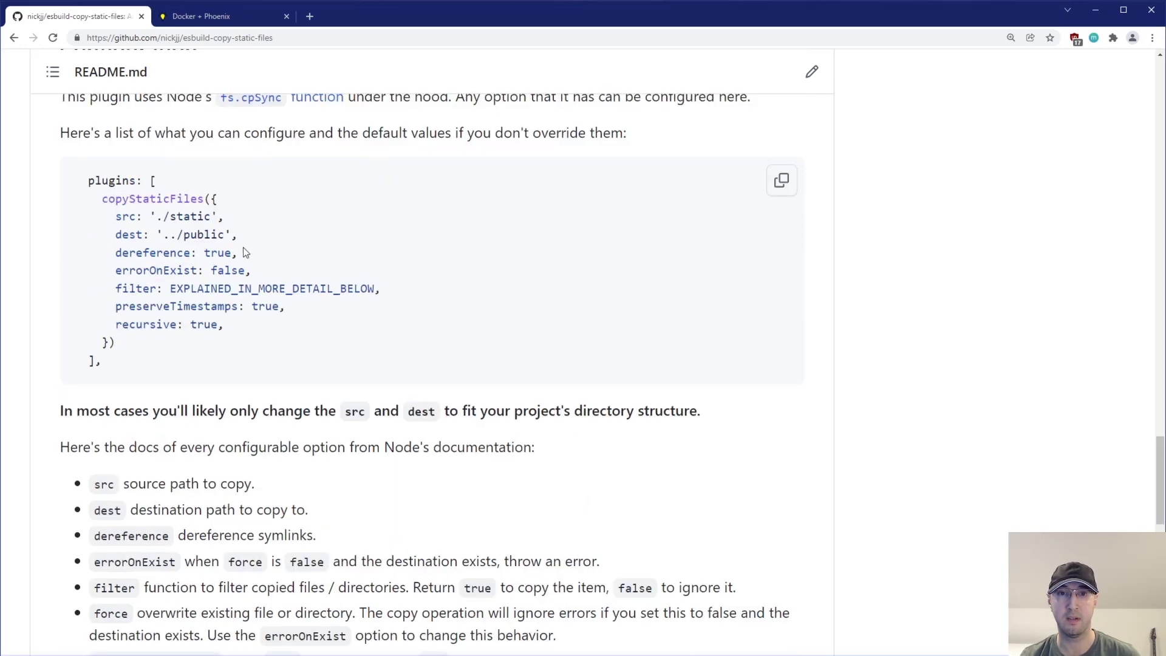
drag(149, 252, 236, 252)
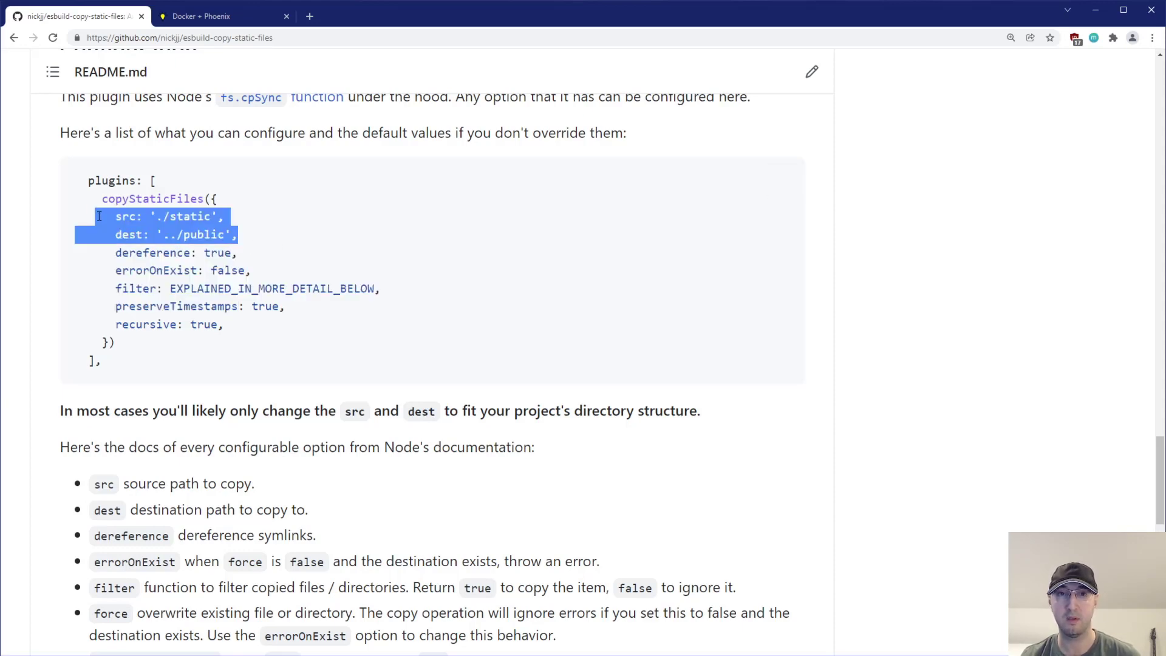
scroll(down, 3)
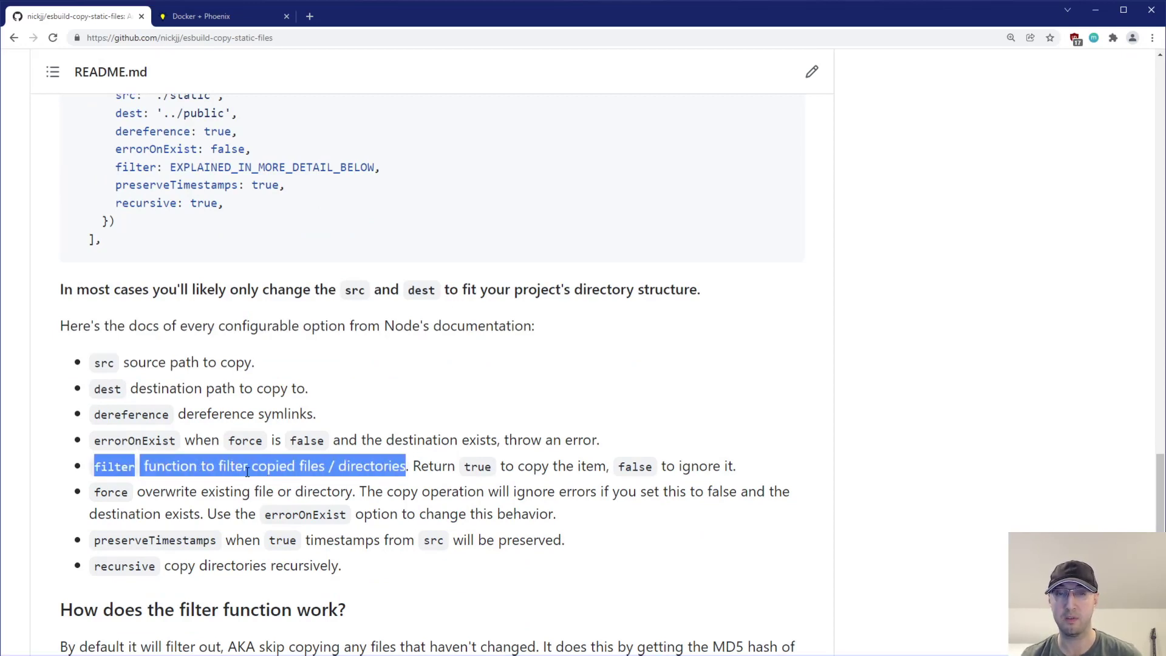
click(249, 466)
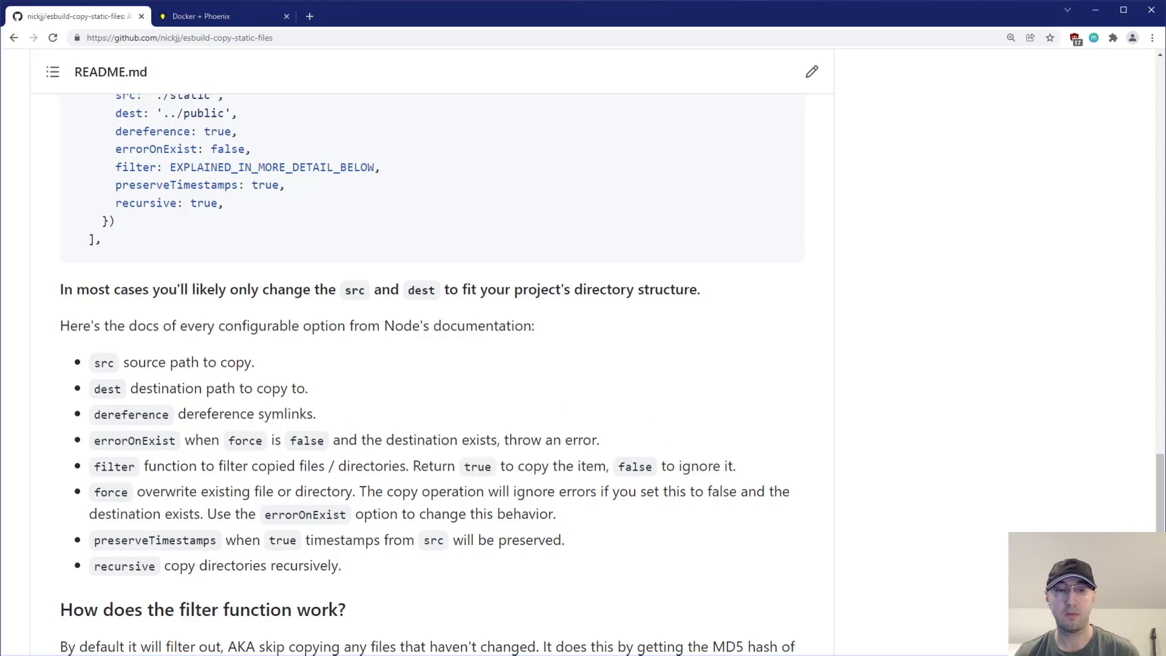
scroll(up, 3)
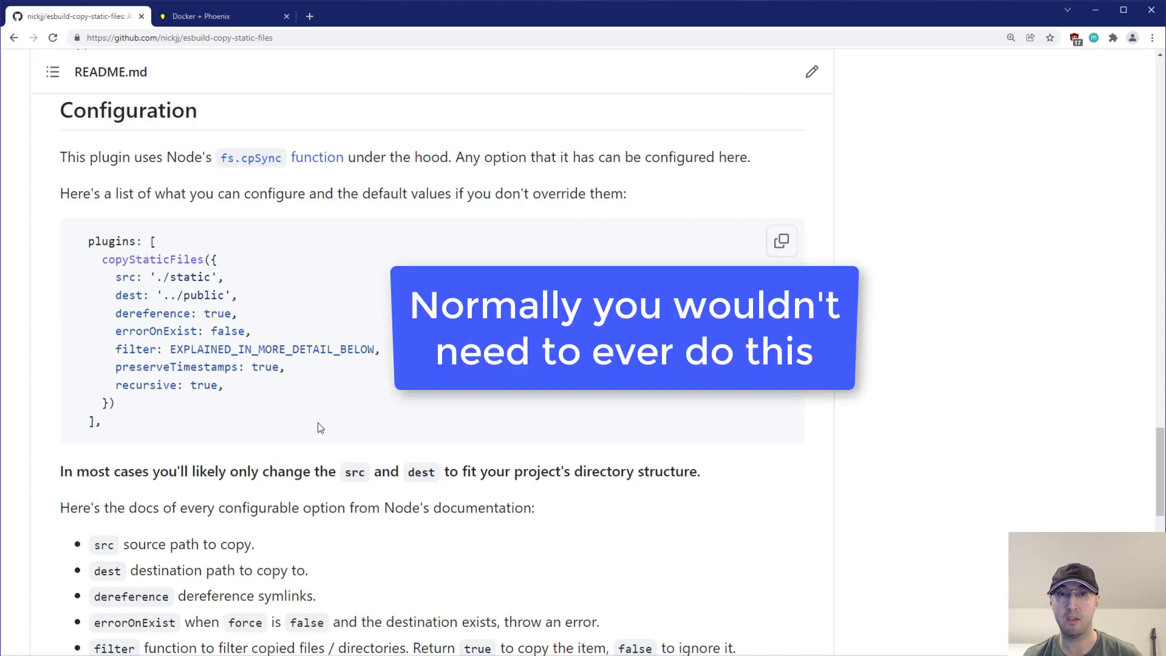
mouse_move(322, 424)
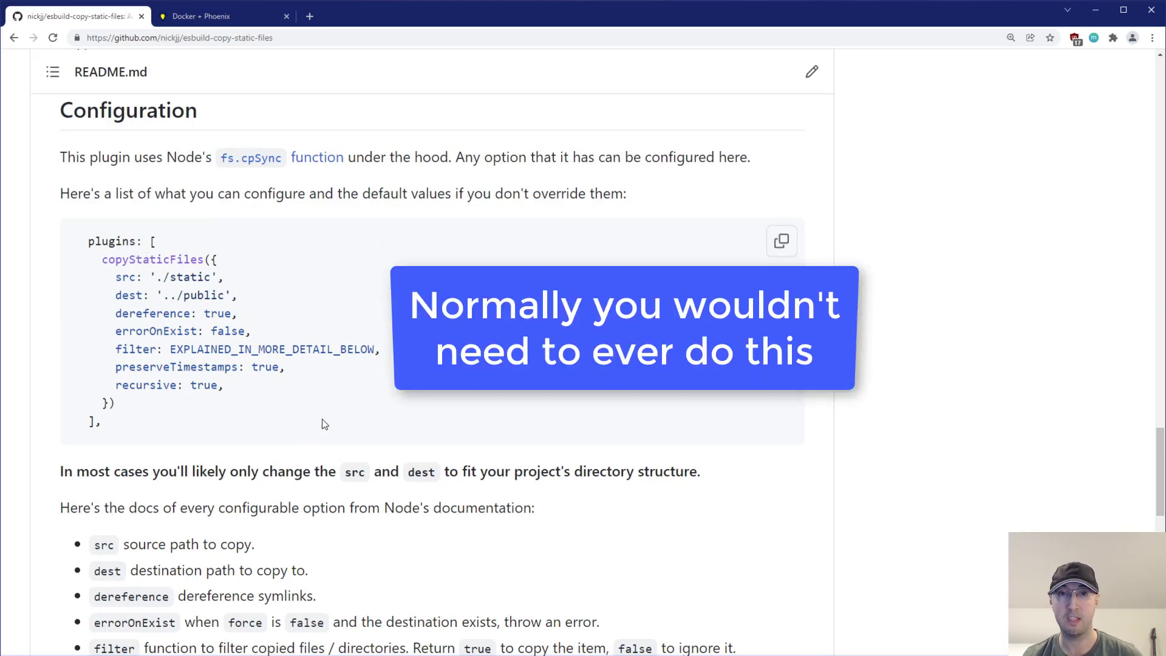
mouse_move(268, 391)
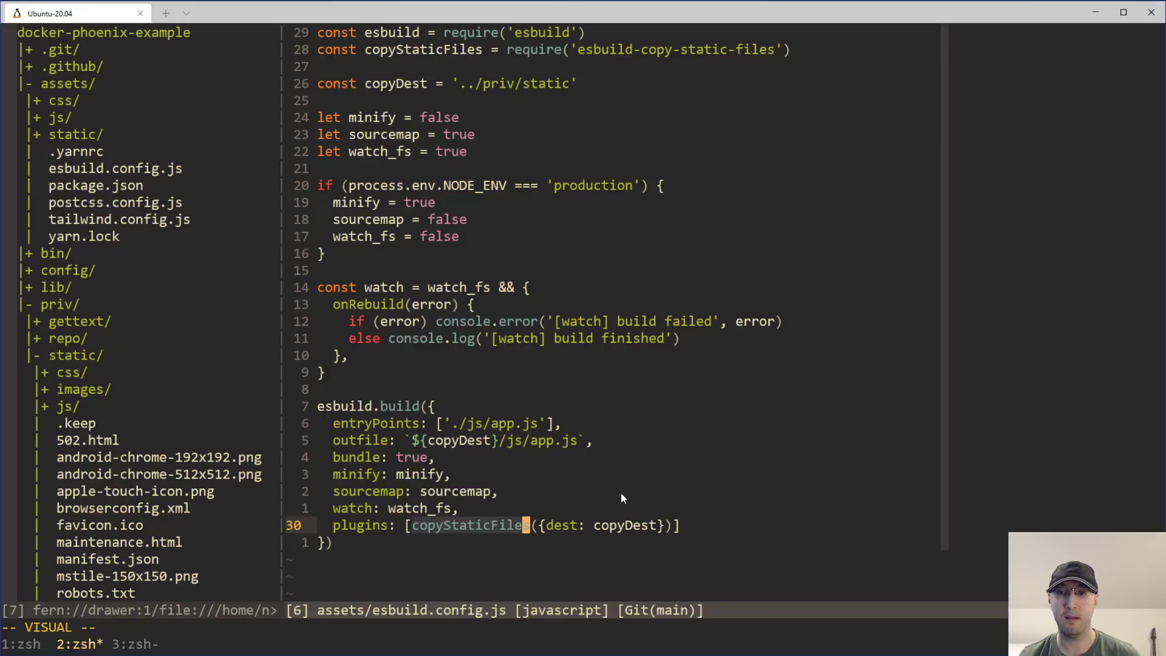
Step: Append ', filter: function ()' inside the copyStaticFiles({dest: copyDest}) call in esbuild.config.js
text(, filter: u)
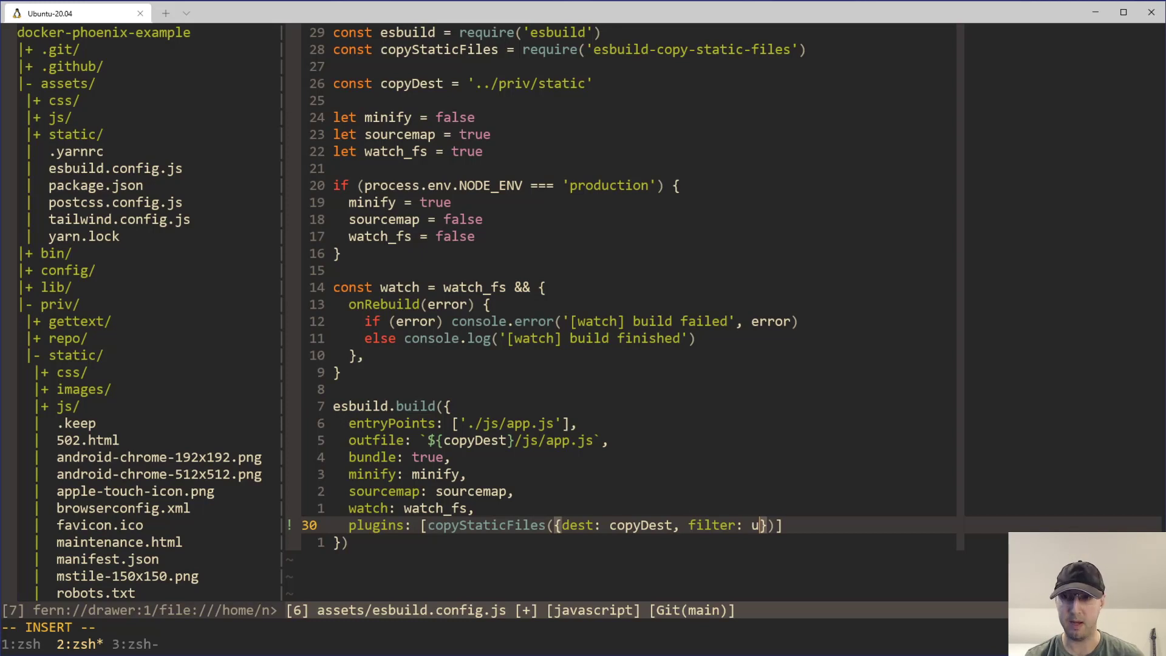
text(function ())
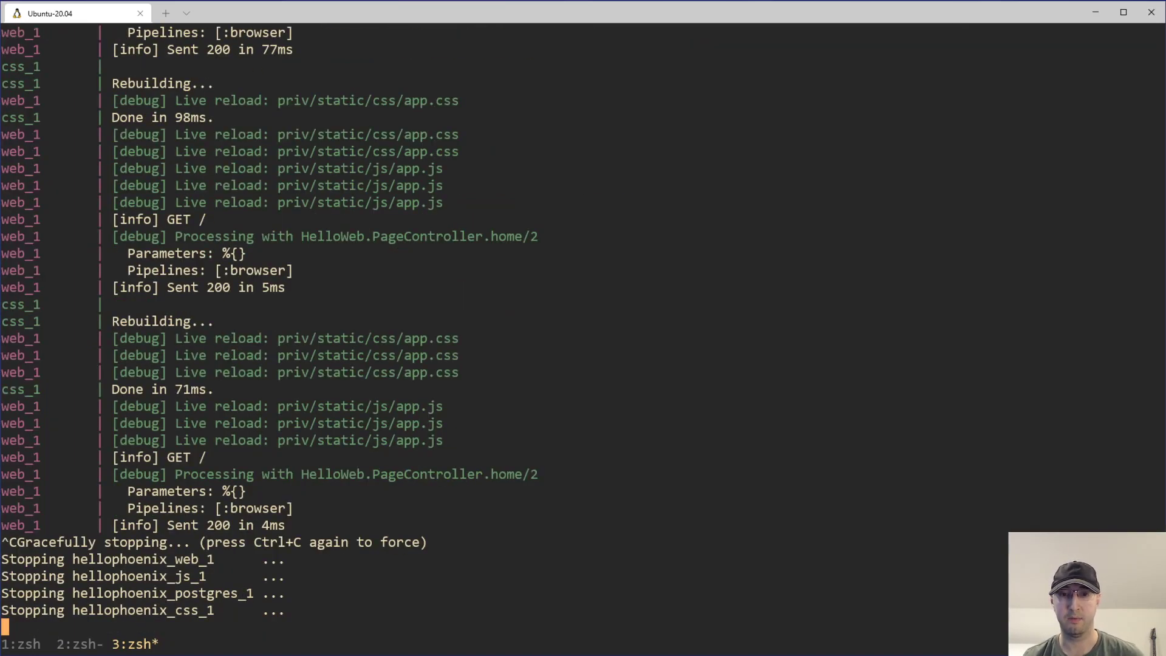
mouse_move(570, 450)
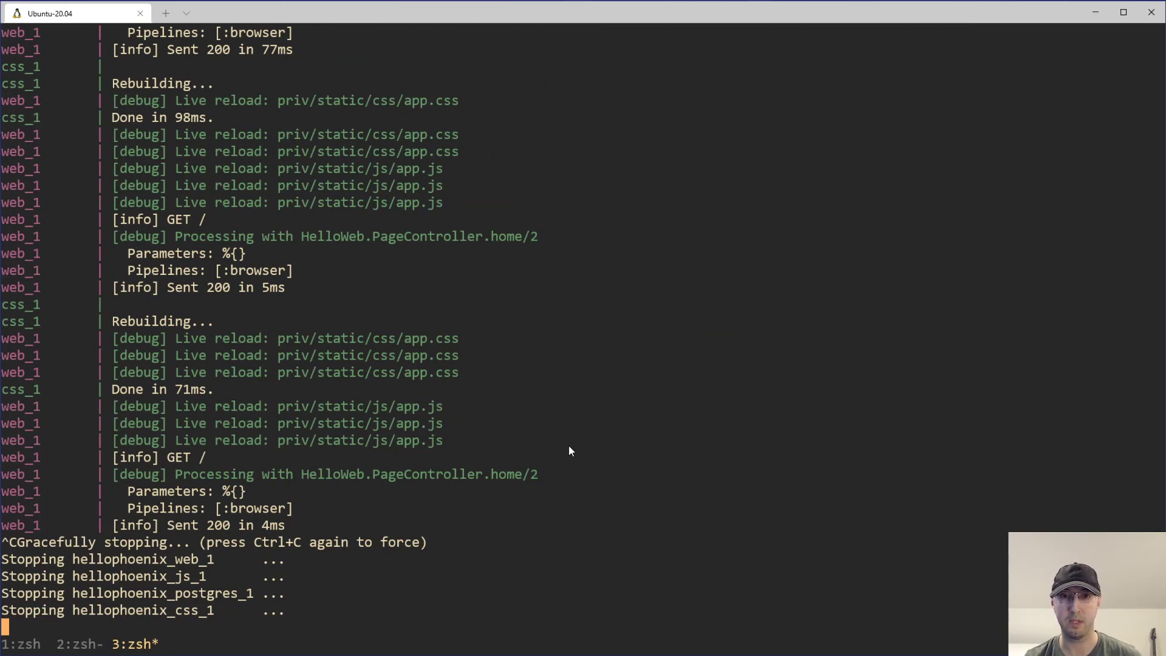
Step: Run docker-compose up to restart the hellophoenix containers and scroll through the startup logs
text(docker-compose up)
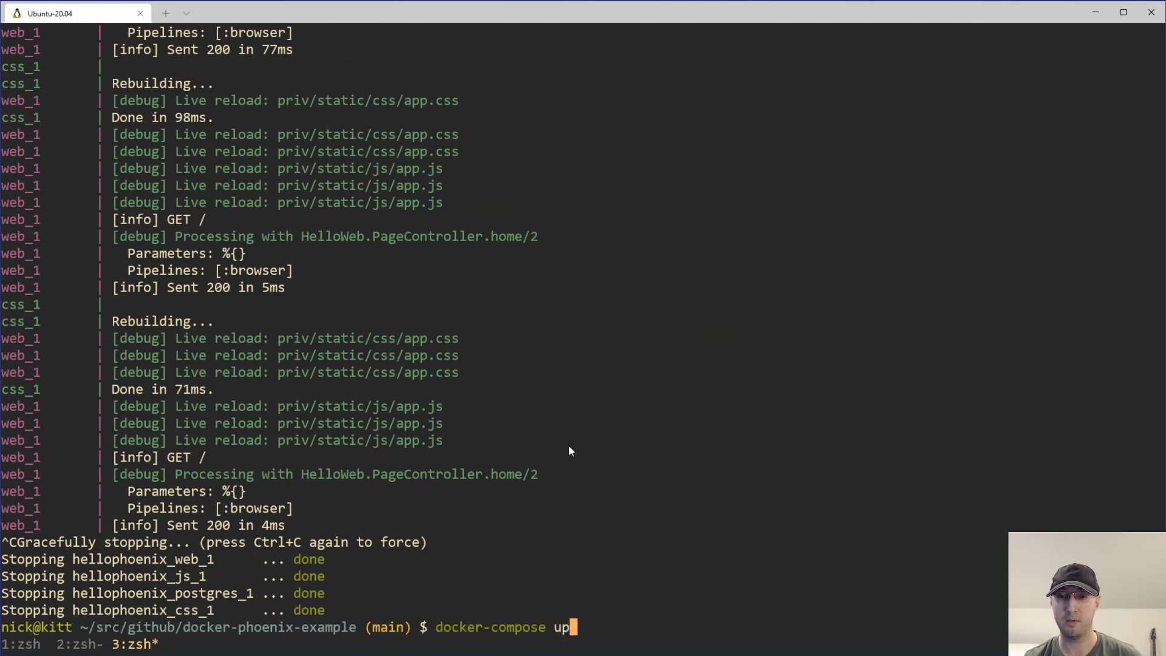
key(Return)
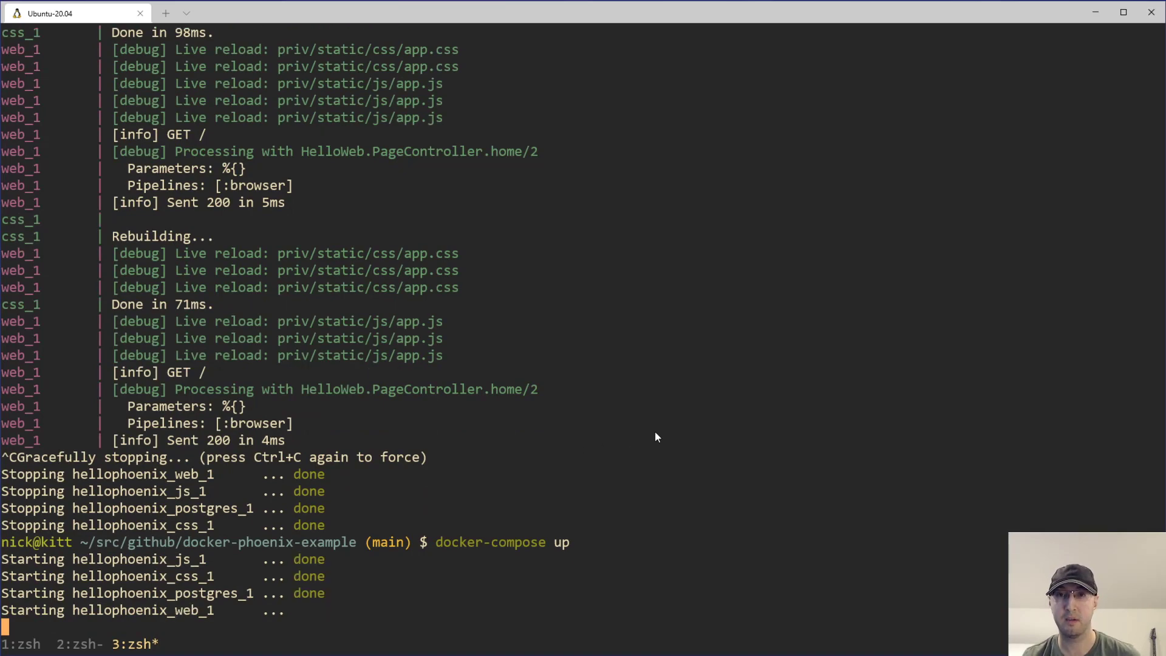
scroll(down, 3)
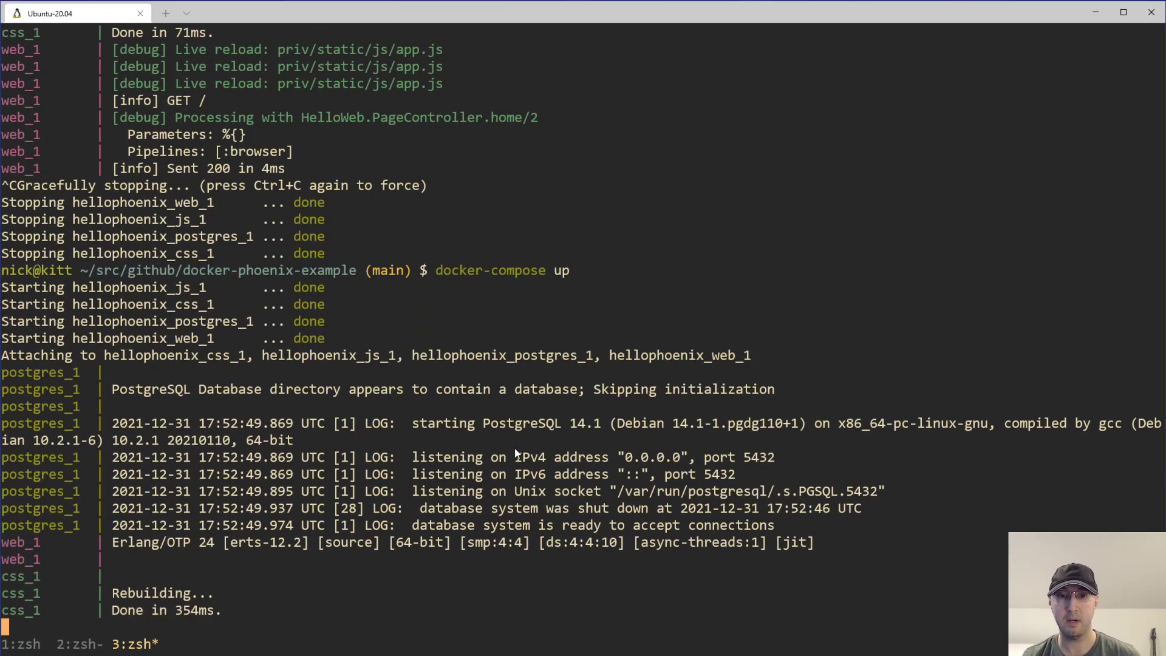
scroll(down, 3)
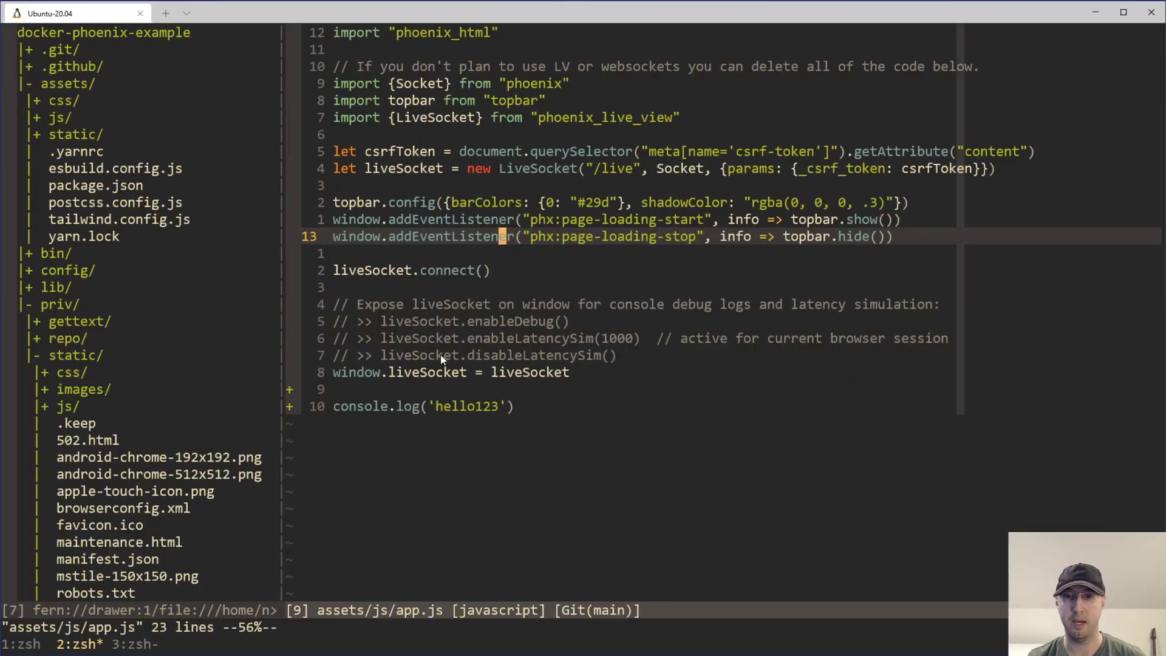
Step: Add 'aa' to the console.log message in assets/js/app.js
text(aa)
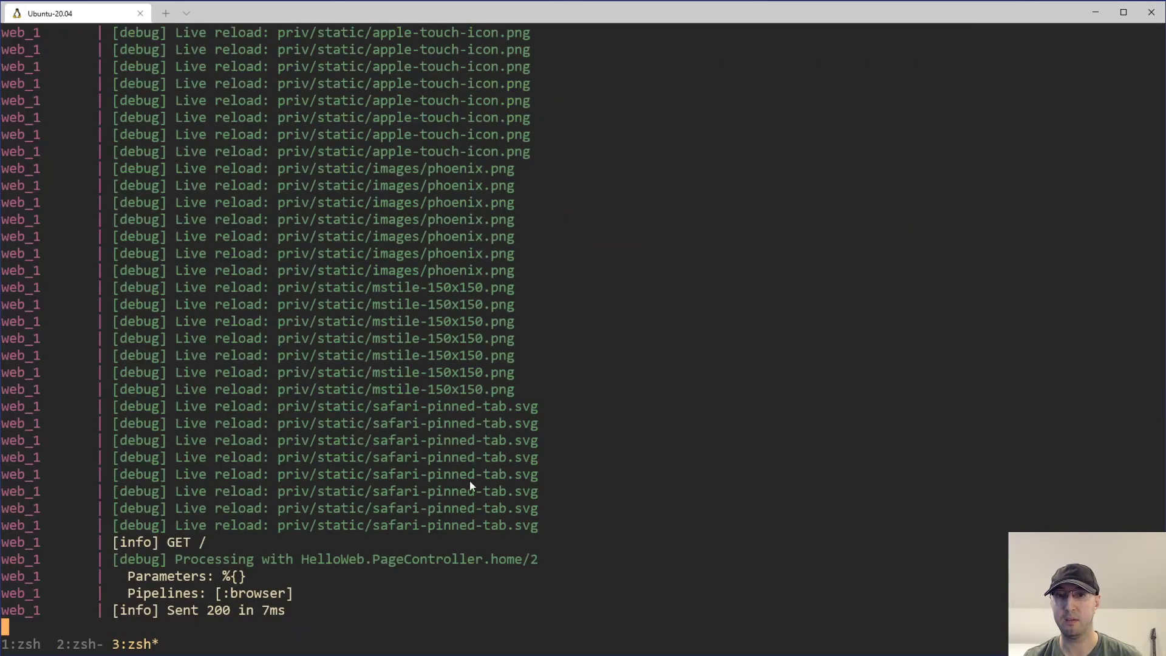
scroll(down, 3)
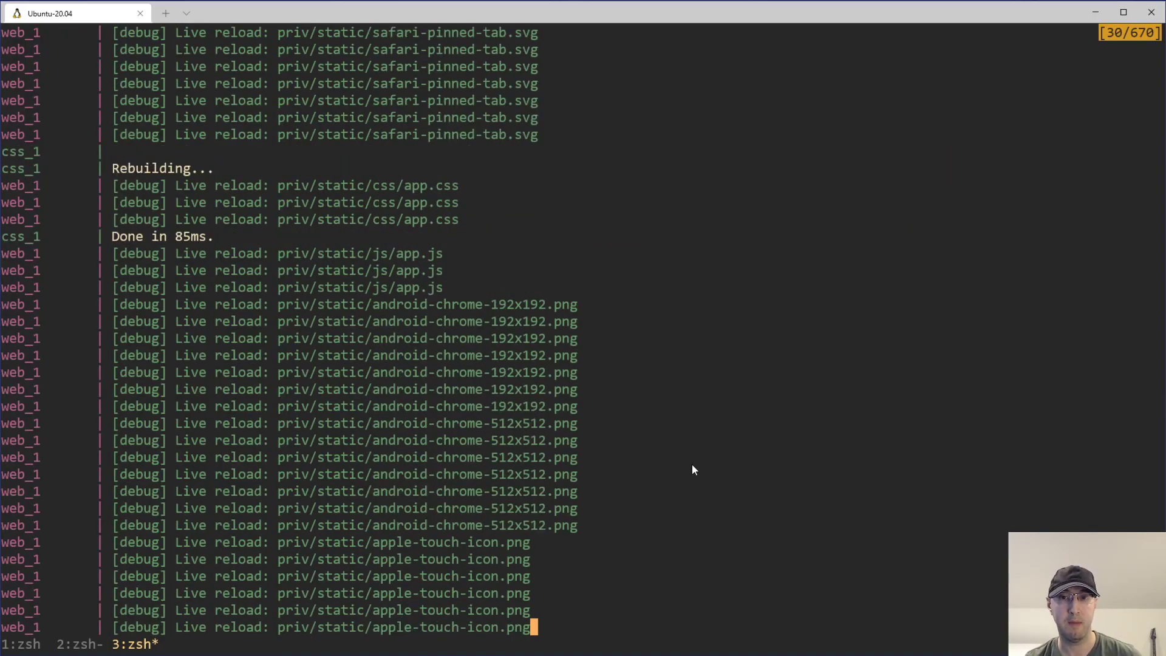
scroll(down, 3)
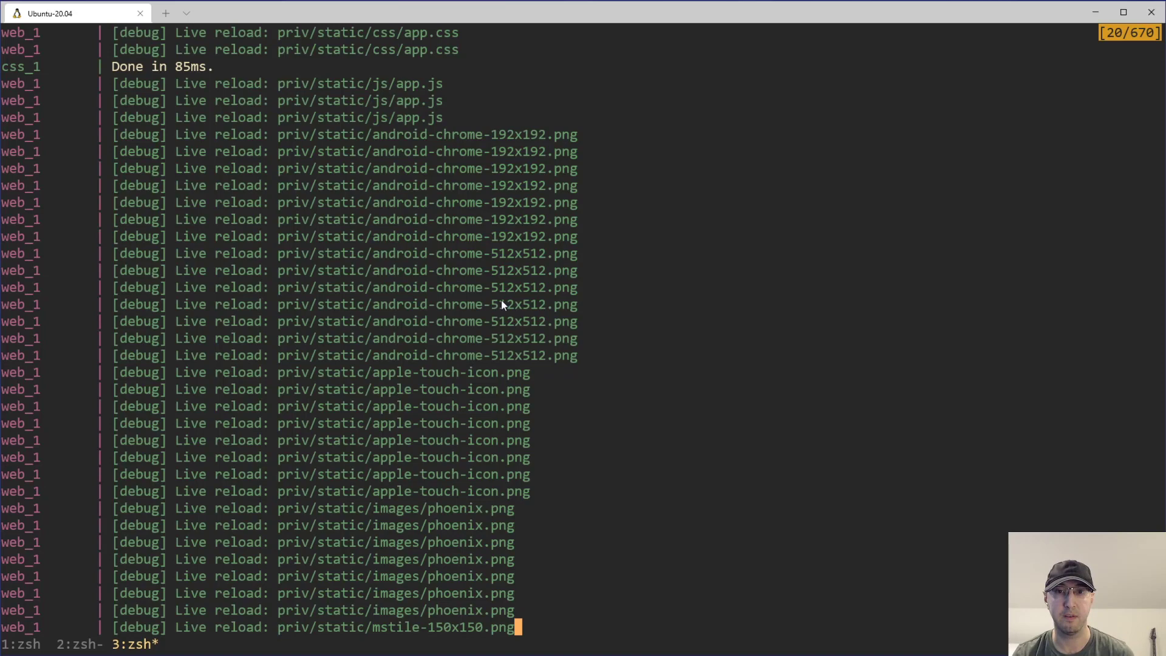
mouse_move(563, 318)
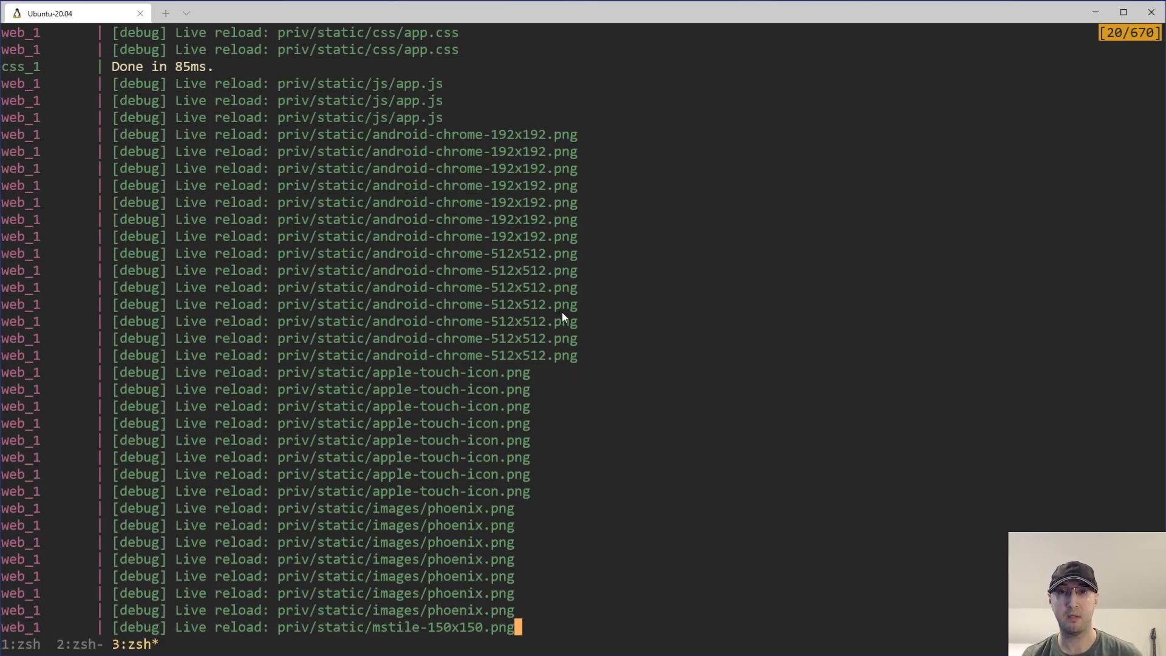
mouse_move(534, 298)
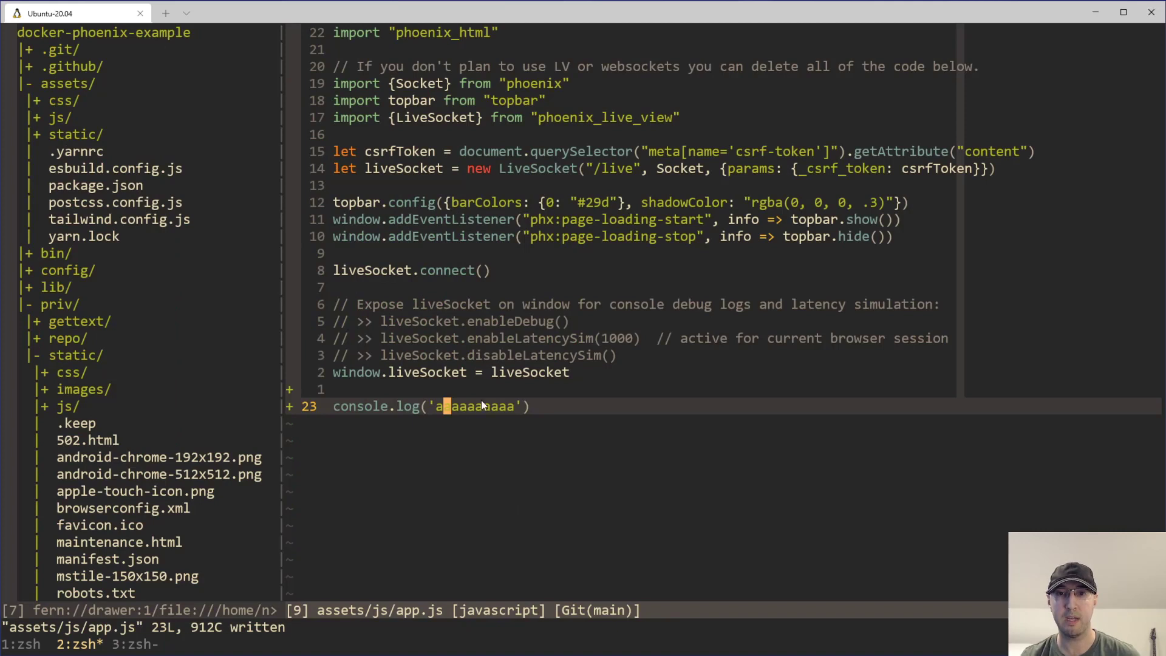
Step: Append a console.log('aaaaaaaaa') line to the end of app.js
text(a)
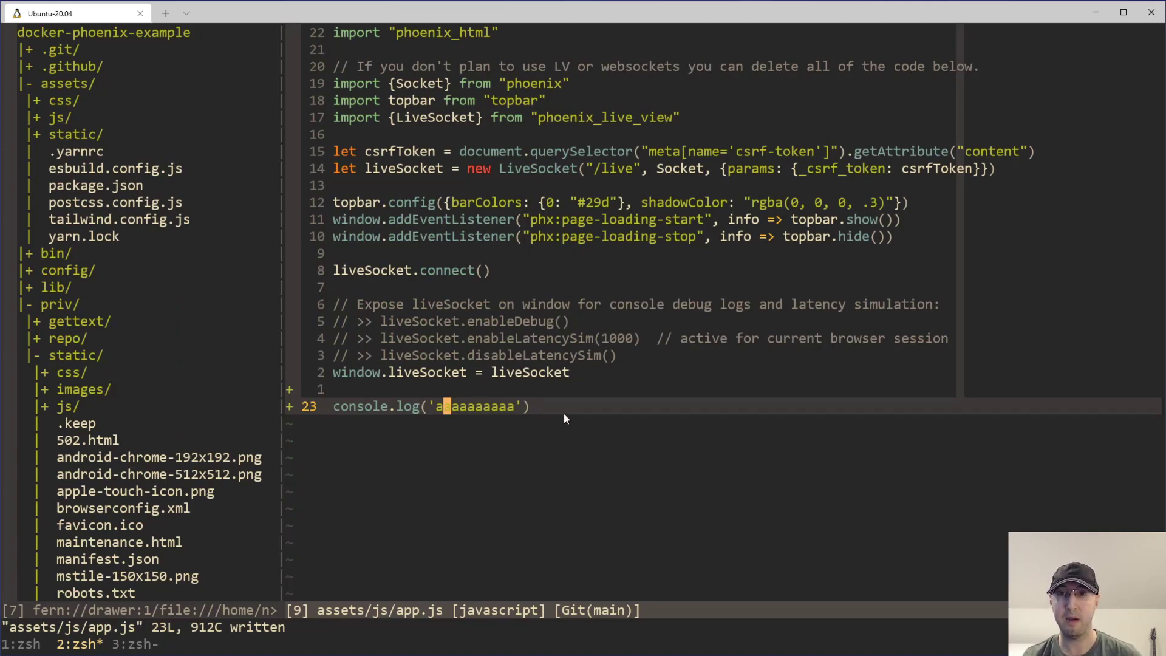
mouse_move(656, 430)
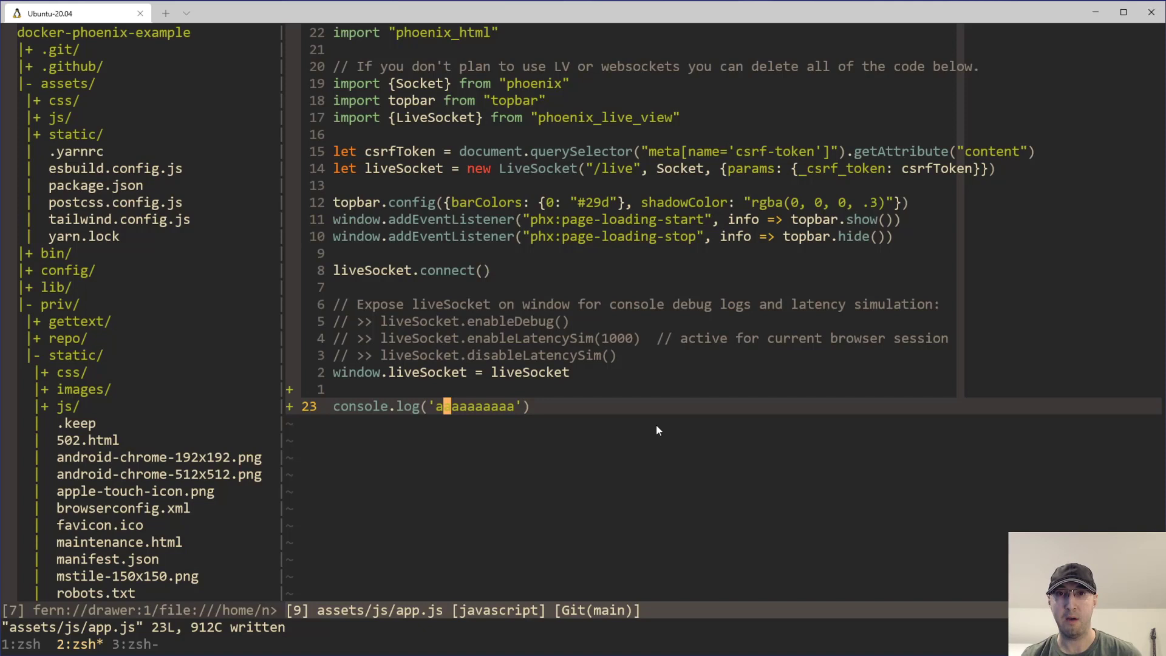
mouse_move(653, 430)
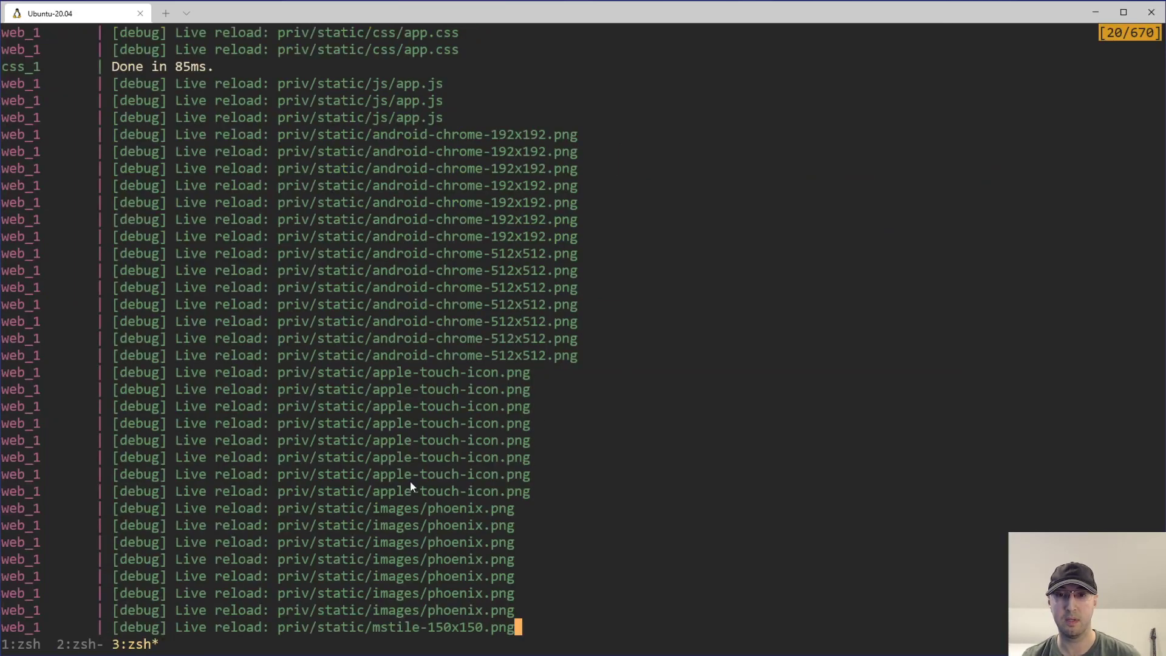
scroll(down, 3)
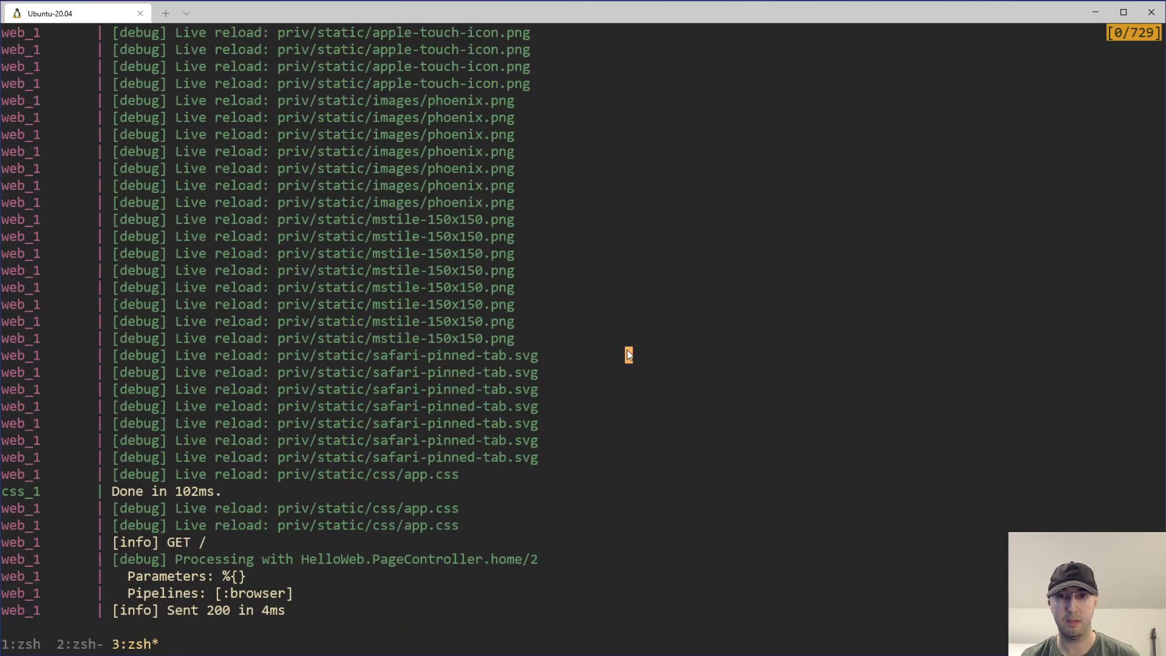
key(ctrl+c)
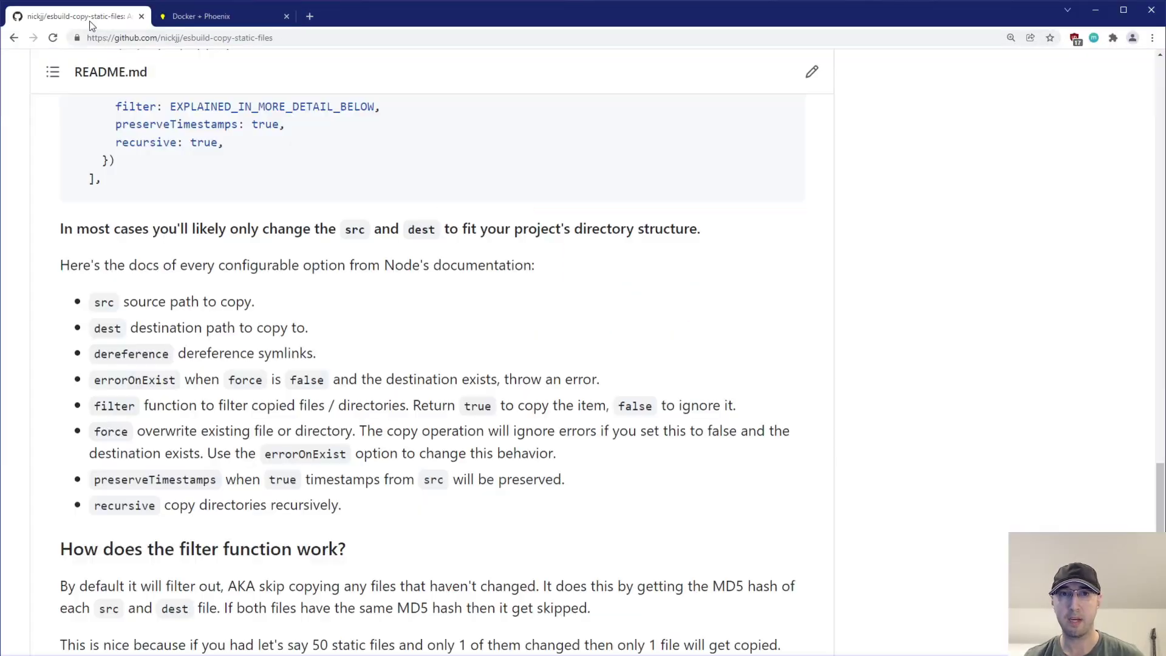
Step: Close DevTools on the Docker + Phoenix app tab, then return to the plugin's README
scroll(up, 3)
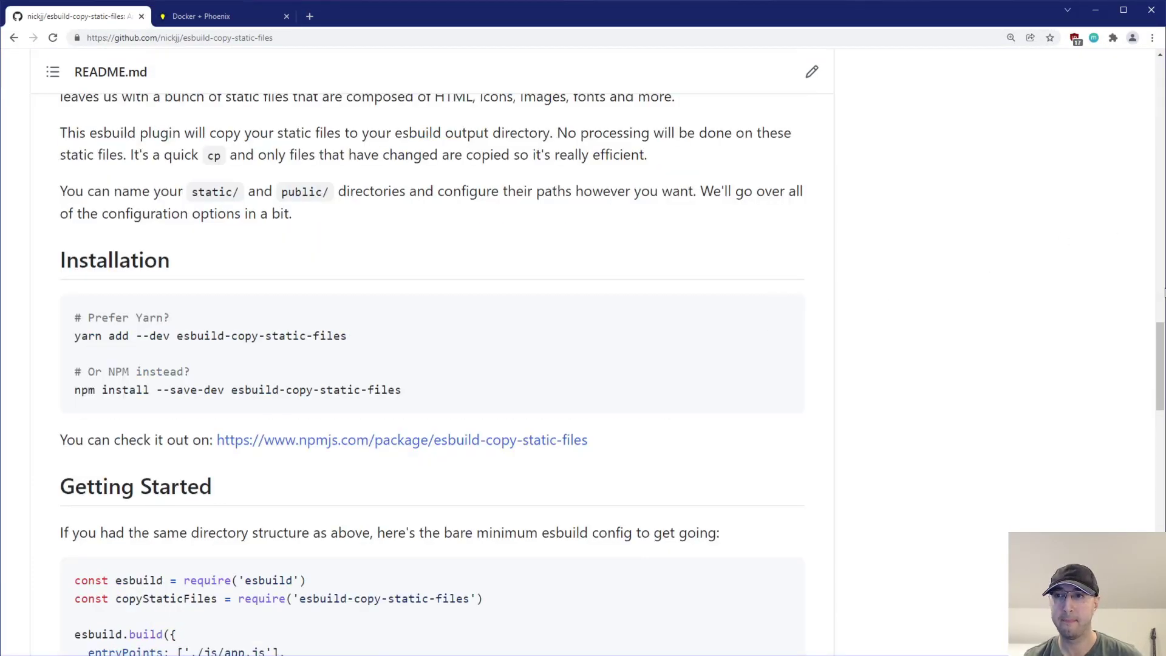
scroll(up, 3)
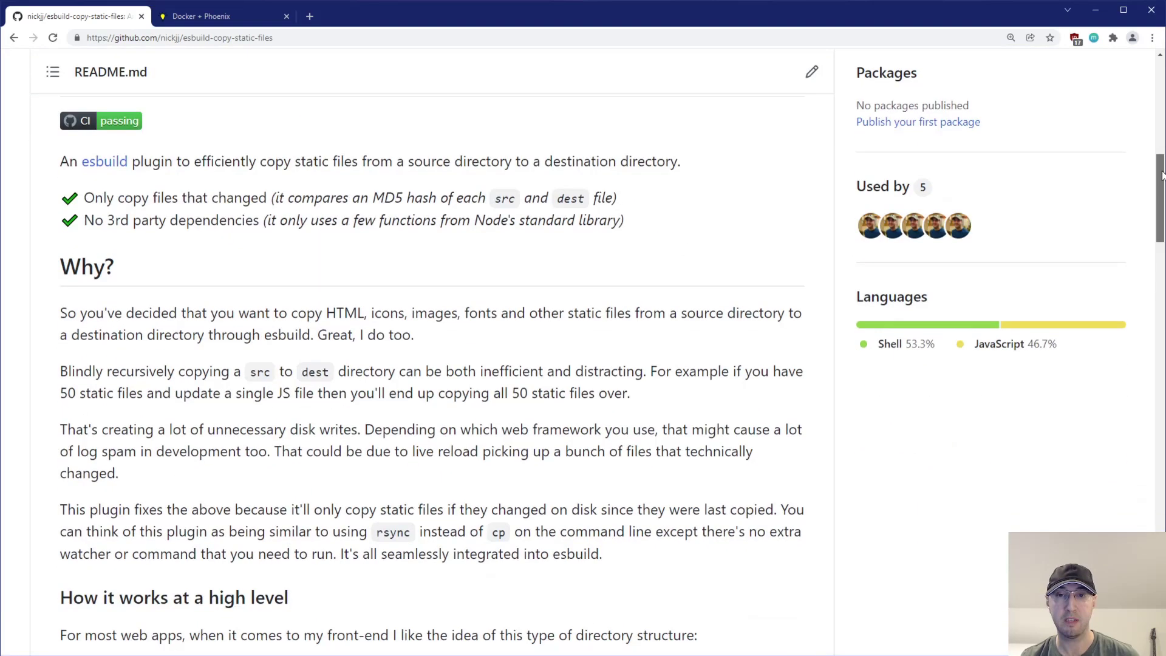
scroll(down, 3)
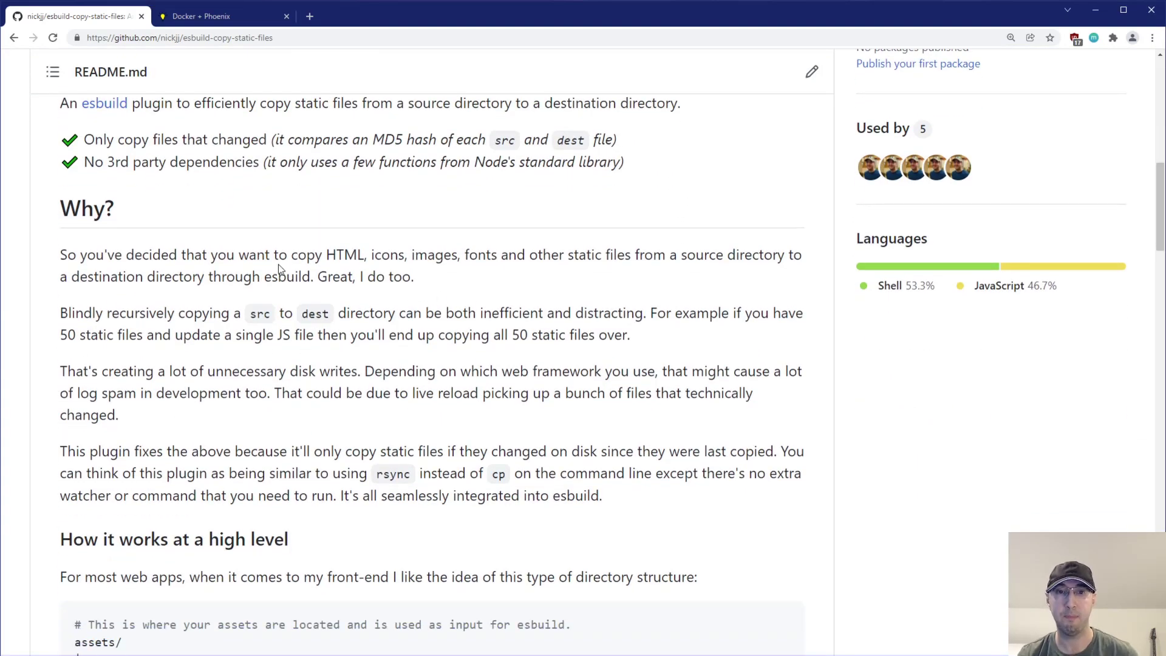
mouse_move(340, 331)
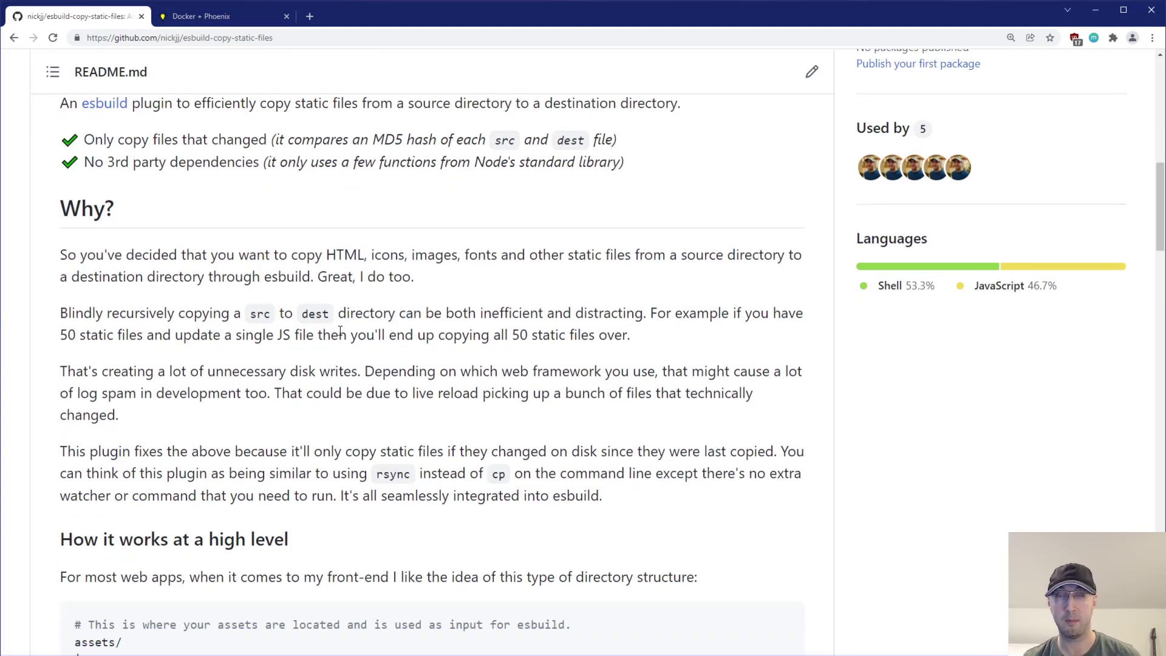
mouse_move(132, 194)
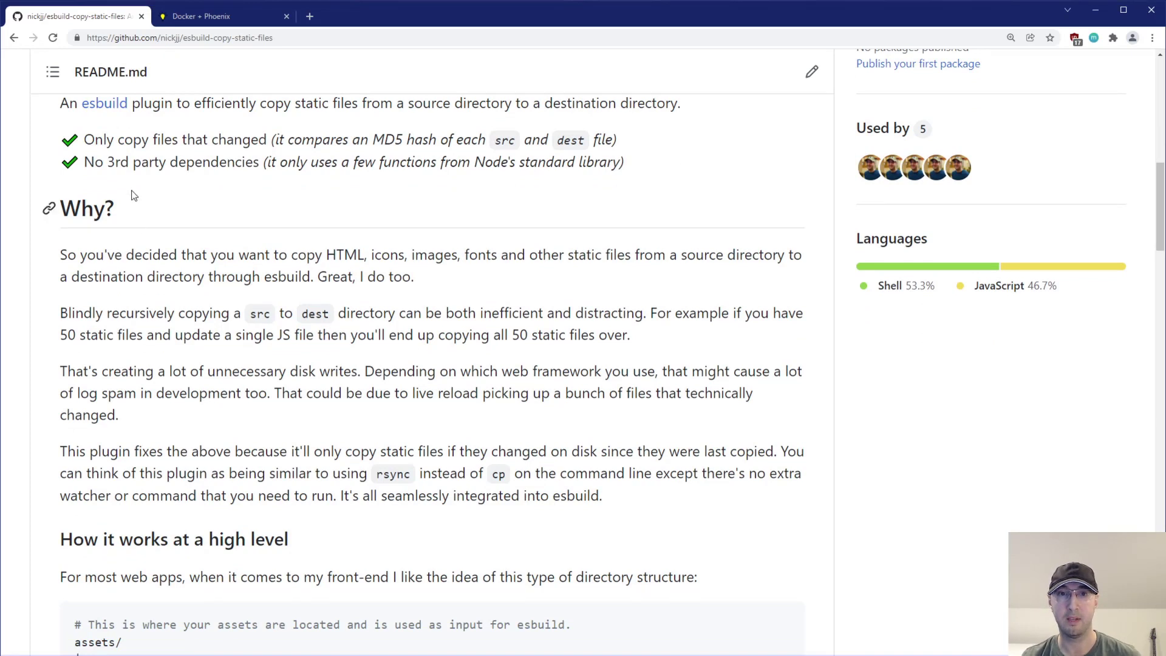
mouse_move(385, 199)
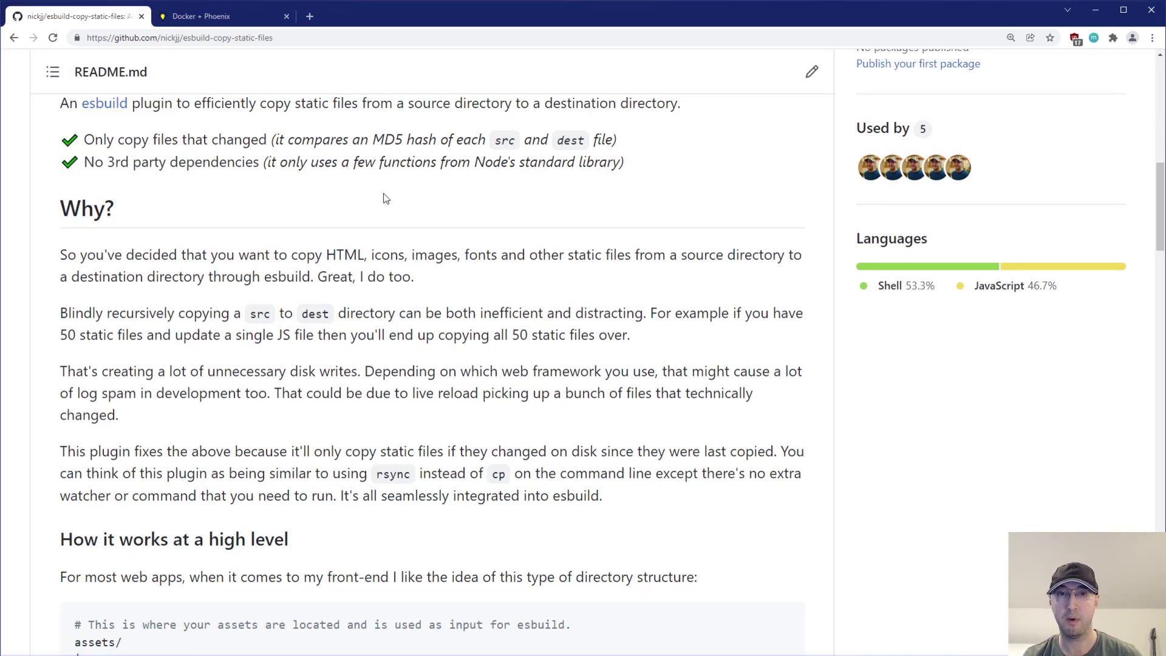
mouse_move(666, 262)
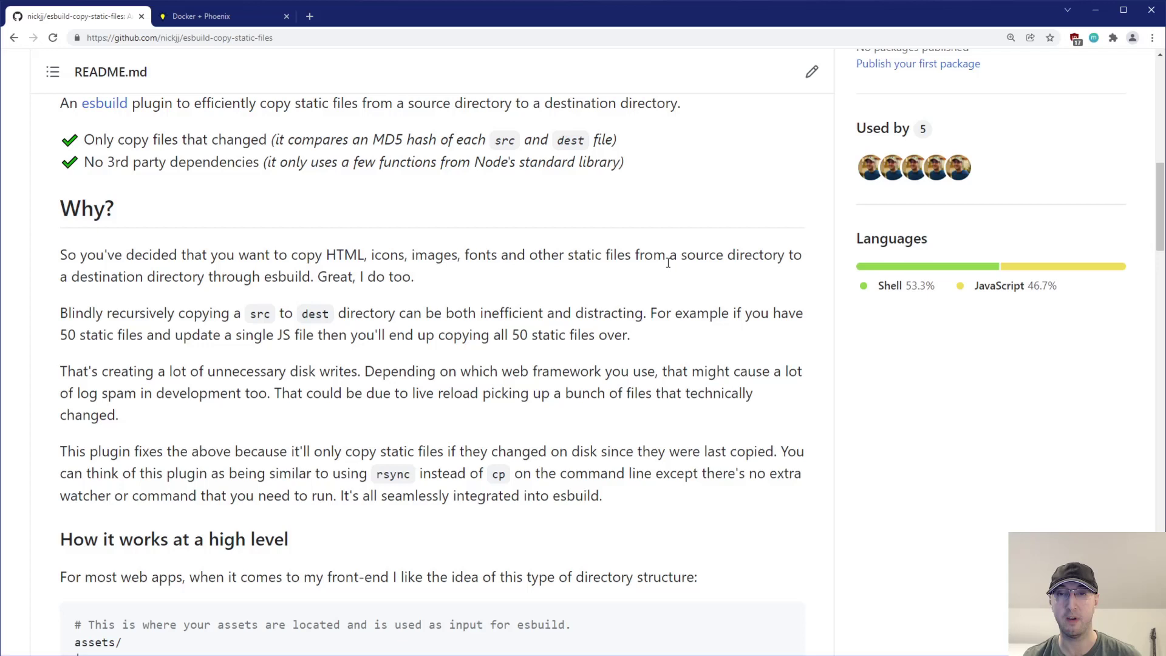
mouse_move(755, 427)
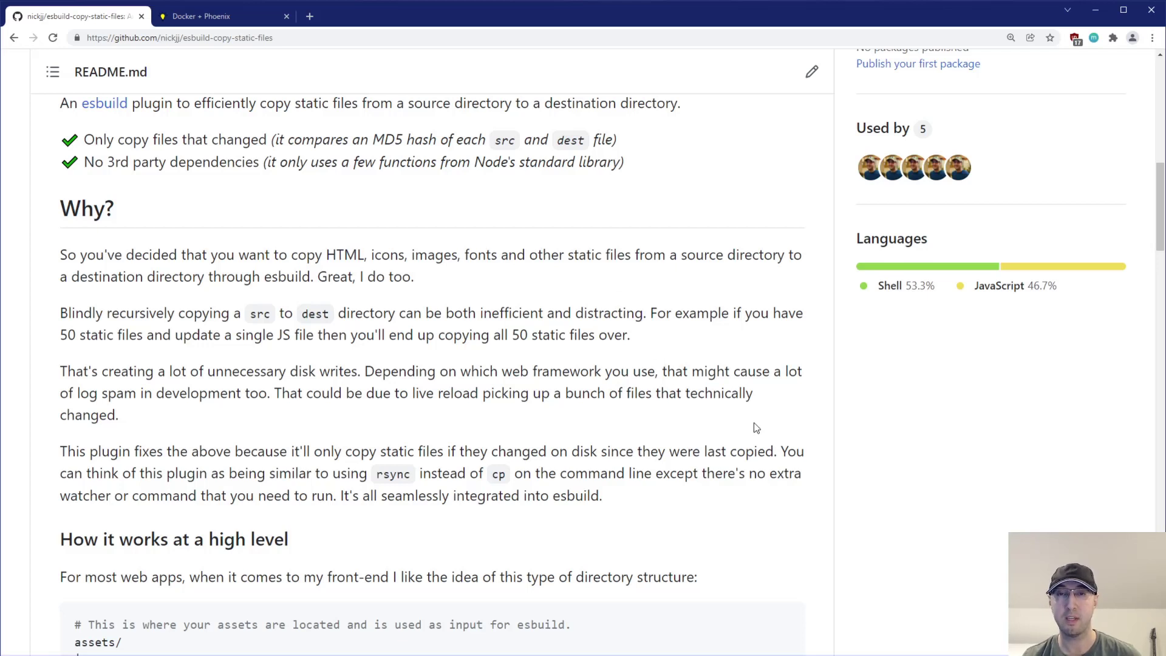
mouse_move(838, 453)
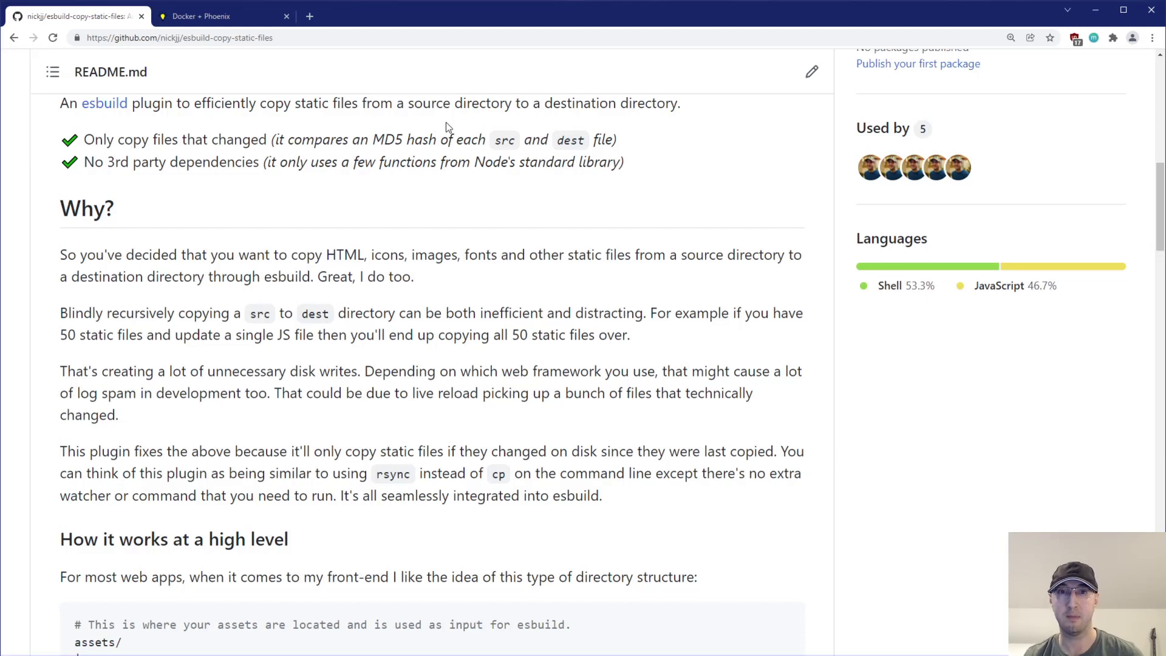
click(216, 16)
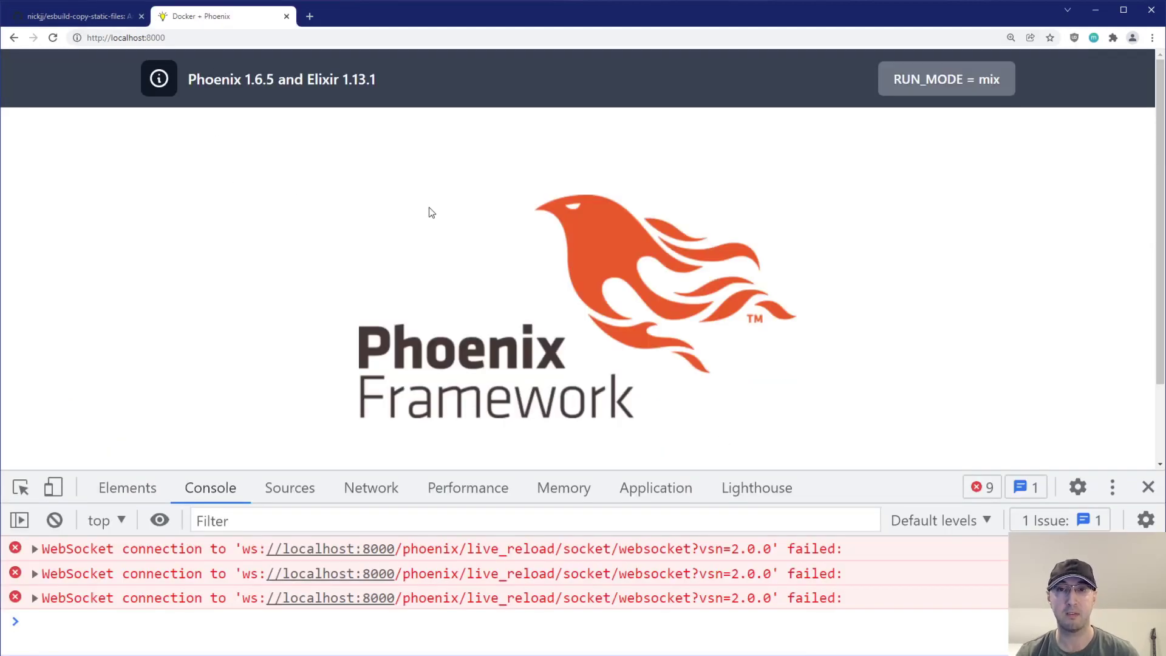
click(1147, 487)
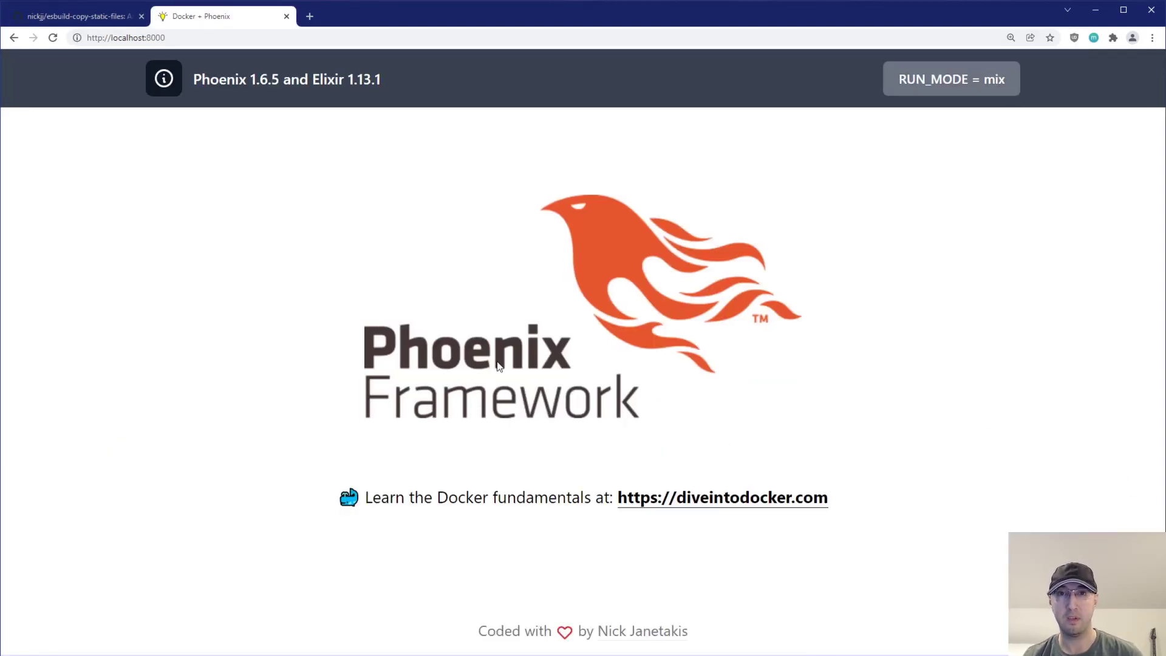
click(74, 16)
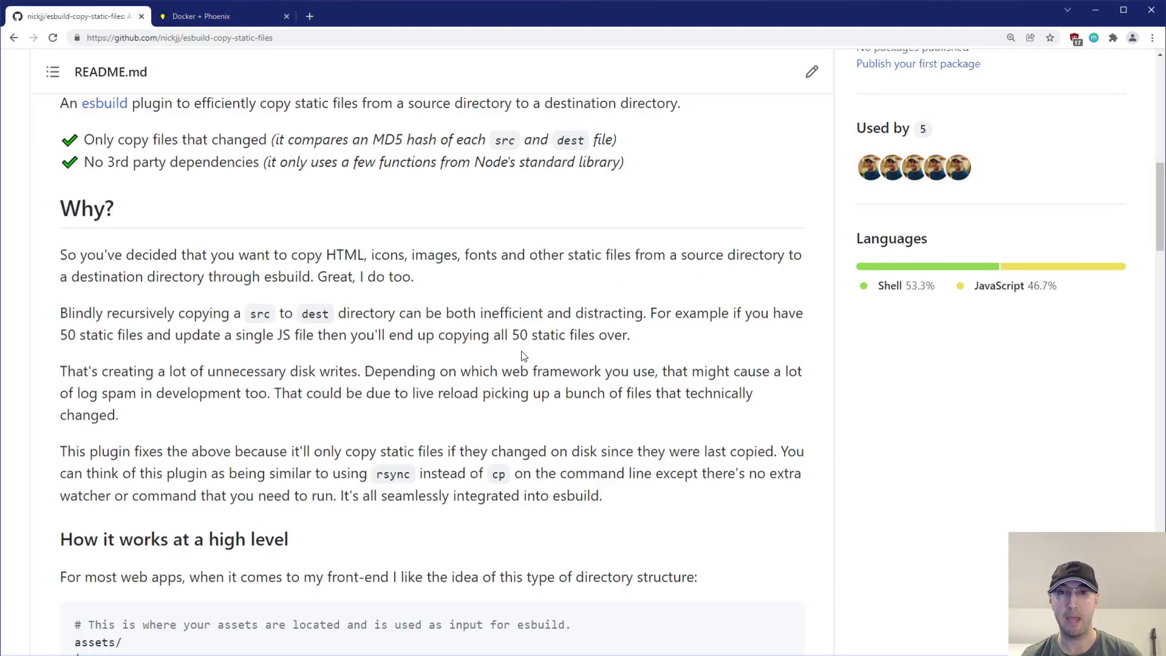
Step: Open the esbuild-copy-static-files npmjs.com package page from Installation, skim it, and return to GitHub
scroll(down, 3)
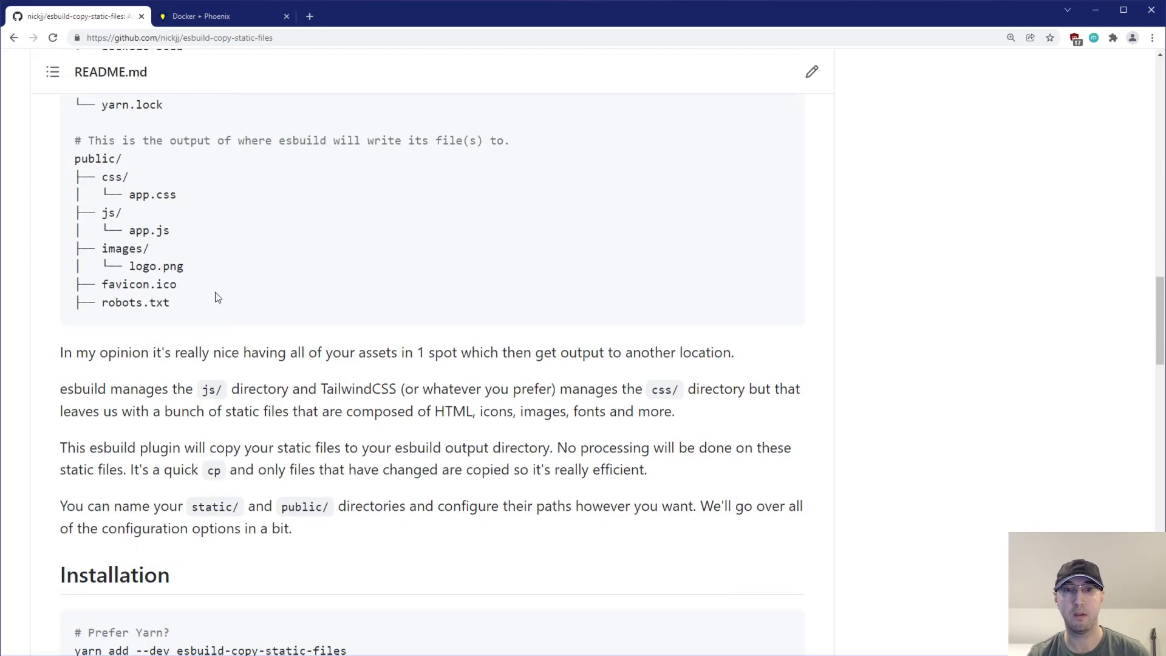
scroll(down, 3)
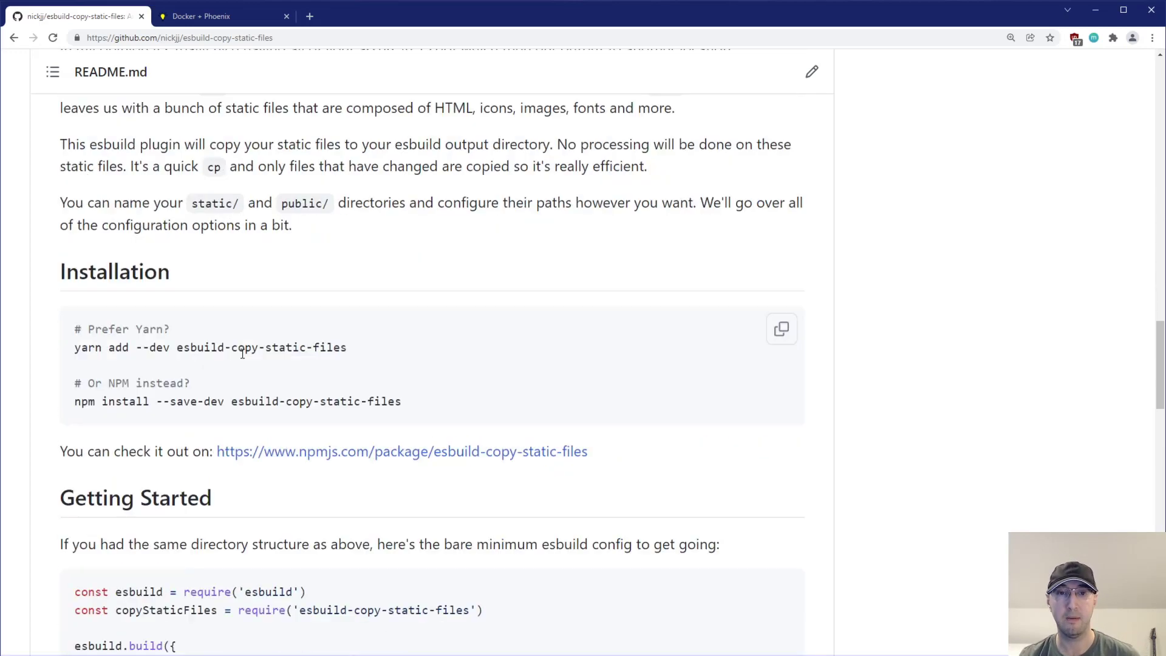
mouse_move(231, 340)
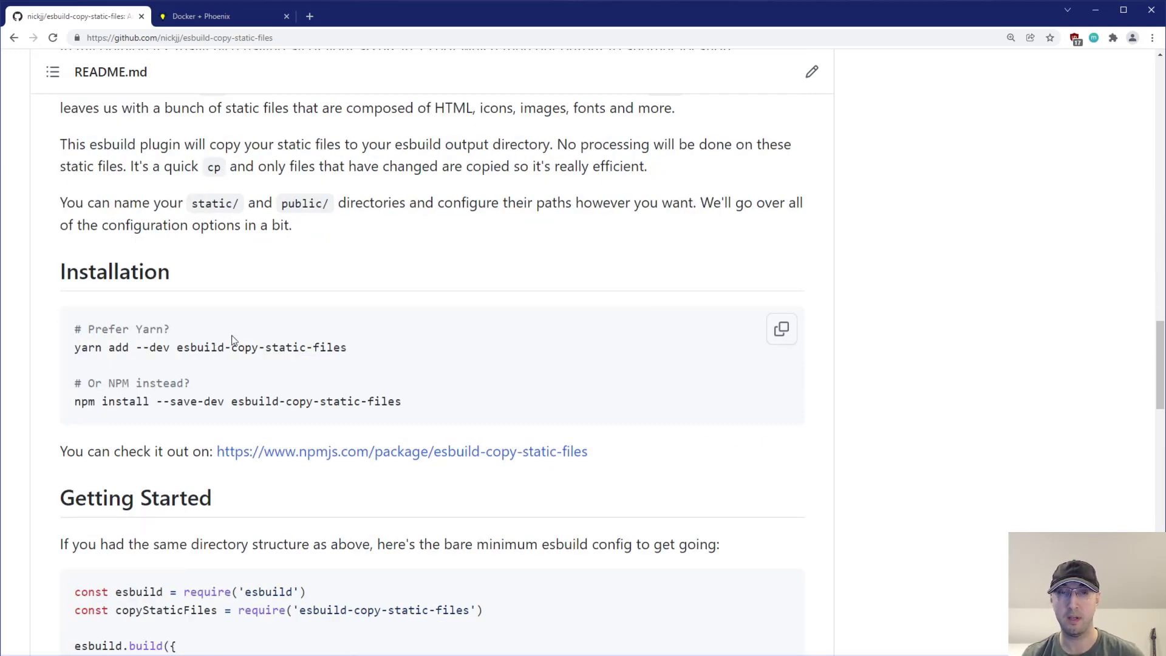
double_click(214, 347)
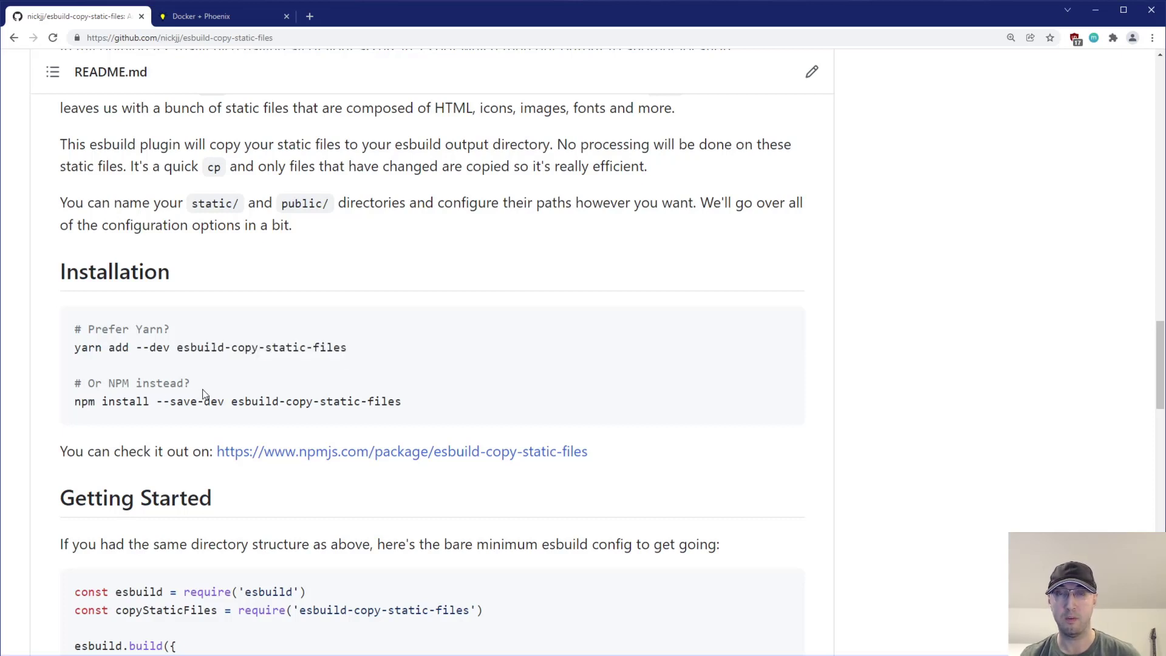
mouse_move(262, 397)
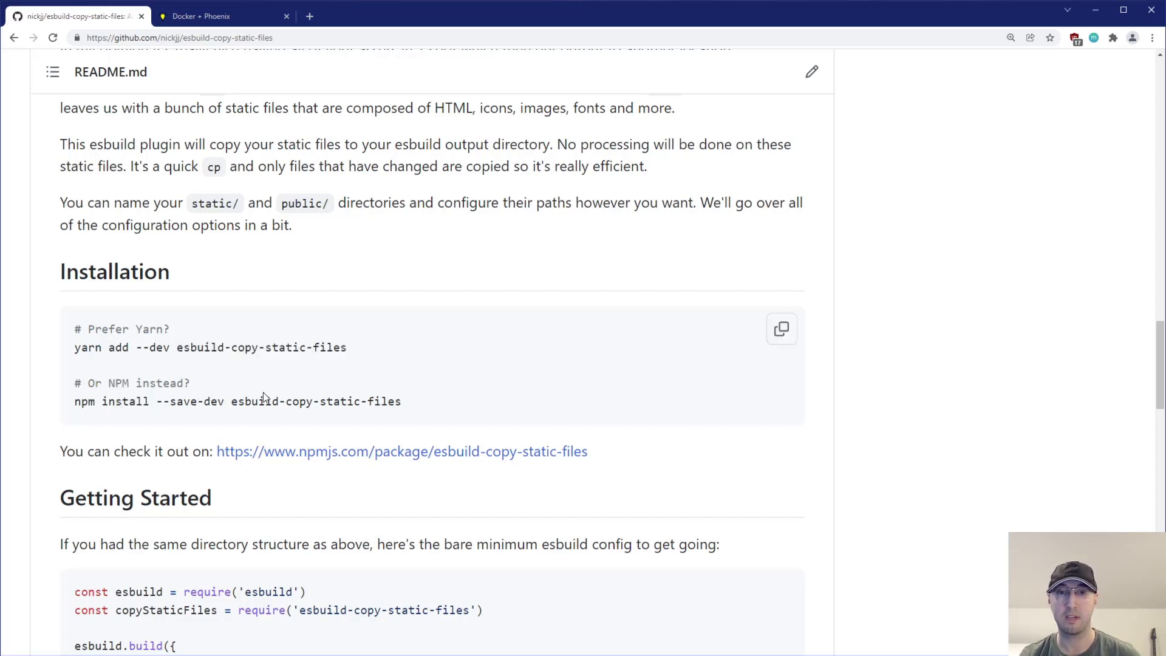
click(401, 451)
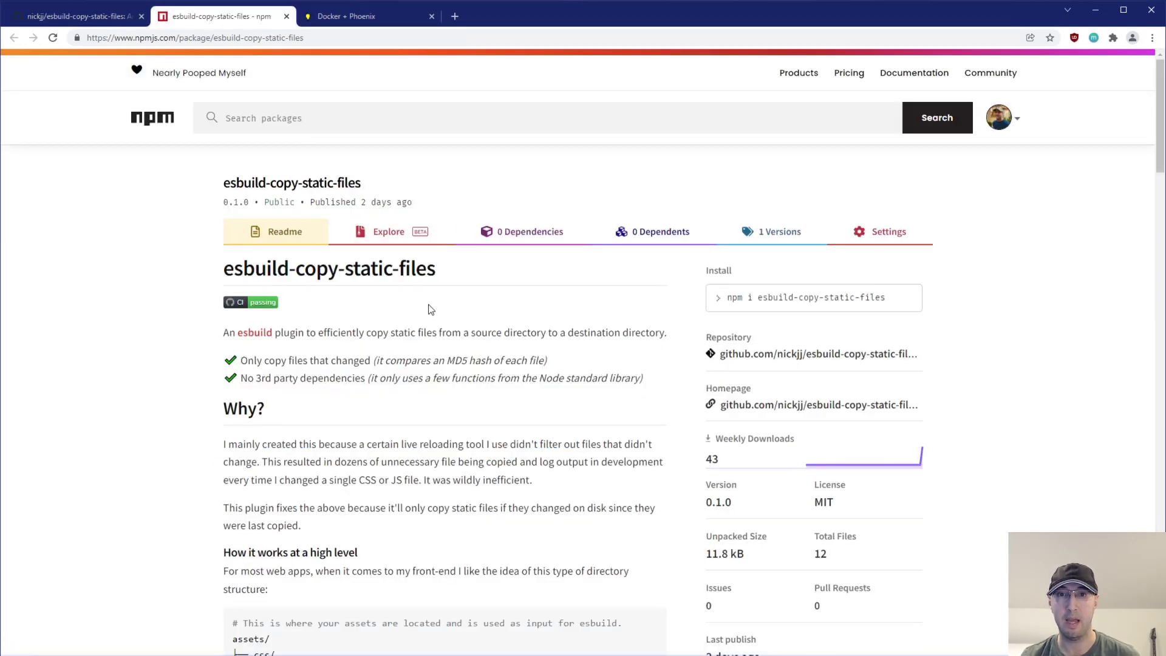
scroll(down, 3)
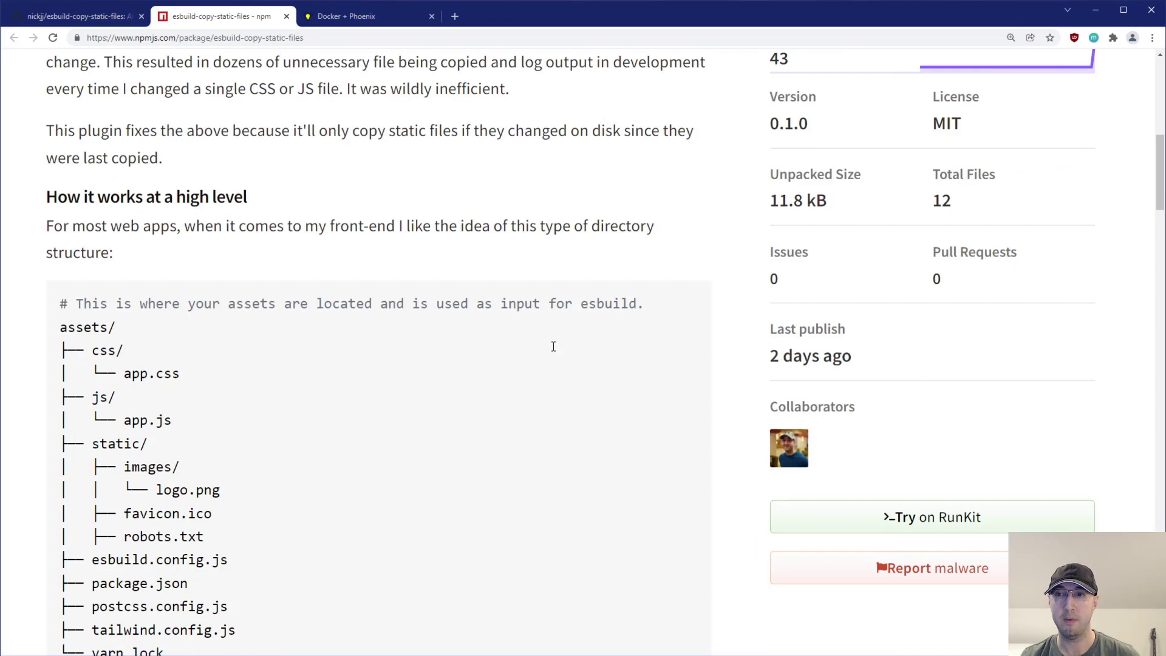
scroll(up, 3)
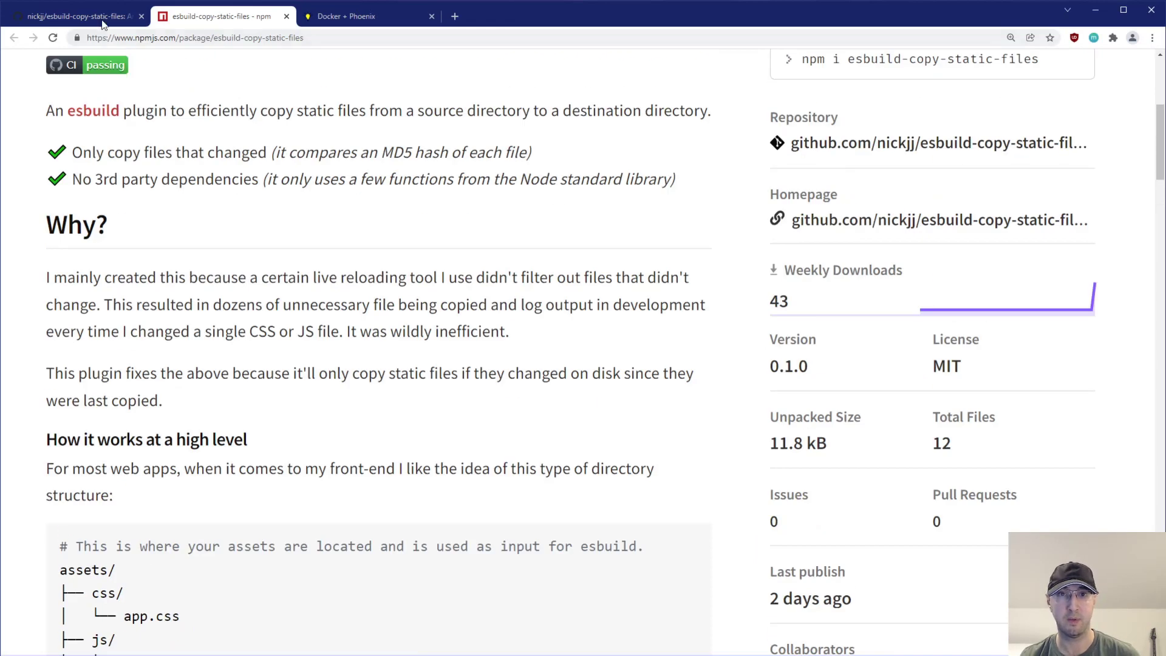
click(74, 15)
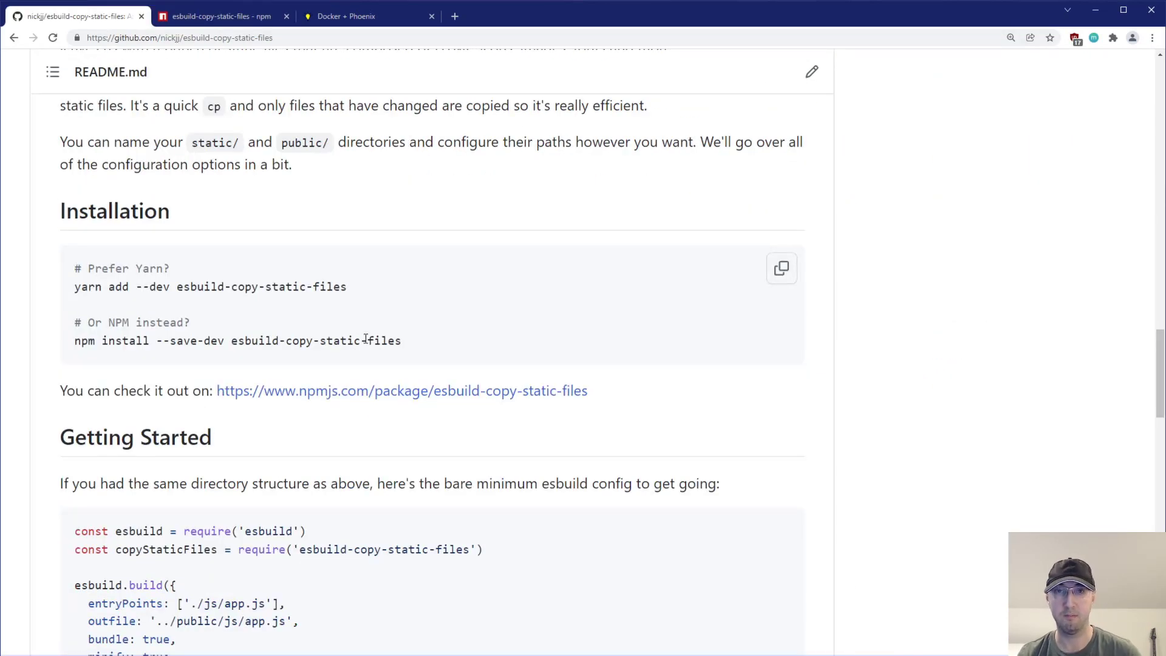
scroll(down, 3)
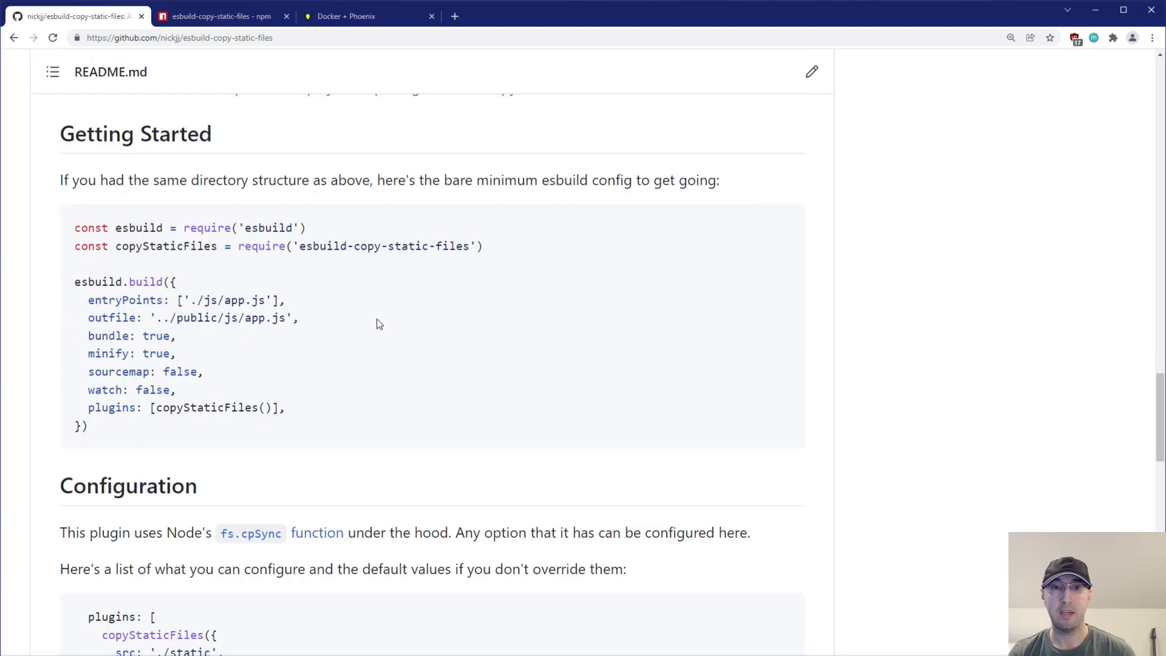
mouse_move(290, 258)
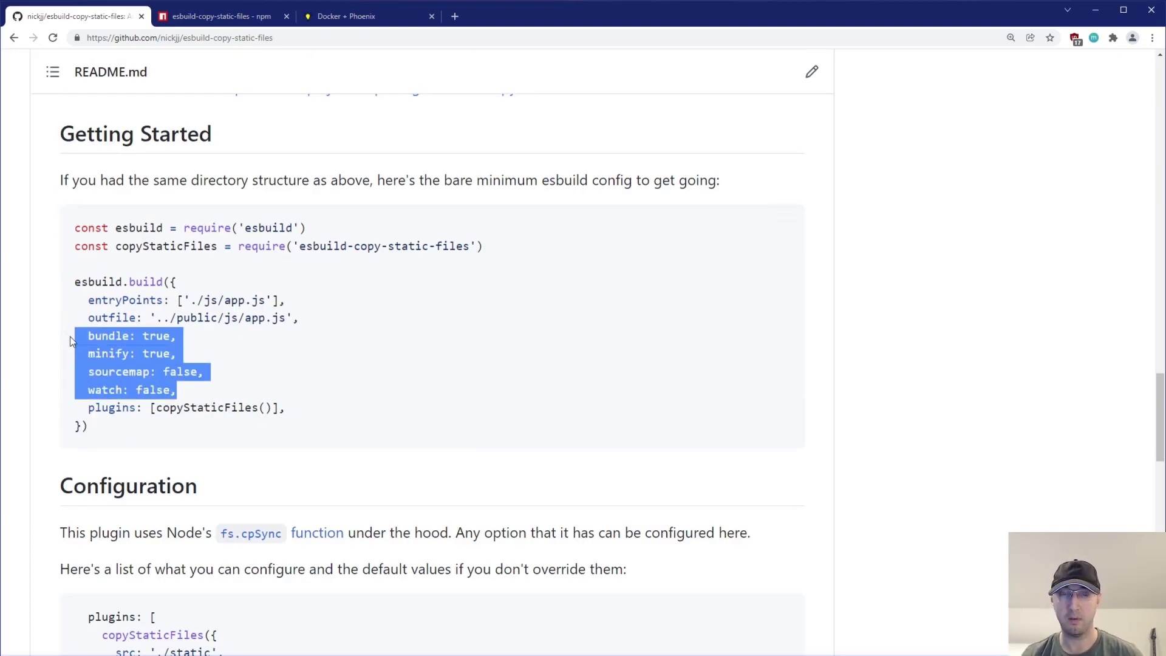
click(185, 390)
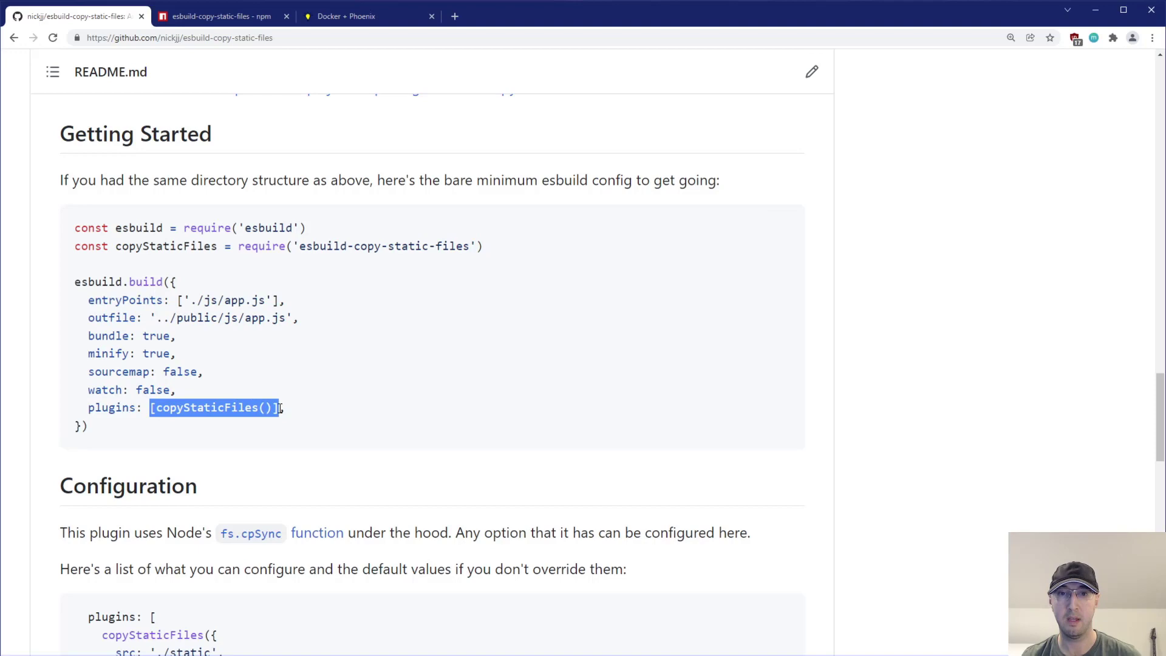
scroll(down, 3)
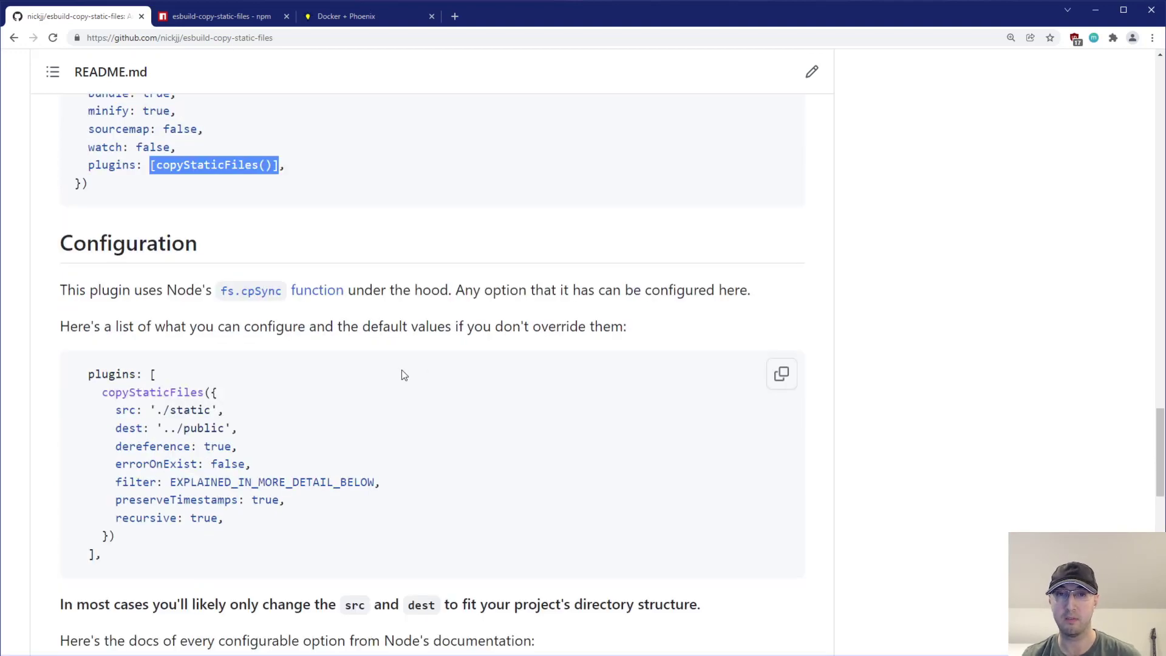
scroll(down, 3)
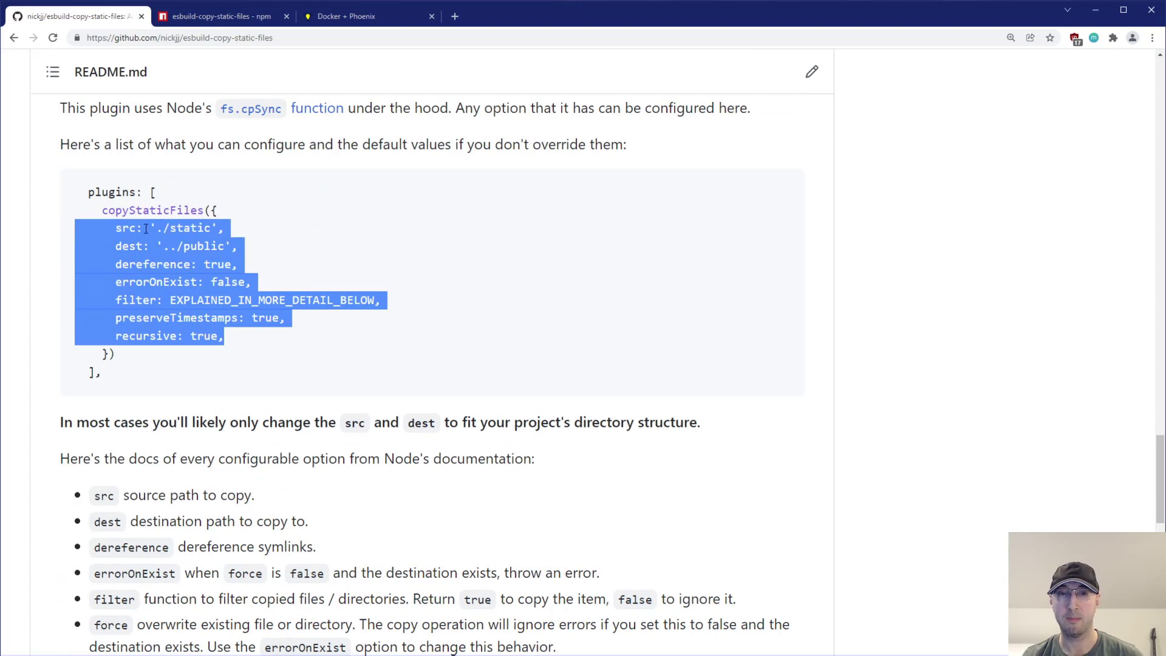
scroll(down, 3)
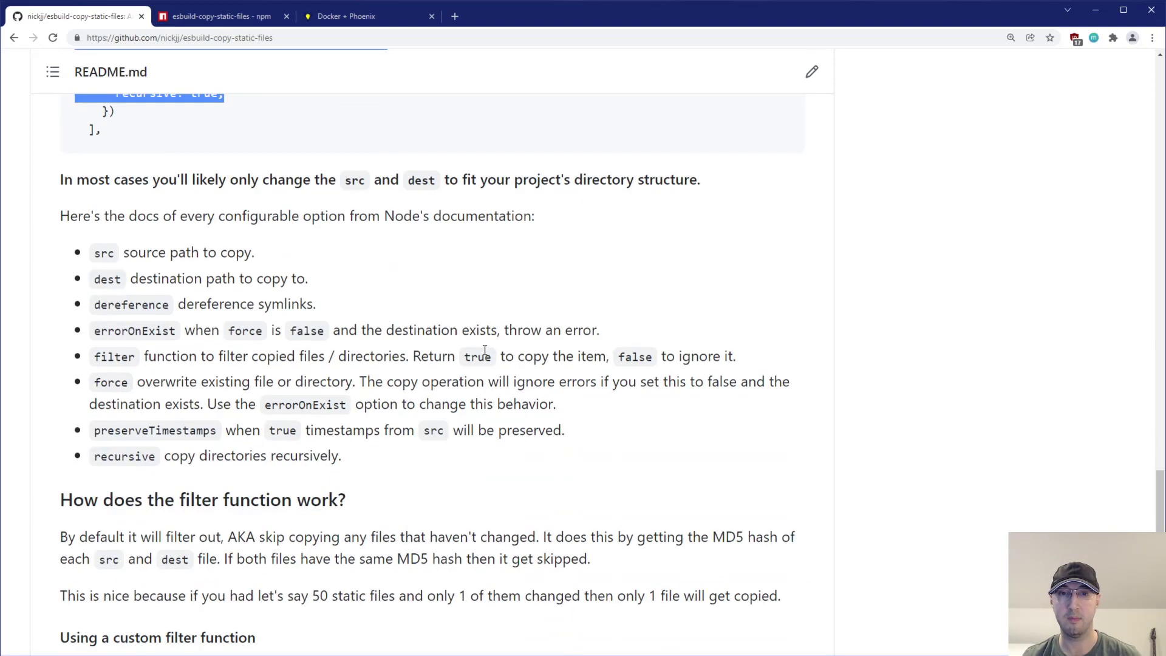
scroll(down, 3)
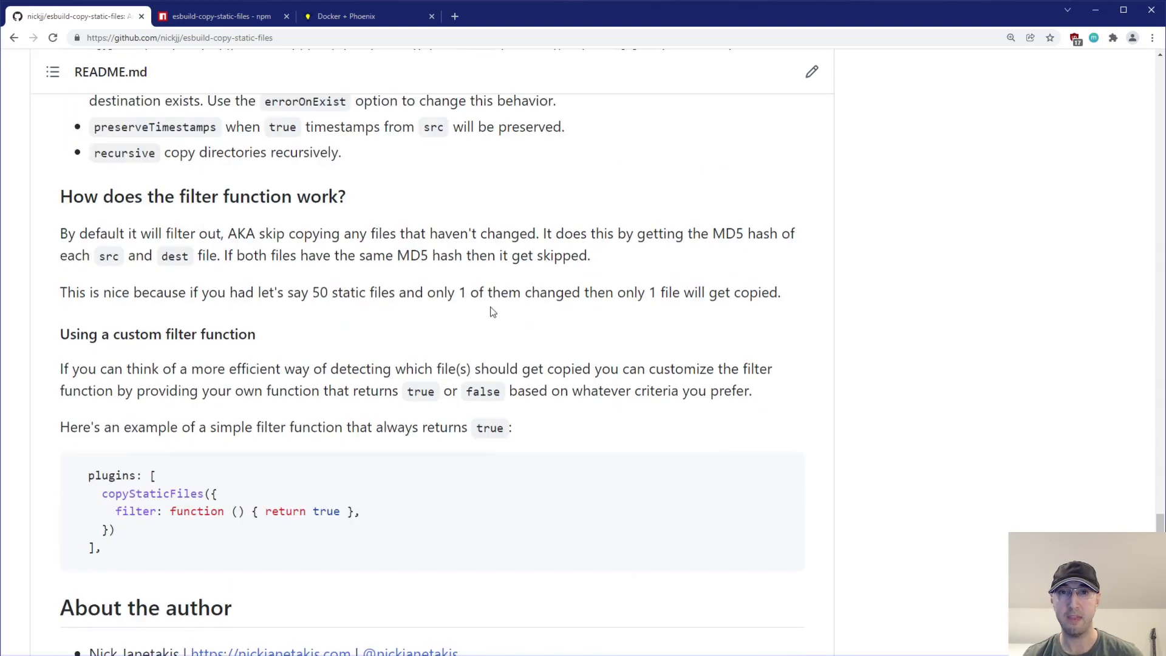
mouse_move(351, 227)
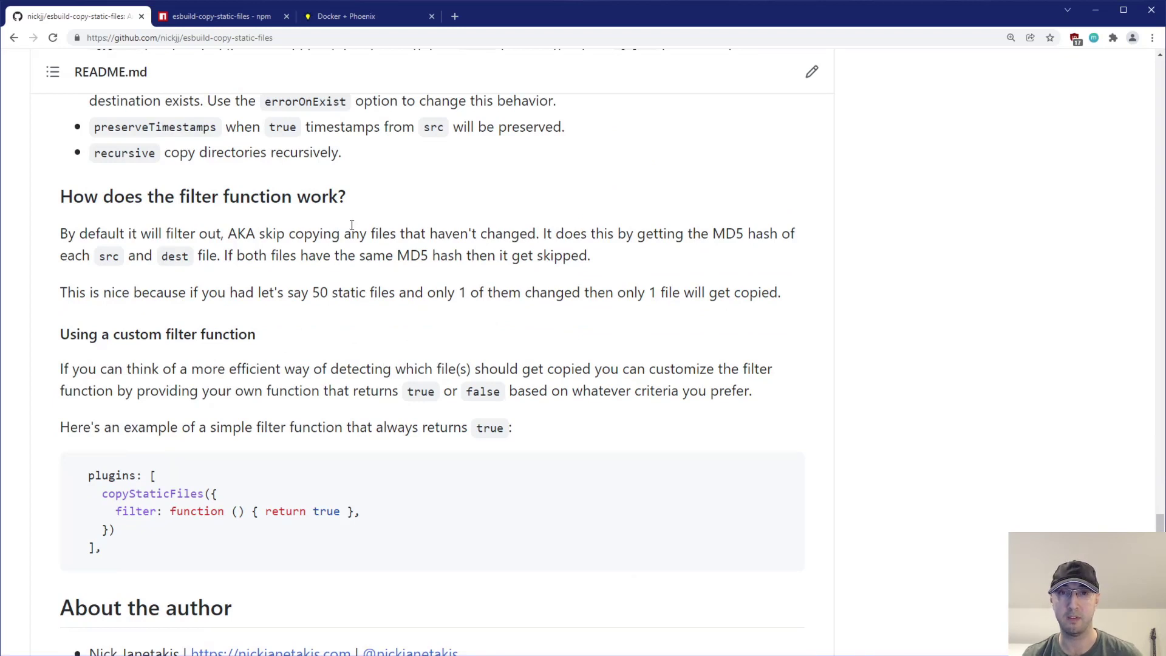
mouse_move(275, 255)
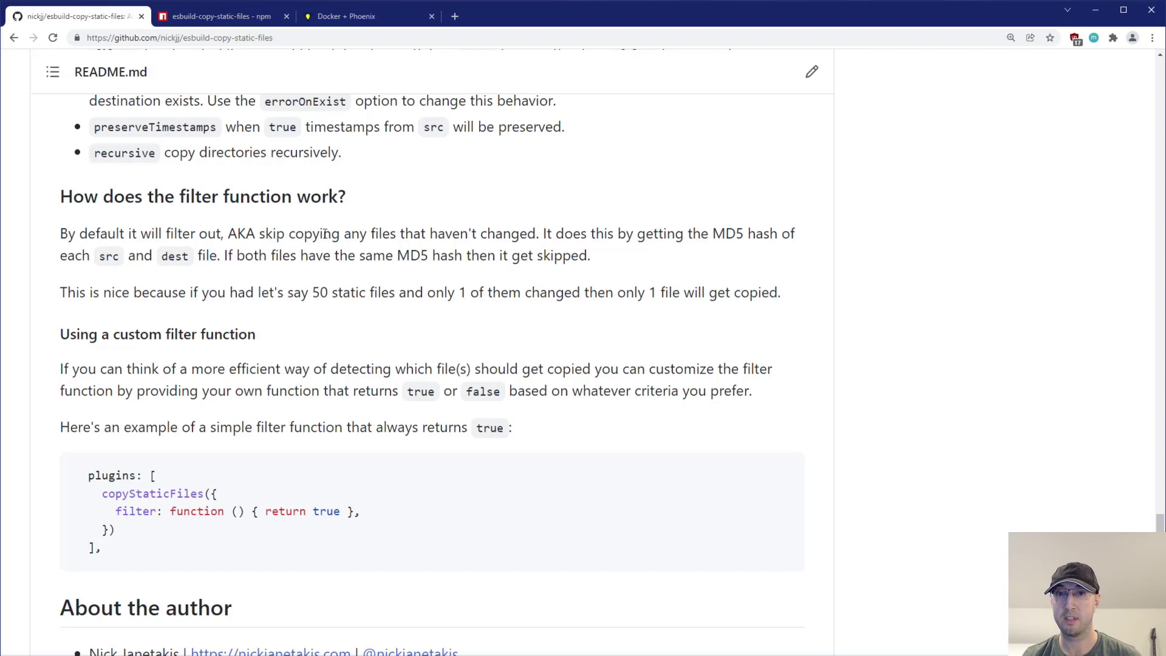
Step: Highlight the always-true example filter function, then scroll back to the repository file list
drag(322, 233, 451, 233)
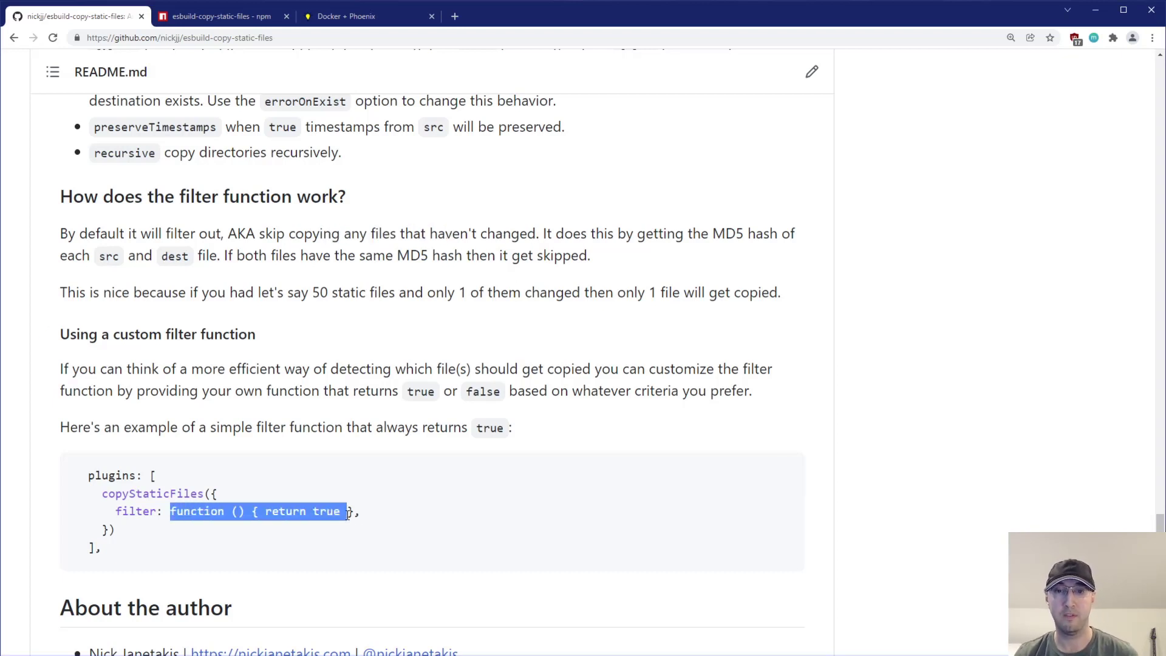
mouse_move(407, 513)
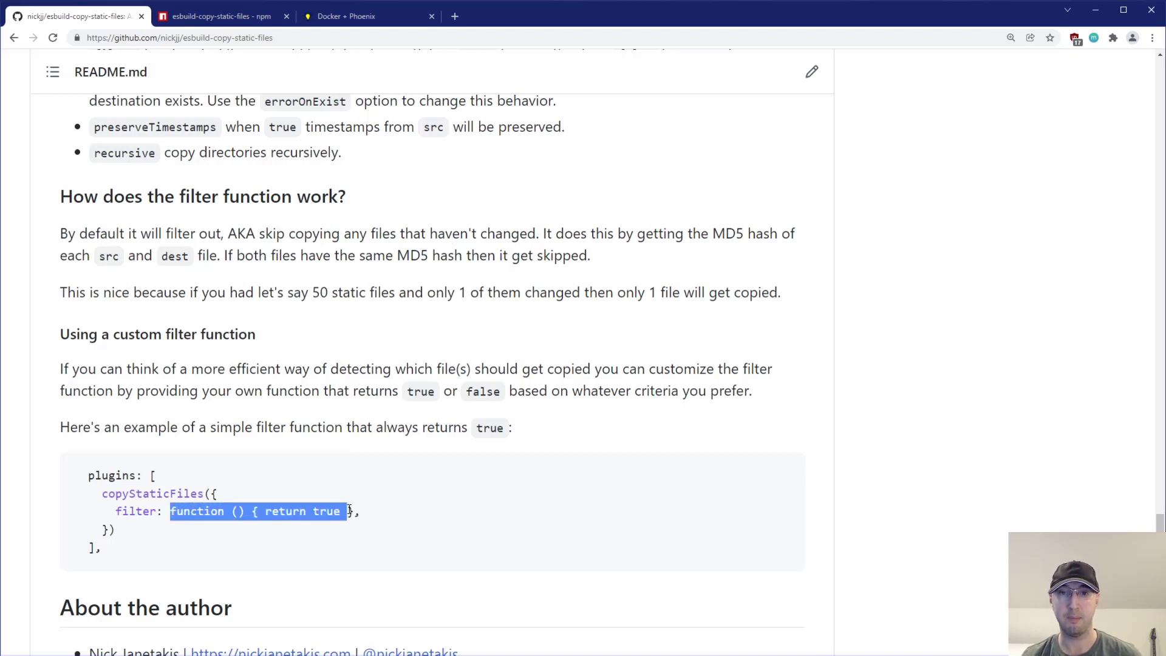
click(642, 424)
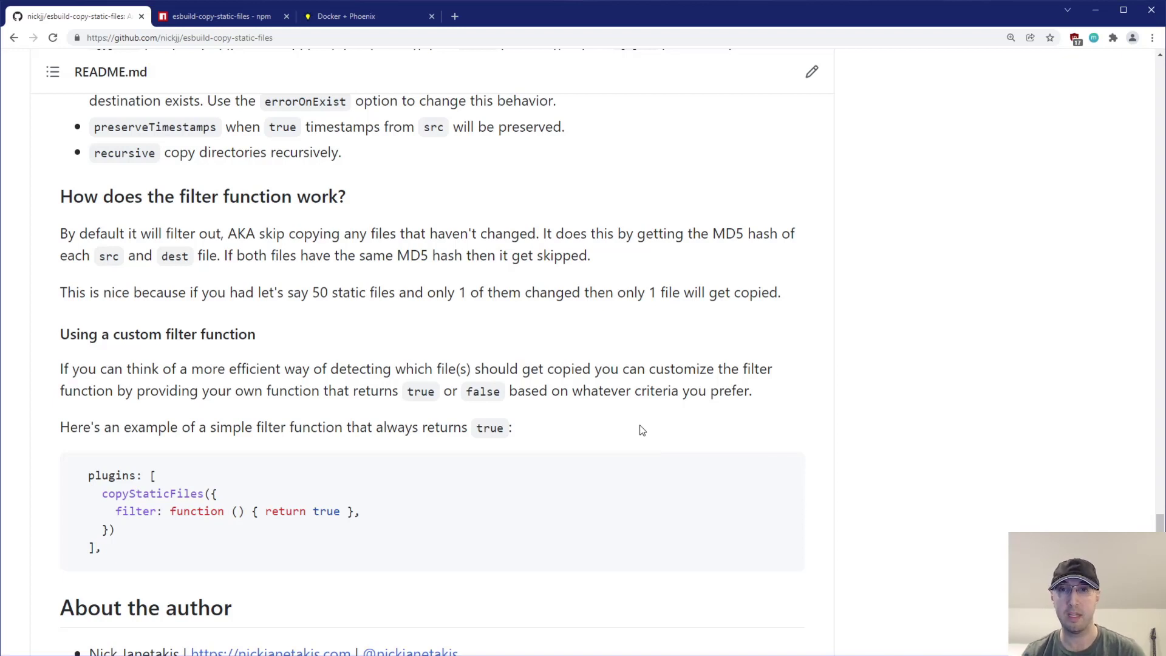
mouse_move(608, 415)
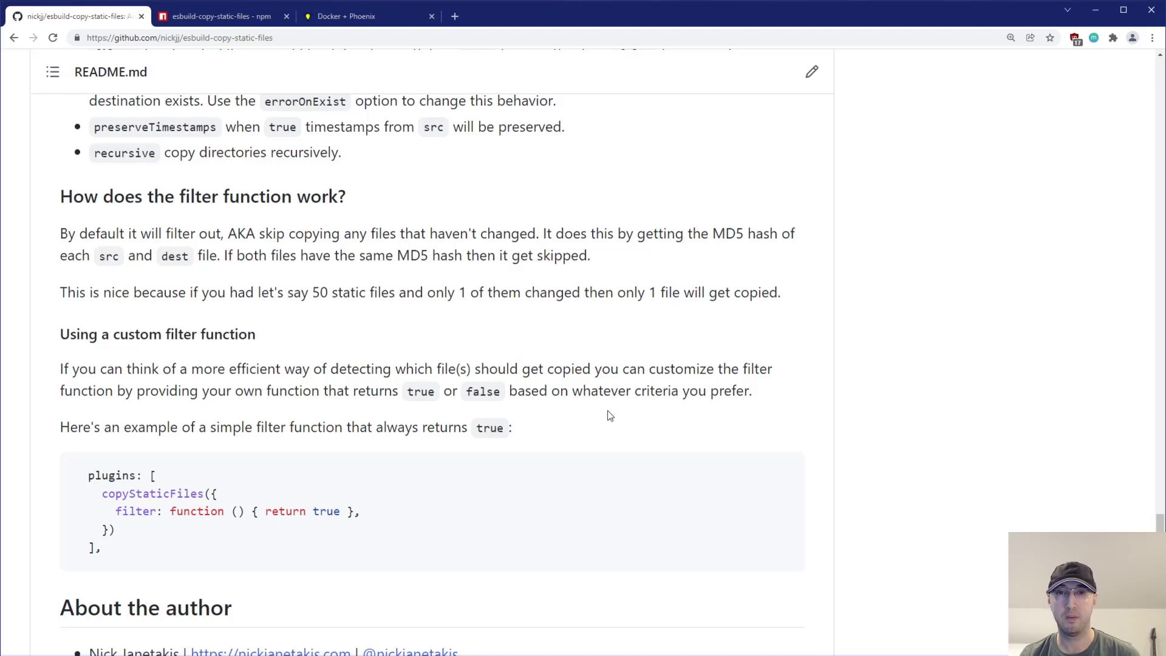
scroll(down, 3)
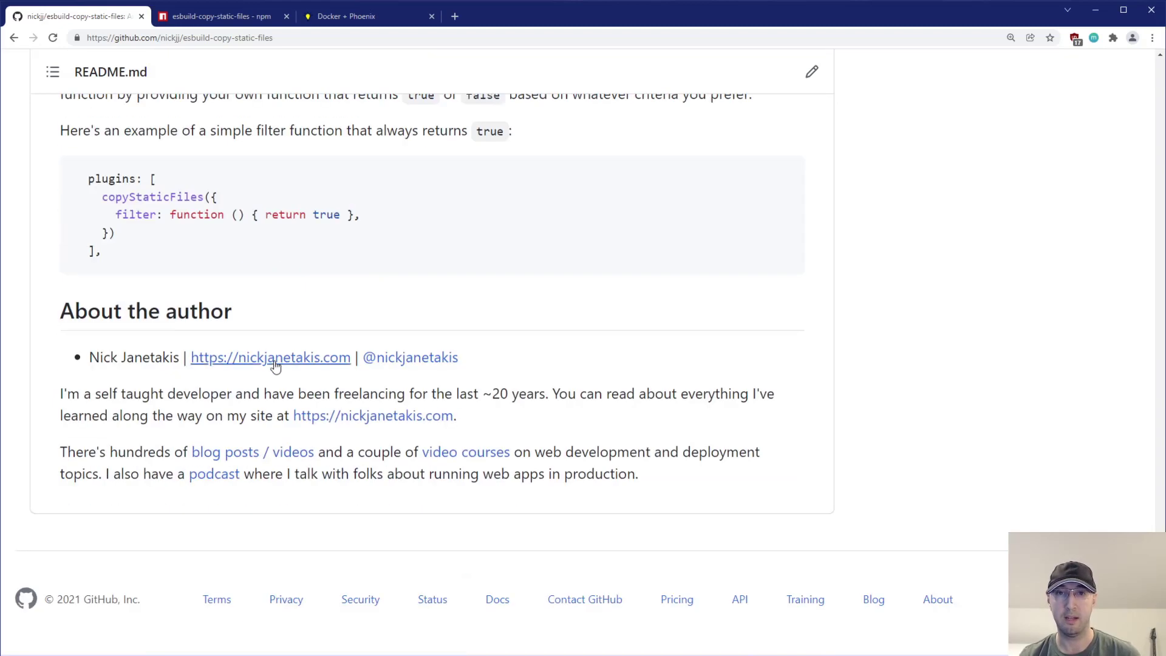
mouse_move(442, 429)
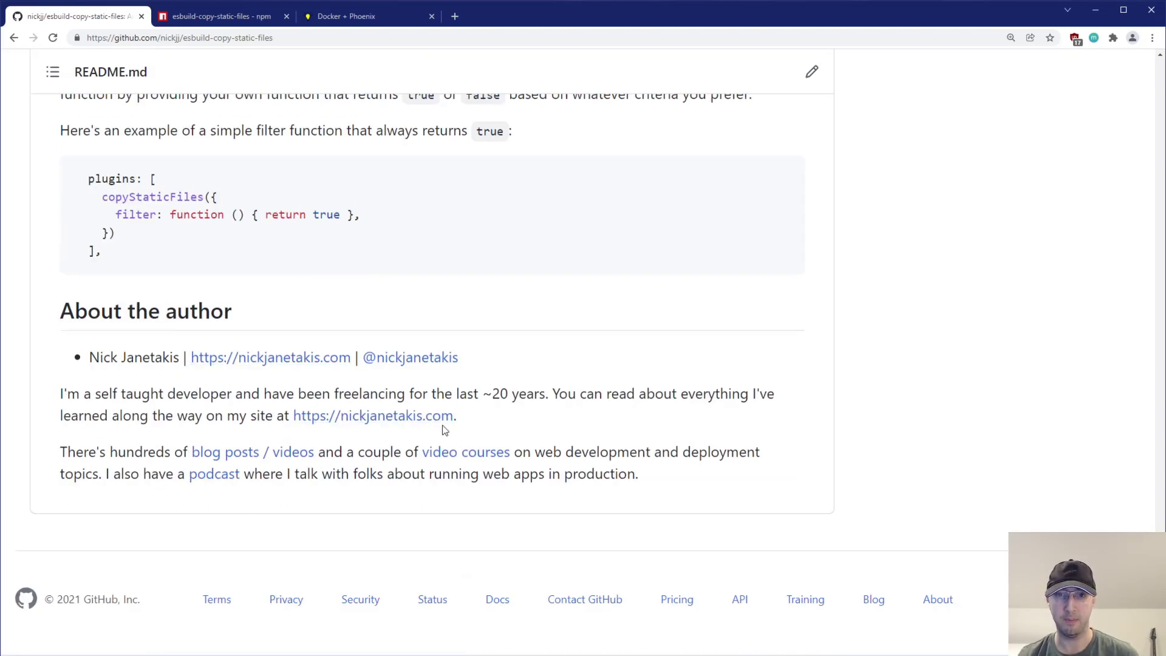
scroll(up, 3)
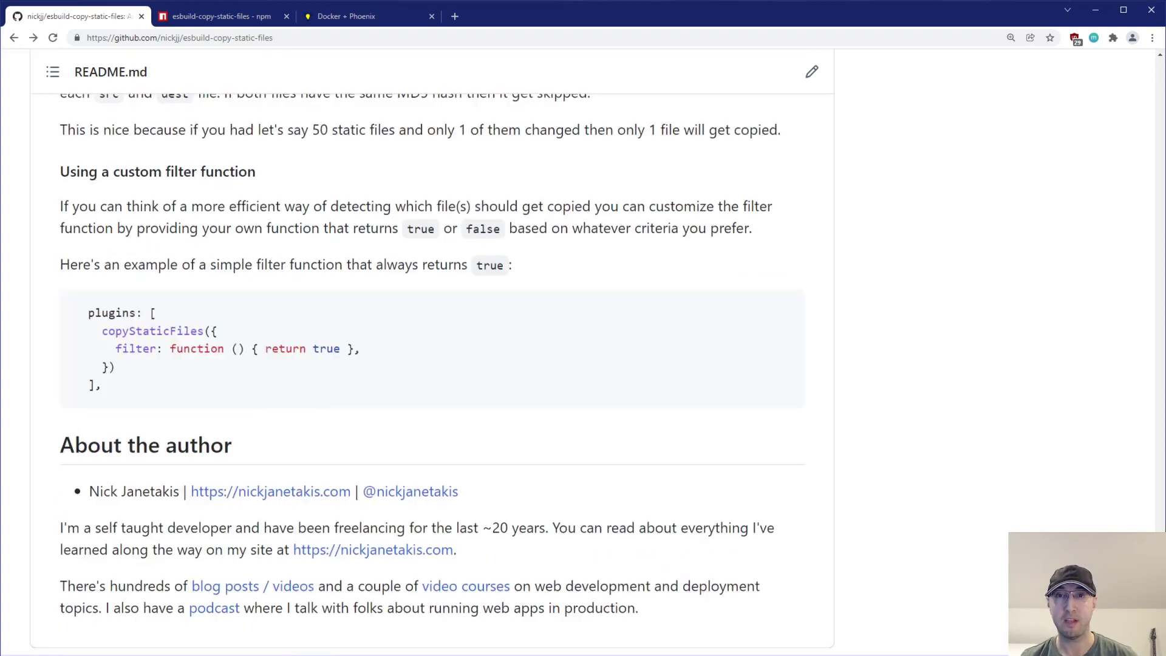
scroll(up, 3)
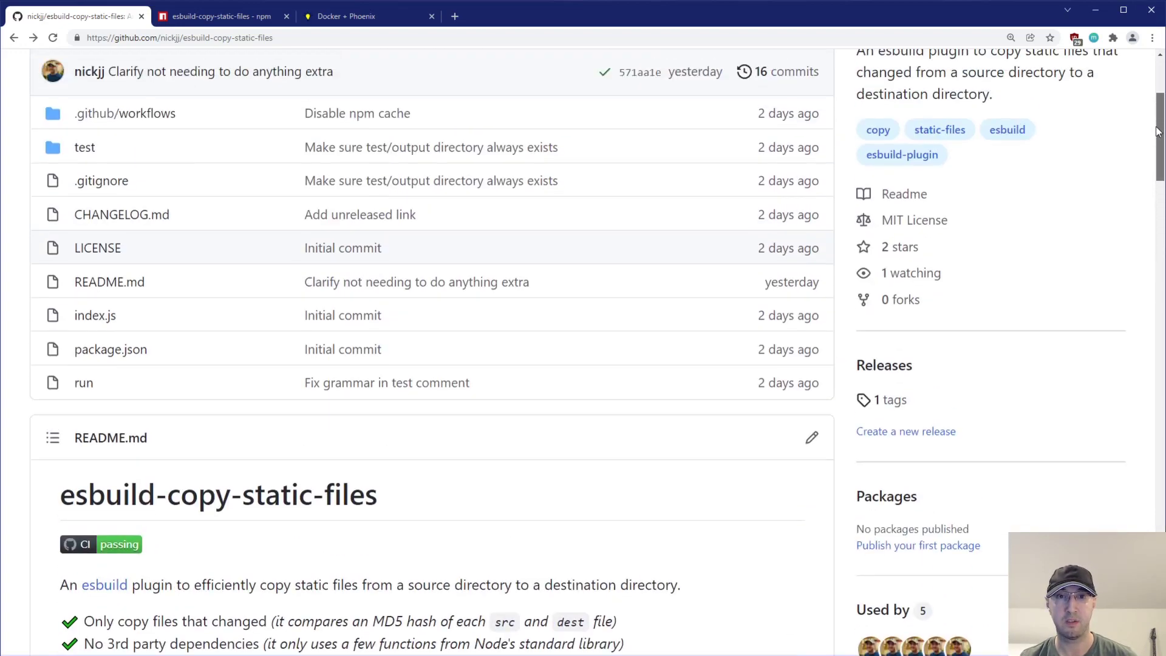
Step: Open index.js and highlight the true returned when the destination file is missing
scroll(up, 3)
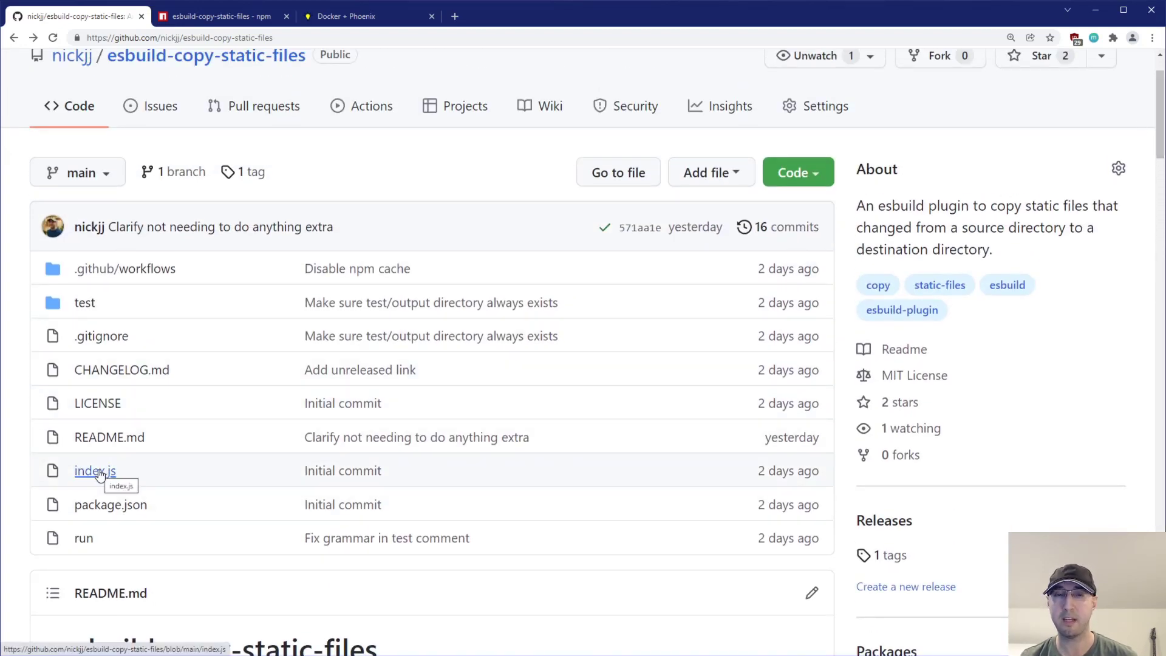
click(95, 471)
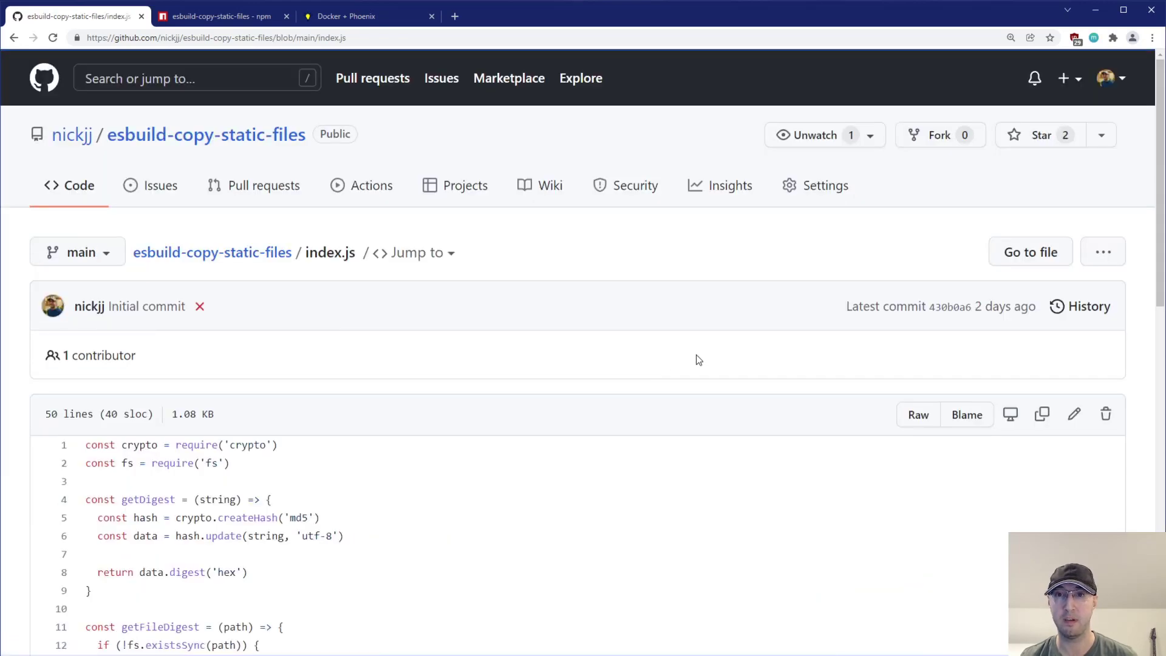
scroll(down, 3)
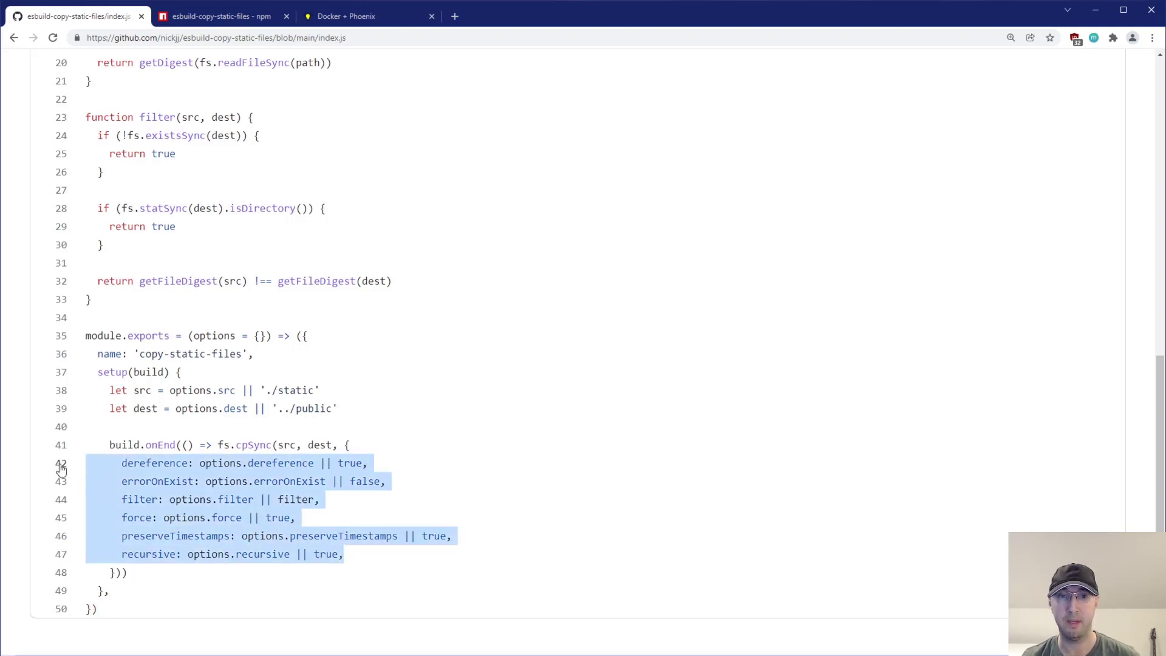
mouse_move(144, 523)
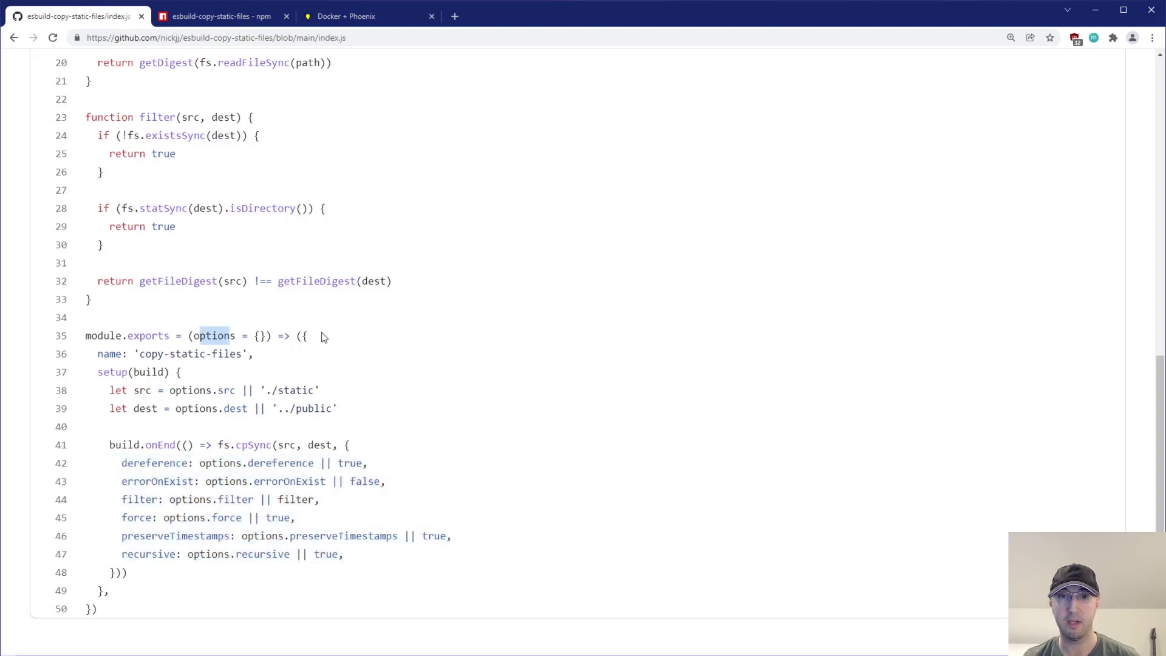
scroll(up, 3)
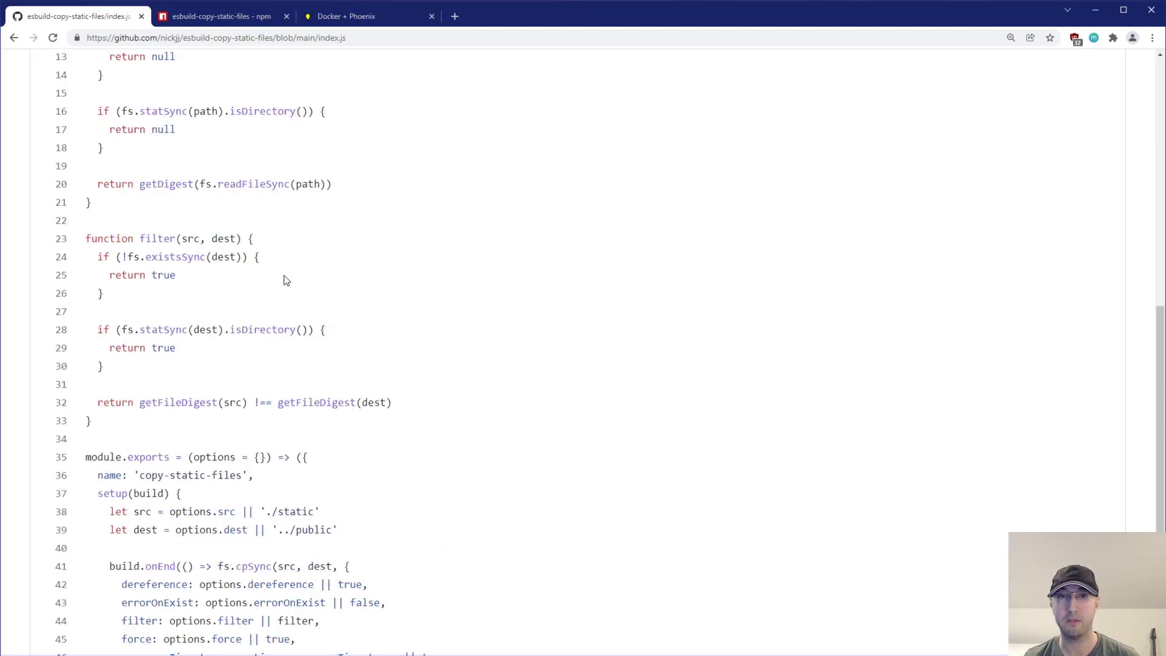
double_click(156, 238)
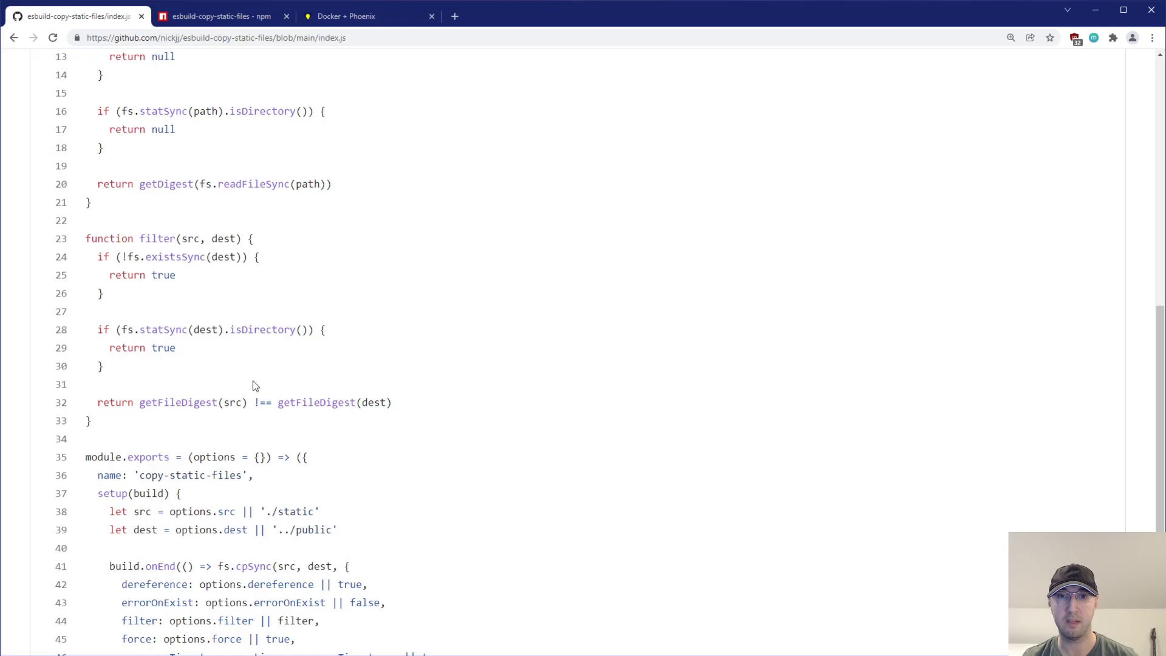
mouse_move(284, 381)
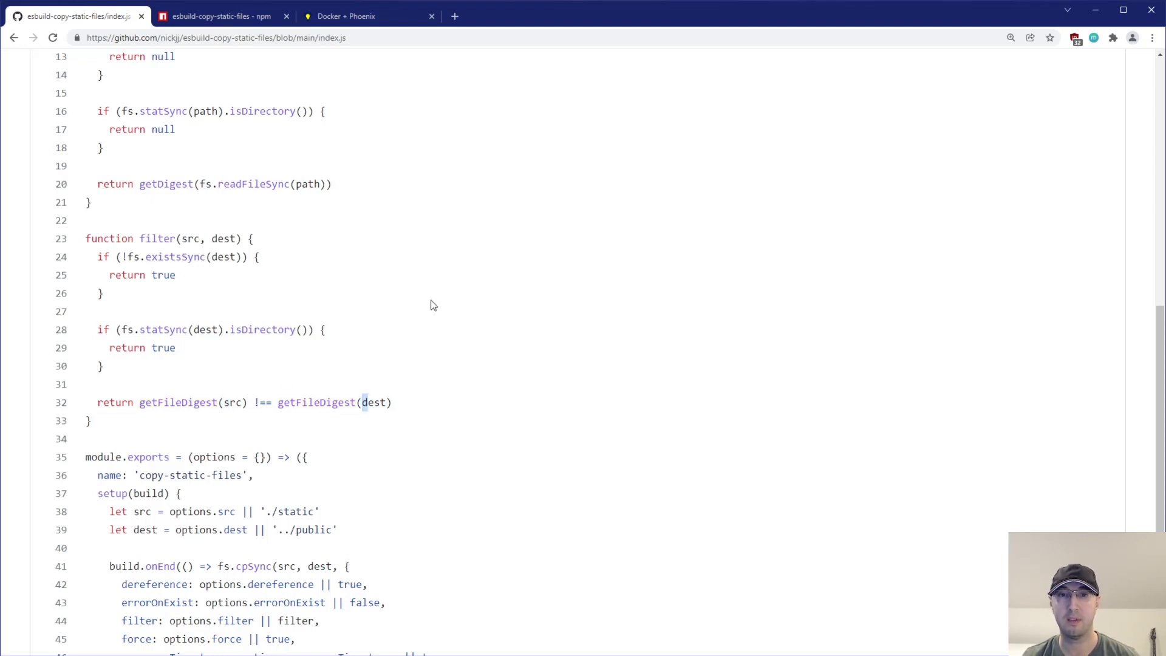
mouse_move(314, 314)
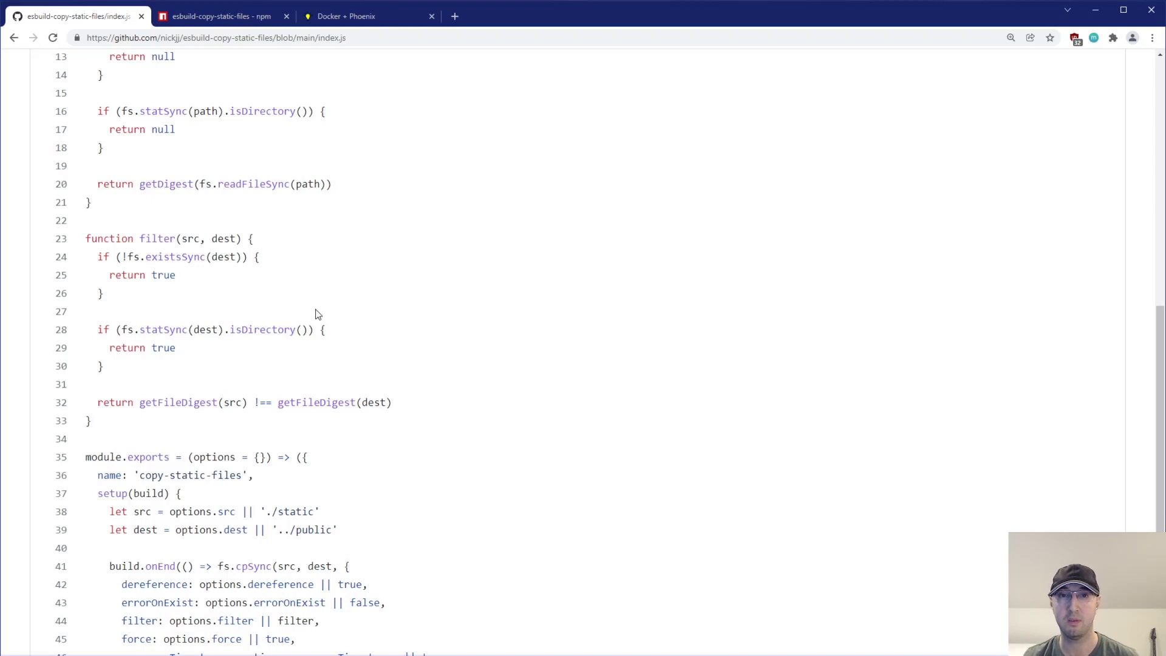
double_click(162, 275)
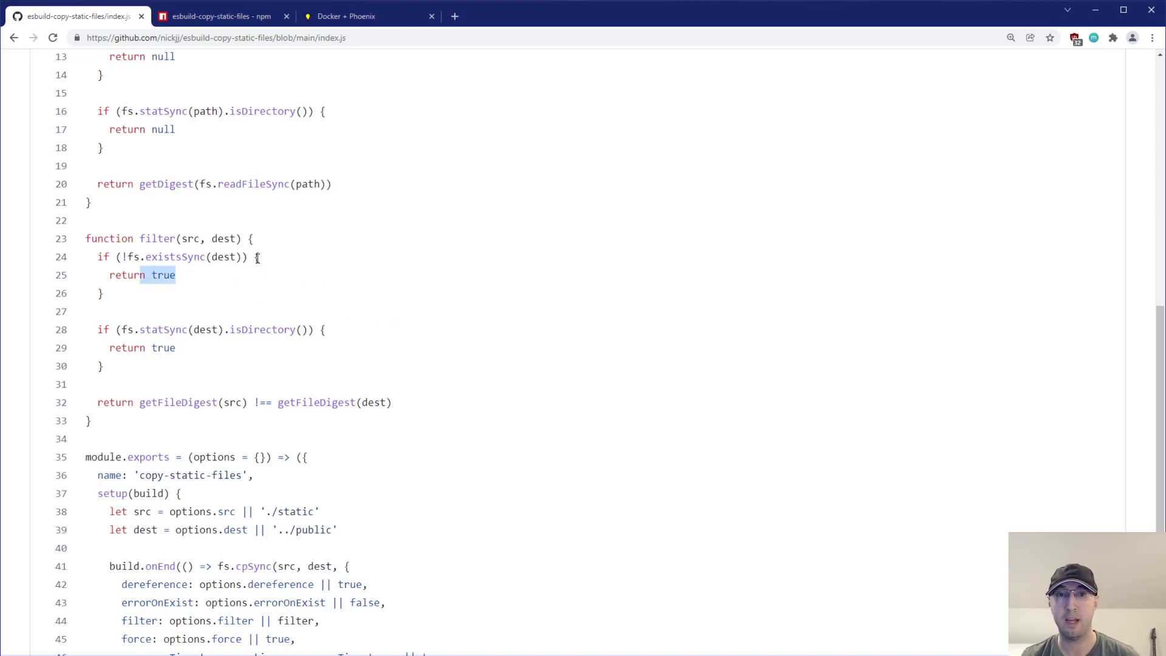
mouse_move(267, 329)
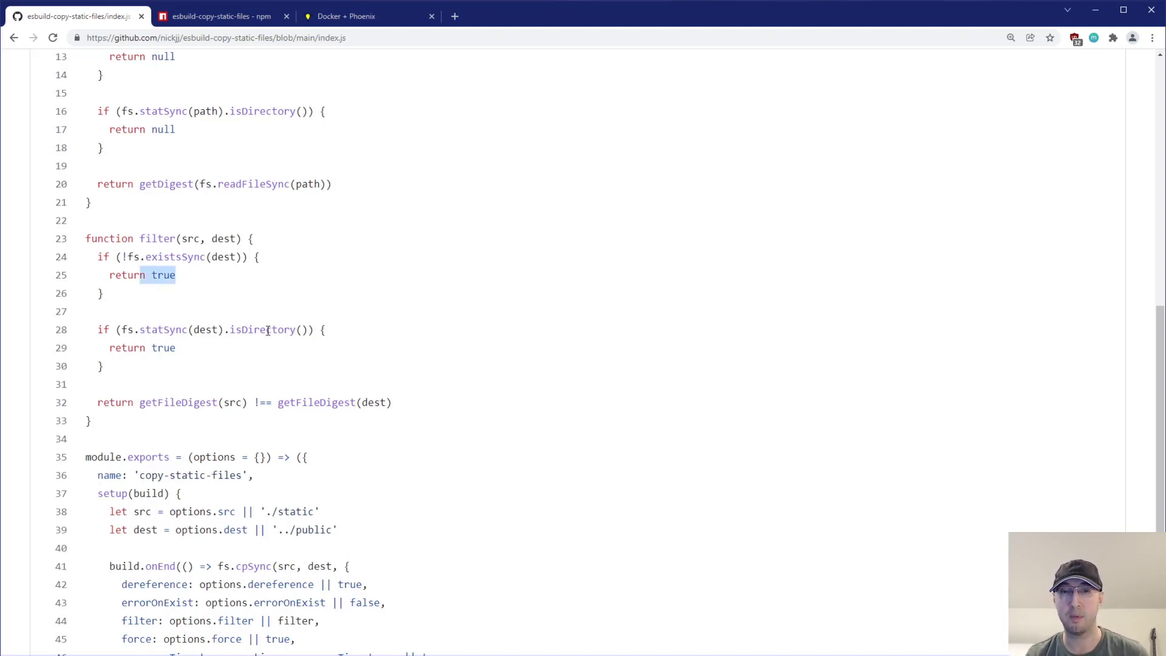
mouse_move(198, 295)
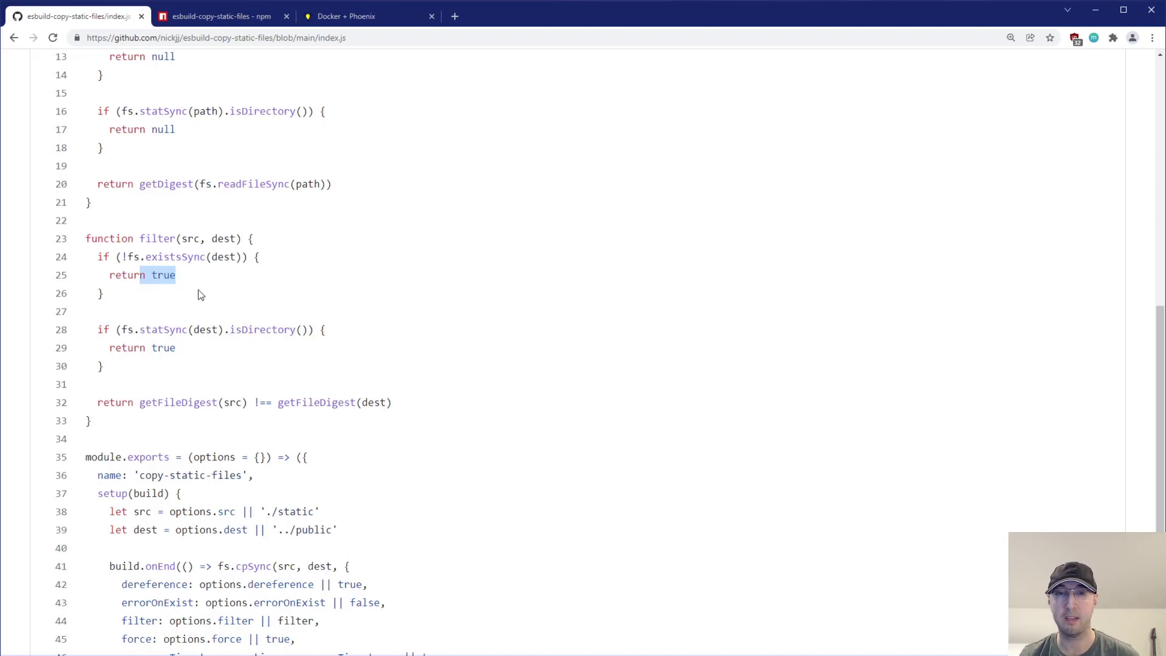
mouse_move(203, 389)
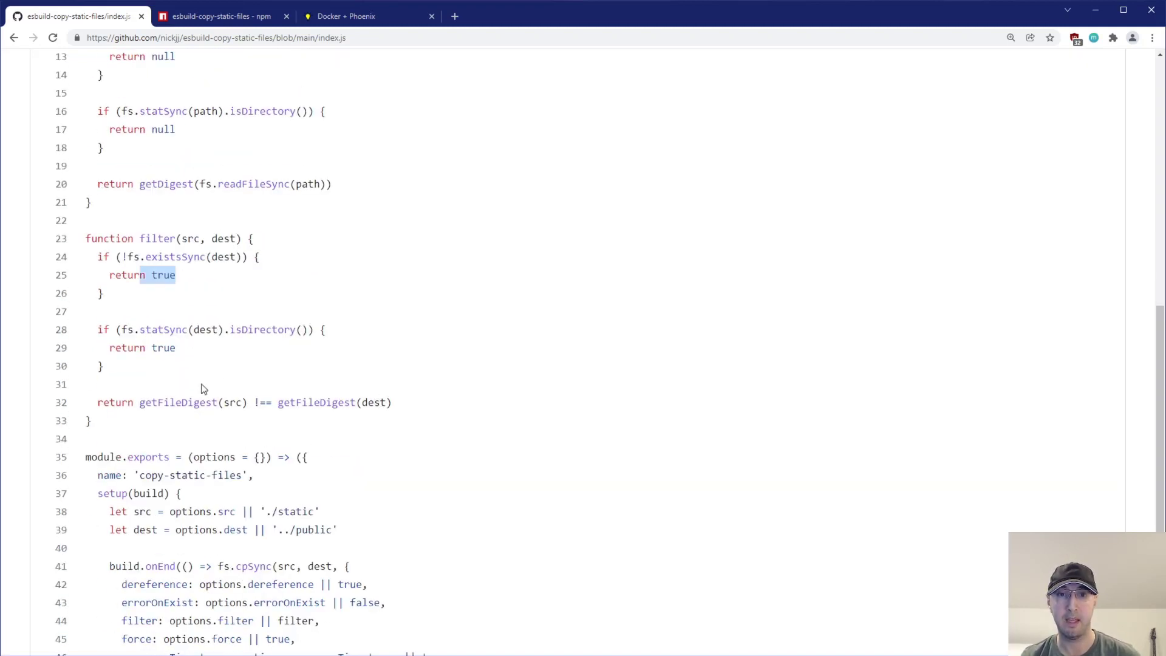
mouse_move(172, 417)
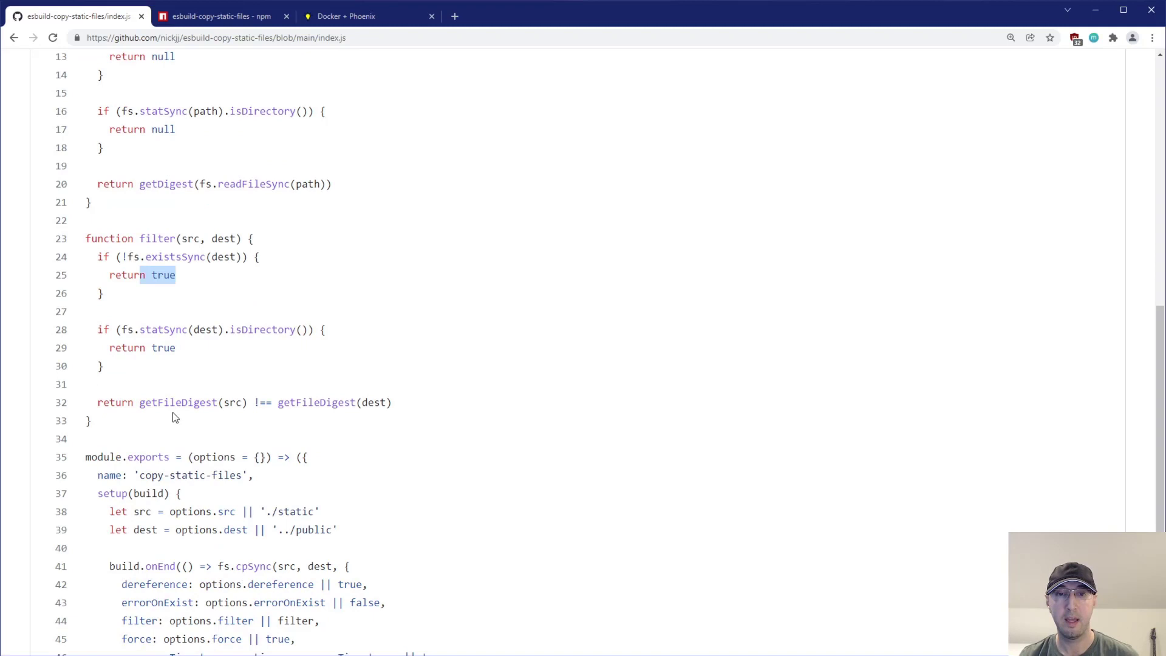
Step: Scroll up to the MD5 digest helpers and highlight the hex digest return value
scroll(up, 3)
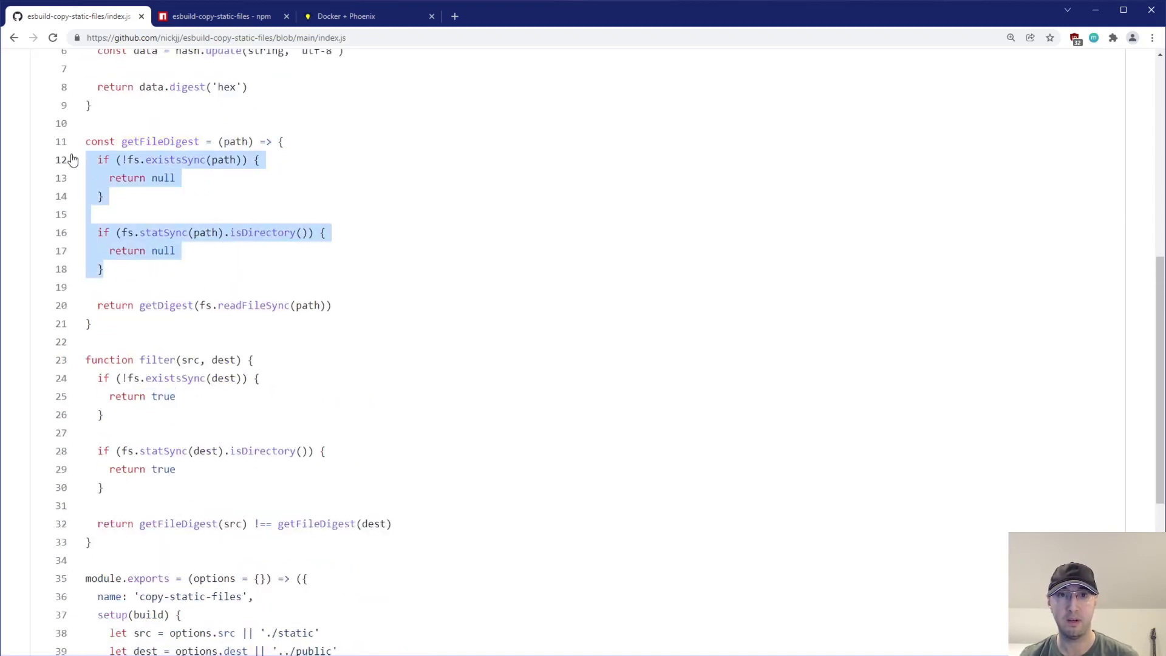
click(455, 289)
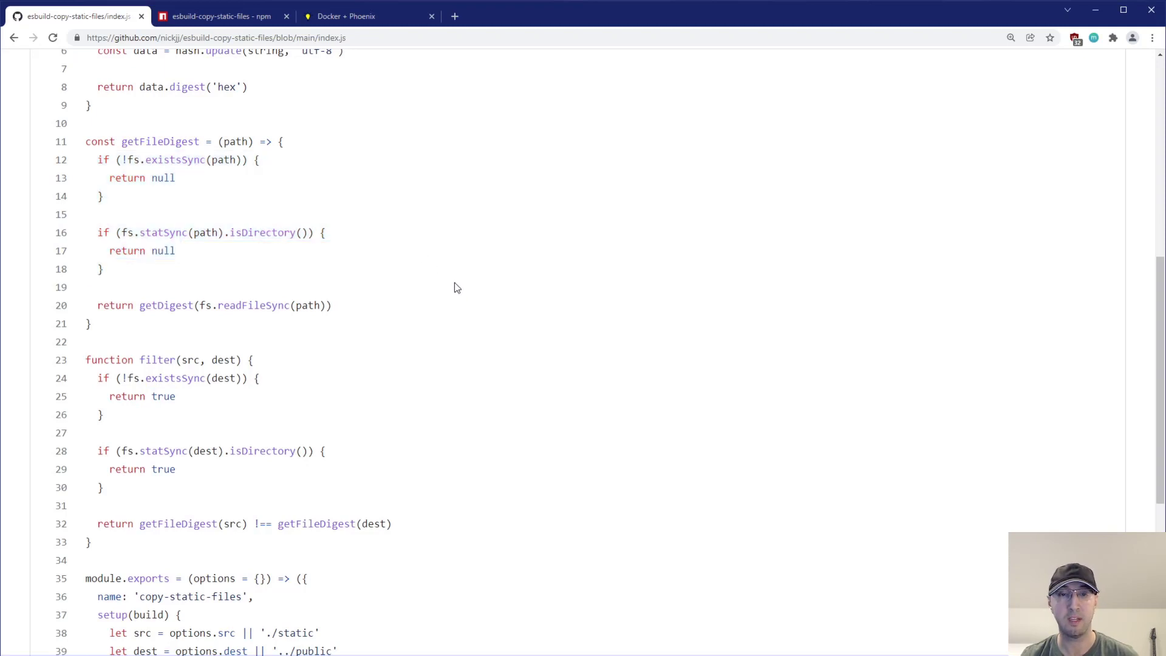
mouse_move(315, 304)
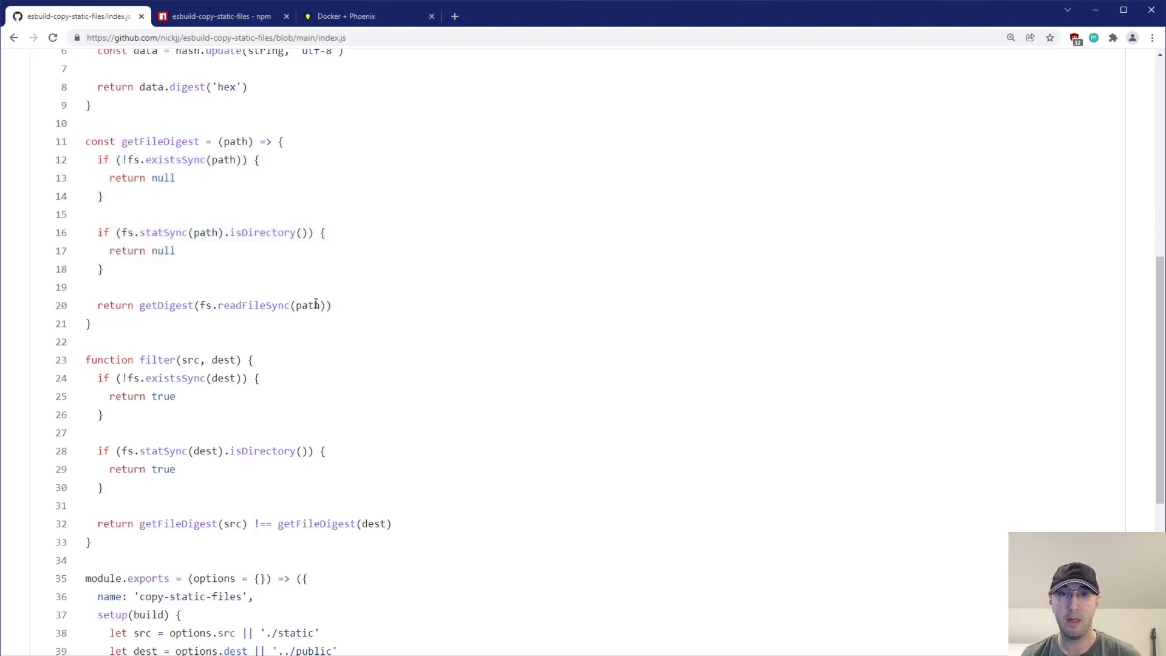
scroll(up, 3)
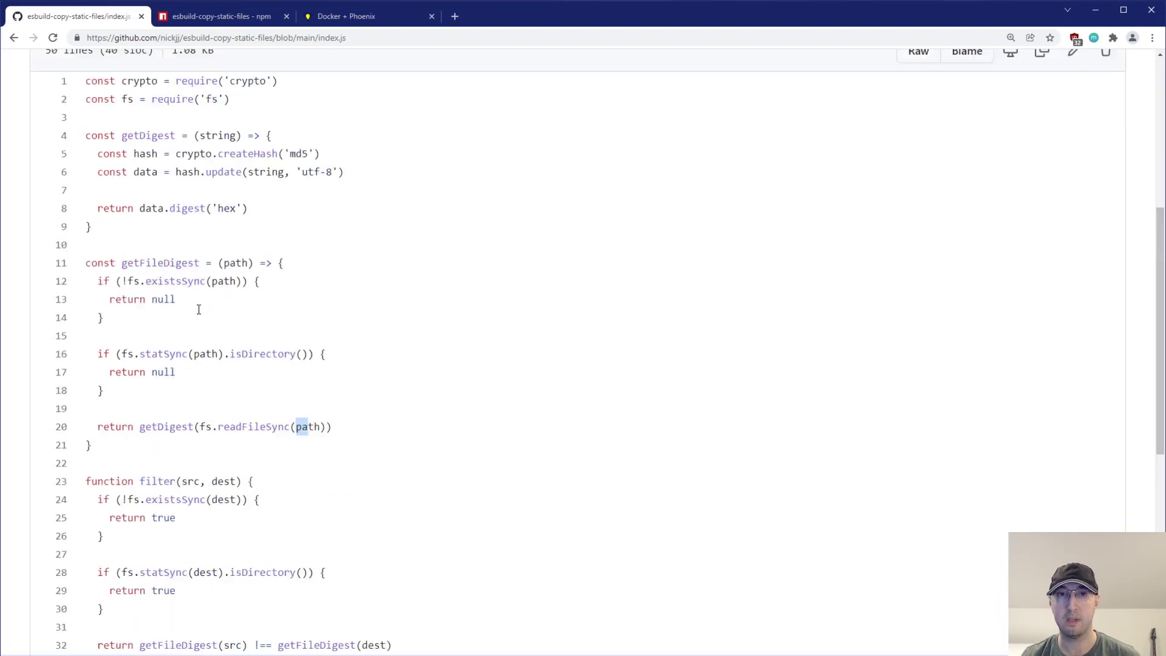
scroll(up, 3)
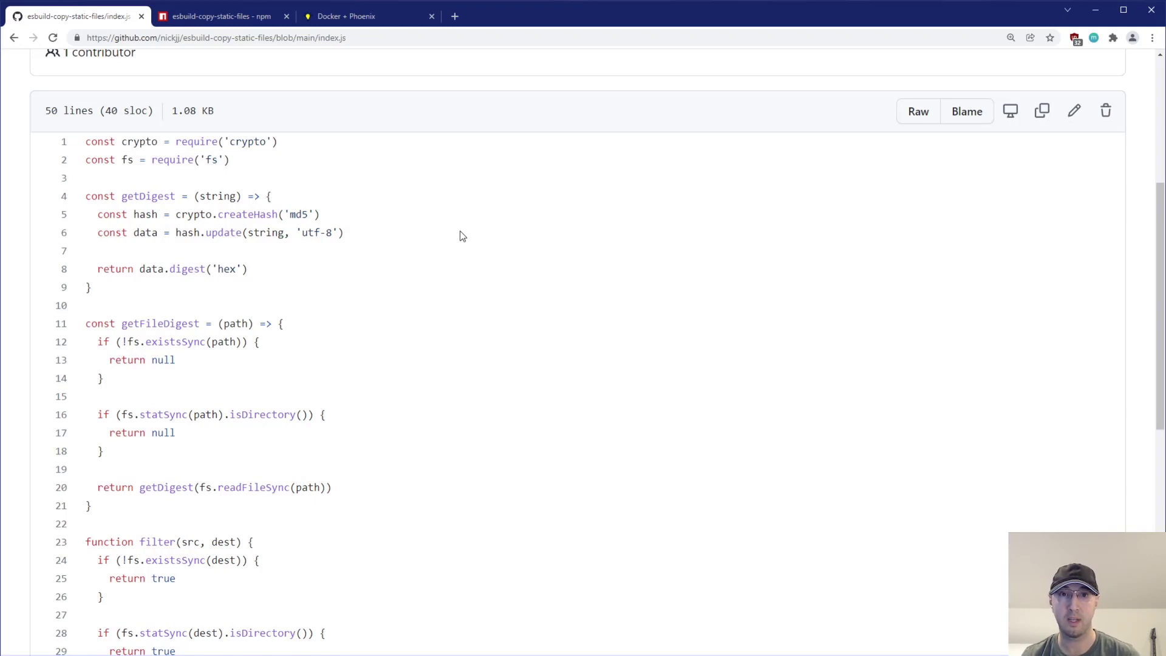
mouse_move(393, 222)
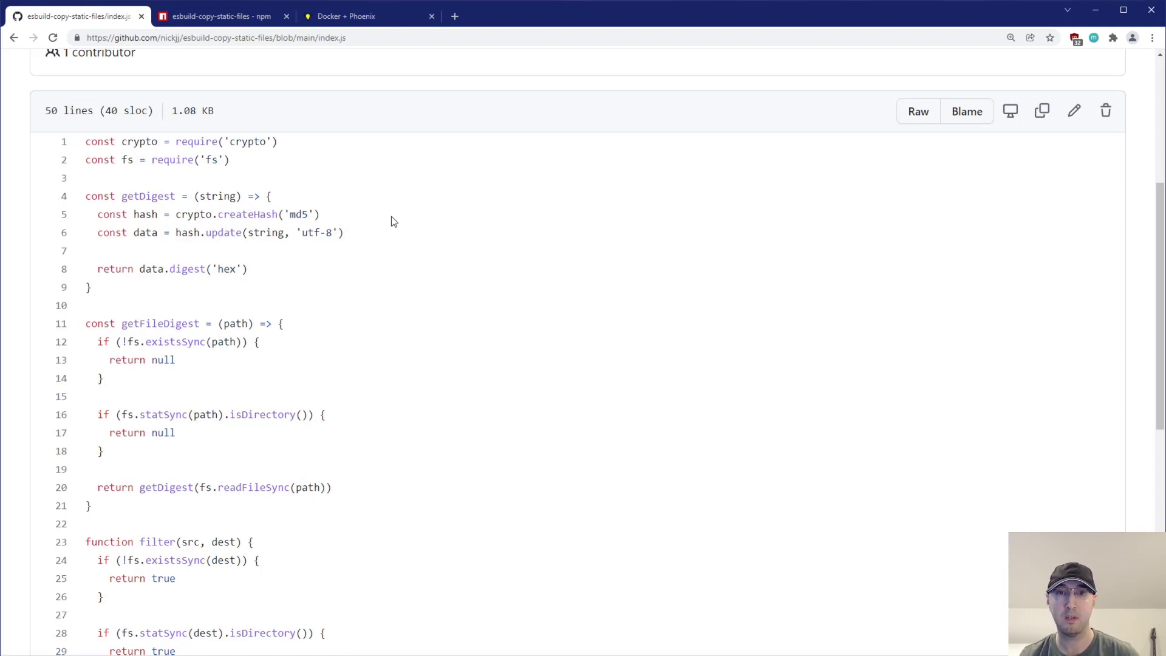
double_click(225, 141)
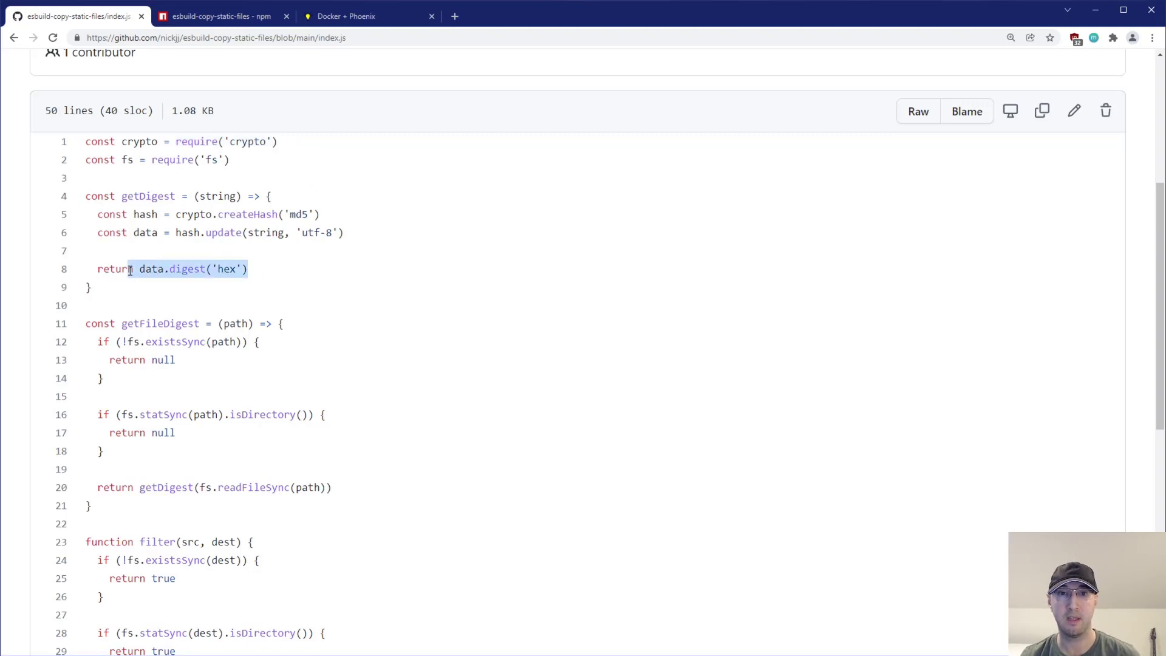
scroll(down, 3)
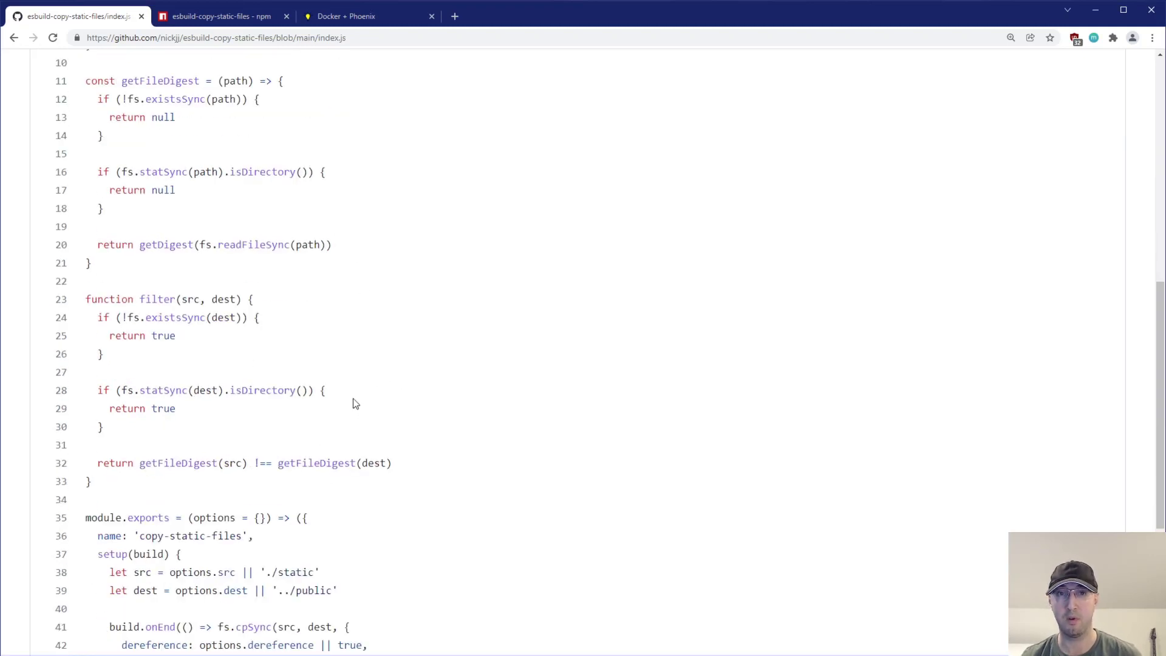
scroll(up, 3)
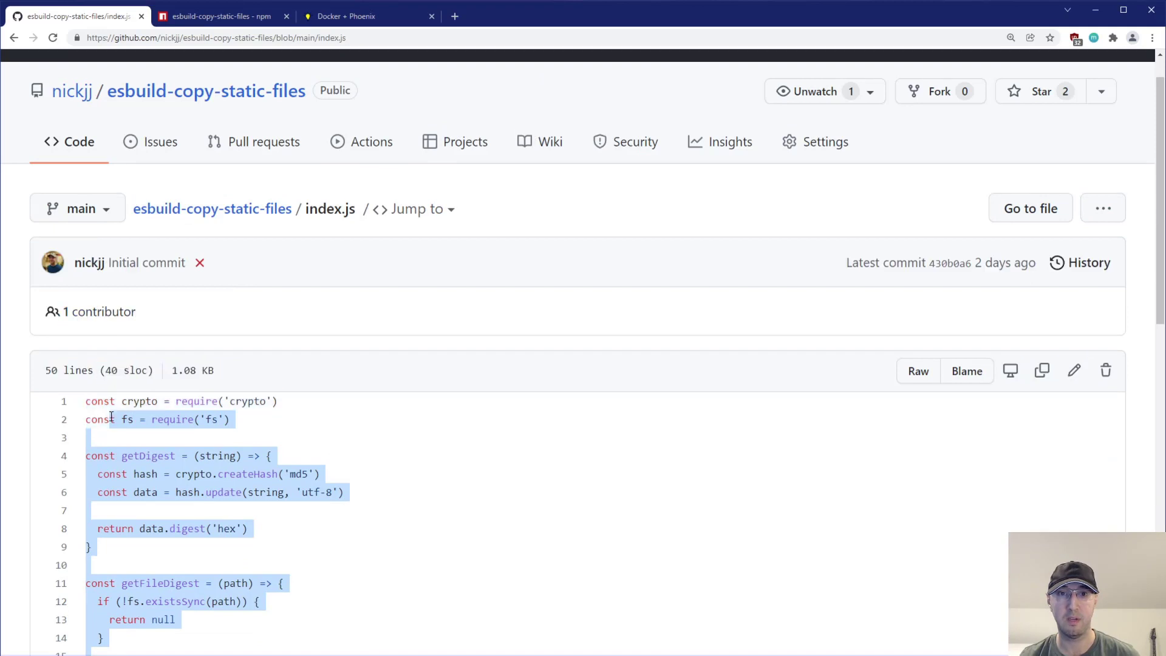
scroll(down, 3)
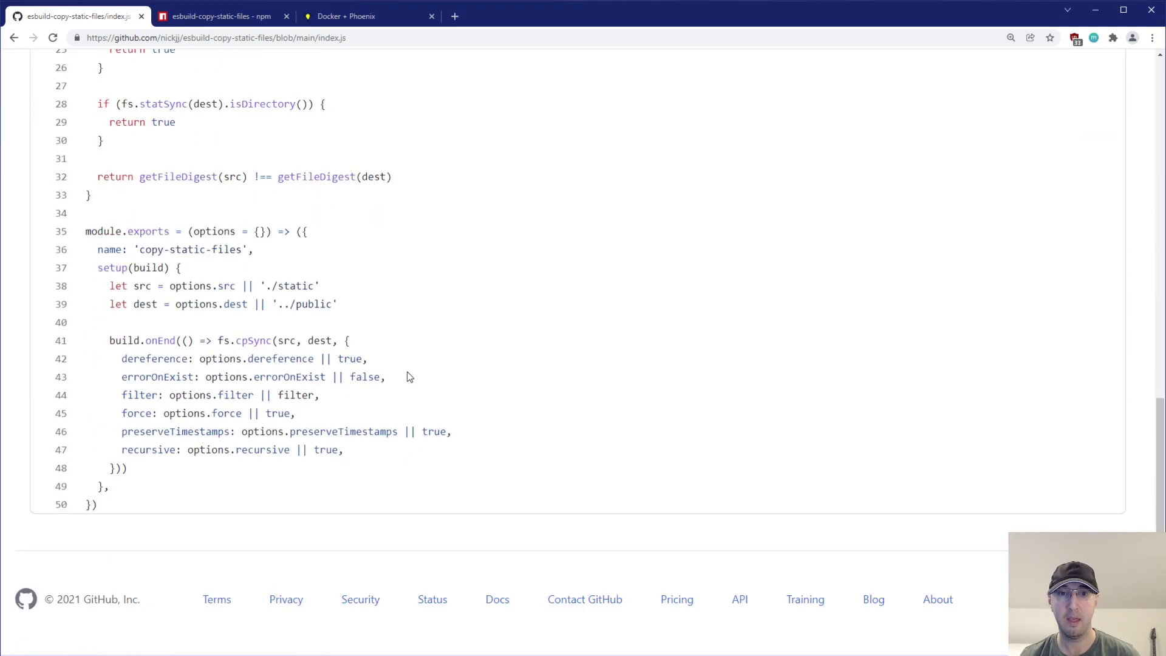
mouse_move(311, 237)
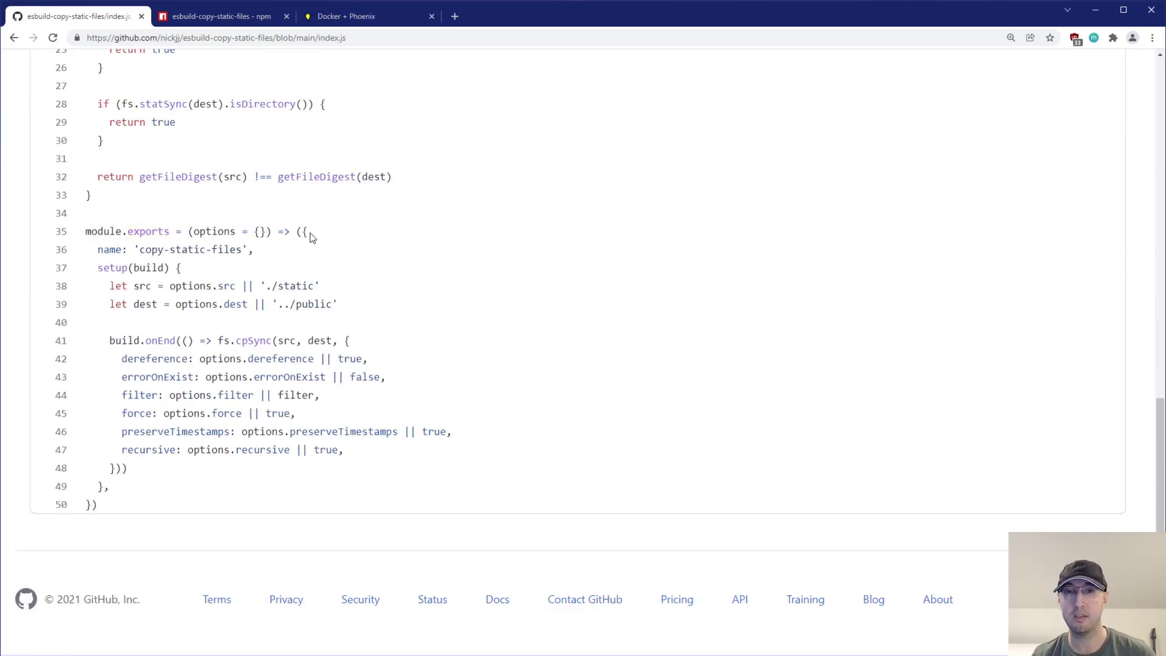
mouse_move(374, 242)
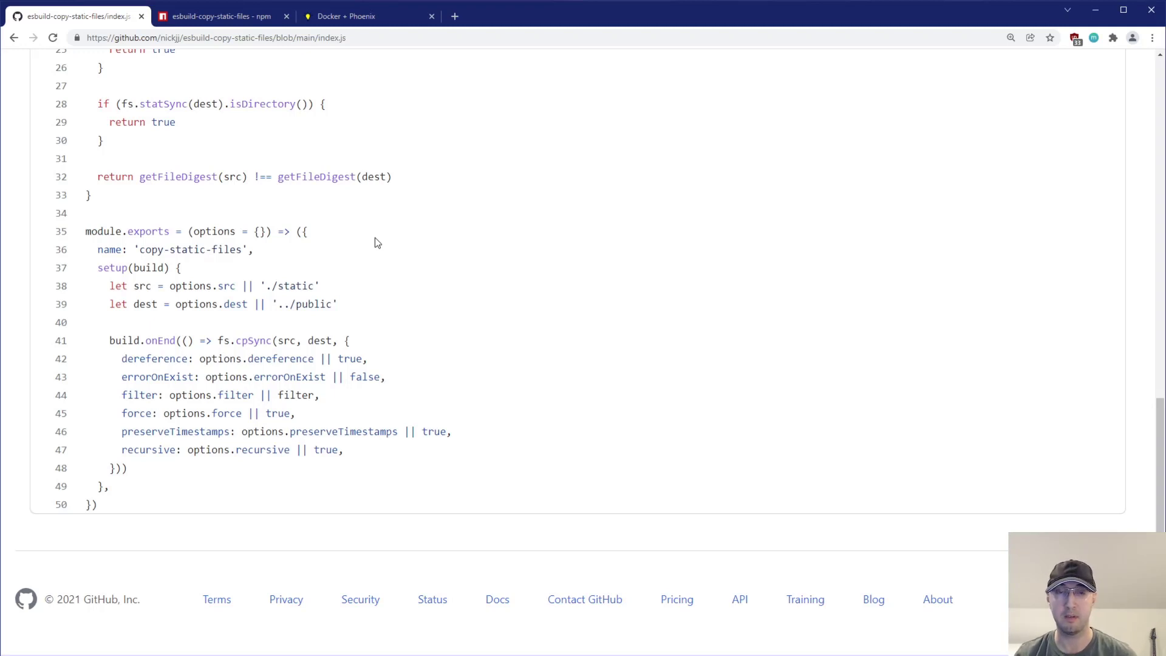
mouse_move(165, 269)
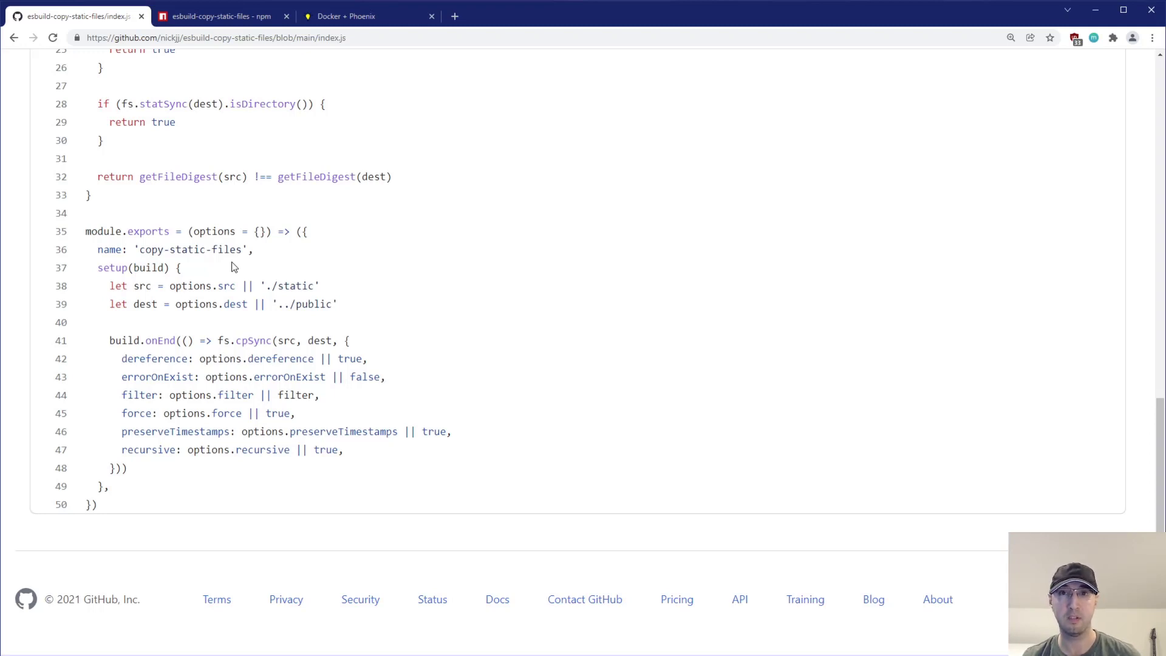
mouse_move(216, 268)
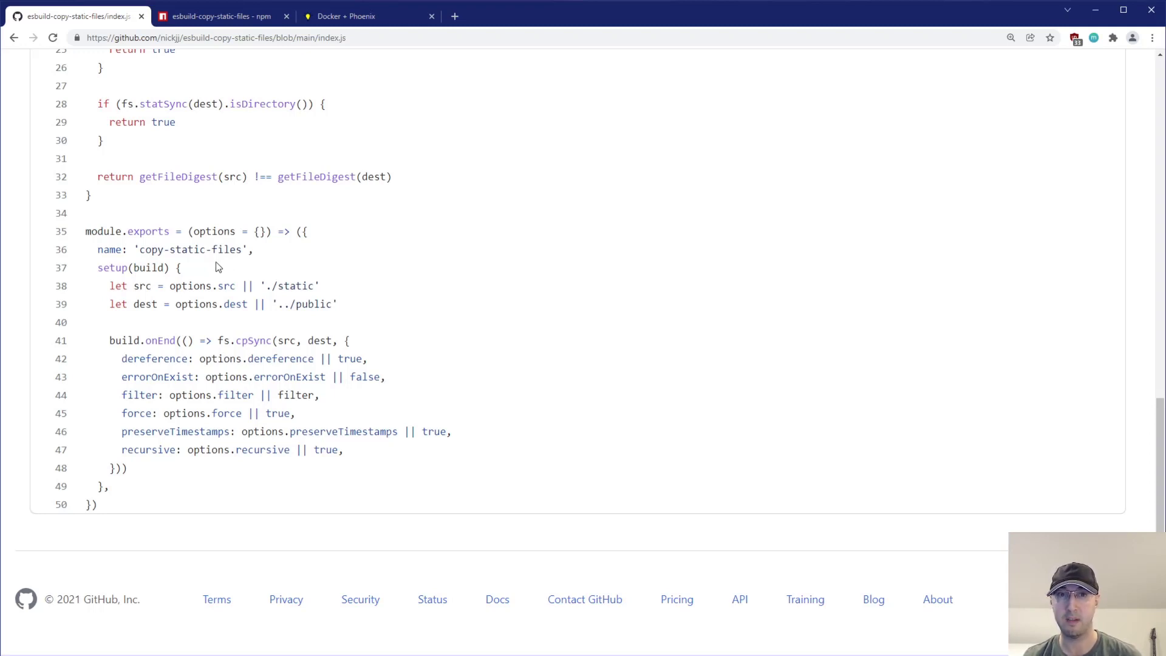
mouse_move(259, 337)
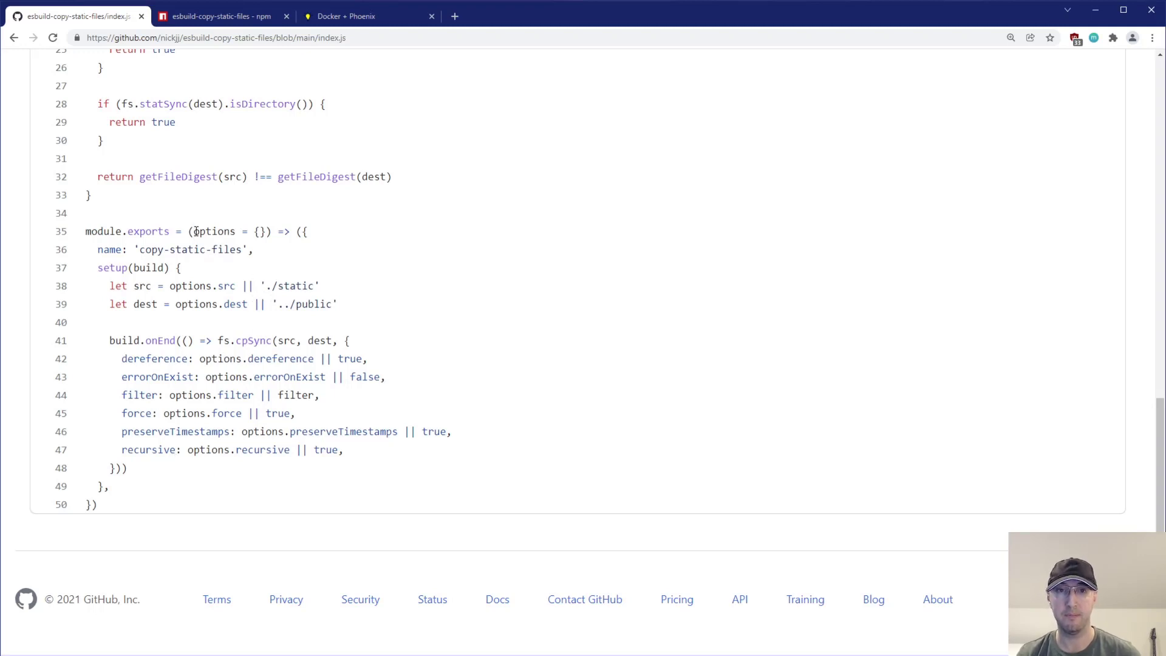
double_click(214, 231)
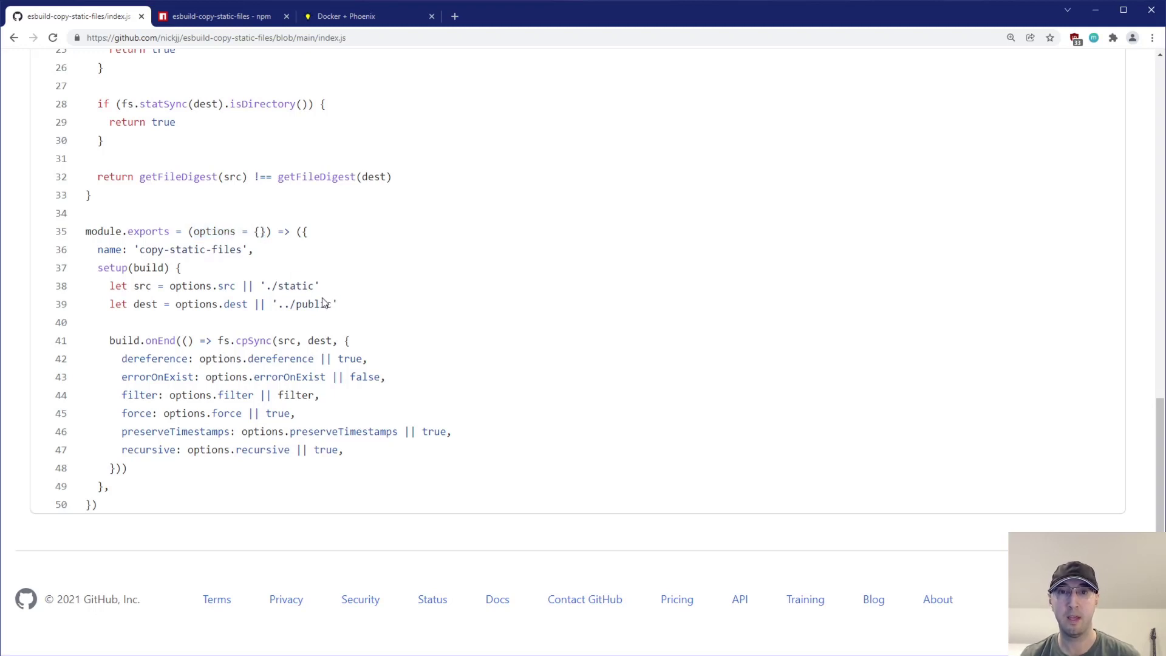
mouse_move(172, 281)
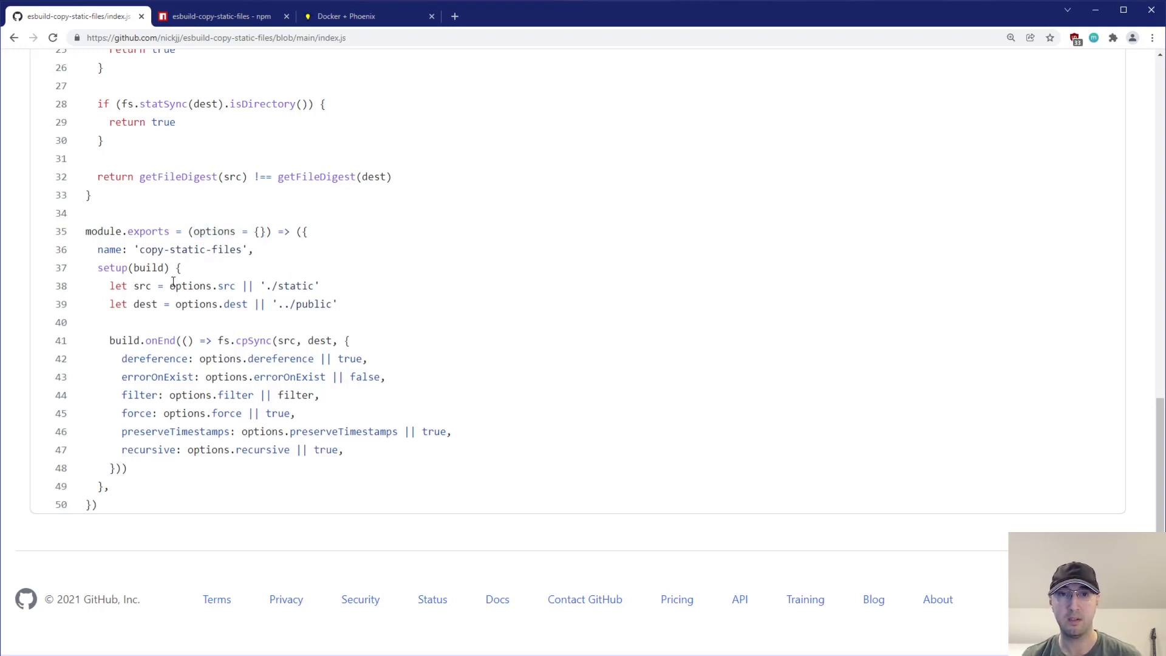
double_click(201, 285)
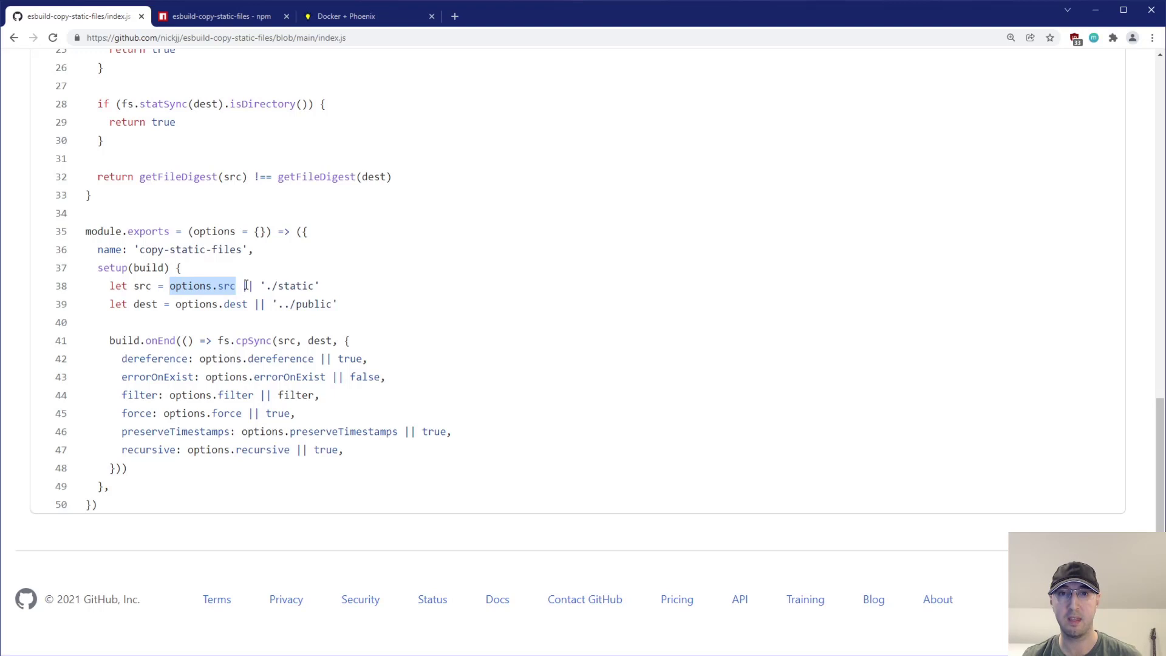
double_click(288, 285)
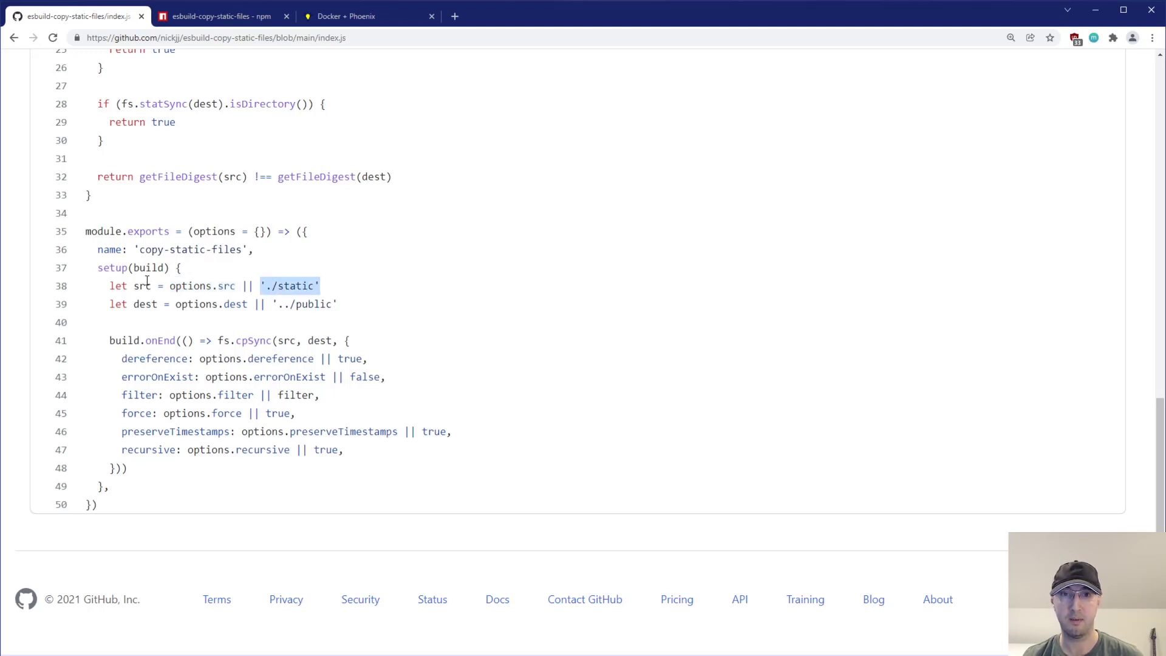
double_click(142, 285)
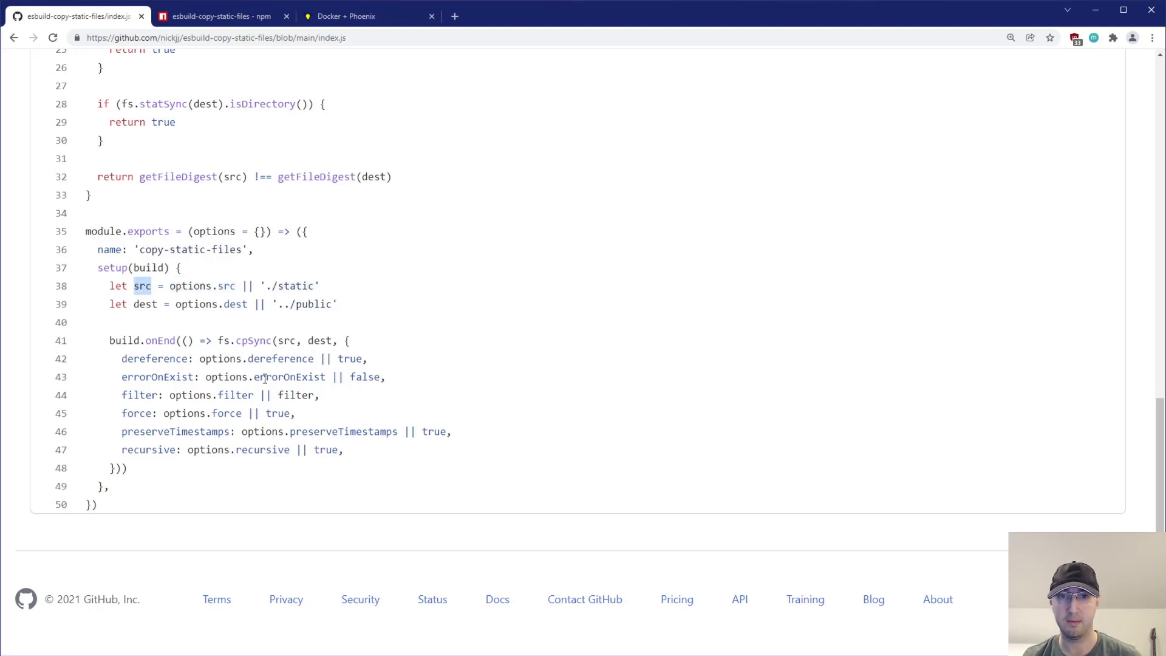
double_click(286, 339)
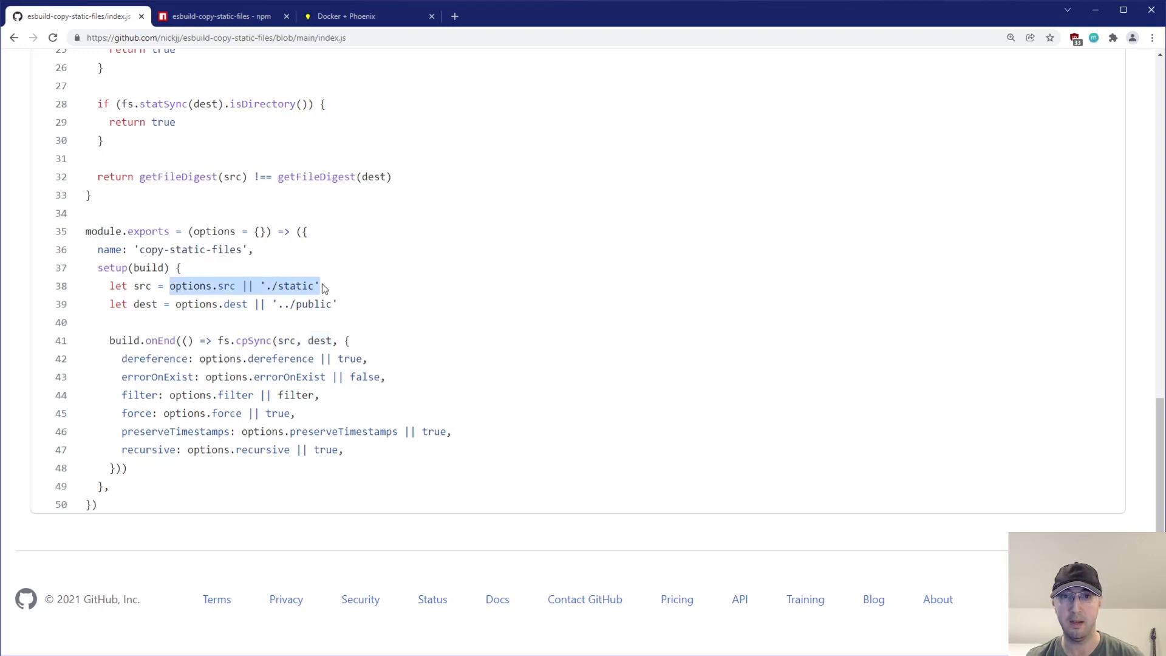
click(416, 318)
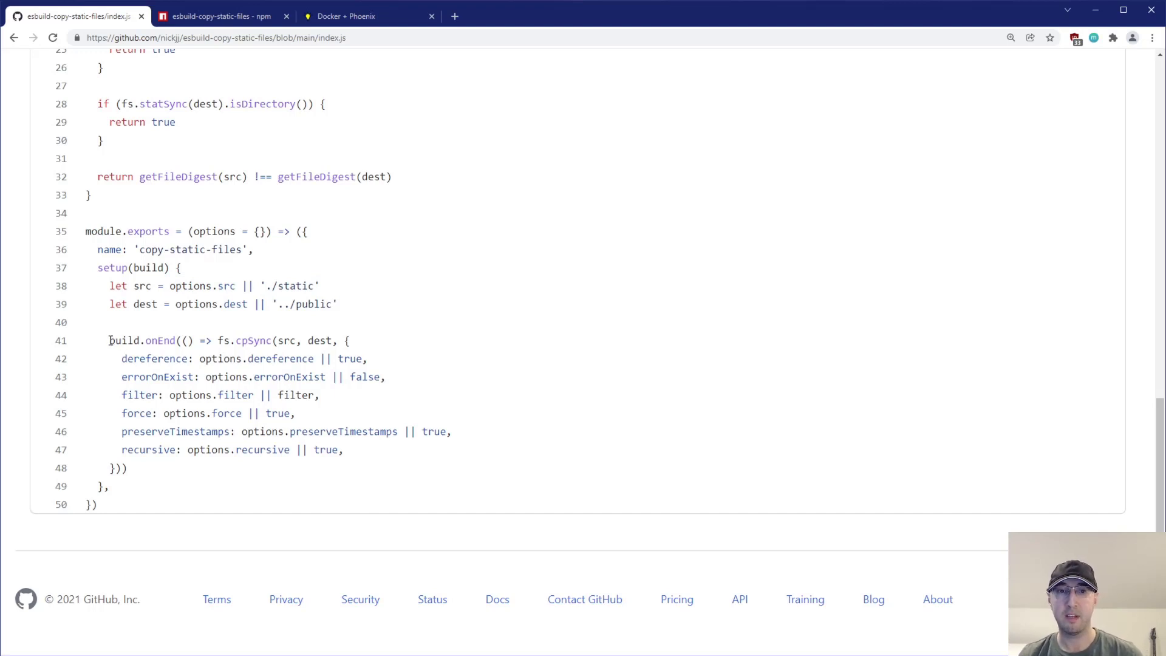
double_click(145, 341)
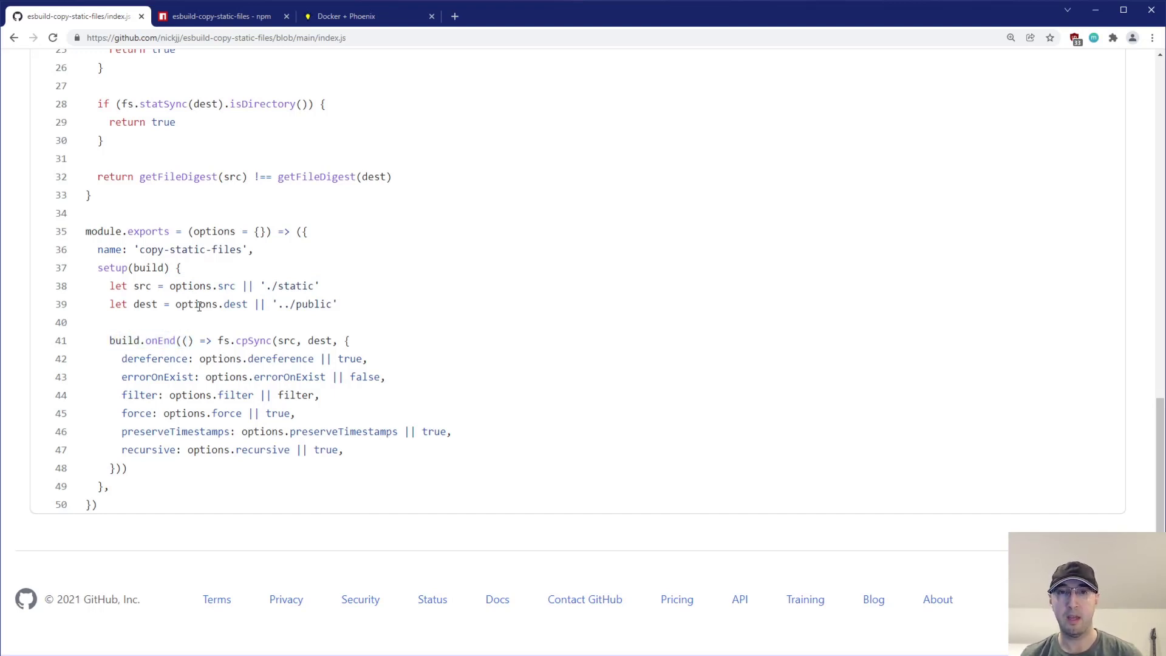
mouse_move(308, 377)
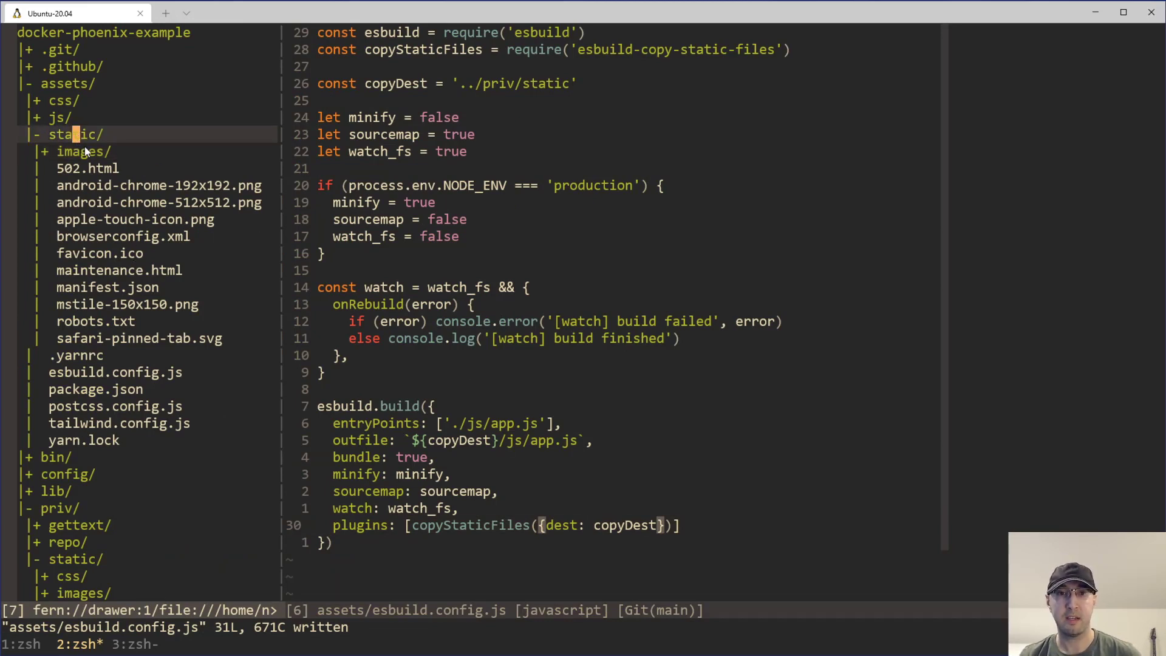
Step: Scroll the fern tree and expand the js folder under assets
scroll(down, 3)
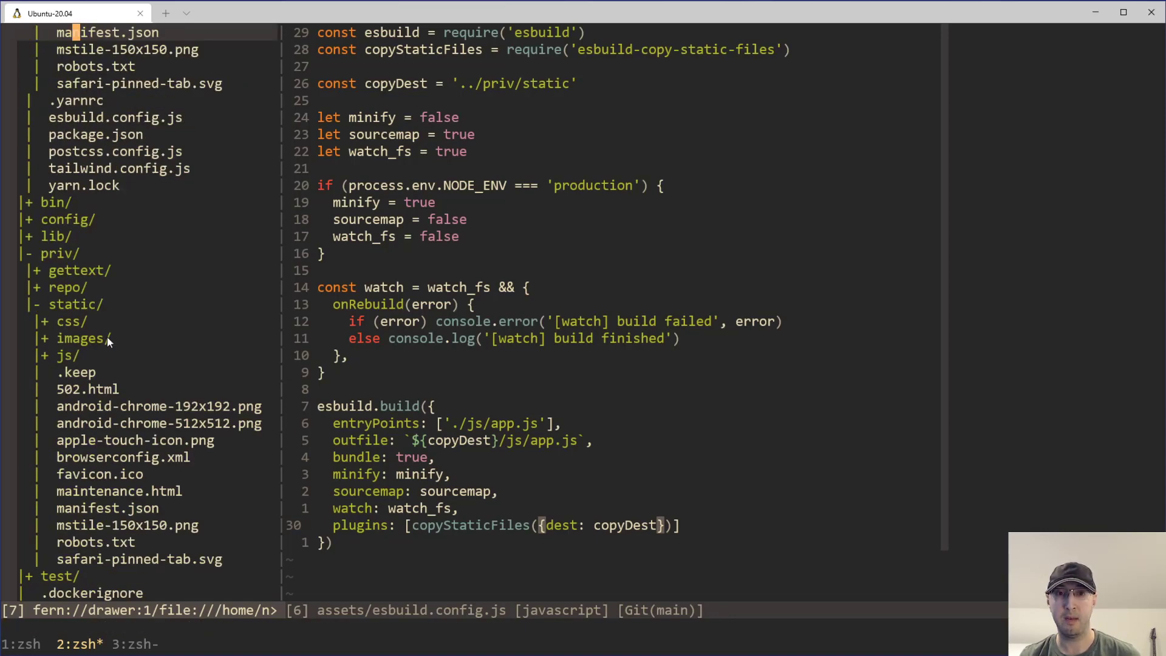
mouse_move(97, 420)
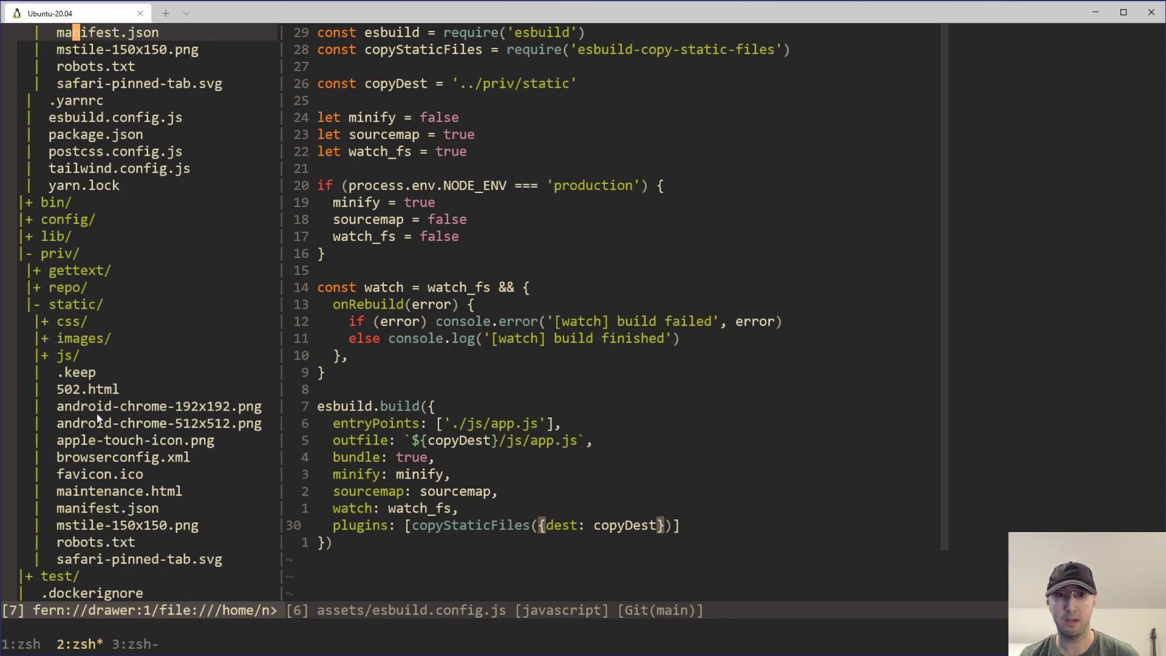
mouse_move(385, 399)
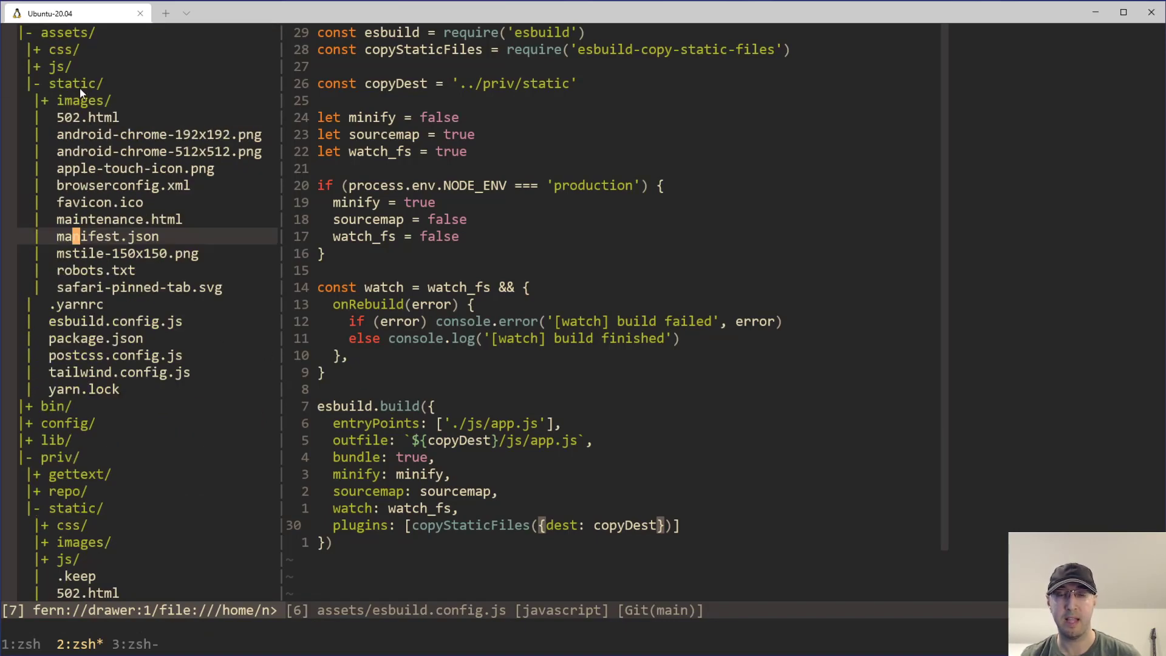
mouse_move(130, 152)
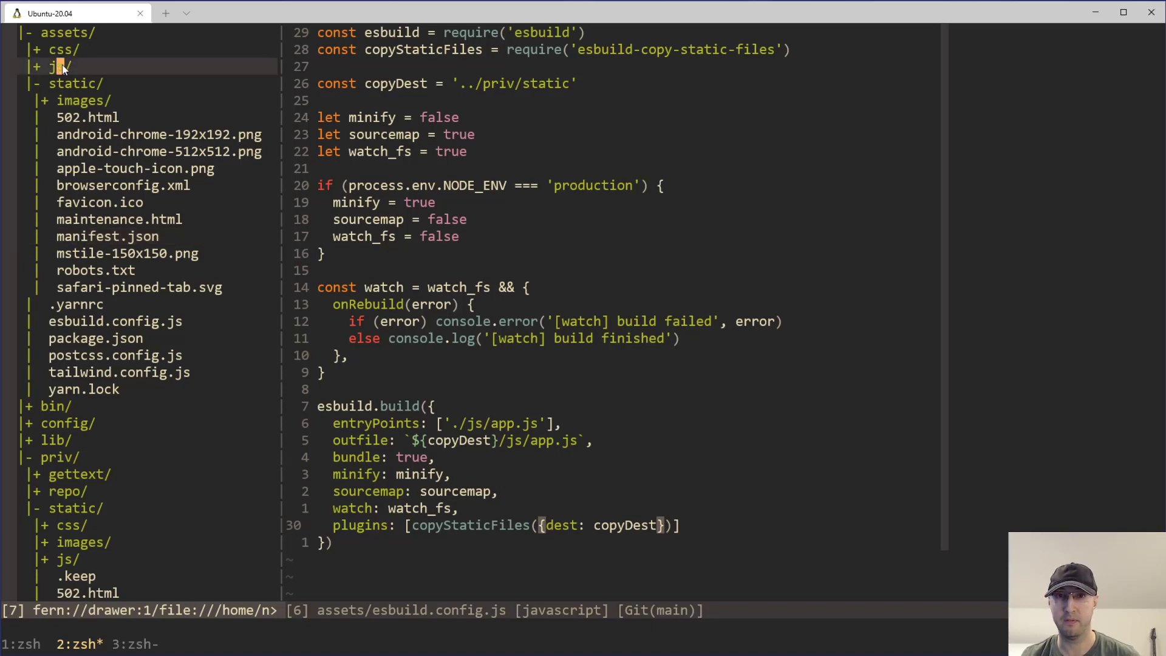
click(61, 66)
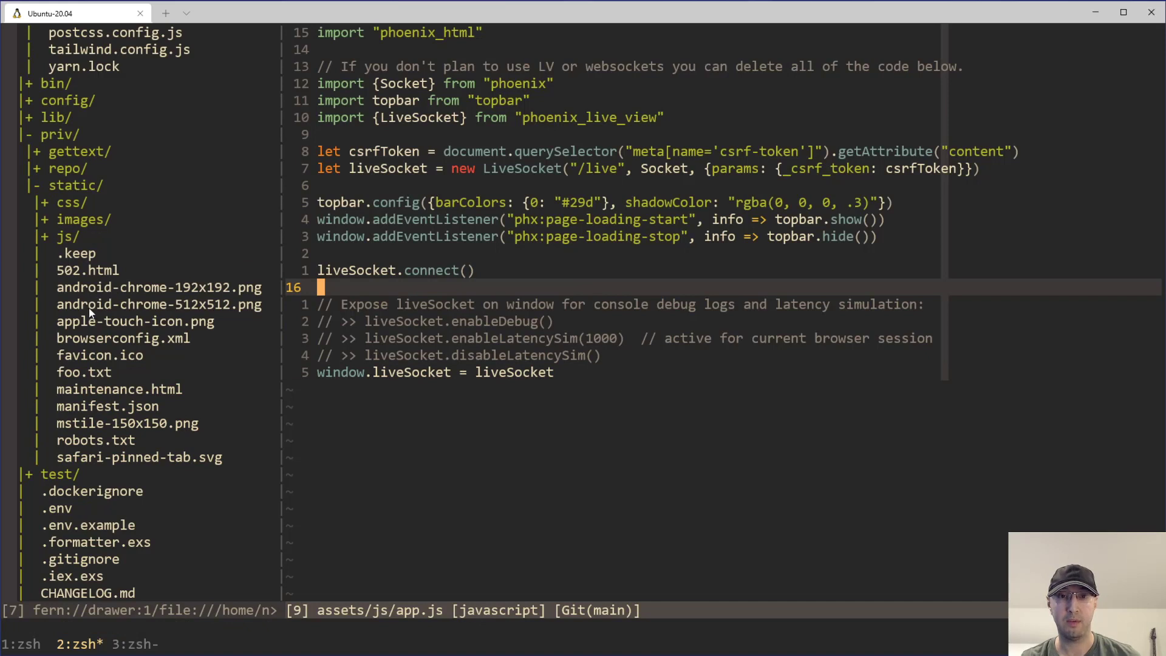
mouse_move(84, 372)
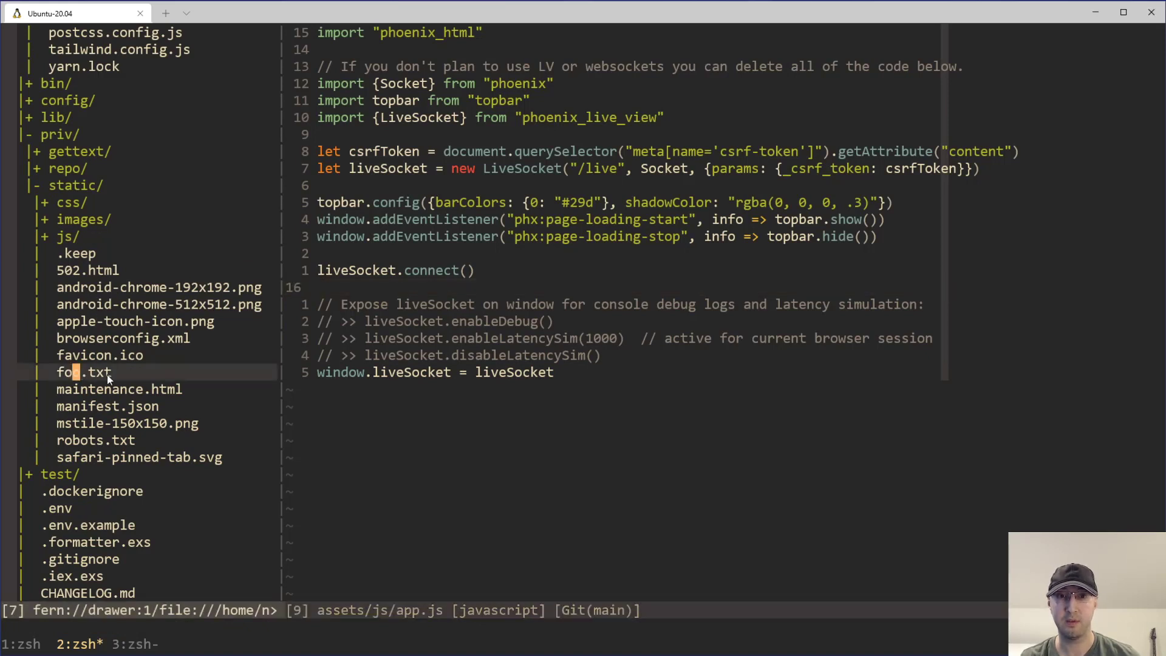
mouse_move(642, 446)
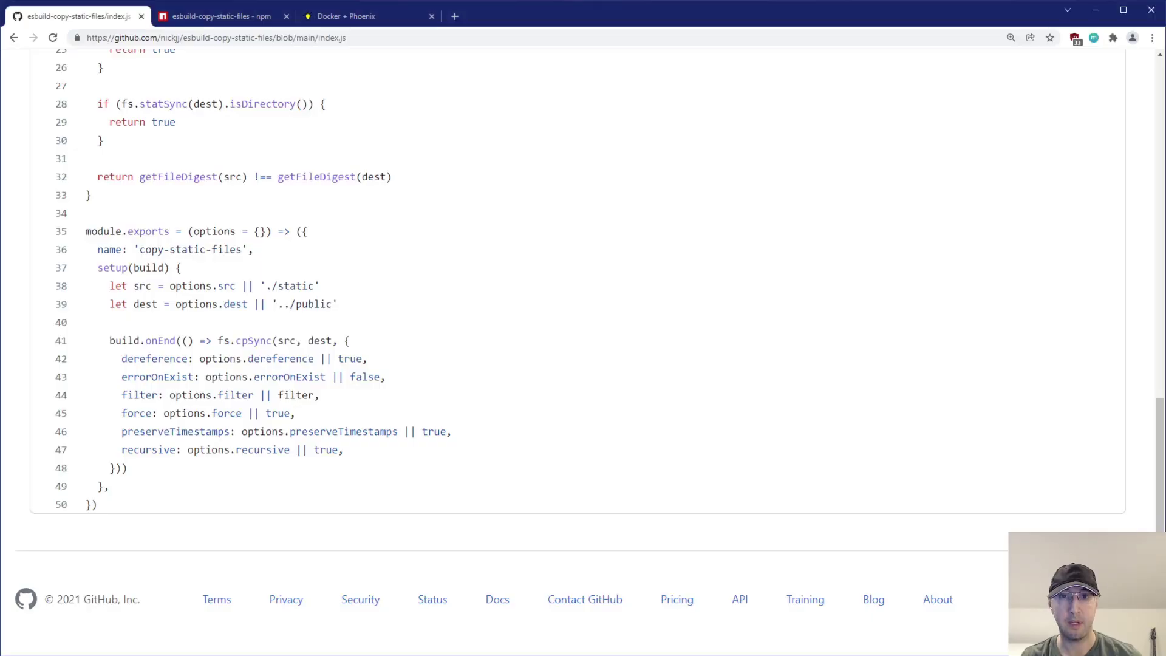
Step: Revisit the npm page's Installation section, then open the GitHub repository's main page
click(219, 16)
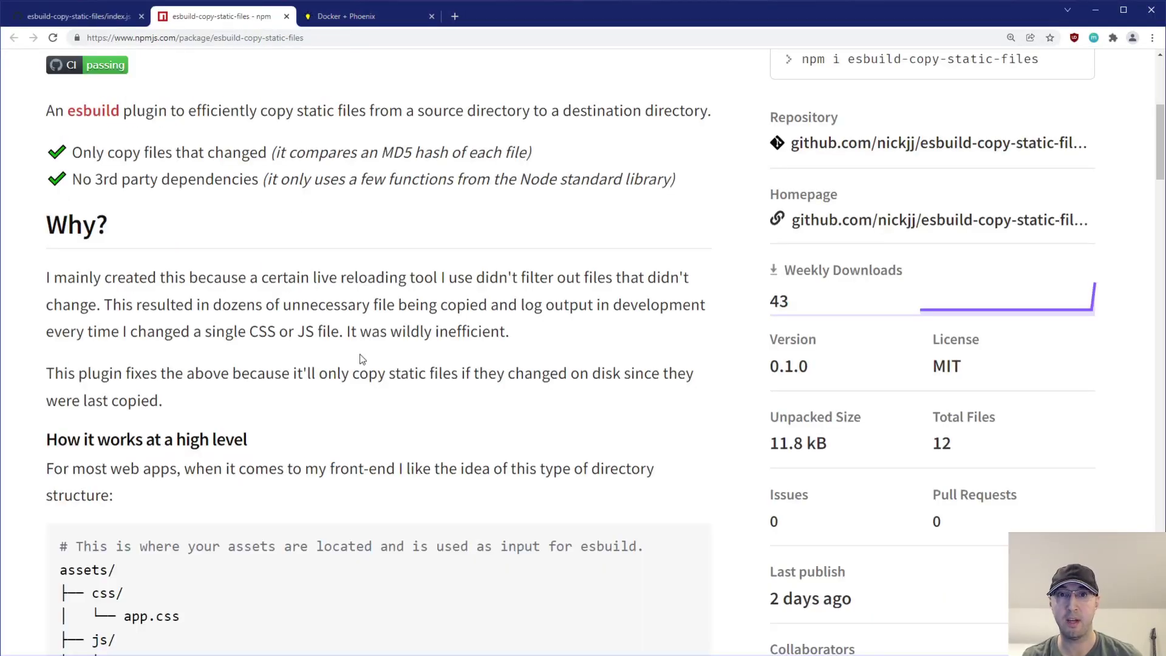
scroll(down, 3)
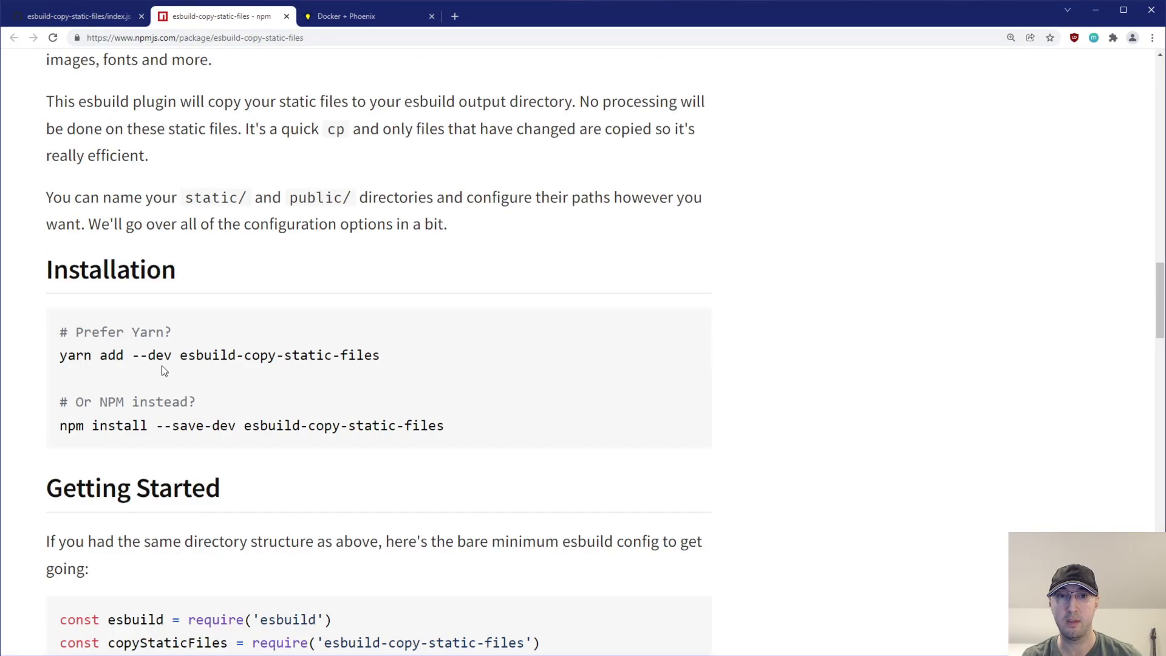
mouse_move(828, 362)
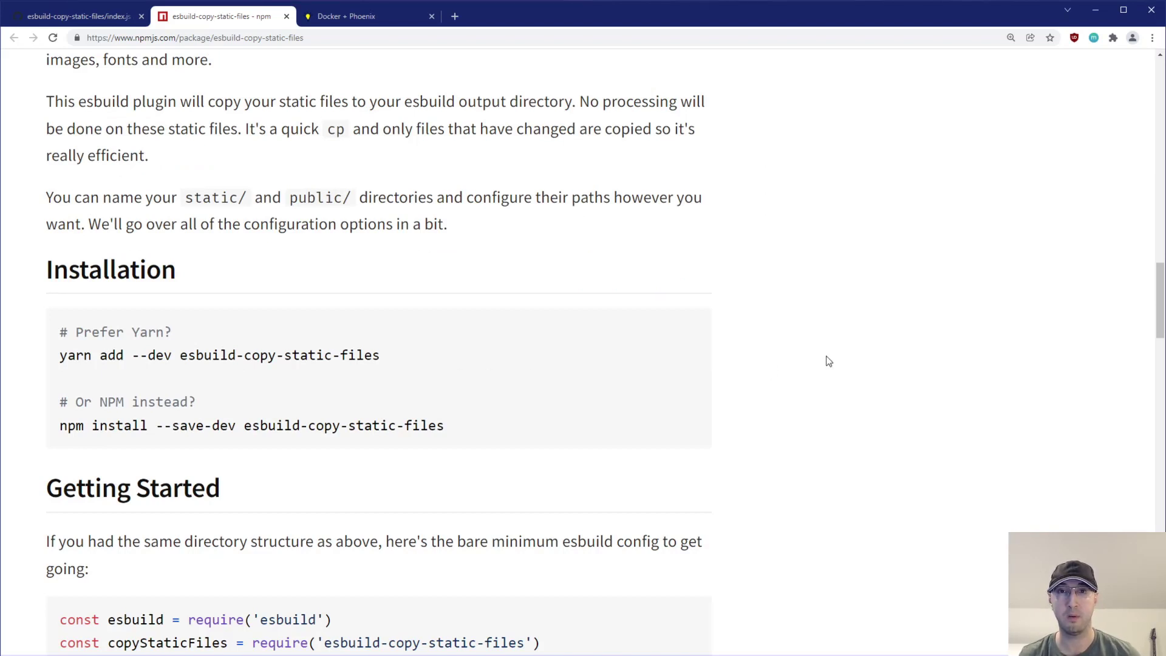
click(74, 16)
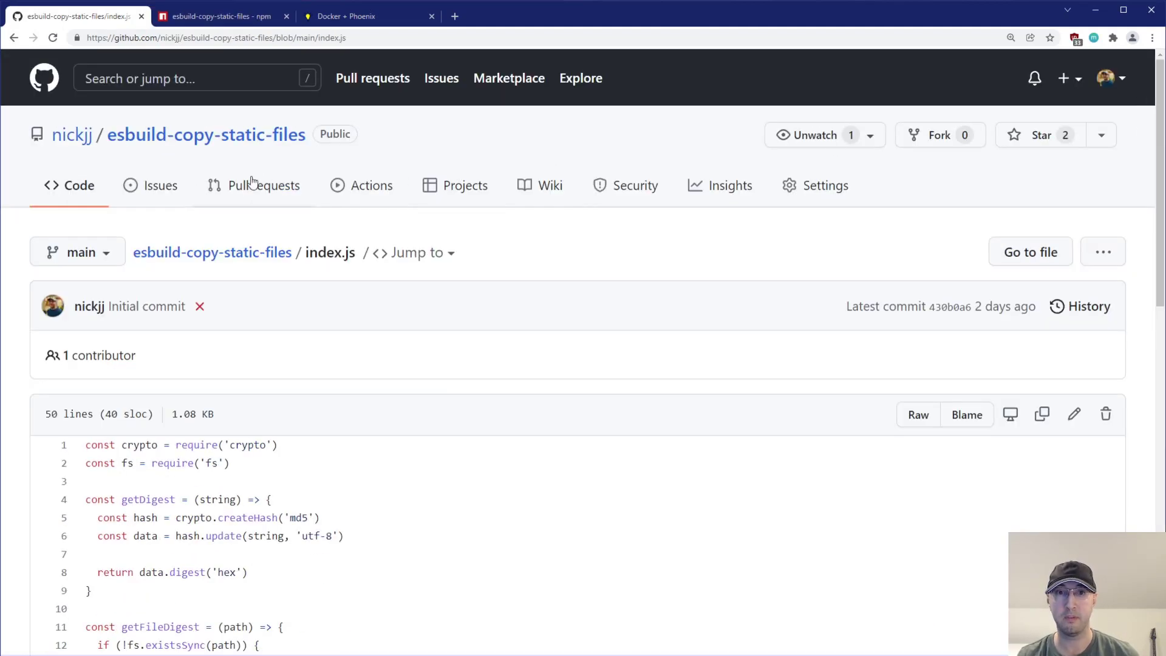
click(205, 134)
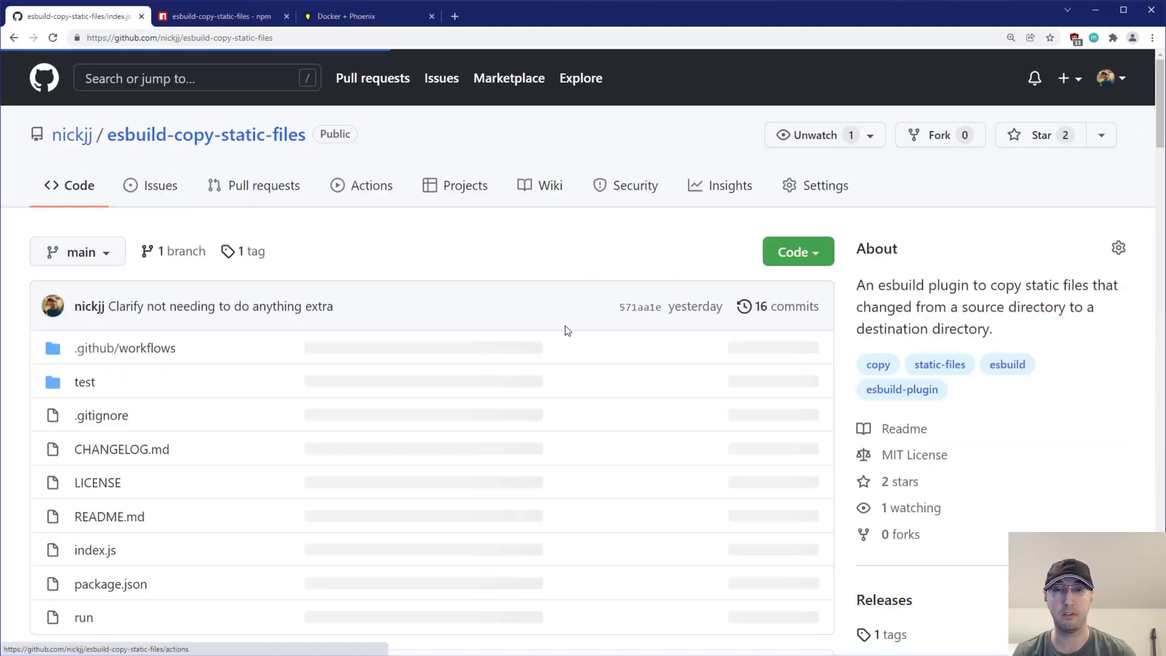